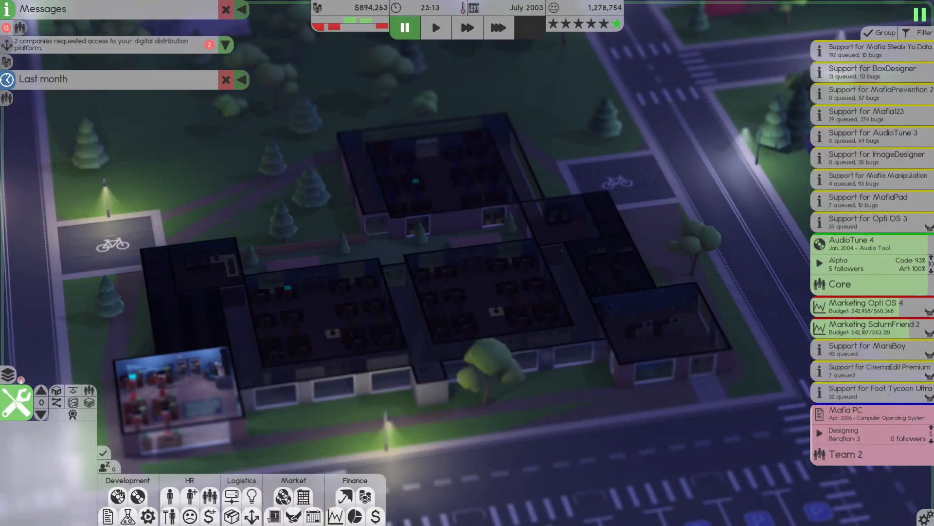
Resume the simulation and let it advance from July into August 2003
left_click(436, 27)
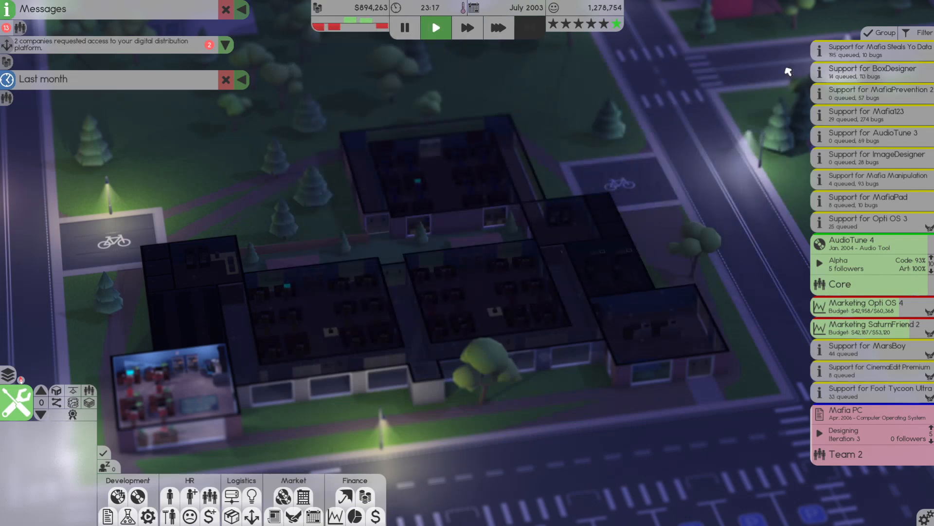
left_click(498, 28)
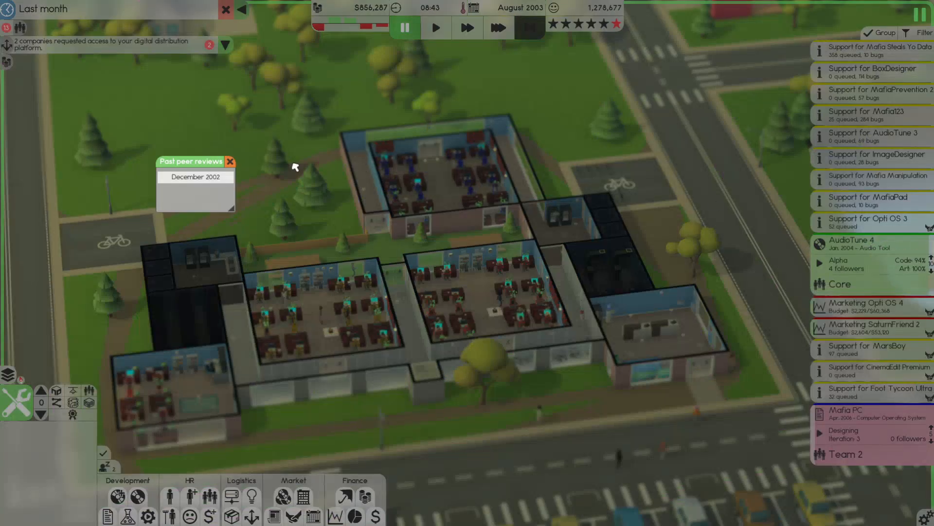
Start a press build marketing task for AudioTune 4 and let play continue
left_click(229, 160)
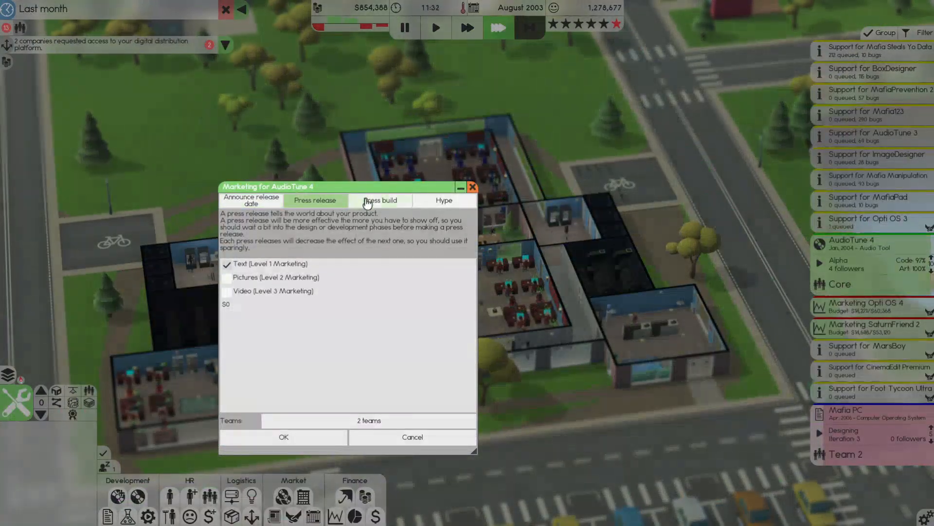
left_click(284, 437)
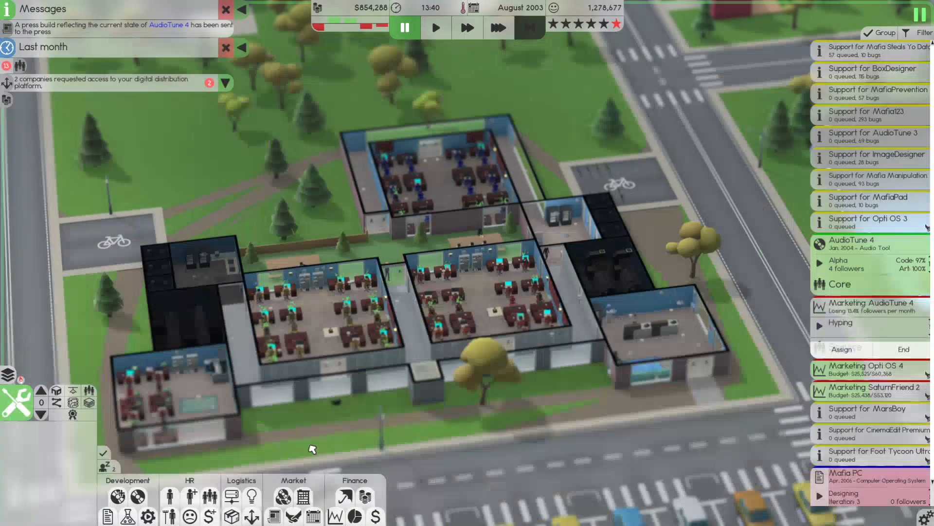
left_click(499, 27)
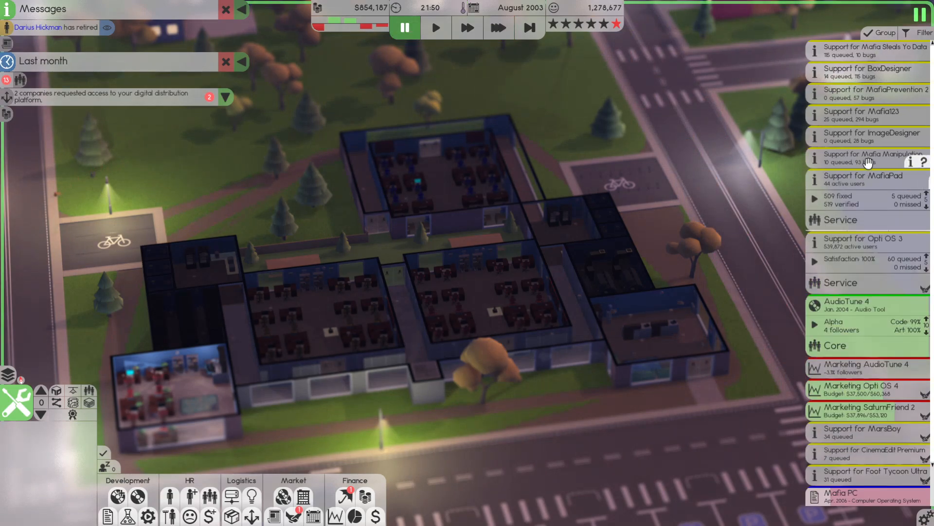
left_click(865, 133)
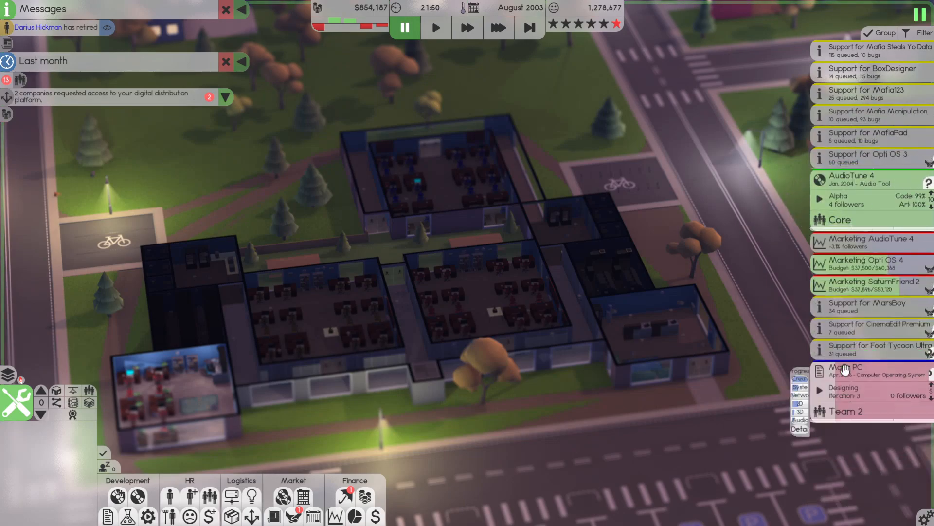
Review the incoming deals list sorted by Offer
left_click(498, 27)
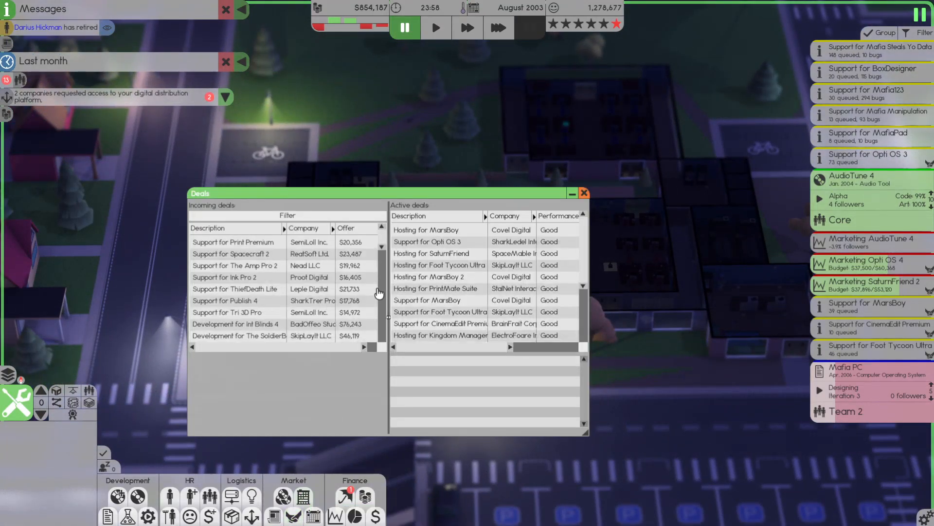
scroll("down", 3)
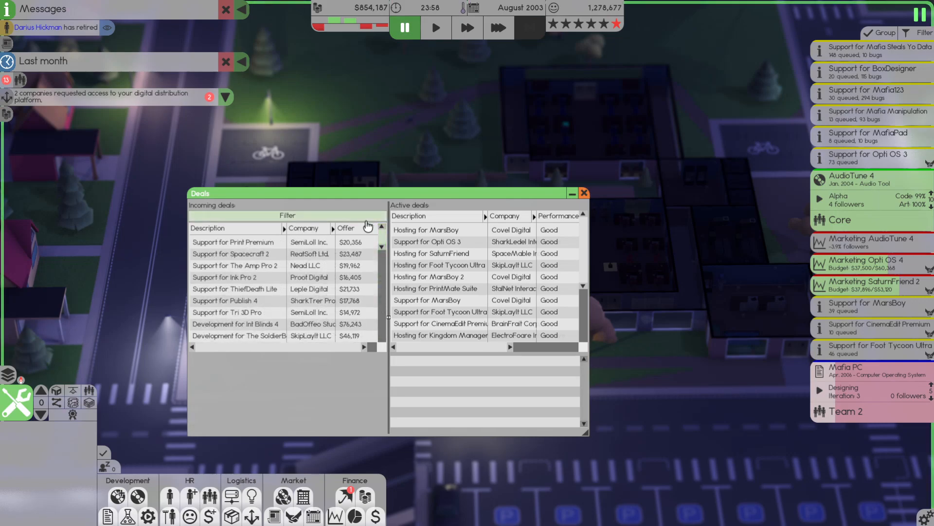
left_click(345, 228)
type("5")
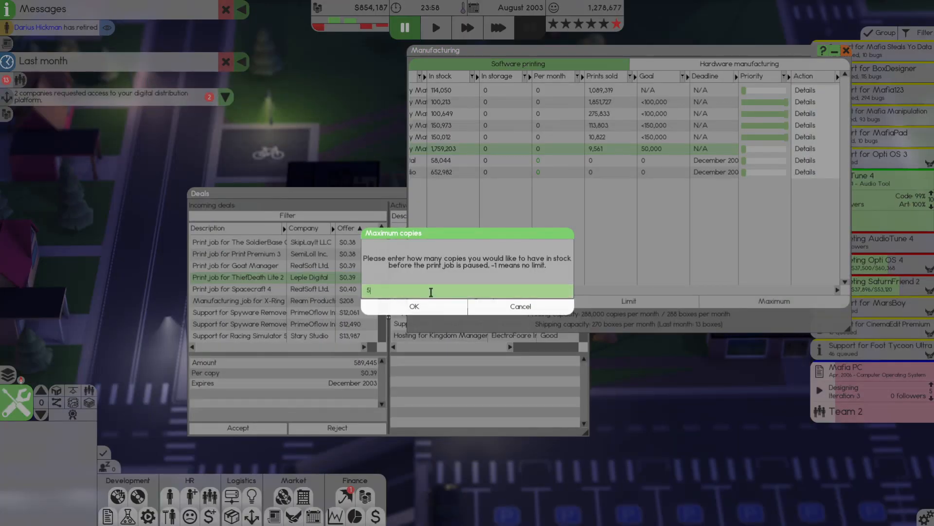
Cap the maximum copies kept in stock for the print run and resume the game
left_click(415, 306)
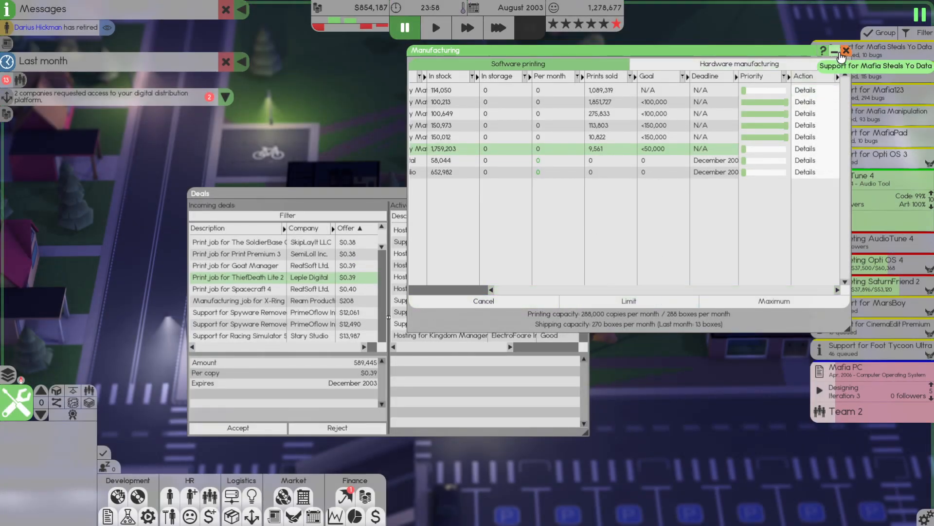
left_click(845, 49)
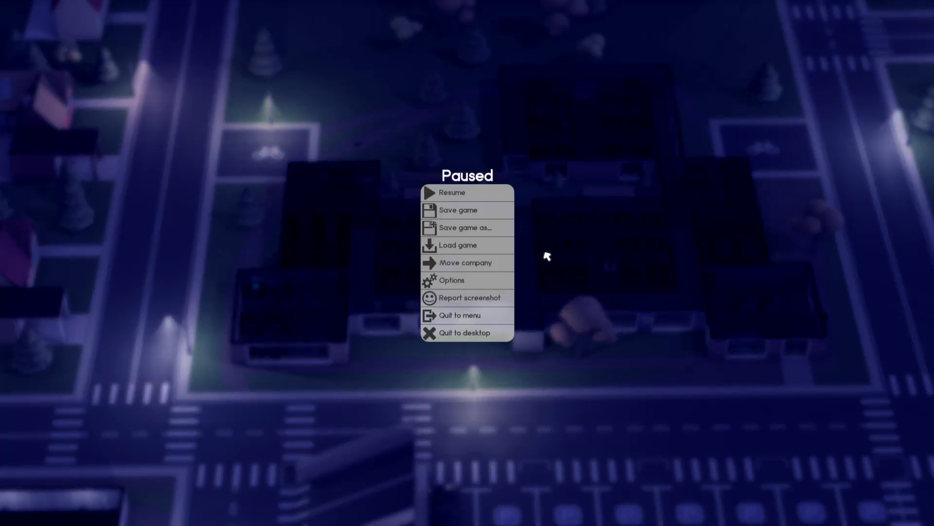
left_click(451, 193)
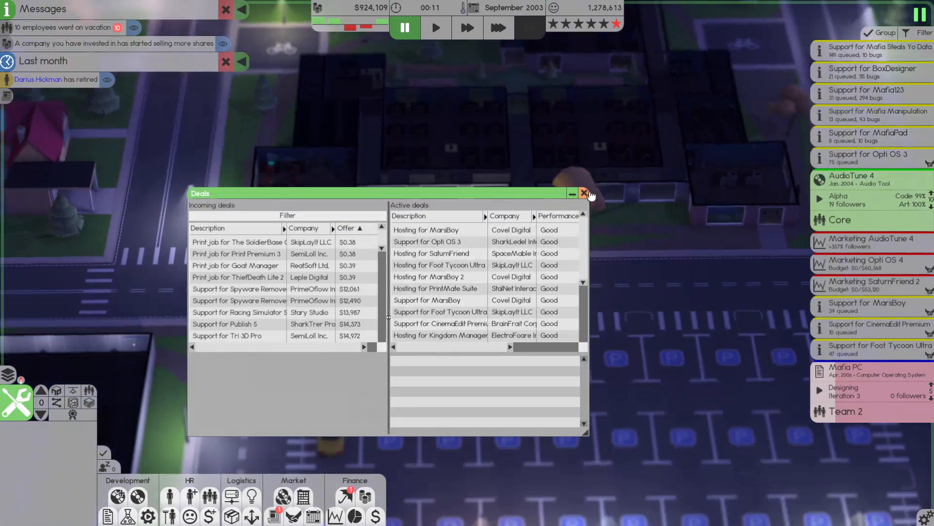
Place about $300,600 of new machines on the ground floor beside the existing row
left_click(584, 193)
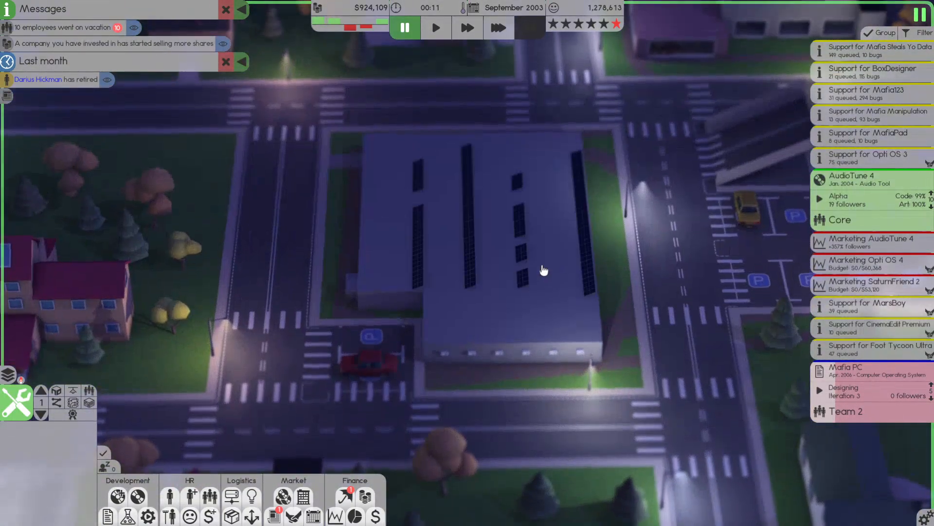
left_click(17, 402)
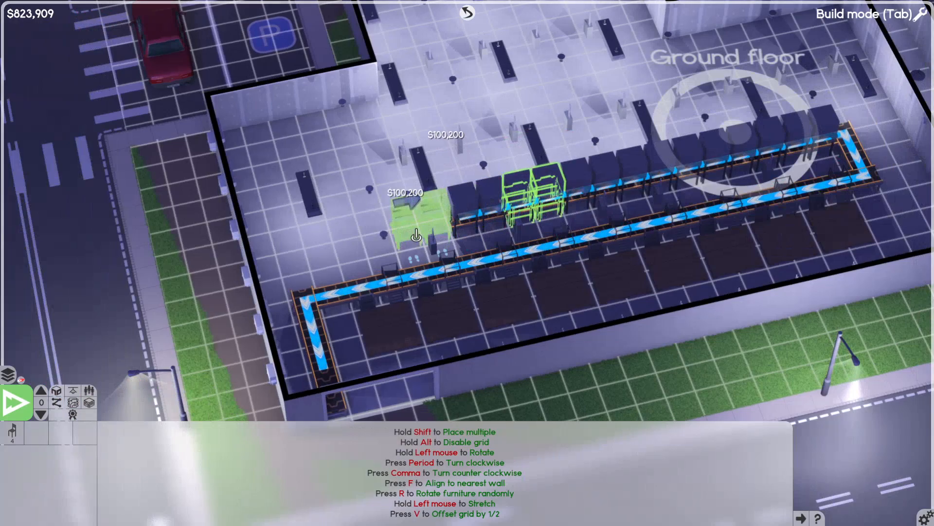
left_click(418, 235)
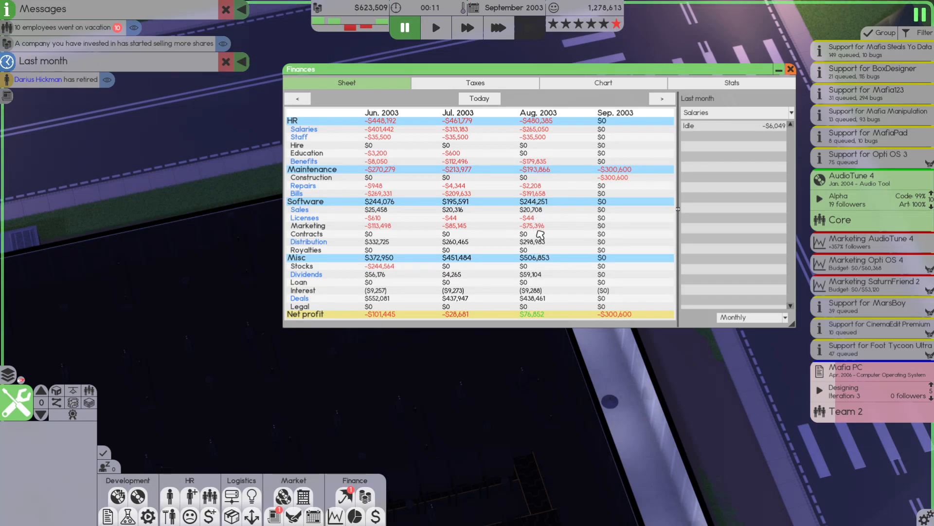
mouse_move(574, 286)
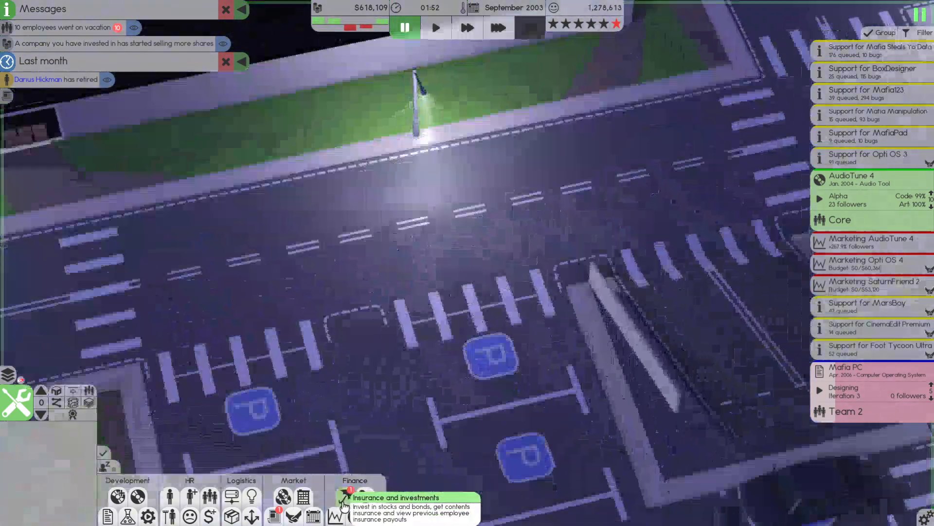
left_click(337, 509)
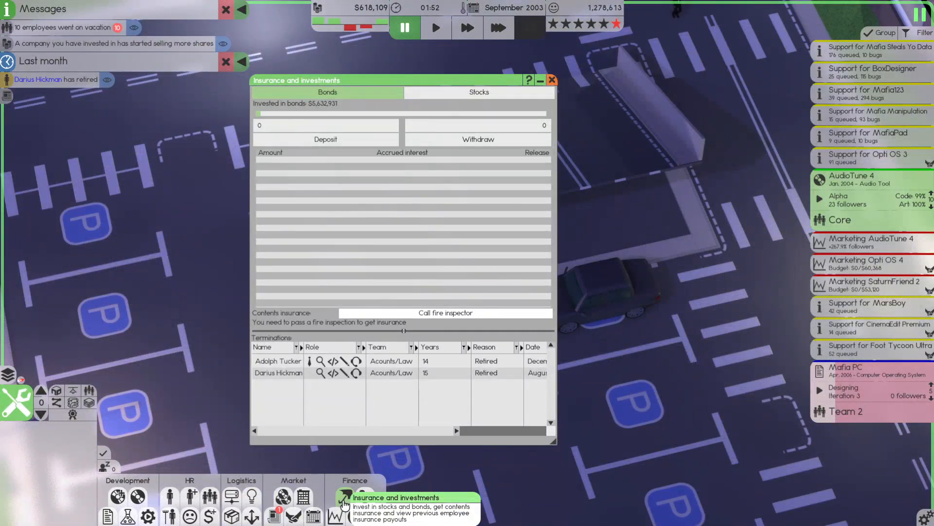
left_click(365, 497)
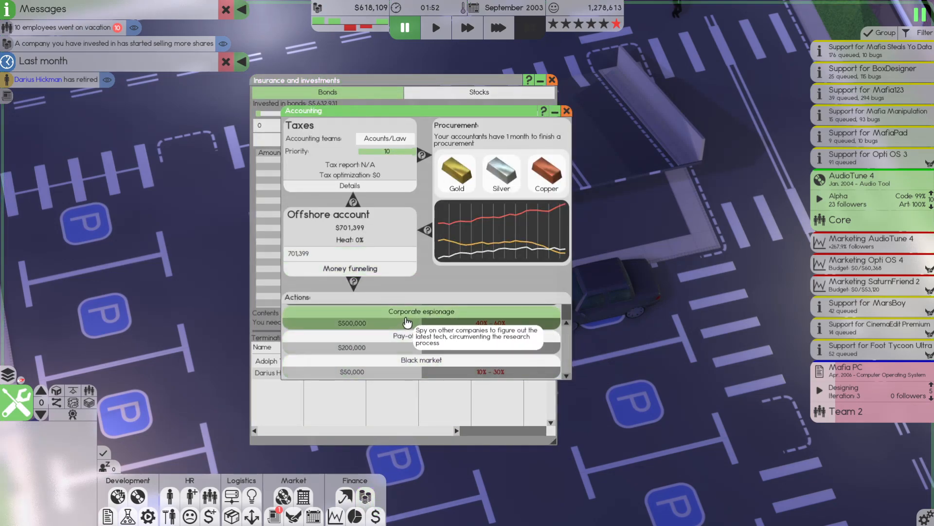
mouse_move(424, 368)
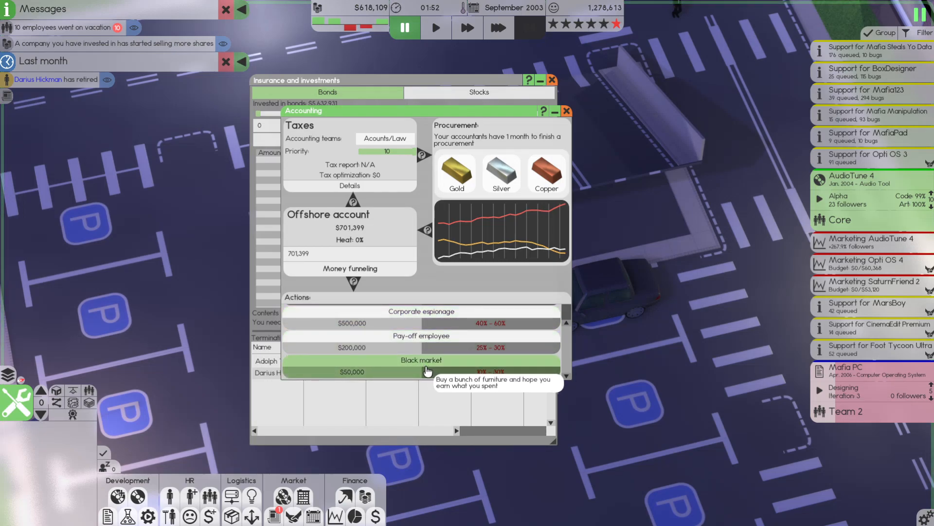
mouse_move(357, 214)
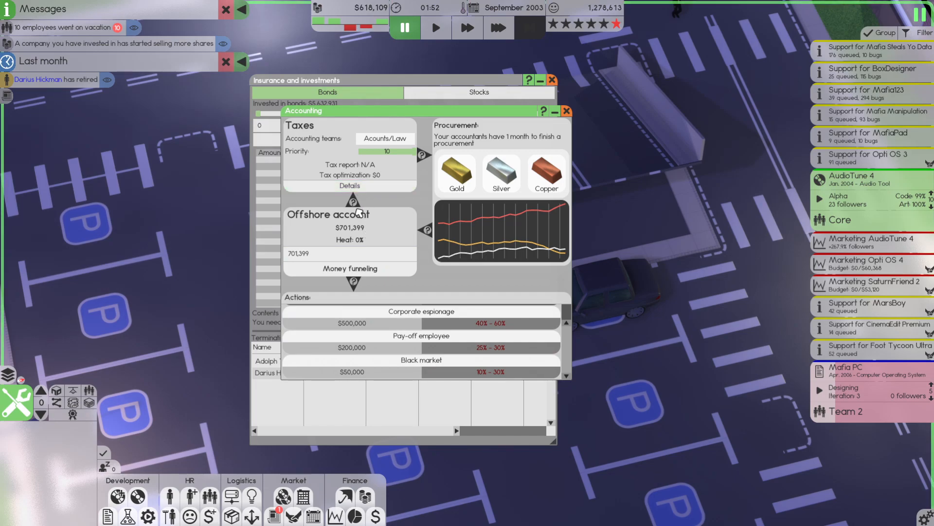
mouse_move(354, 213)
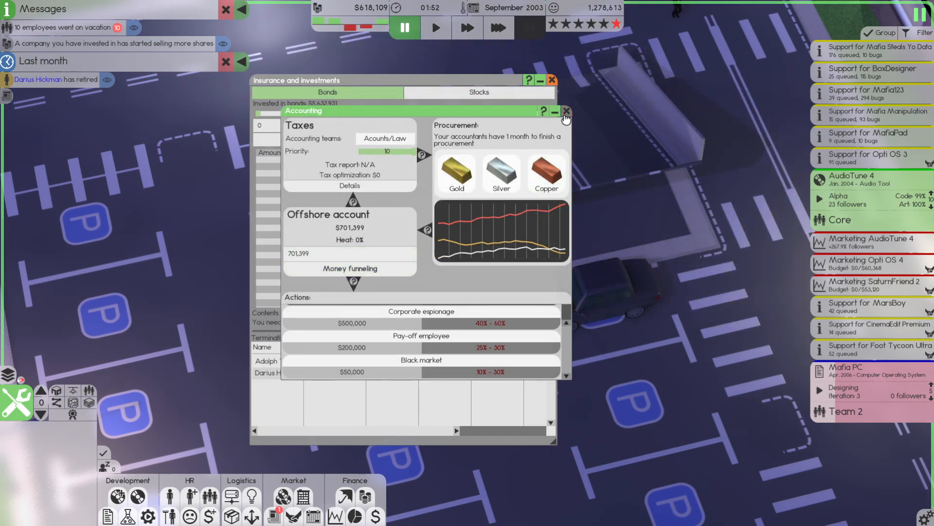
left_click(565, 111)
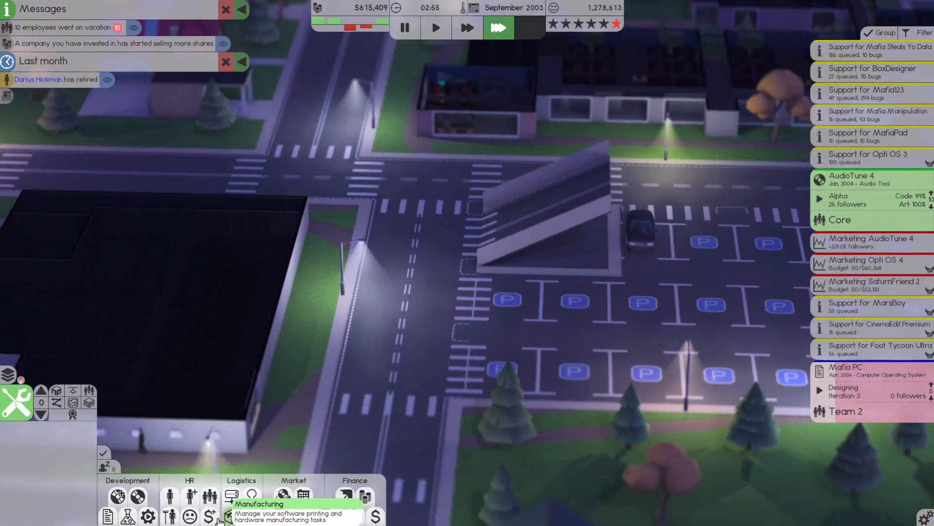
left_click(231, 495)
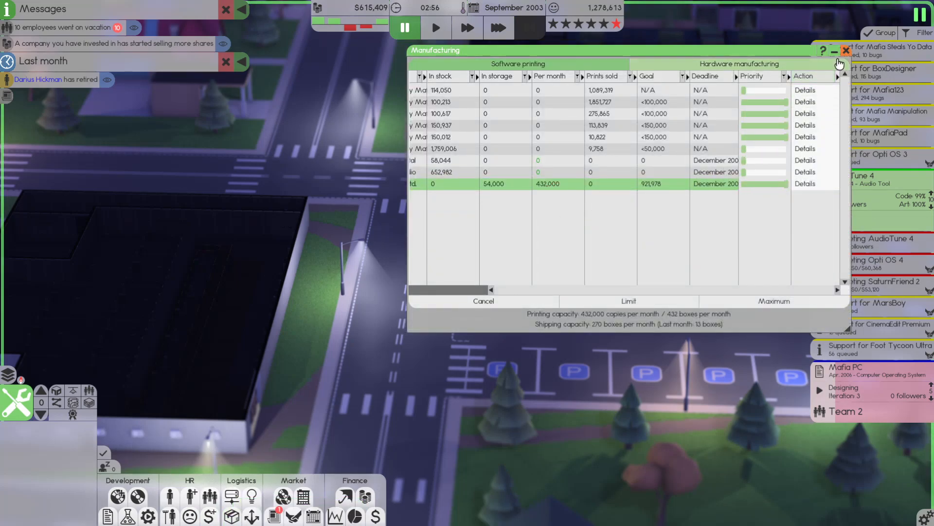
left_click(846, 50)
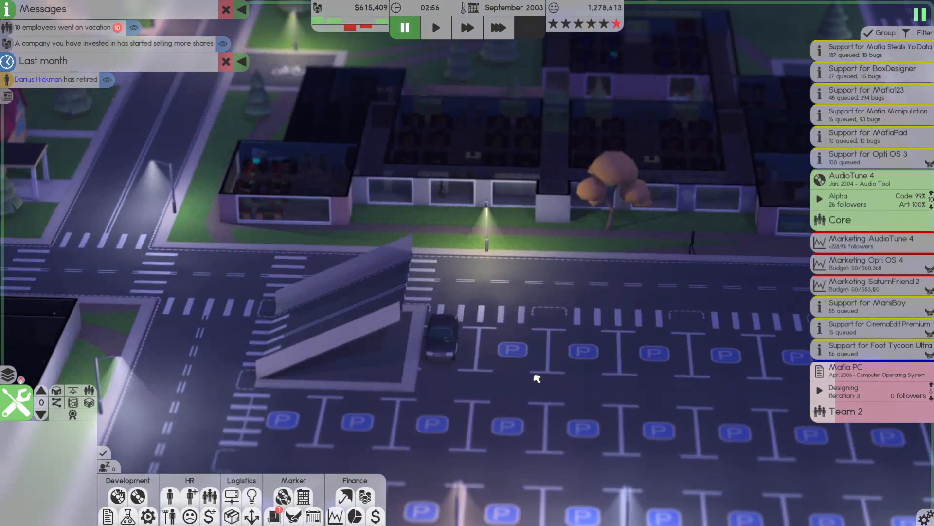
Issue an AudioTune 4 press release via the release date announcement options
left_click(498, 27)
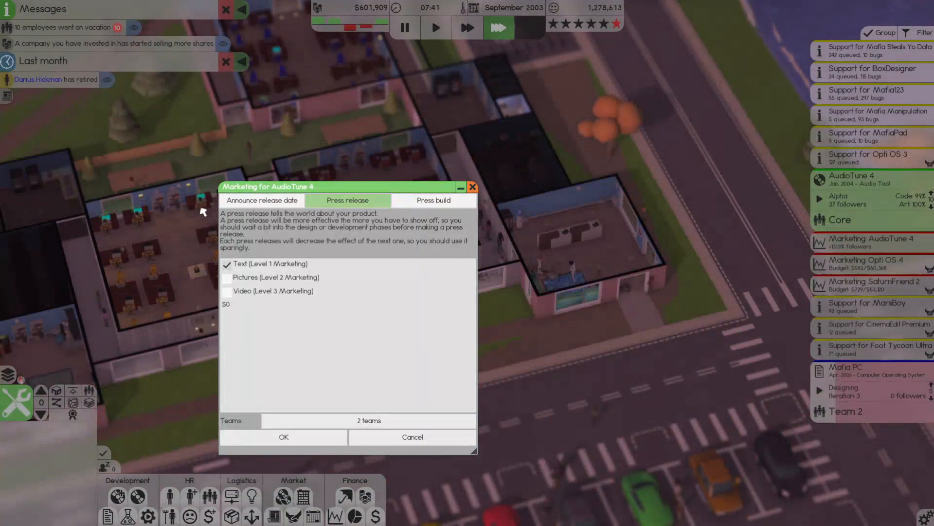
left_click(261, 200)
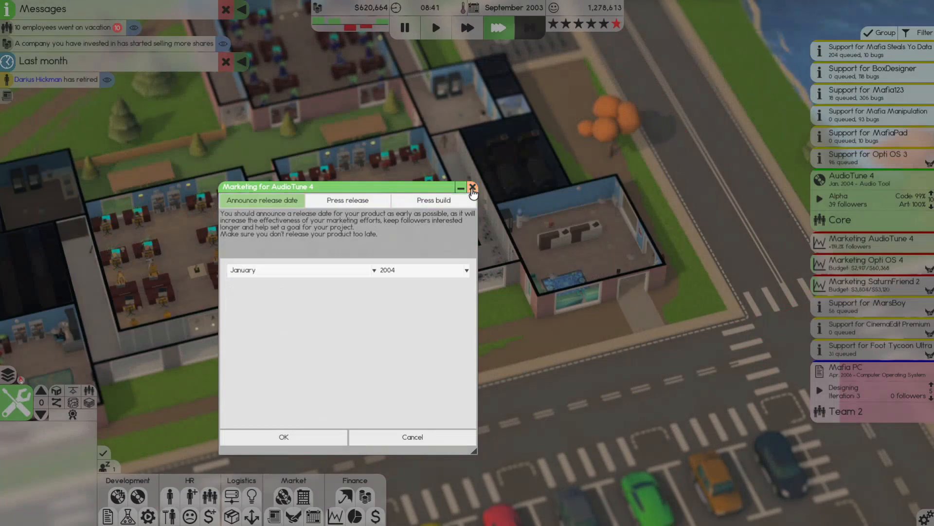
left_click(348, 199)
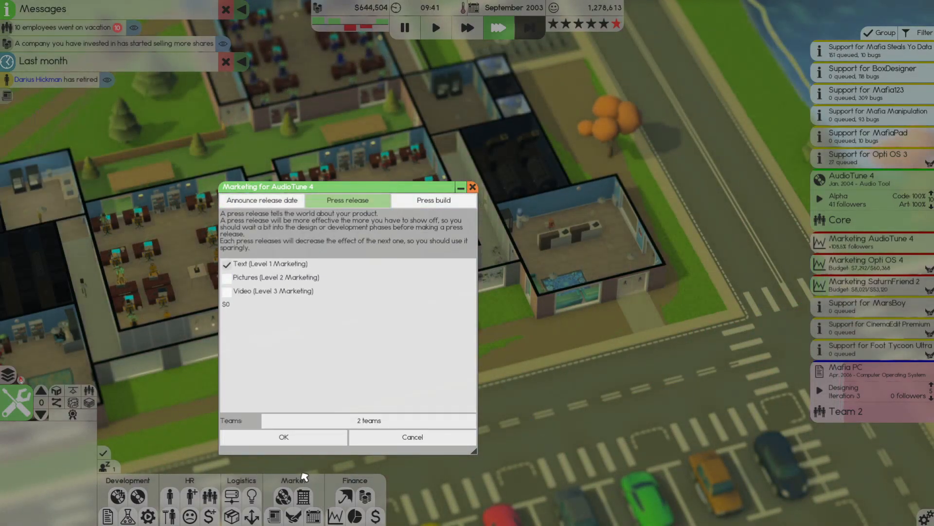
left_click(284, 437)
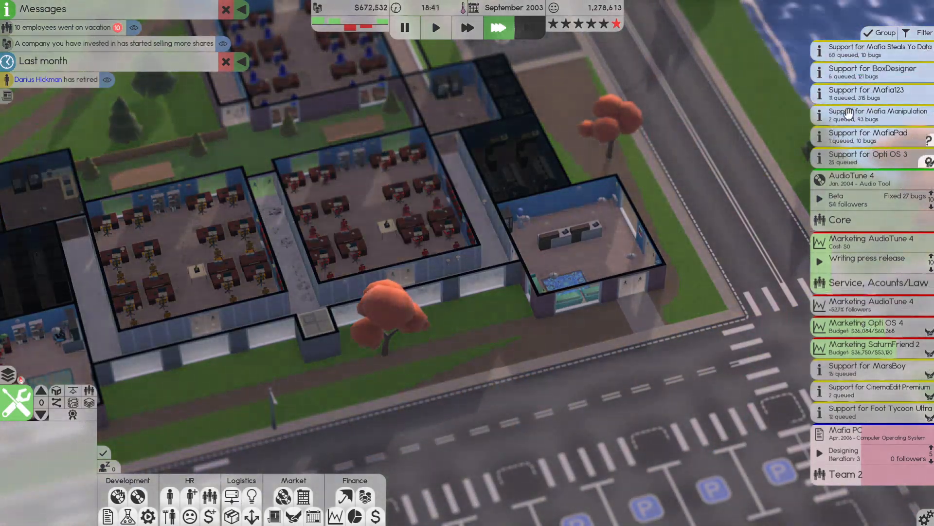
Start a Mafia123 update using The AmplitudePlay Studio 2 as its audio tool
left_click(864, 94)
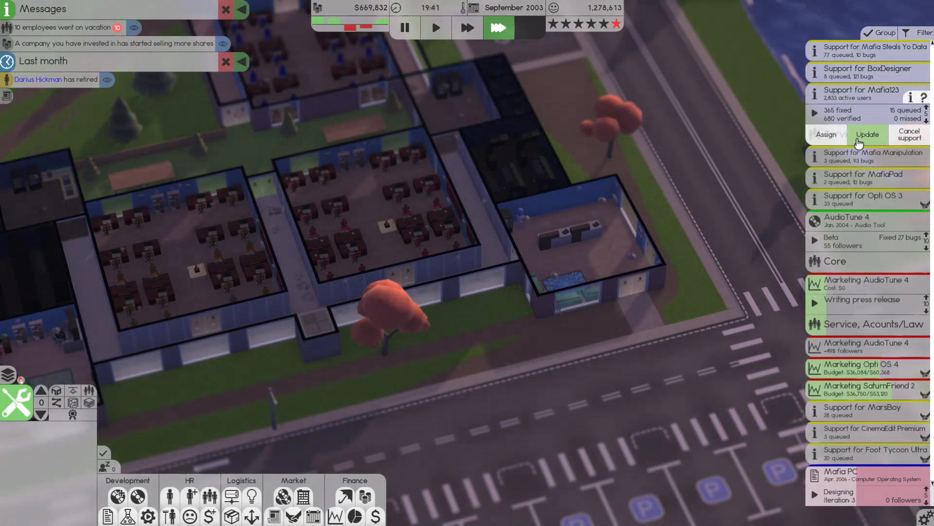
left_click(867, 134)
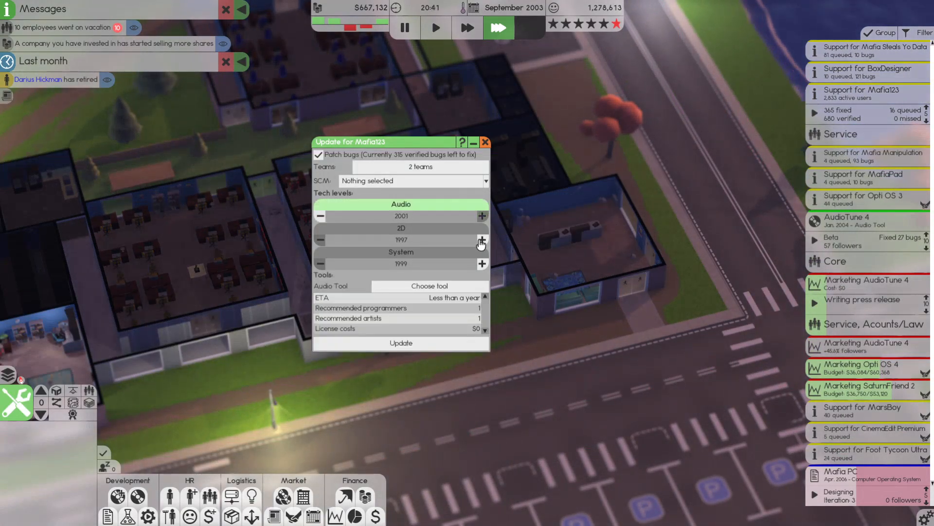
left_click(429, 285)
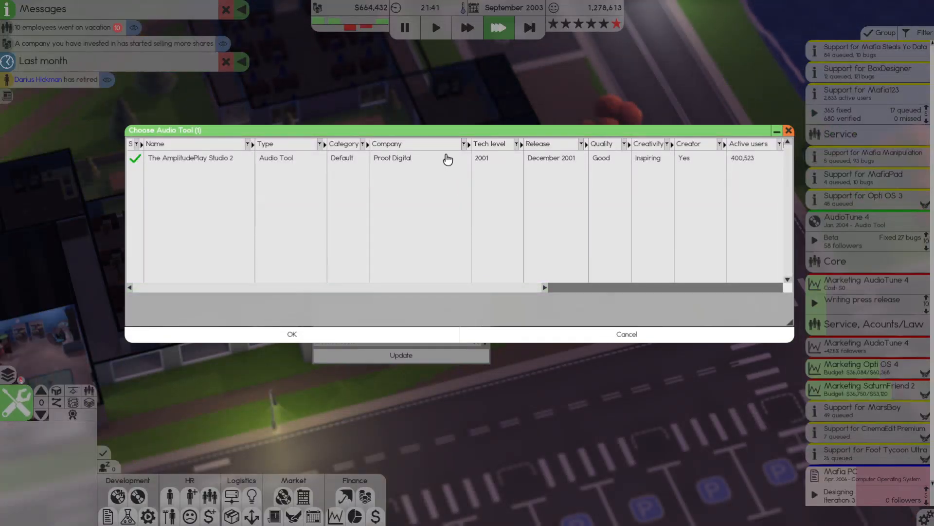
left_click(292, 333)
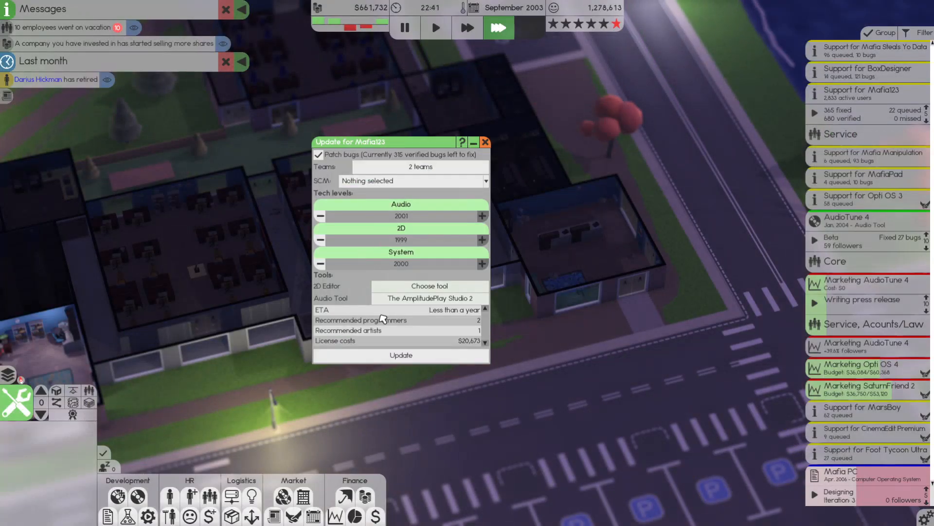
left_click(428, 285)
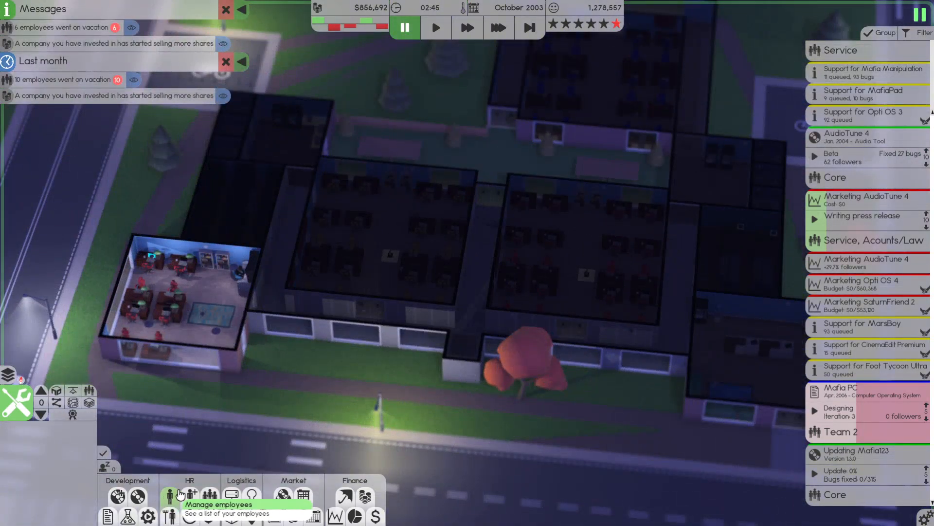
left_click(169, 494)
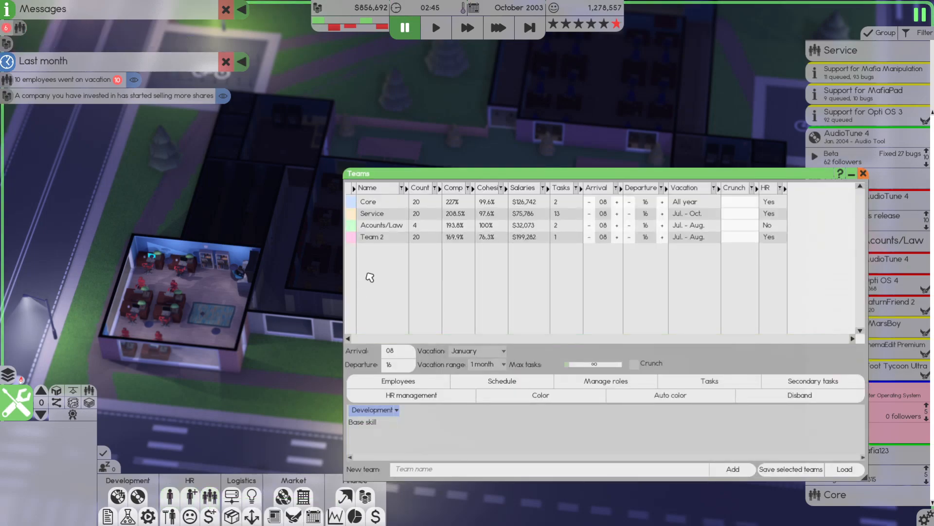
left_click(382, 224)
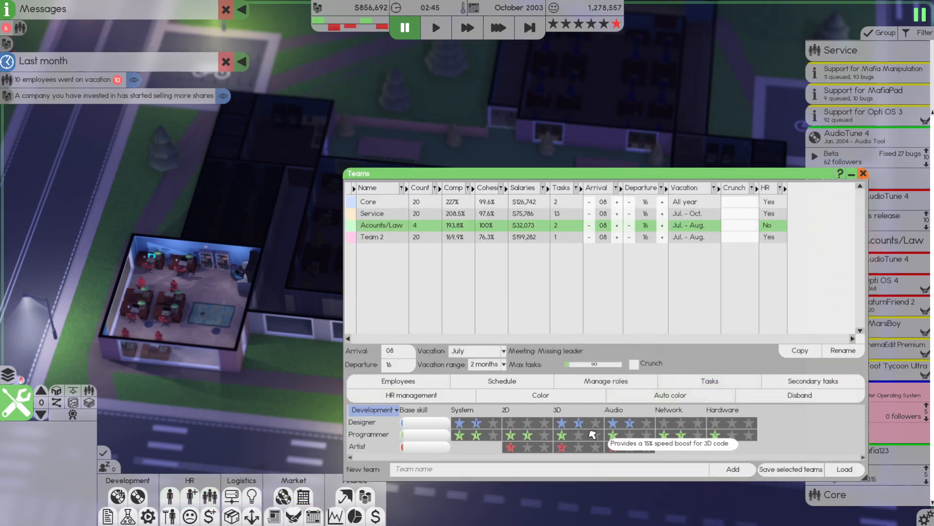
left_click(373, 410)
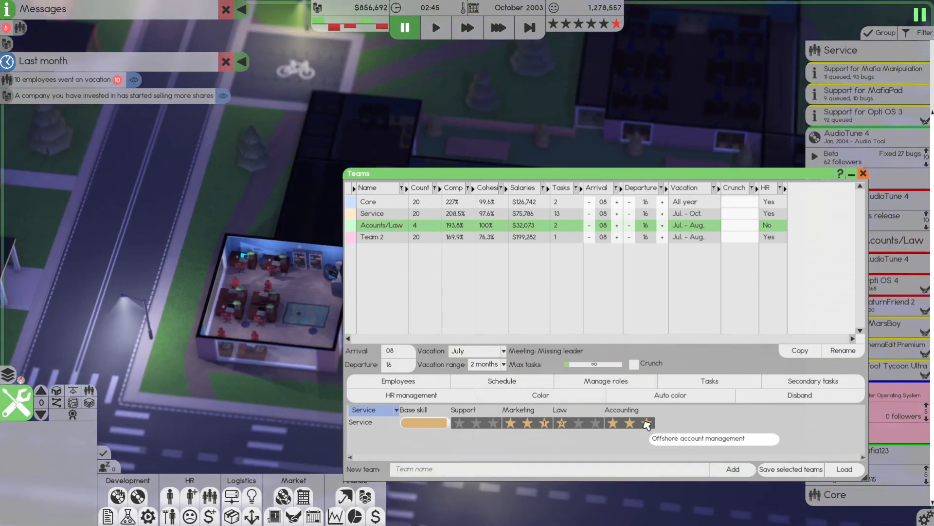
left_click(863, 173)
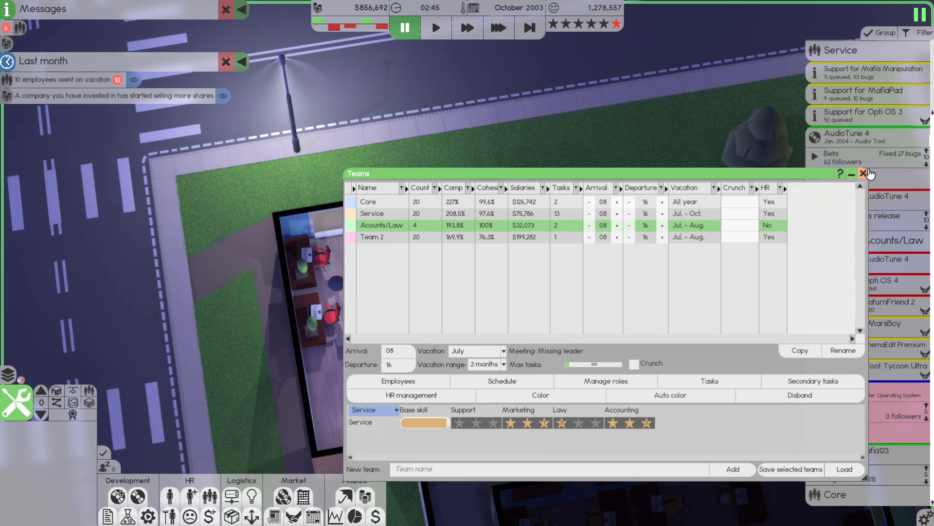
left_click(864, 173)
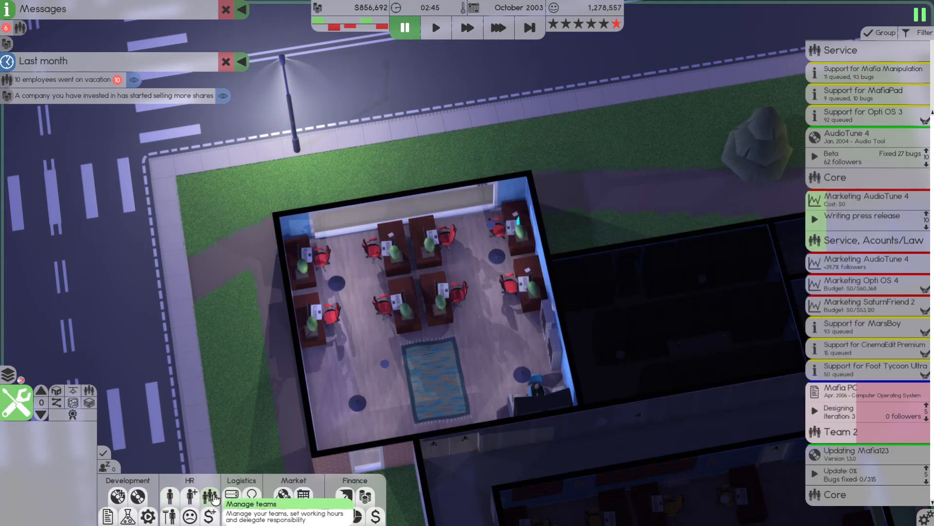
Search for accounting applicants compatible with the Acounts/Law team
left_click(192, 495)
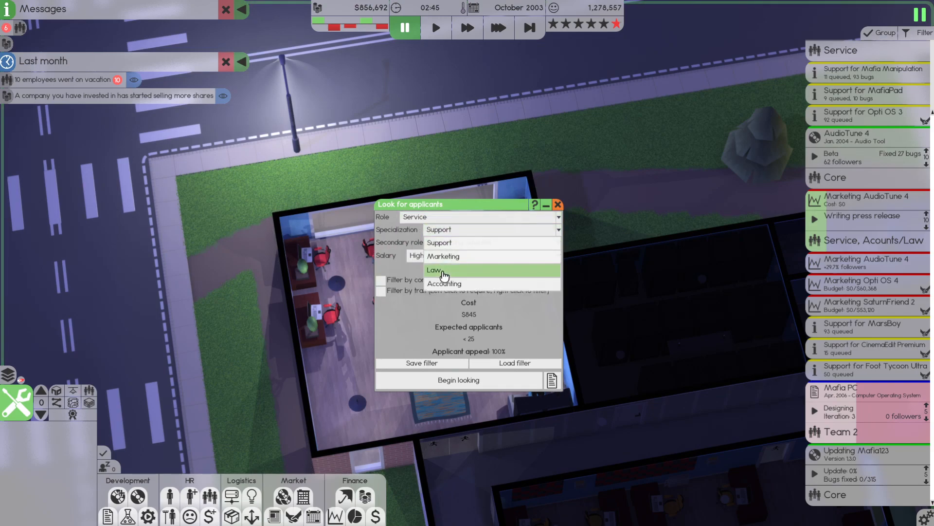
left_click(444, 283)
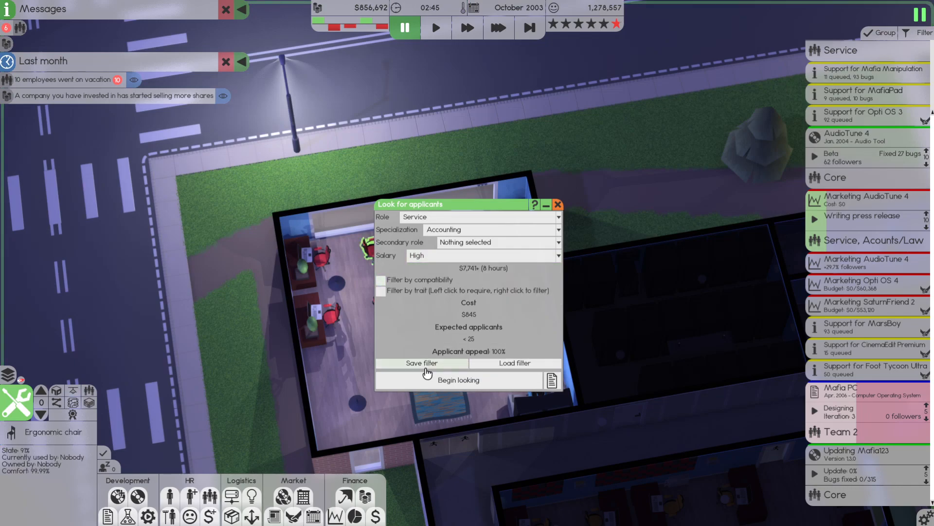
left_click(382, 280)
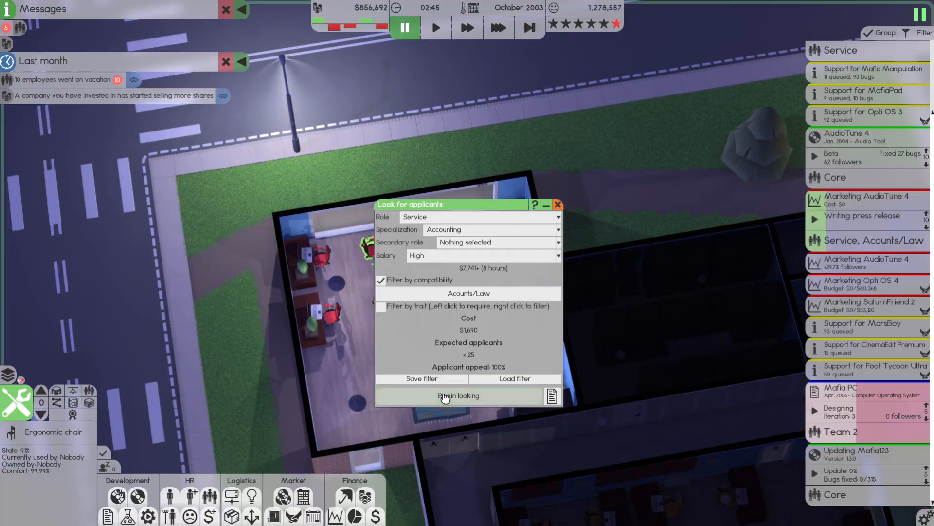
left_click(458, 395)
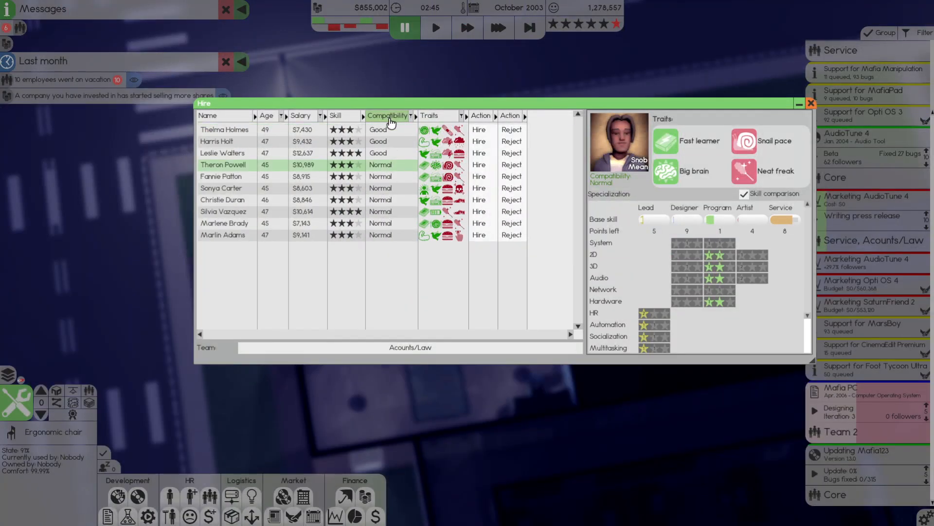
Hire two well-matched accounting applicants, growing Acounts/Law to 6 members
left_click(225, 129)
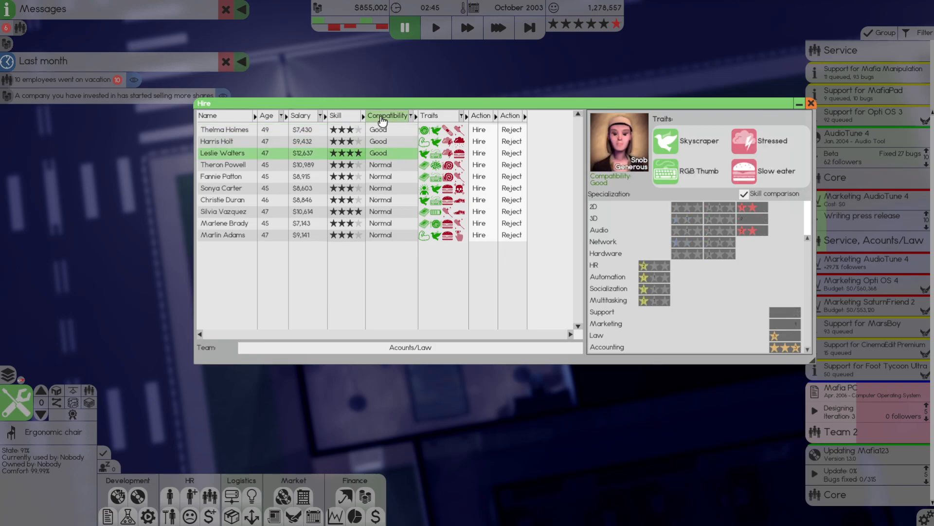
left_click(225, 142)
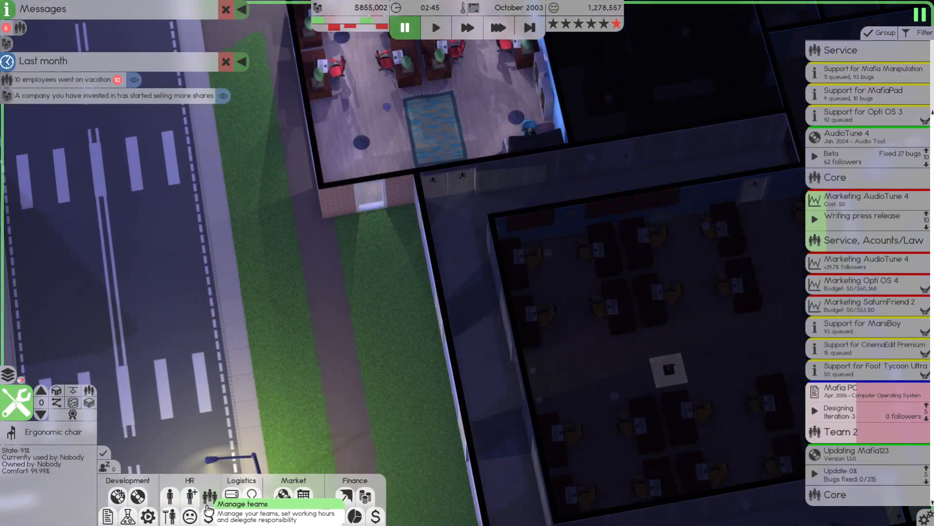
left_click(209, 495)
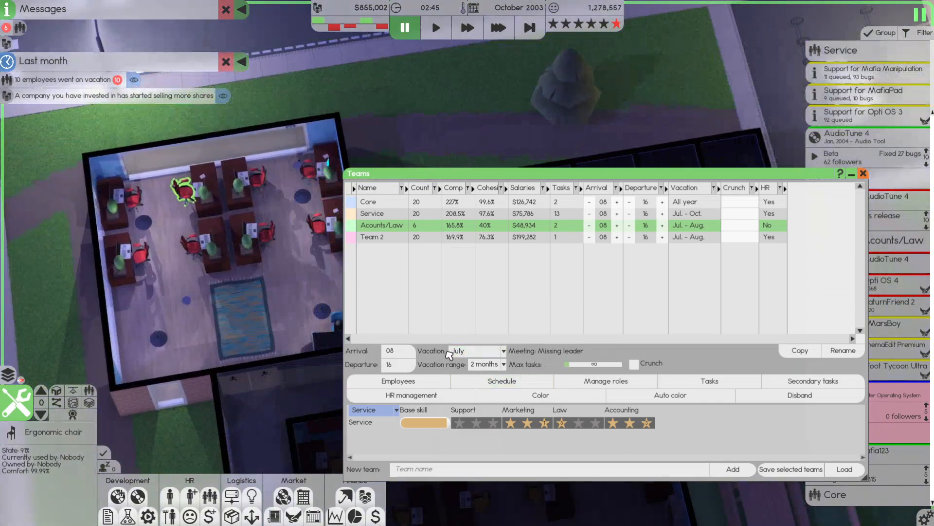
Run a new applicant search with specialization set to Marketing
left_click(864, 173)
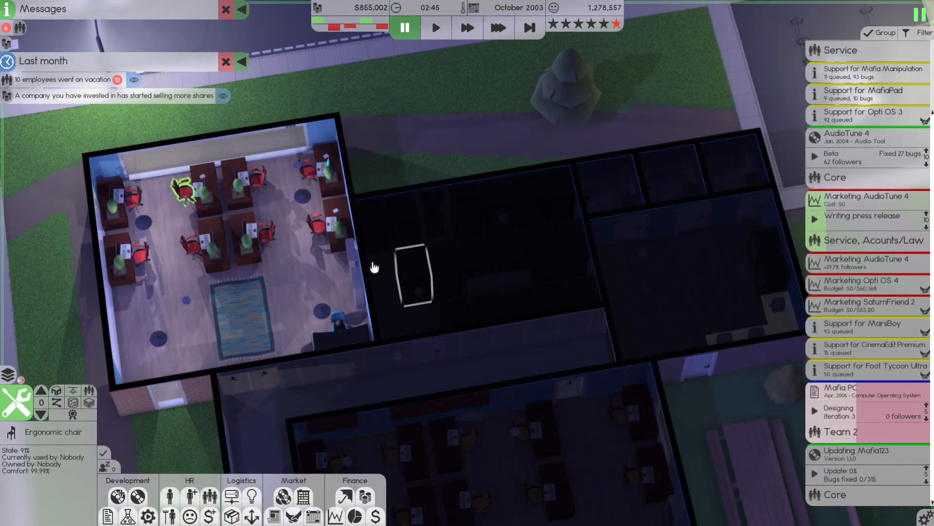
left_click(191, 492)
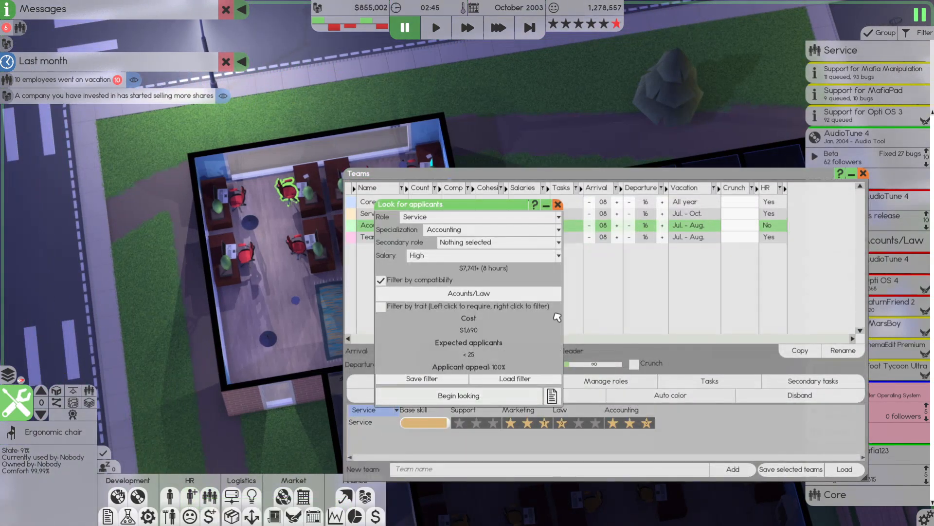
left_click(494, 230)
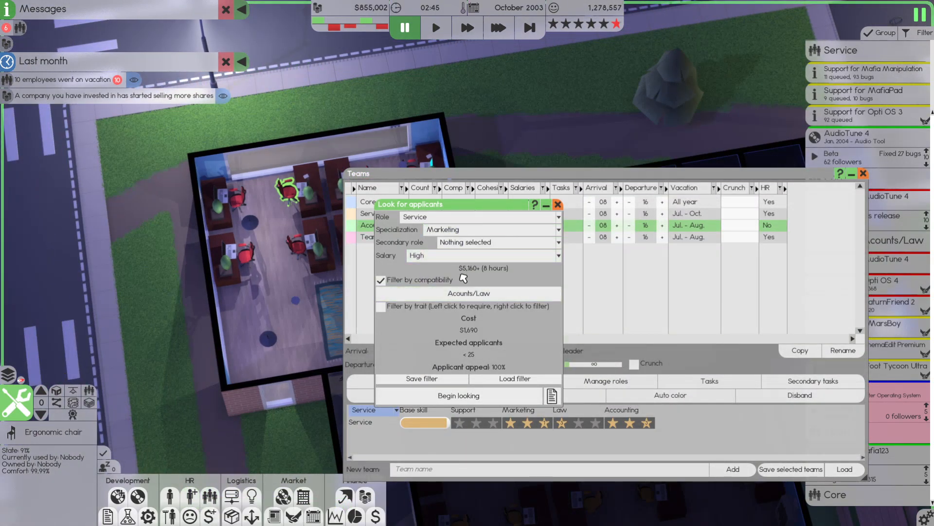
left_click(459, 395)
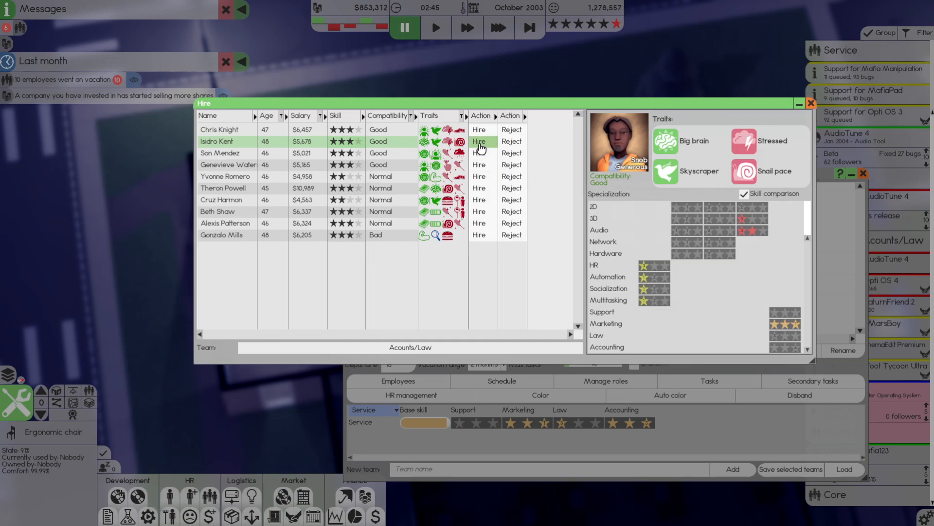
Hire two marketing applicants so Acounts/Law reaches 8 members, then resume play
left_click(479, 142)
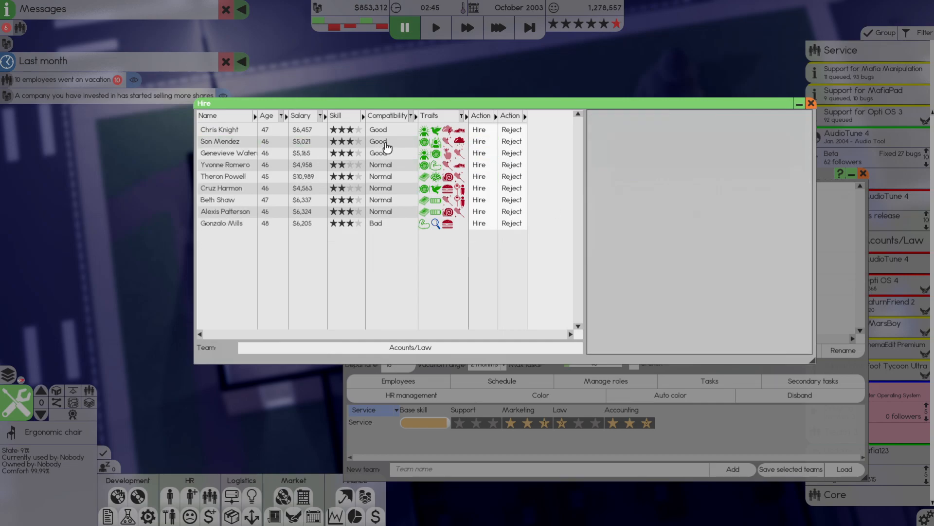
left_click(221, 141)
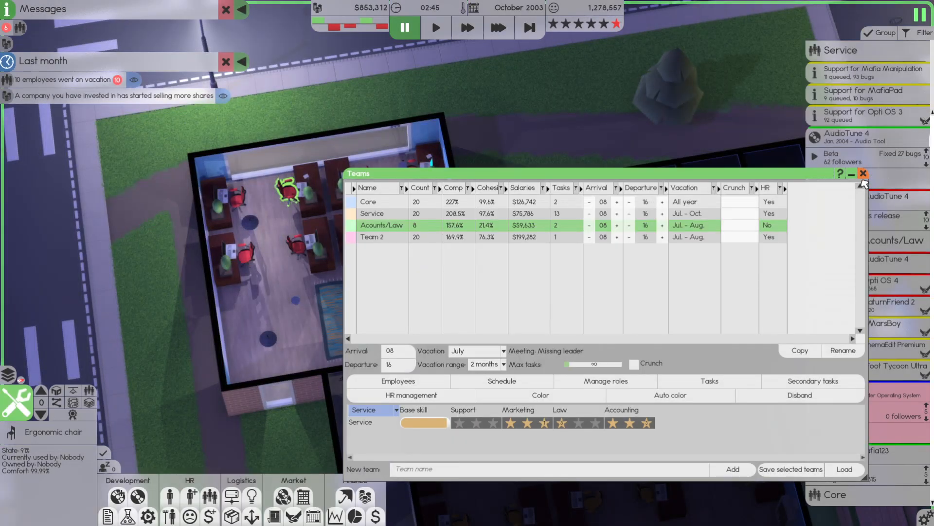
left_click(863, 173)
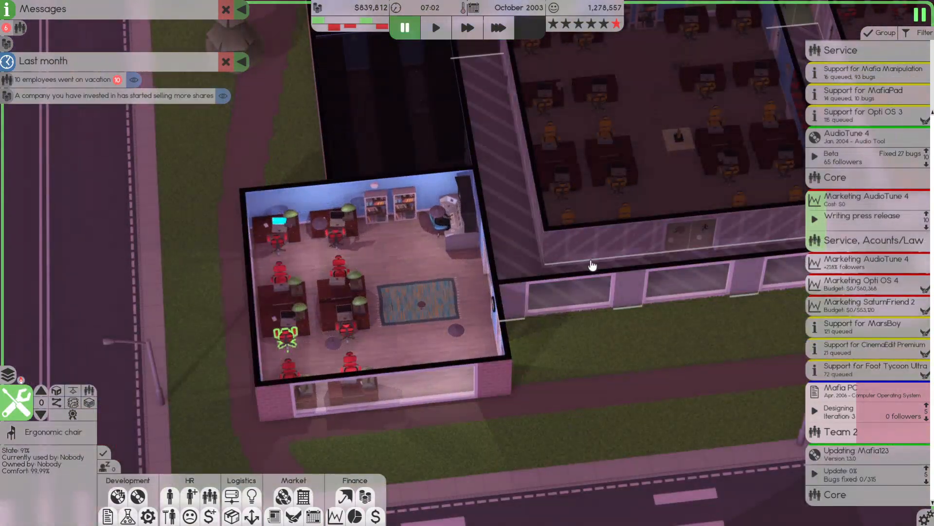
Let time run and review the Opti OS 4 marketing task
left_click(498, 27)
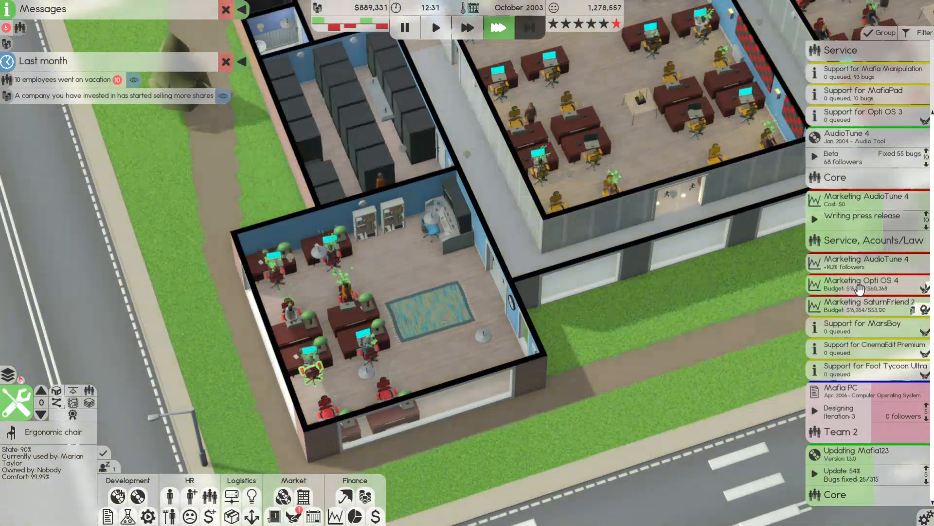
left_click(858, 283)
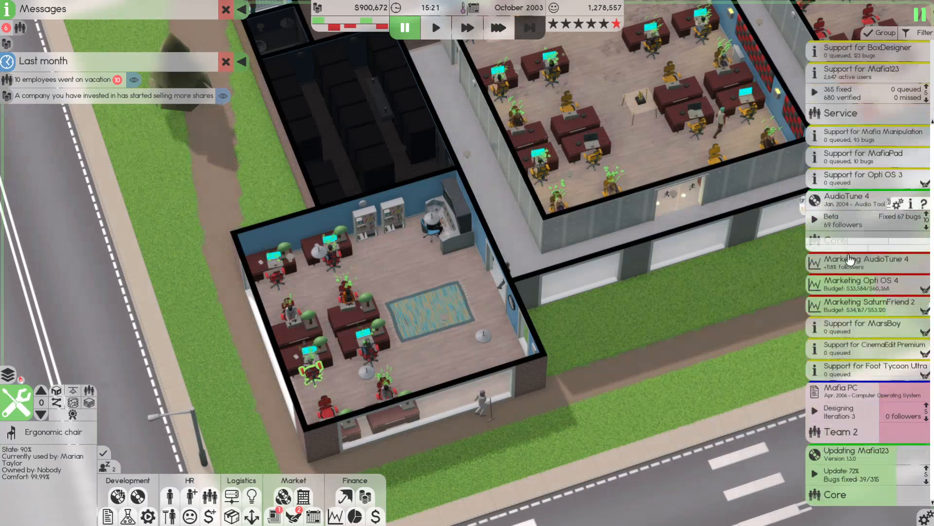
left_click(498, 27)
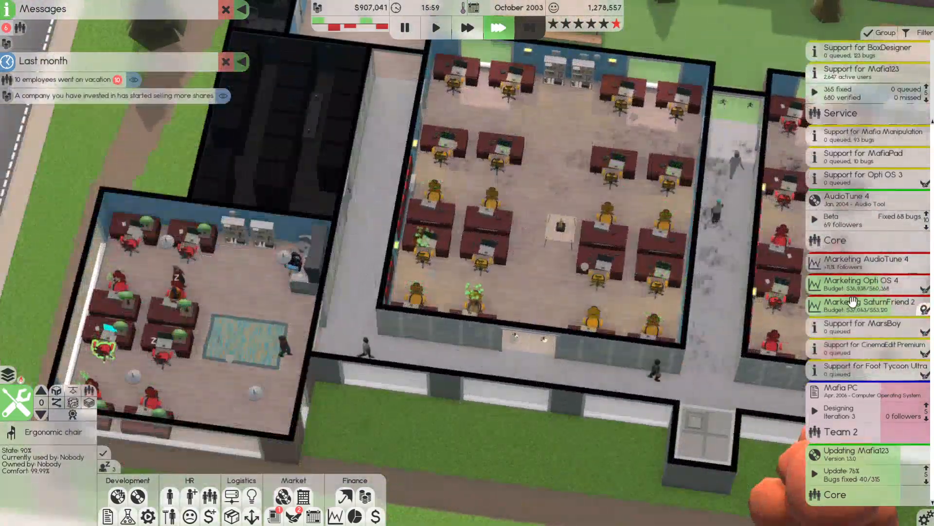
Assign teams to the SaturnFriend 2 marketing task and view an incoming deal's terms
left_click(858, 283)
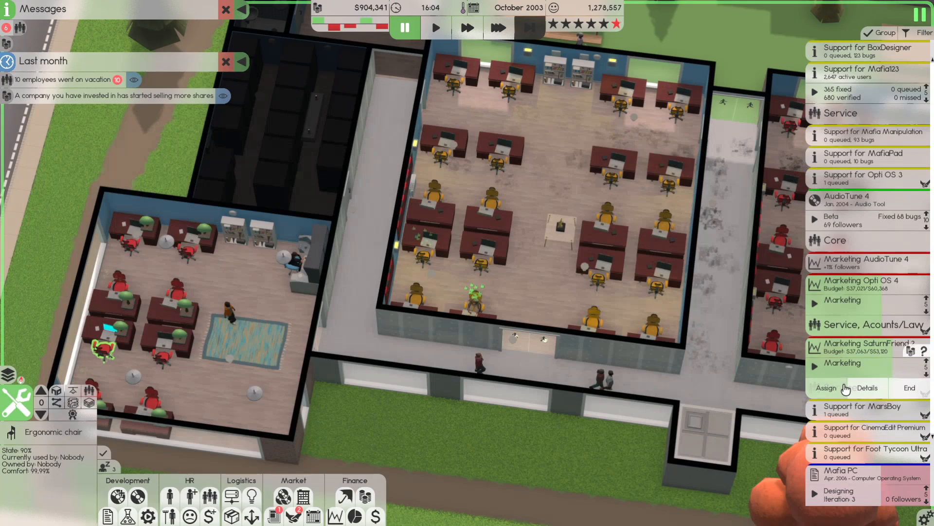
left_click(868, 388)
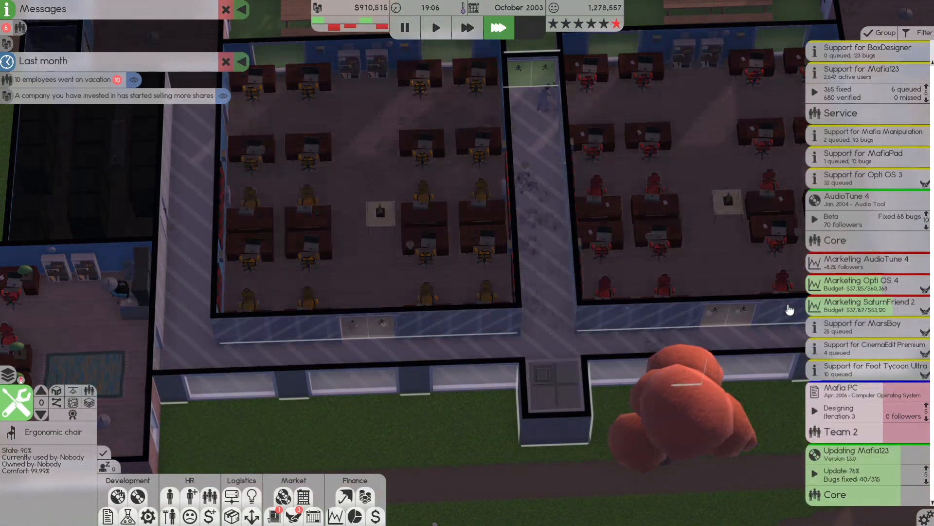
left_click(846, 200)
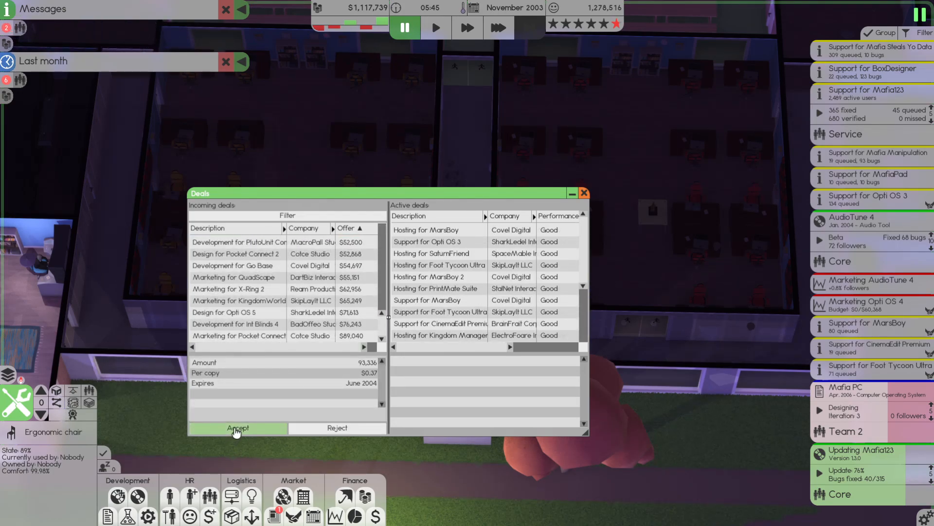
Accept the 93,336-copy printing deal due June 2004 and raise its printing priority
left_click(238, 428)
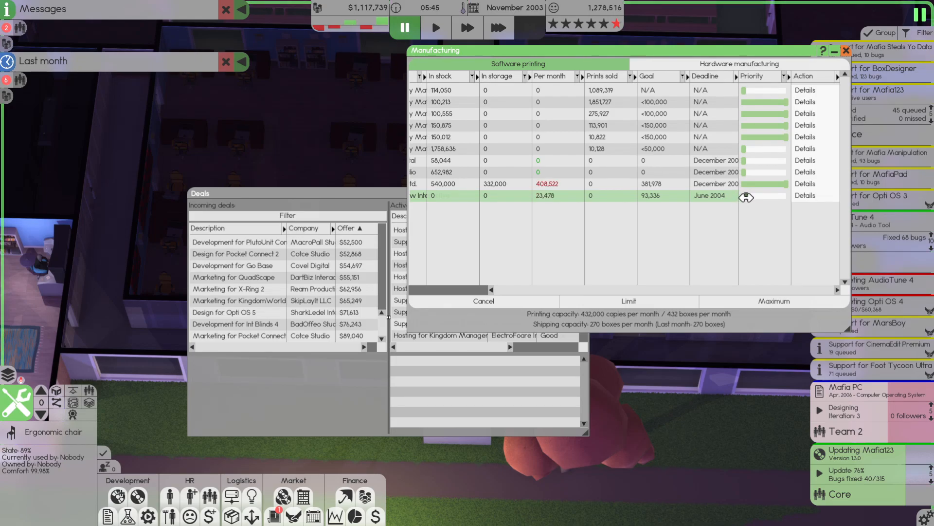
left_click(499, 27)
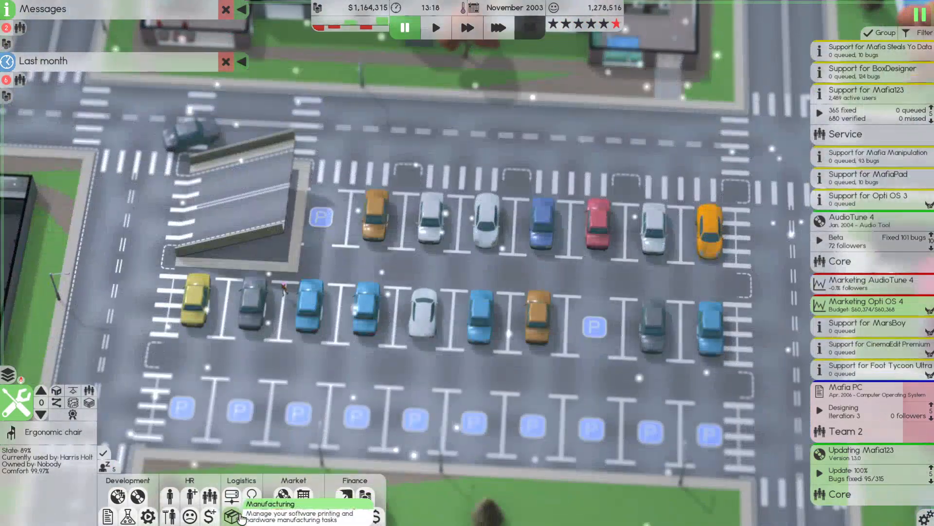
Call a temporary courier from Manufacturing to move the stored printed copies
left_click(244, 503)
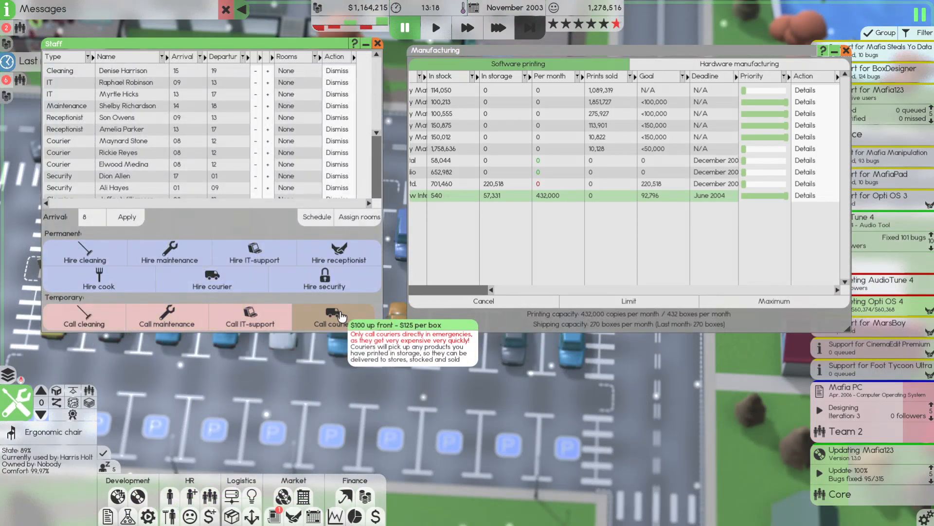
left_click(499, 27)
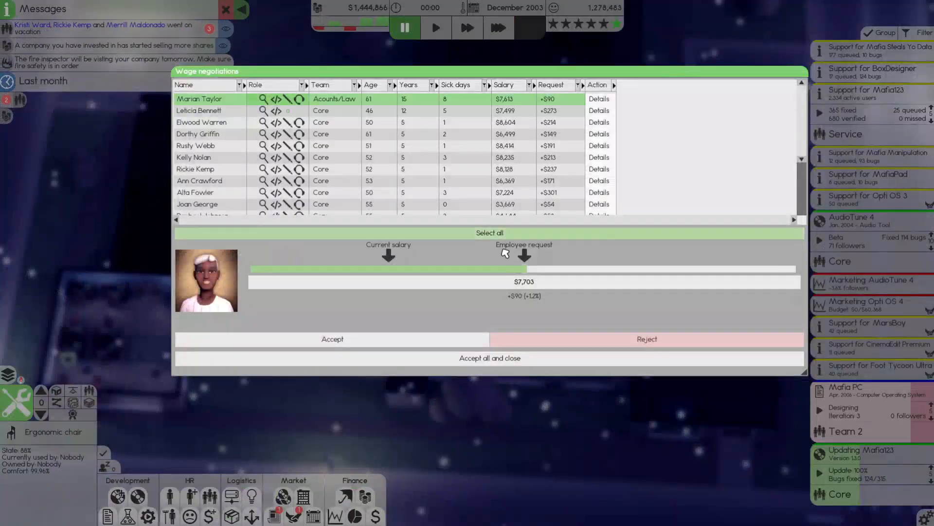
Accept all wage negotiations and close the Deals overview
left_click(489, 357)
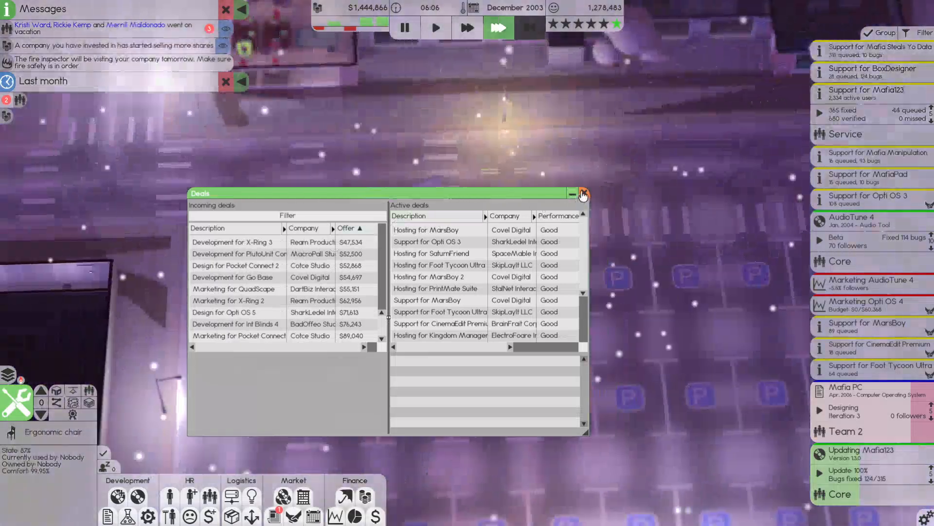
left_click(583, 193)
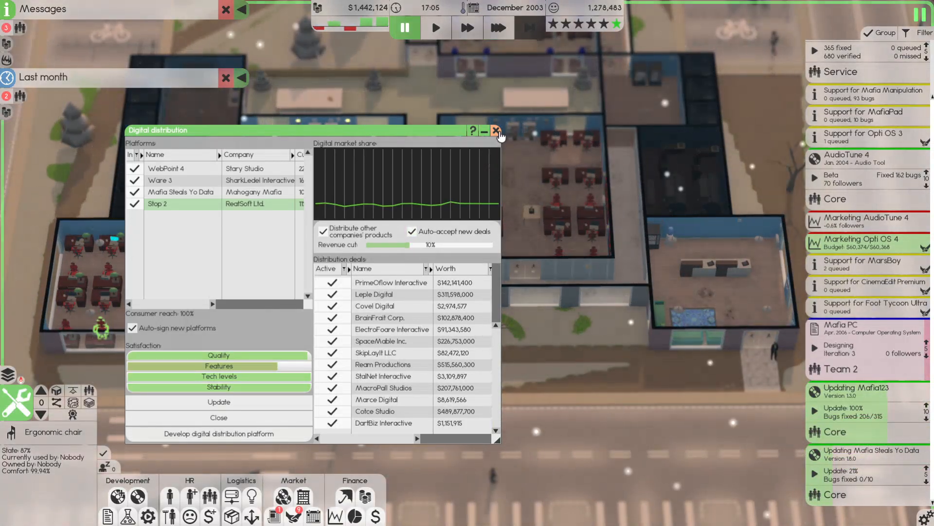
left_click(496, 130)
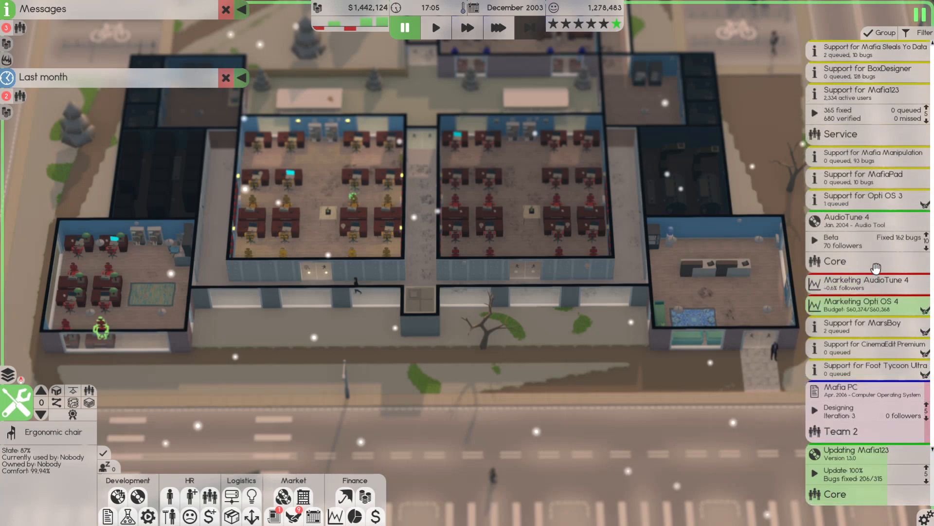
Review the monthly finances into January 2004, then show the AudioTune 4 beta's Assign/Market/Print/Release actions
left_click(499, 27)
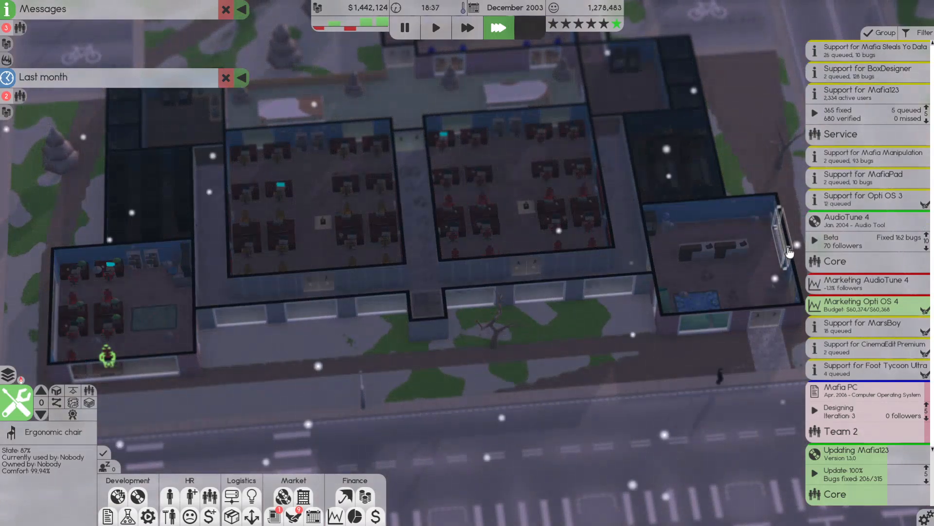
left_click(846, 219)
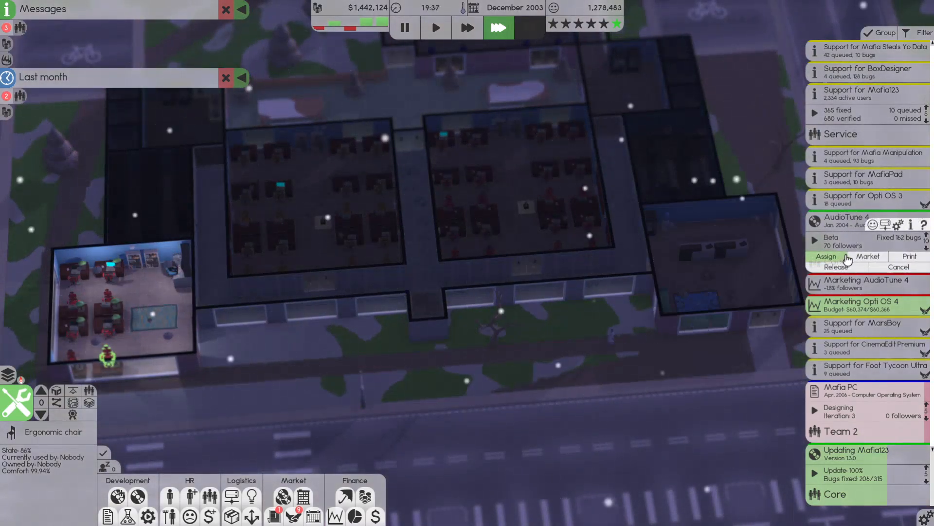
left_click(867, 256)
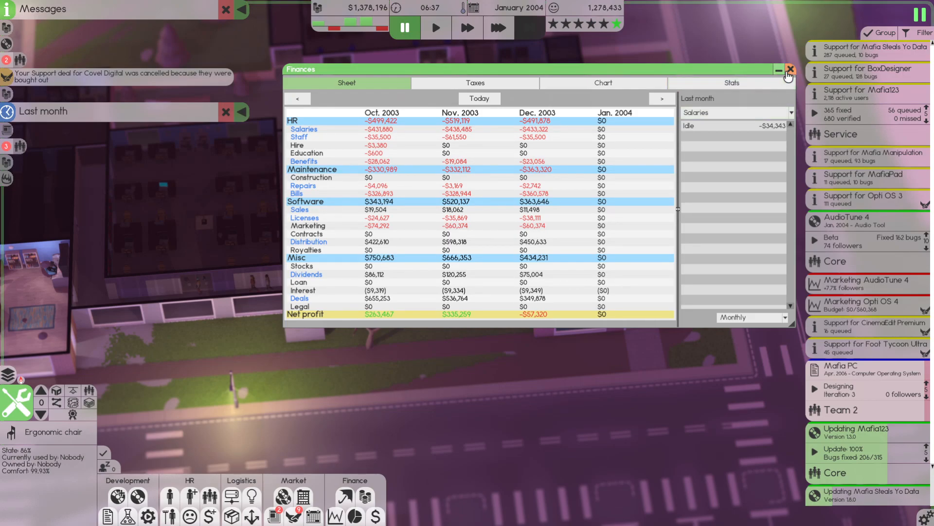
left_click(789, 70)
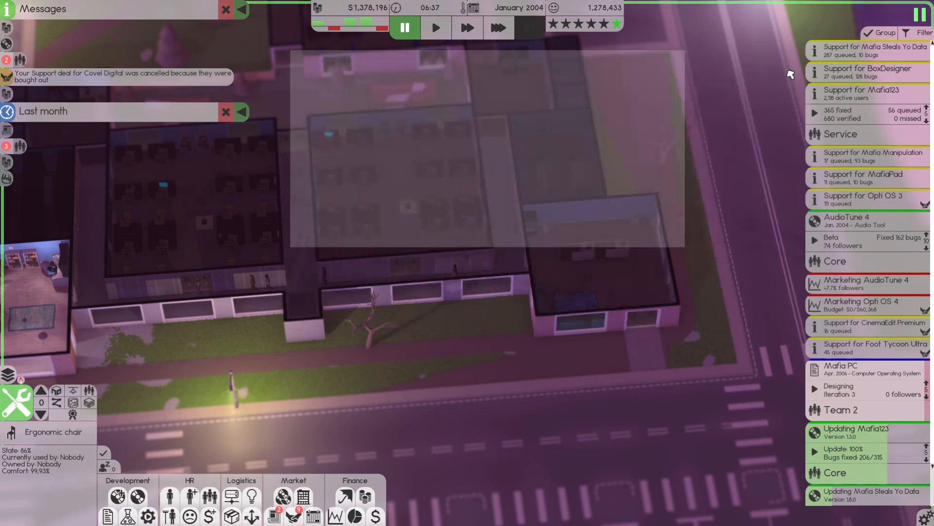
left_click(498, 27)
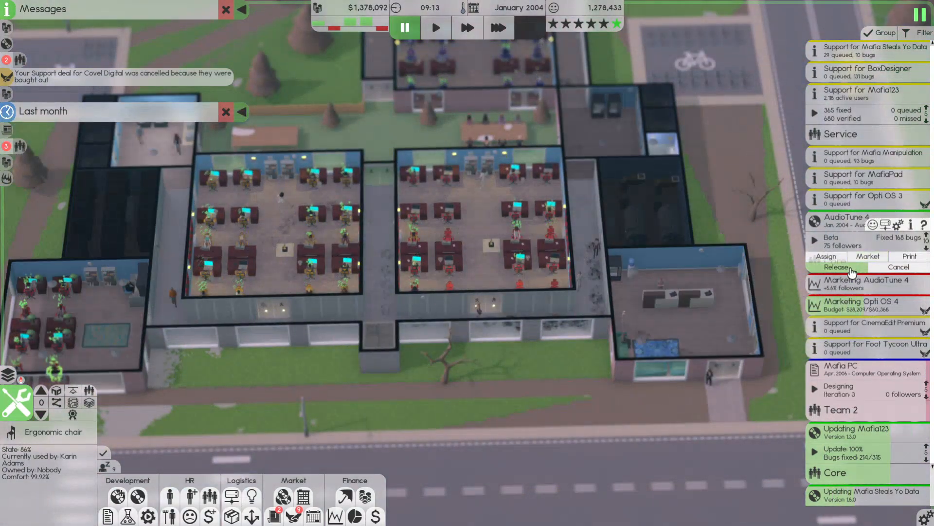
Release AudioTune 4 with budget 50000 and print copies maximum 50000, closing Manufacturing afterwards
left_click(836, 267)
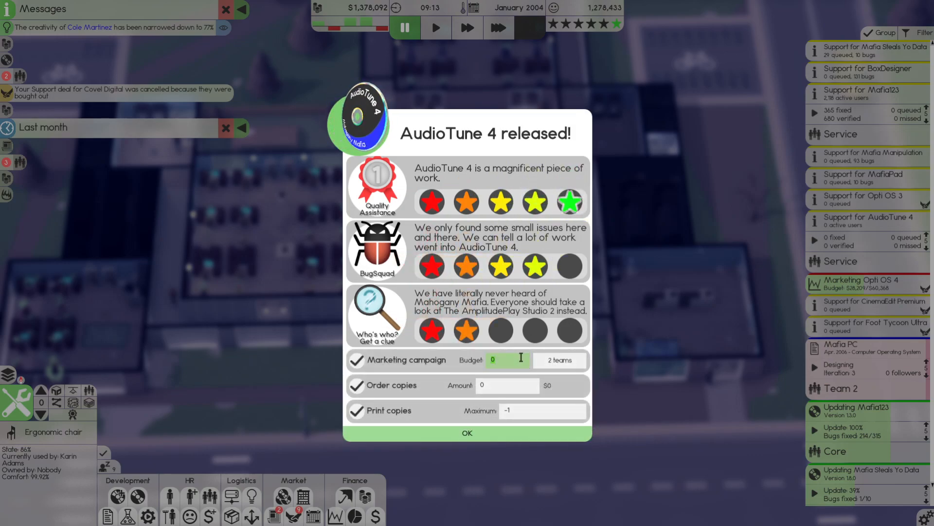
type("50000")
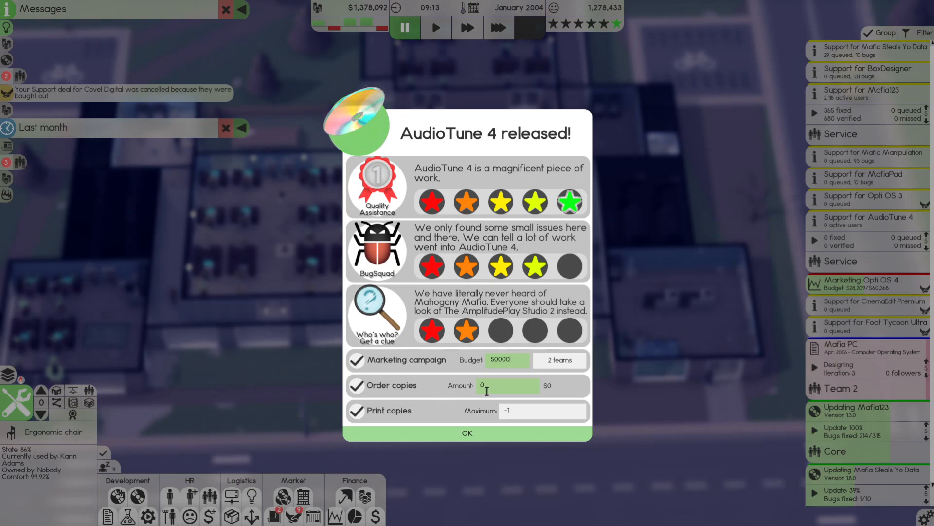
left_click(536, 409)
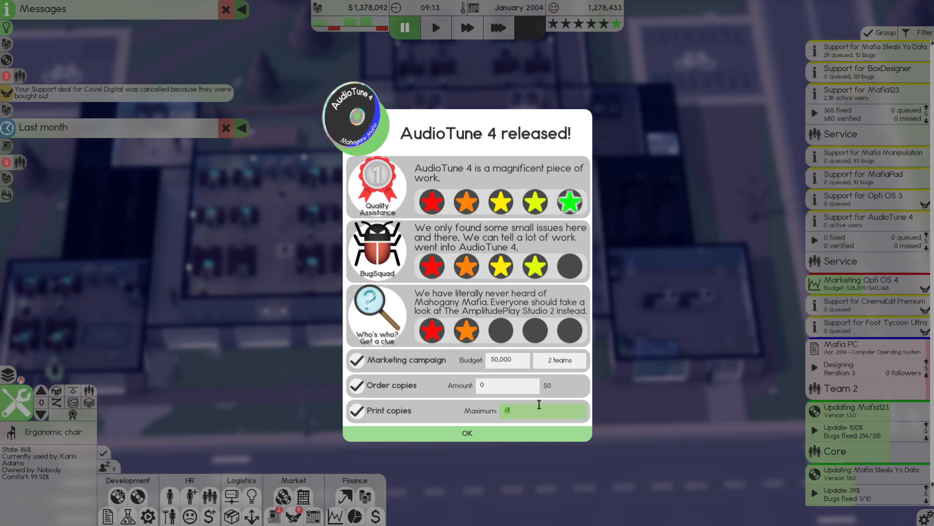
type("50000")
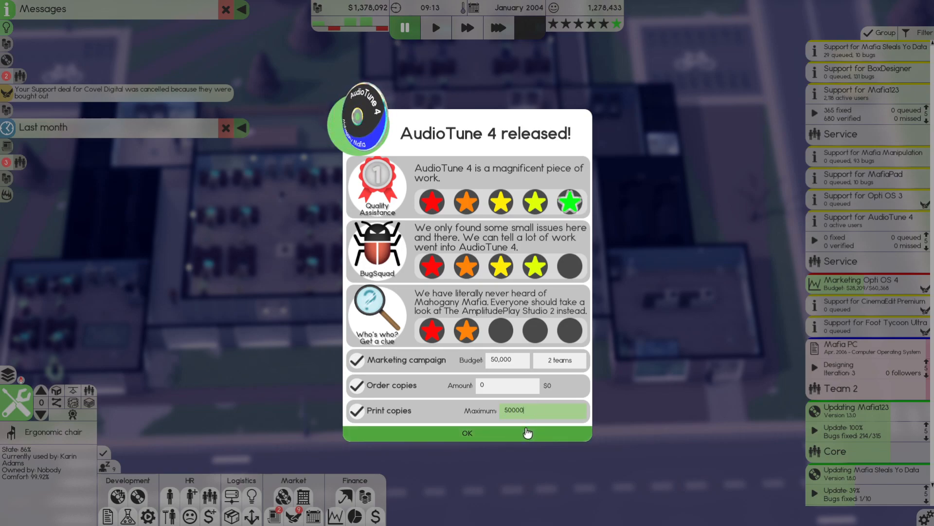
left_click(467, 432)
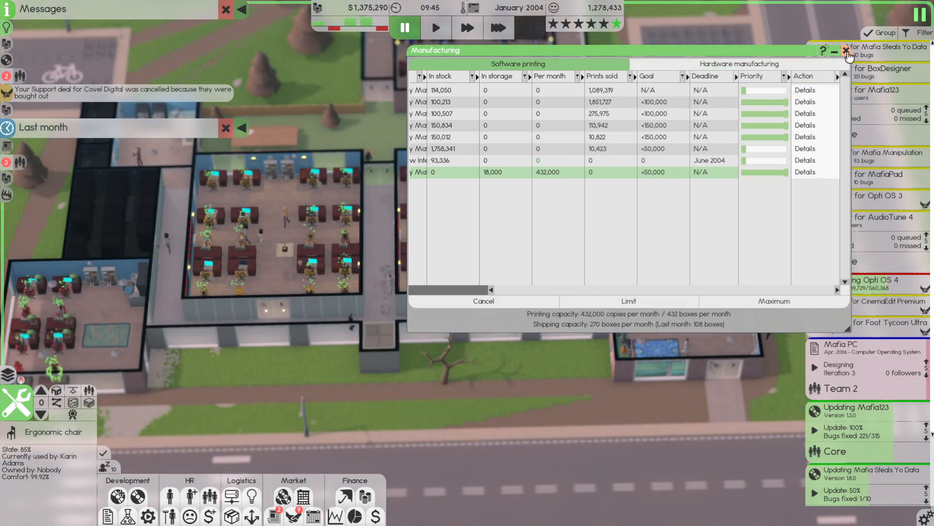
left_click(846, 51)
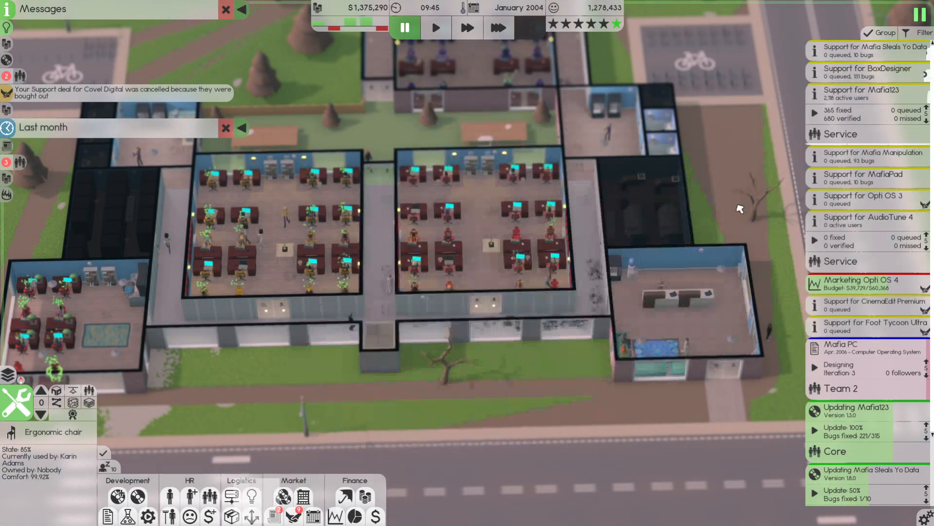
Start an AudioTune 4 update at raised tech levels with Print Premium 2 as the 2D editor, reaching version 4.1.0
left_click(498, 27)
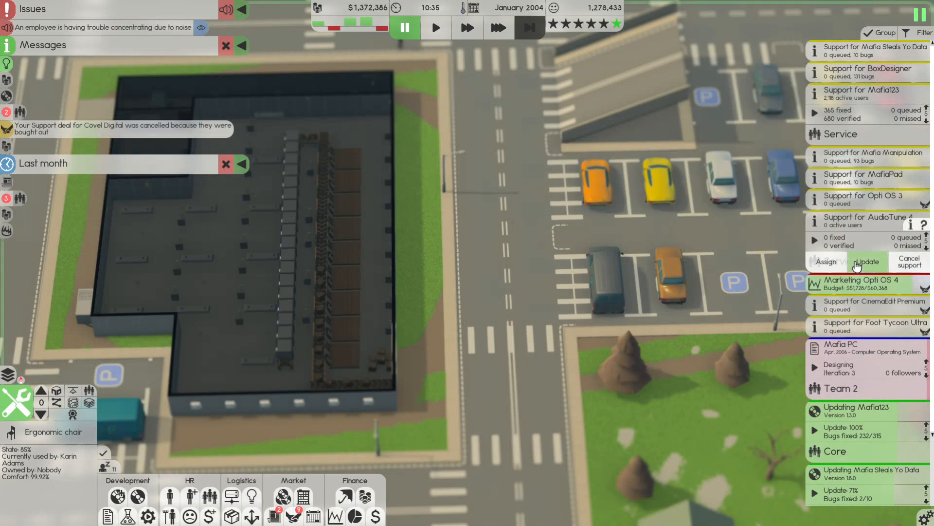
left_click(863, 261)
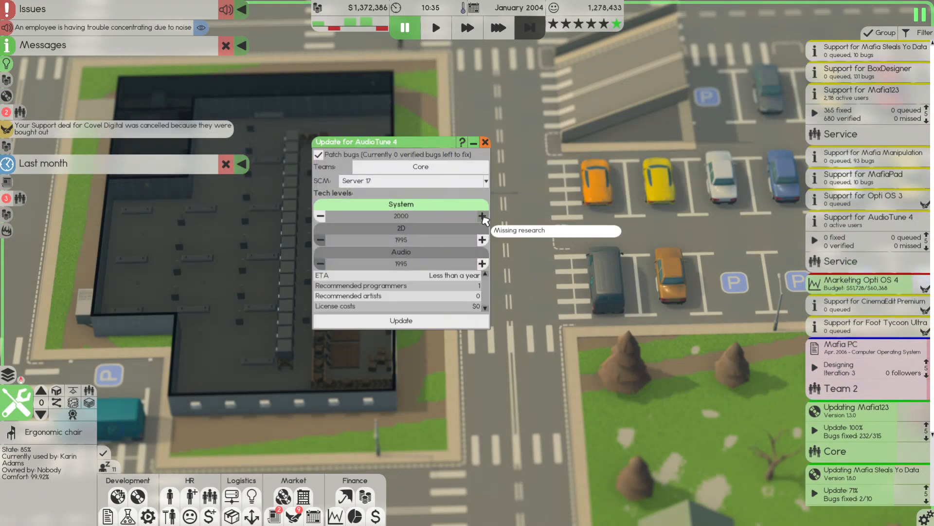
left_click(482, 263)
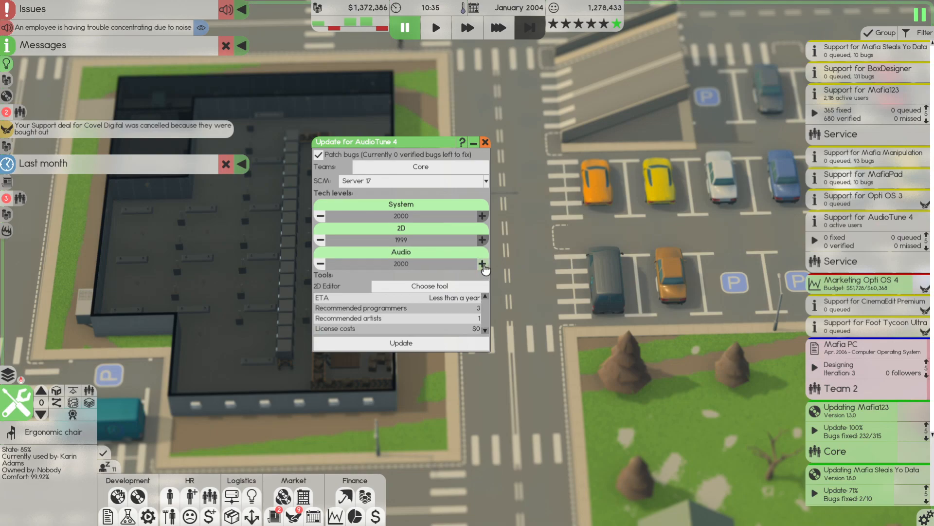
left_click(428, 285)
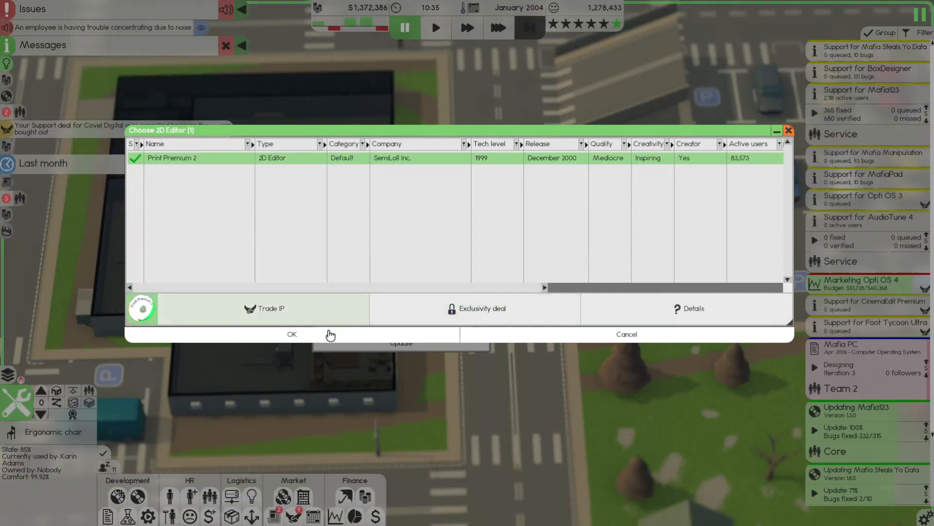
left_click(291, 333)
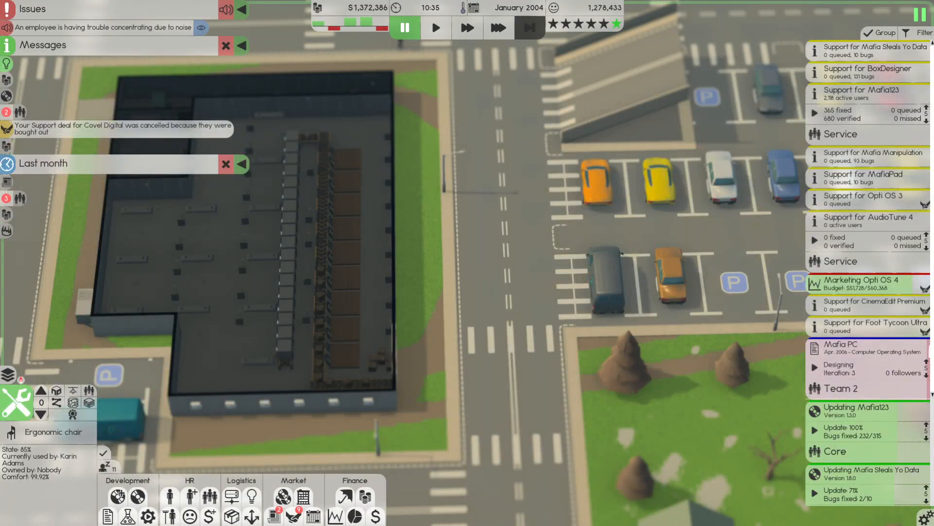
scroll("down", 3)
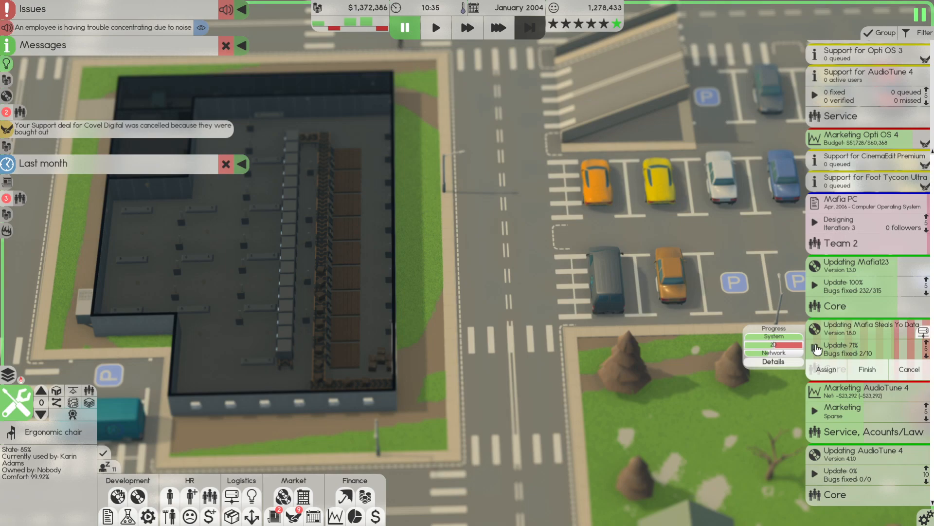
left_click(499, 28)
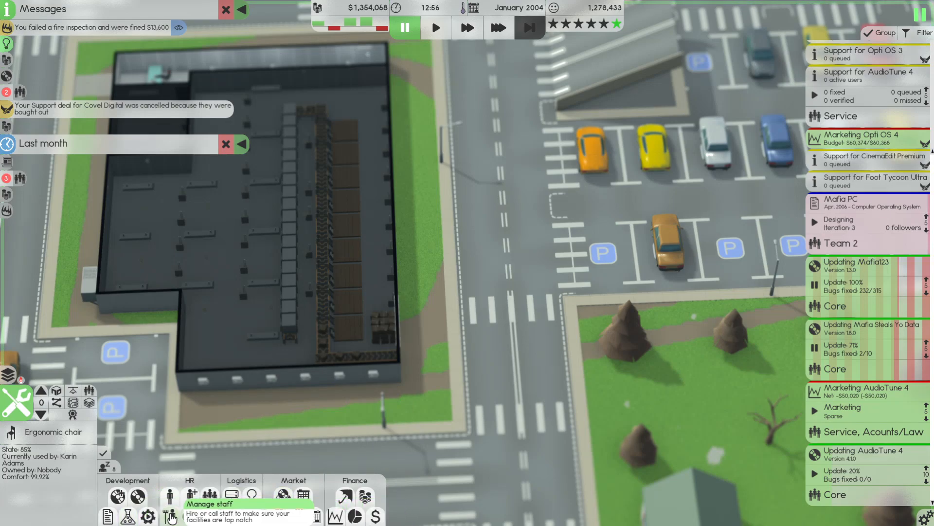
Accept the incoming print job deal into the printing queue and close Manufacturing
left_click(170, 496)
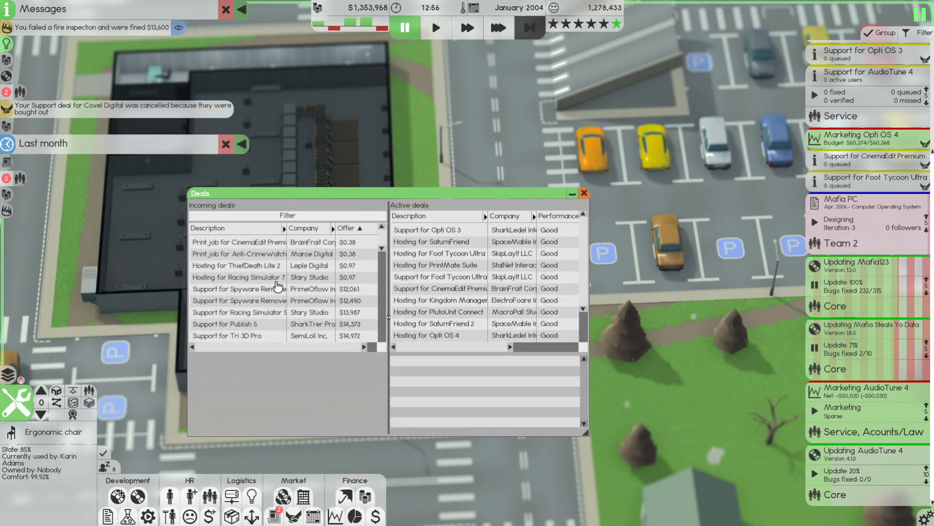
left_click(238, 243)
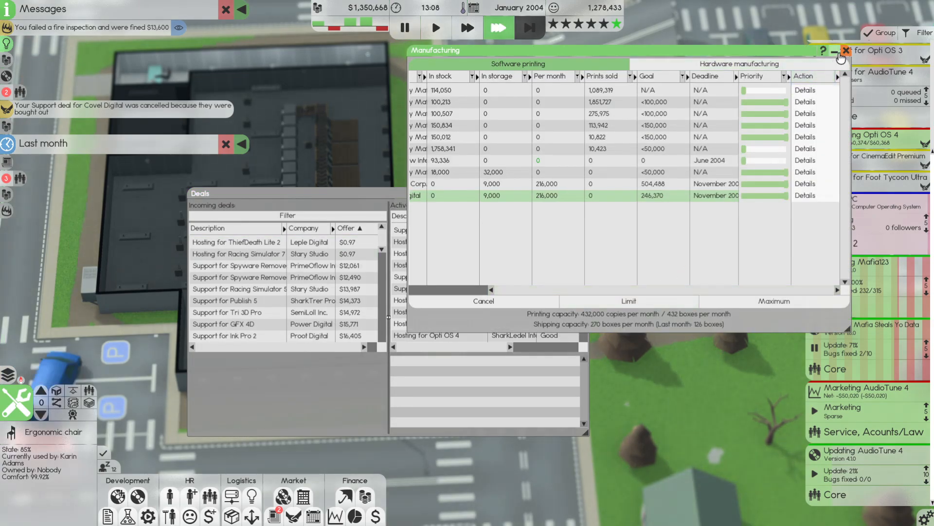
left_click(848, 51)
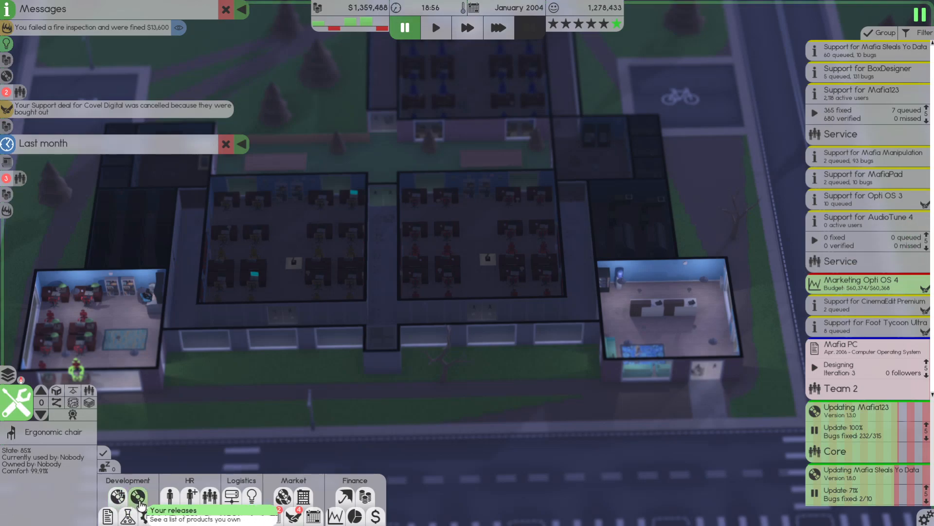
From My Releases sorted by release date, port AudioTune 4 to Opti OS 4
left_click(138, 495)
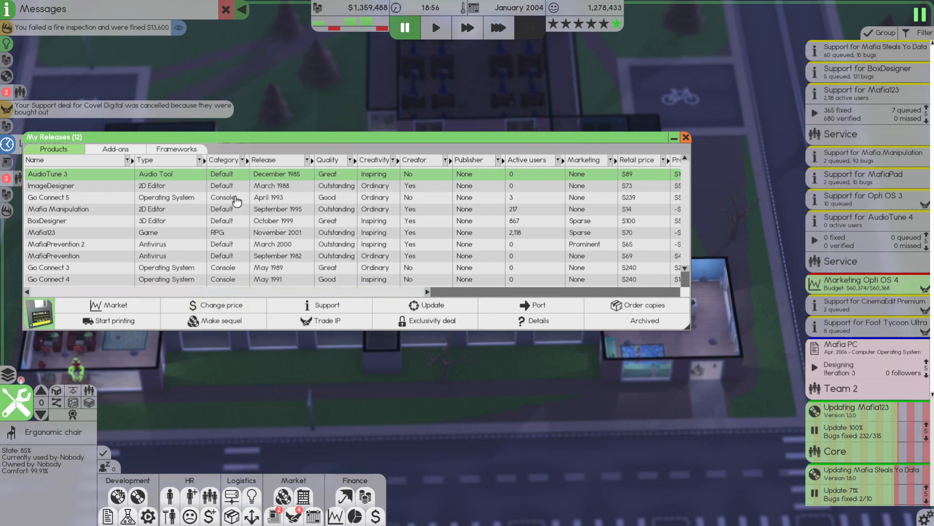
left_click(264, 160)
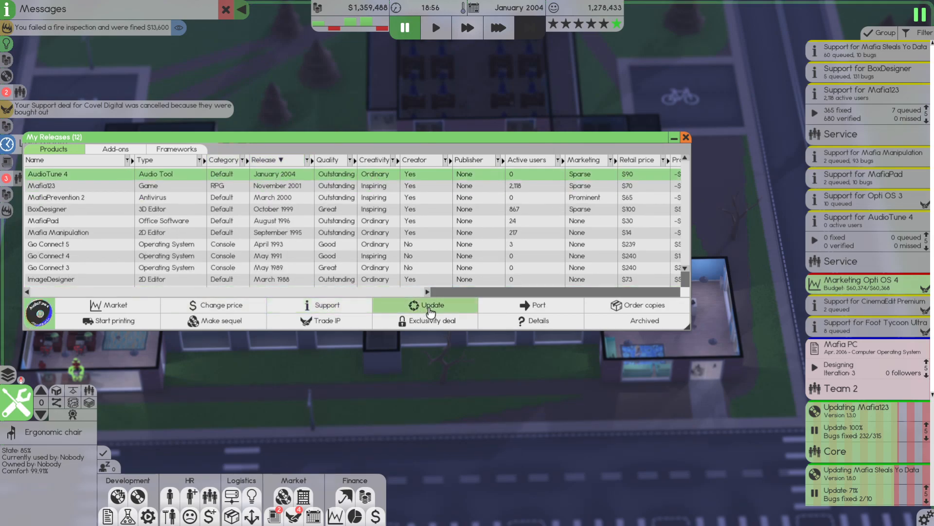
left_click(537, 305)
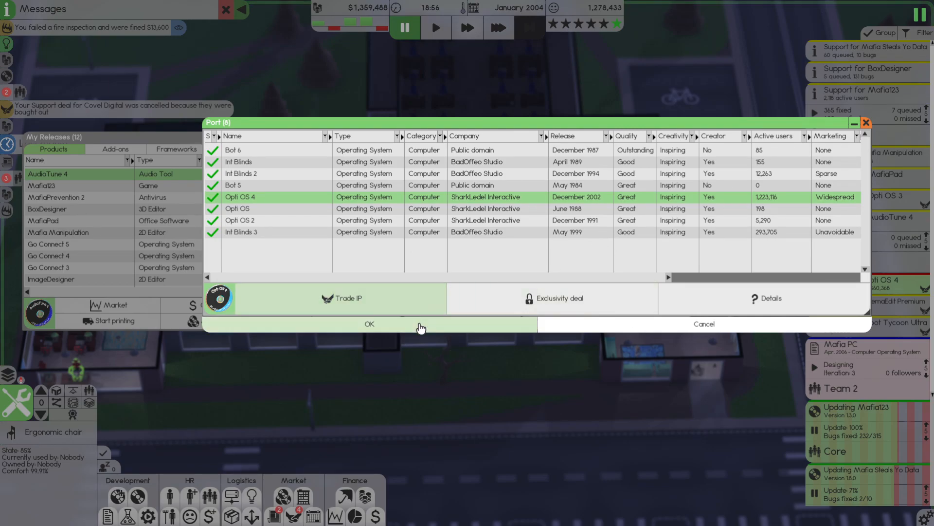
left_click(369, 323)
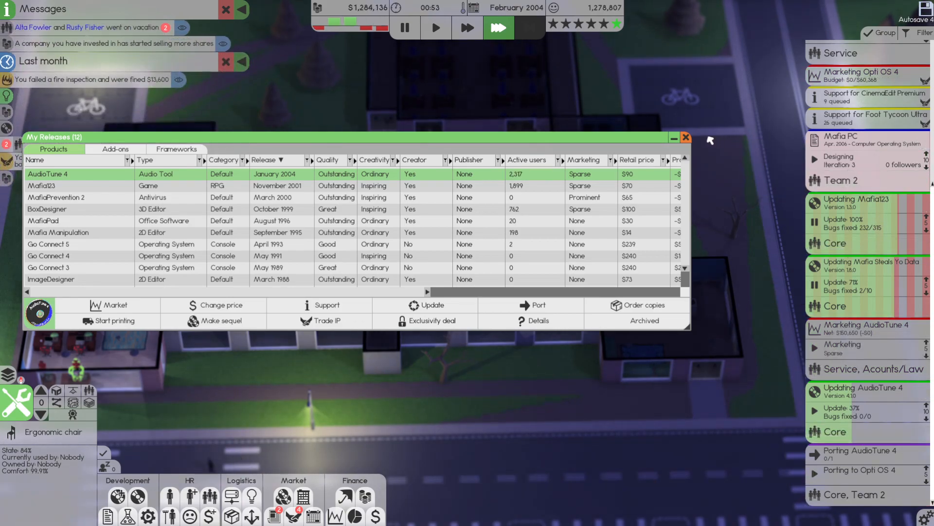
left_click(685, 137)
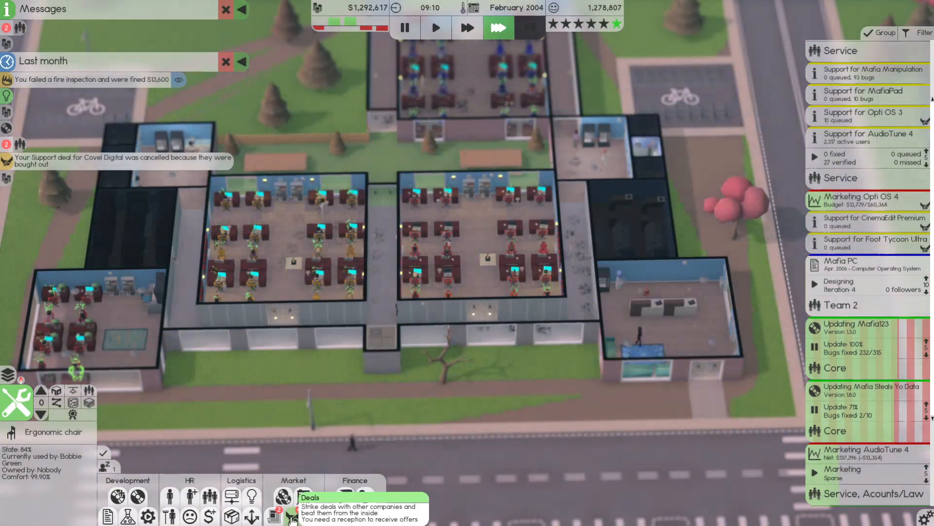
left_click(282, 497)
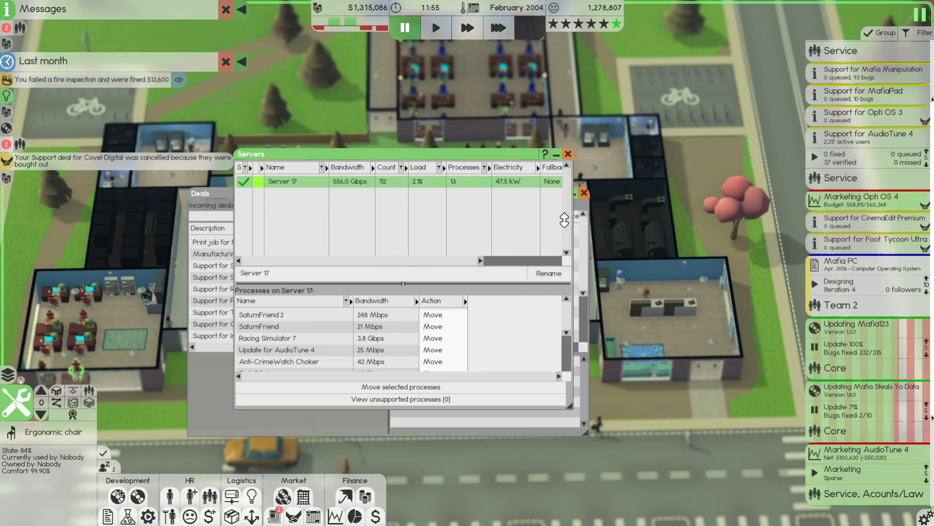
left_click(566, 154)
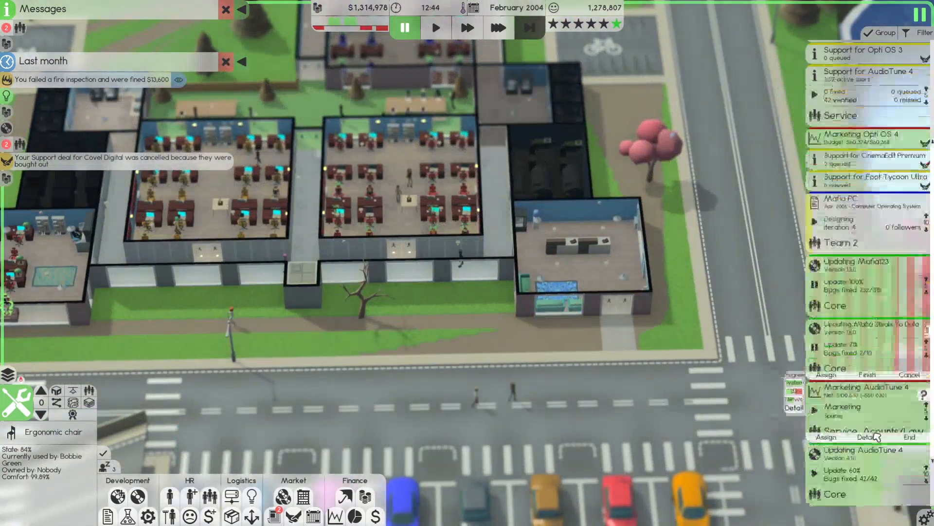
left_click(497, 27)
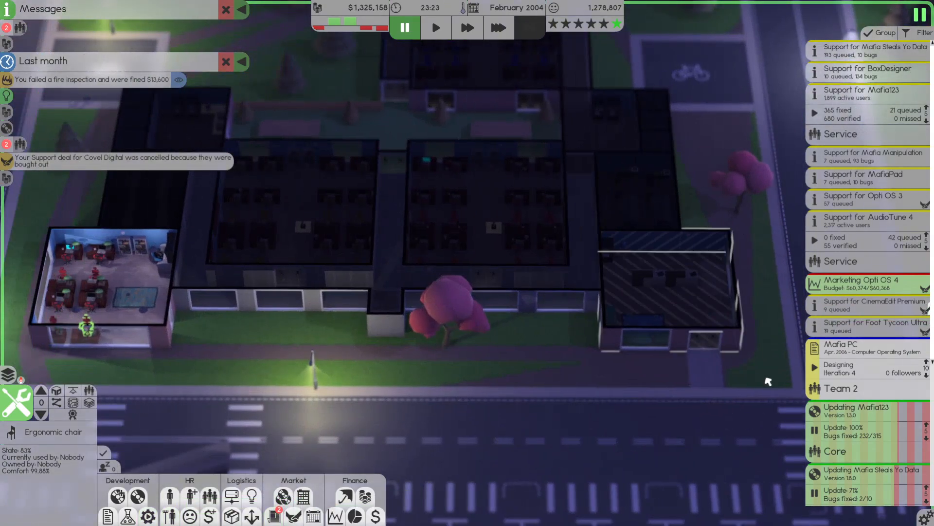
scroll("down", 3)
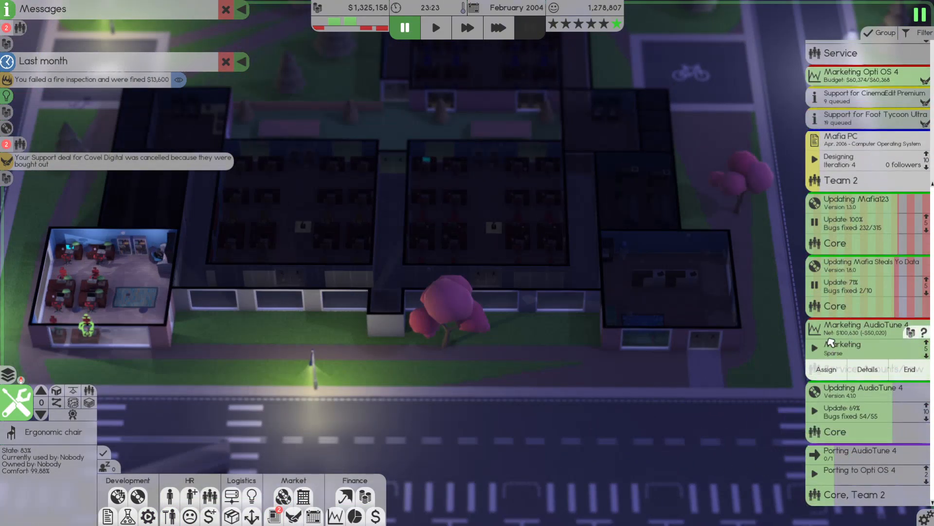
left_click(498, 27)
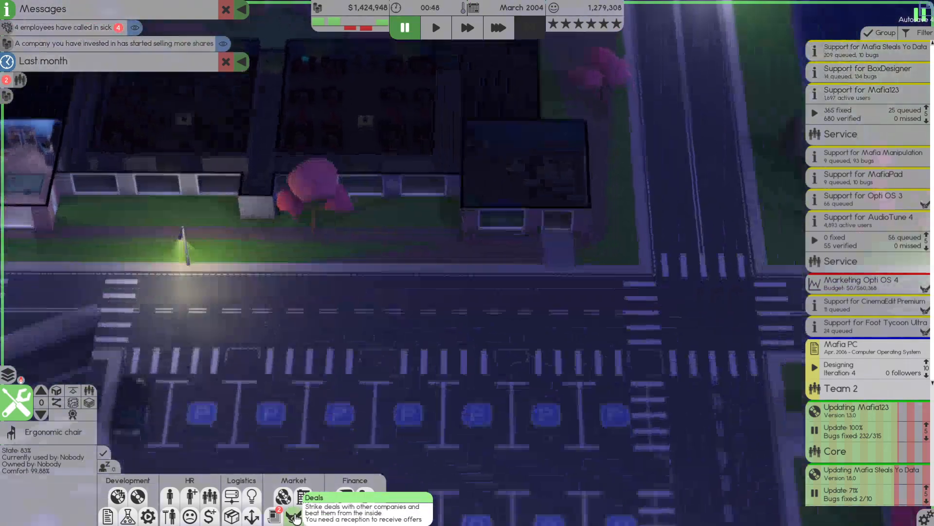
Accept the Pocket Connect marketing deal with a team assigned from the Teams picker
left_click(292, 498)
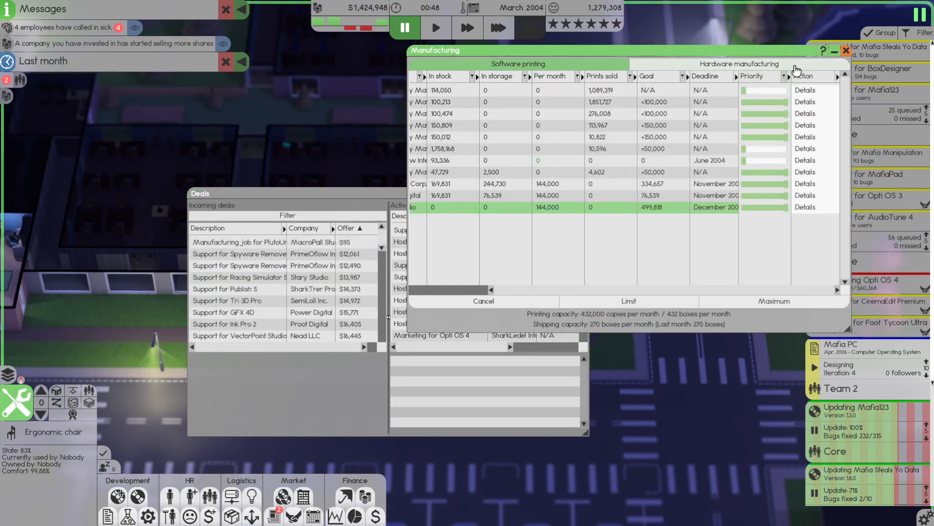
left_click(844, 50)
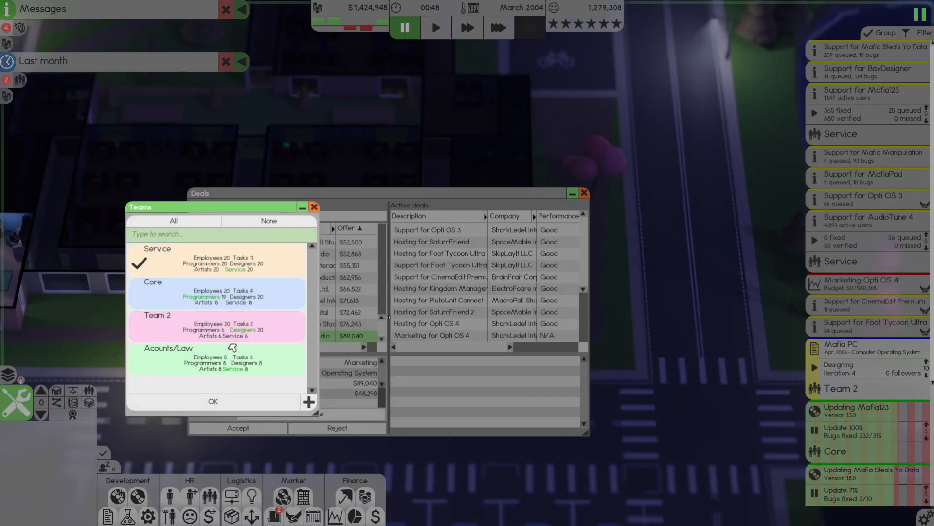
left_click(315, 207)
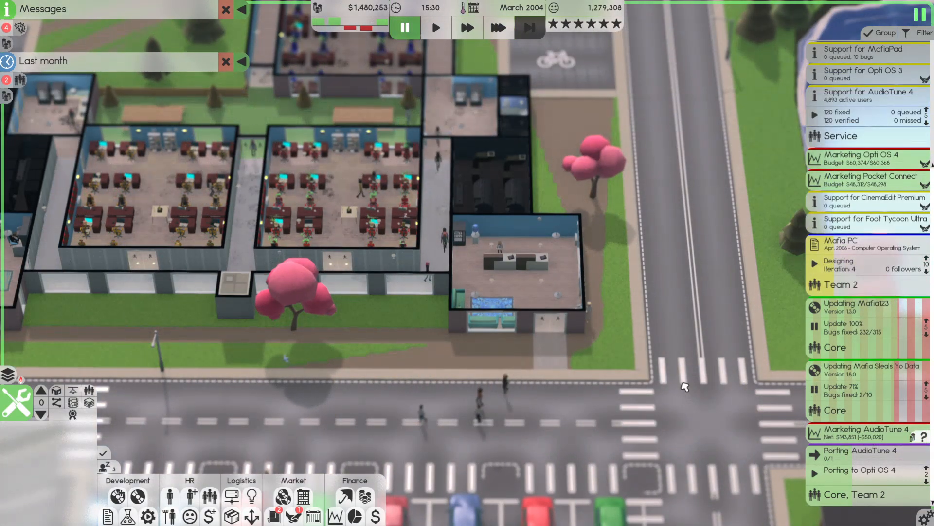
left_click(499, 27)
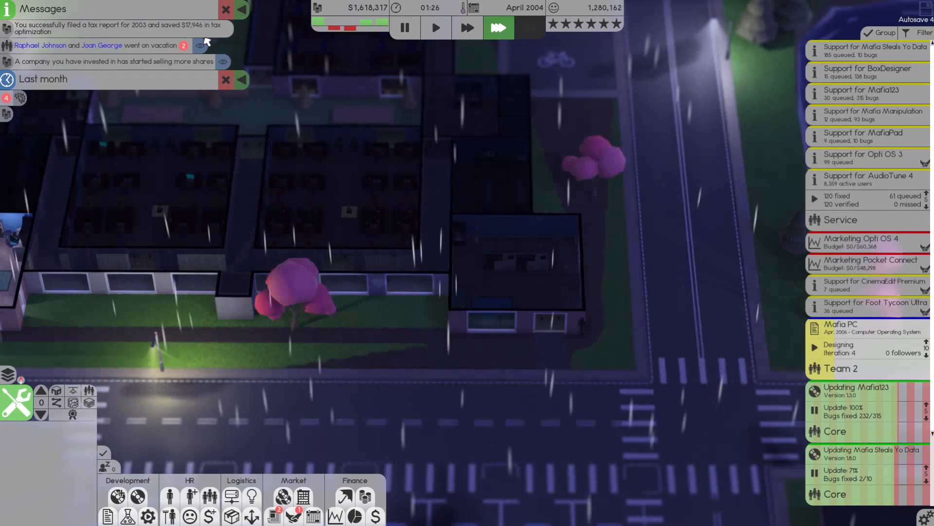
left_click(404, 27)
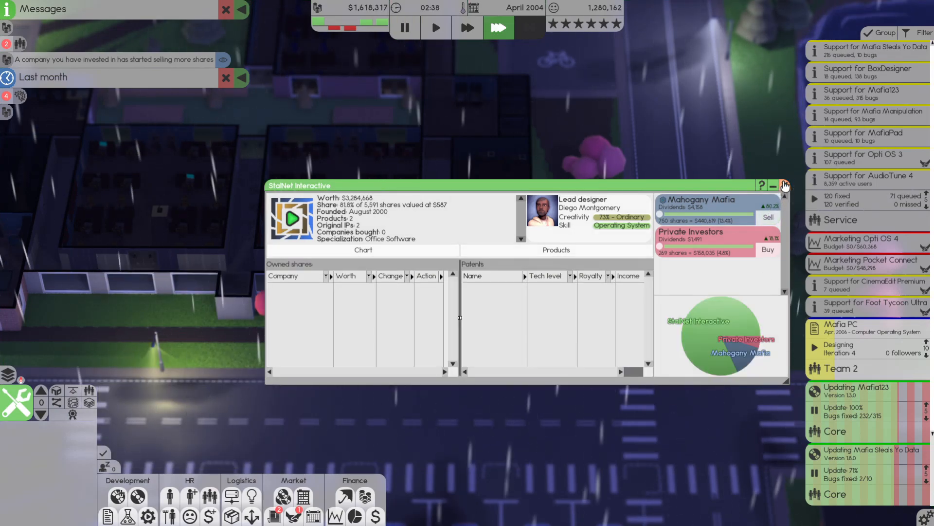
left_click(784, 185)
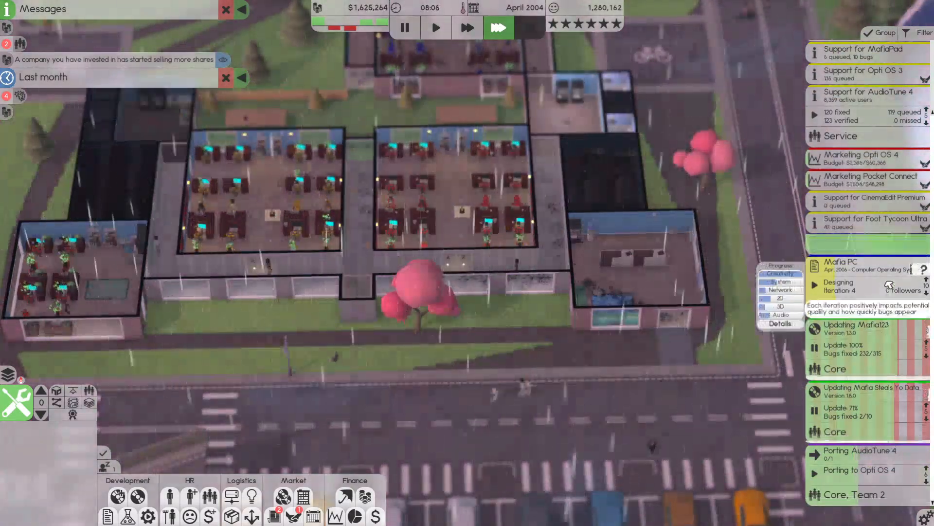
left_click(864, 126)
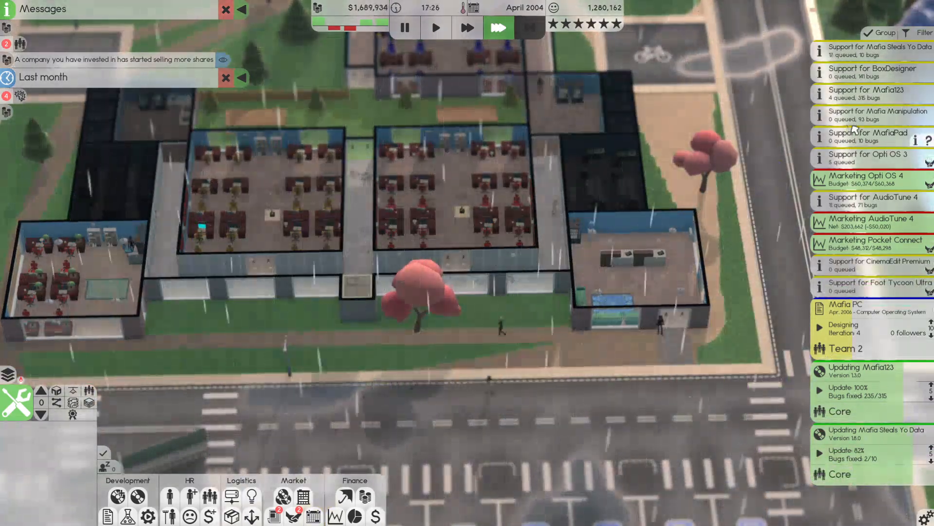
Confirm a bug-patching update for AudioTune 4 at its current tech levels
left_click(404, 28)
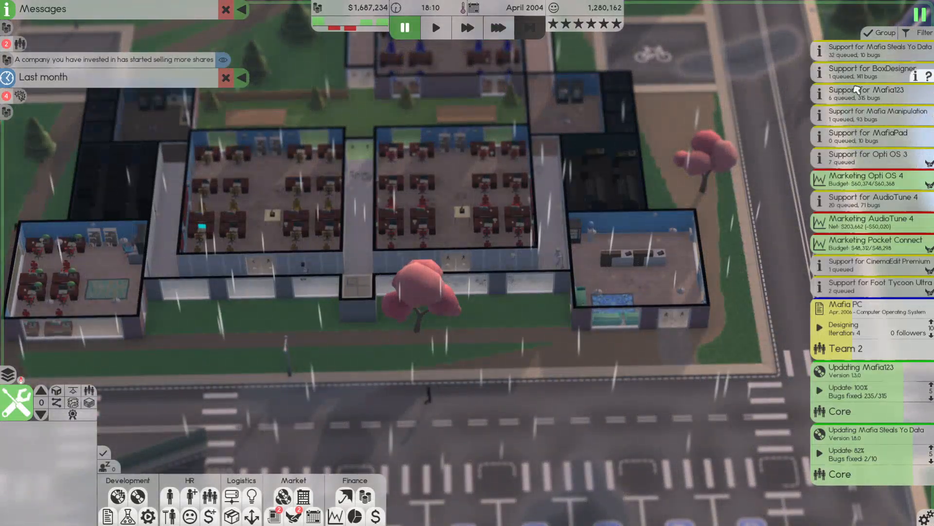
left_click(498, 27)
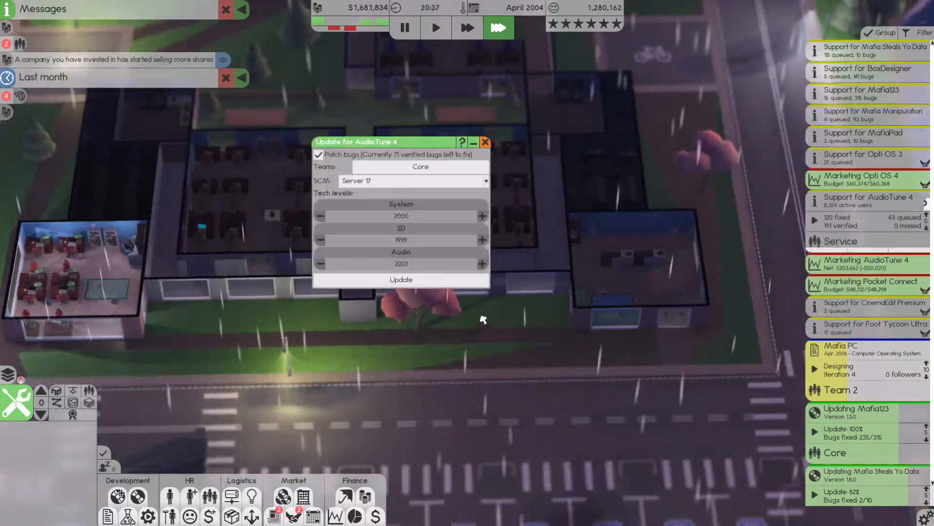
left_click(484, 142)
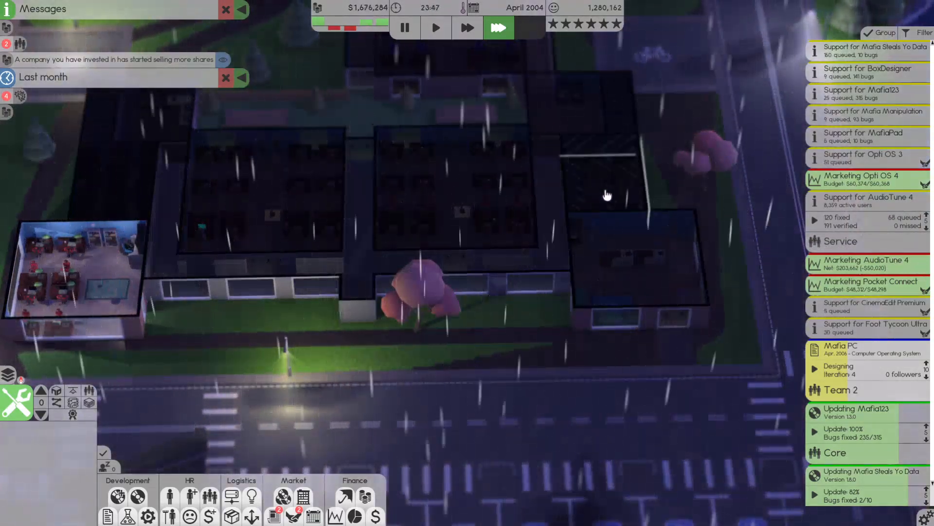
left_click(867, 201)
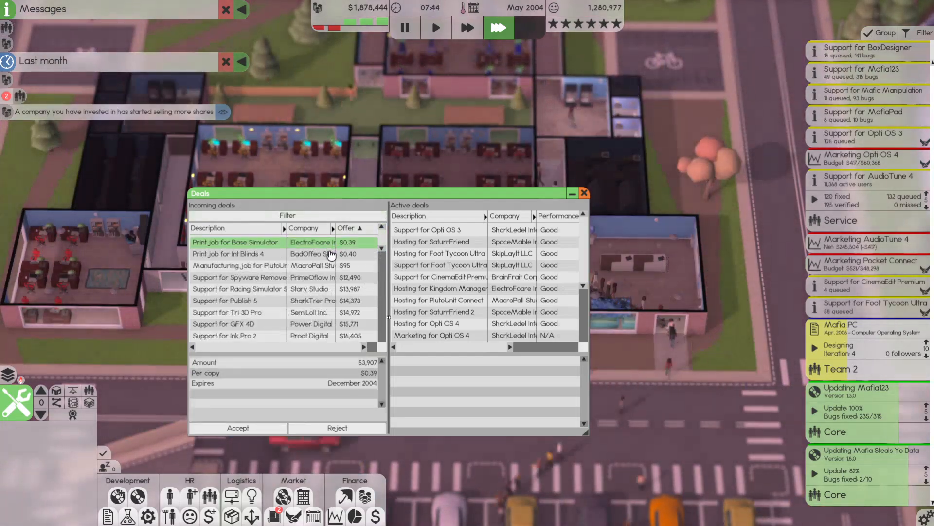
Accept the Base Simulator print job of 53,907 copies and close Manufacturing
left_click(238, 428)
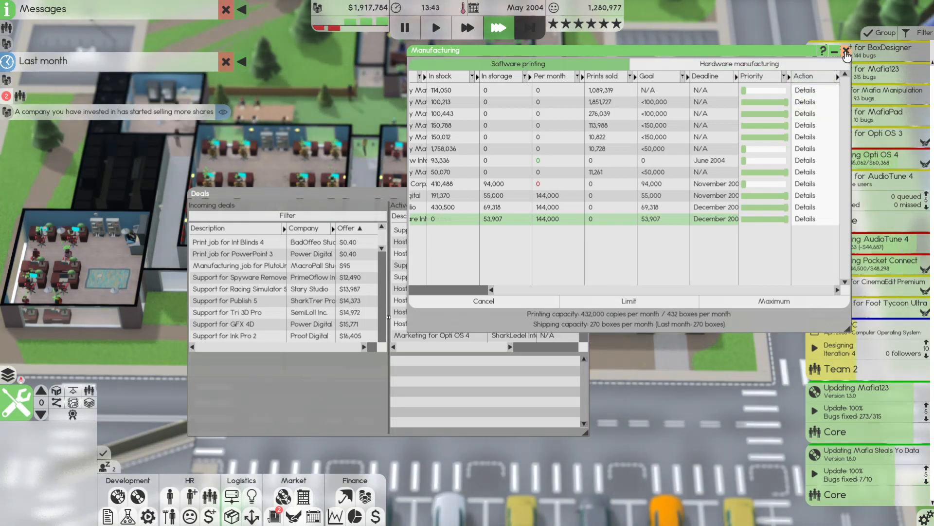
left_click(846, 50)
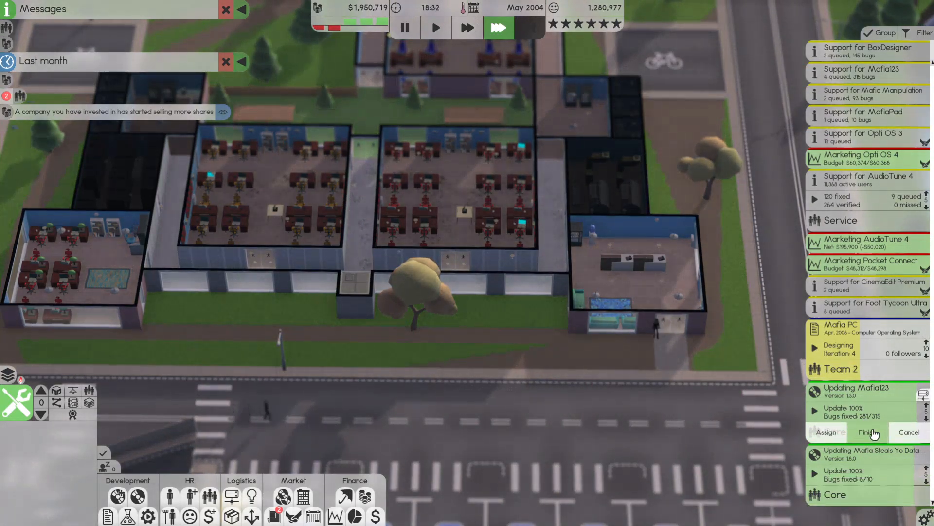
Finish the Mafia123 update, then configure a Mafia Manipulation update with System tech raised to 2000
left_click(886, 432)
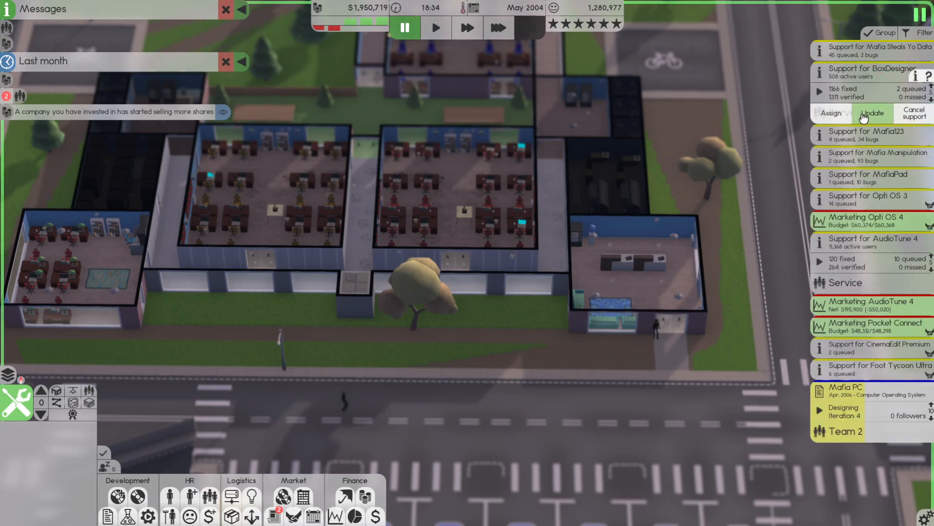
left_click(876, 113)
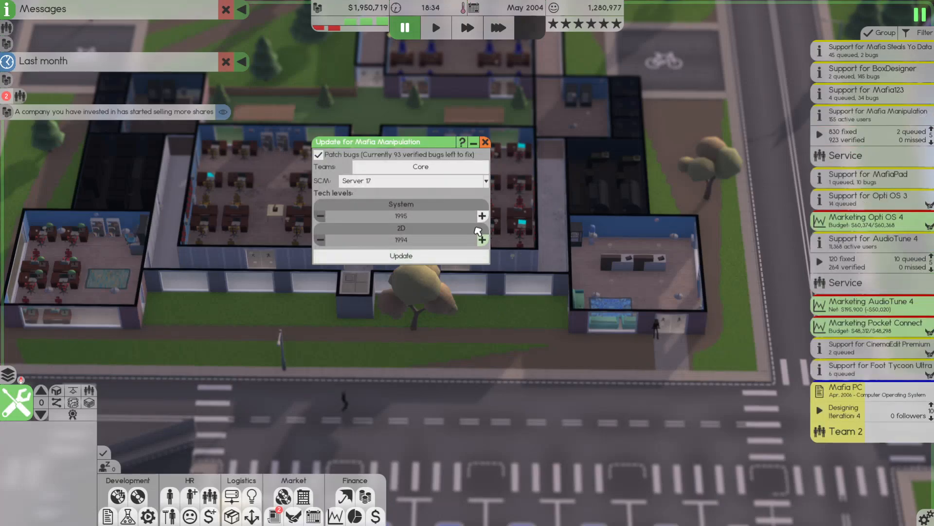
left_click(482, 216)
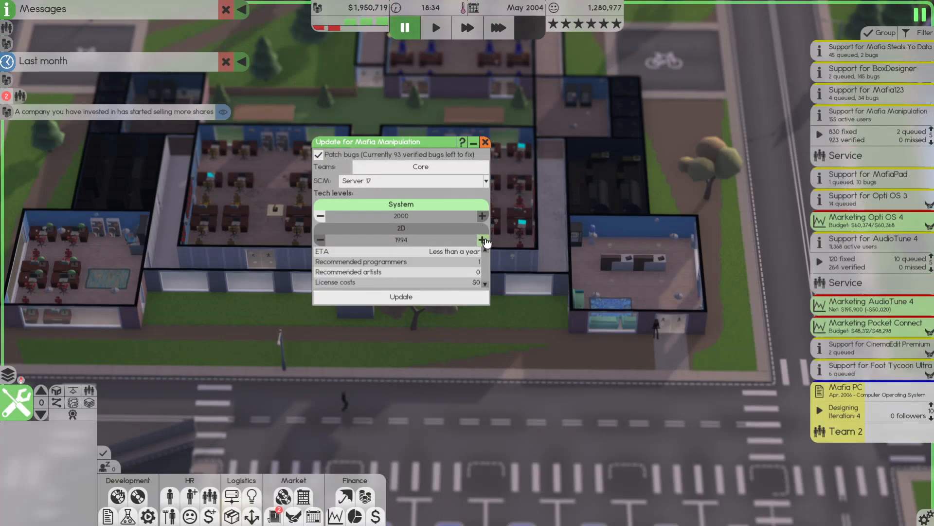
left_click(484, 142)
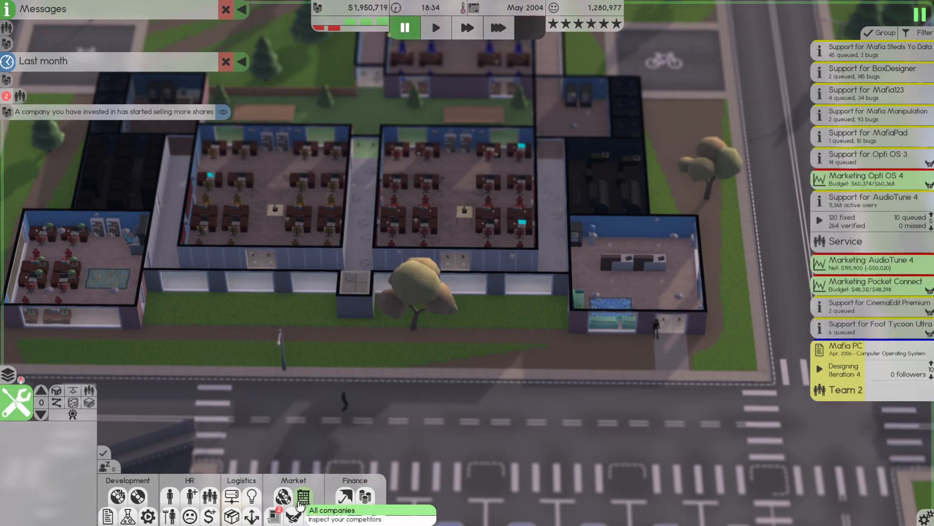
mouse_move(282, 495)
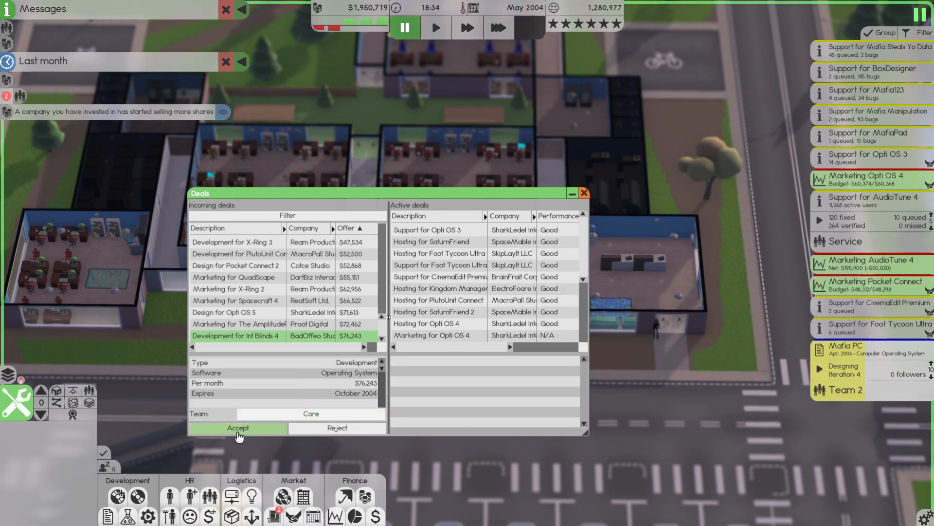
Accept the Int Blinds 4 development contract with the Core team assigned
left_click(237, 428)
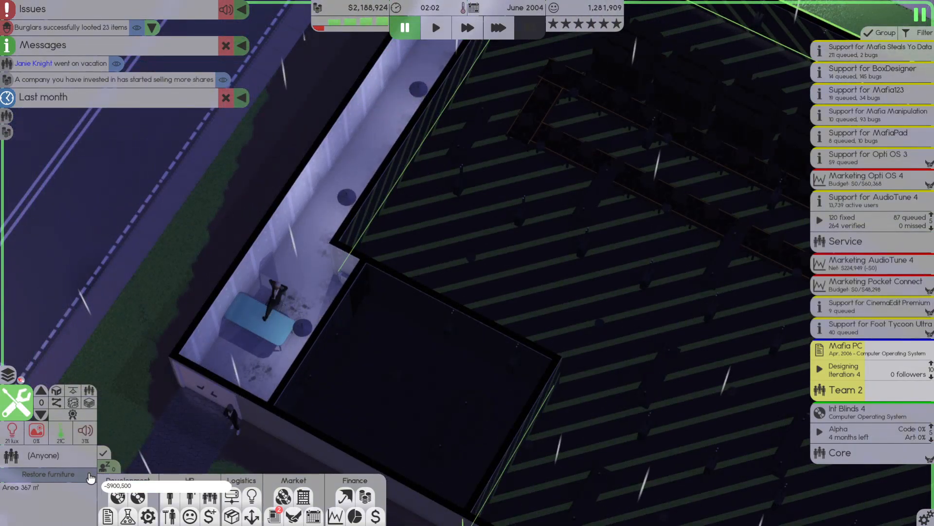
Restore all the furniture stolen in the burglary
left_click(498, 27)
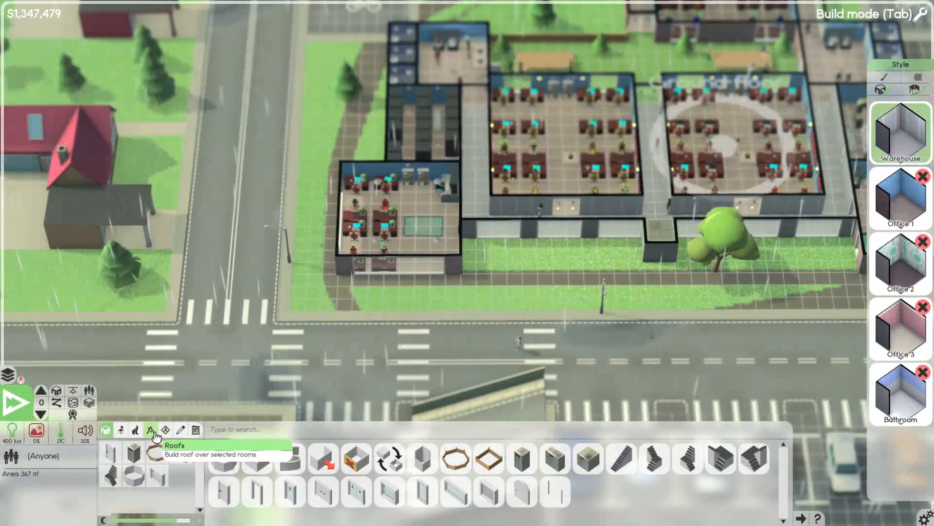
Choose the smooth rounded-corner path tool to lay a footpath beside the bicycle parking
left_click(150, 429)
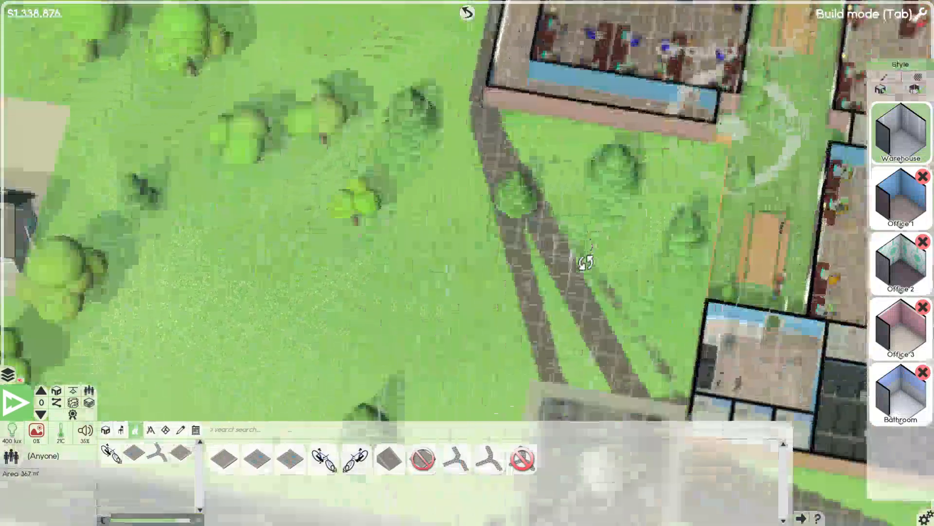
mouse_move(488, 457)
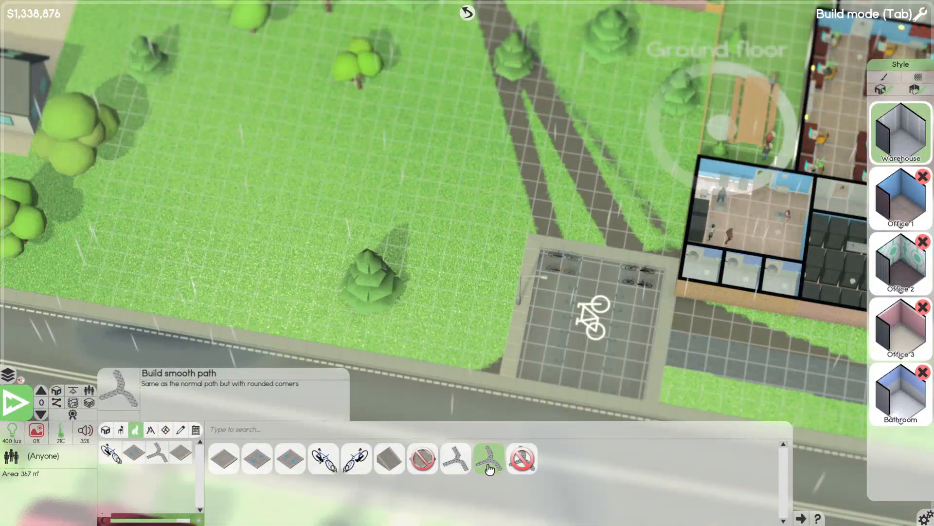
left_click(489, 458)
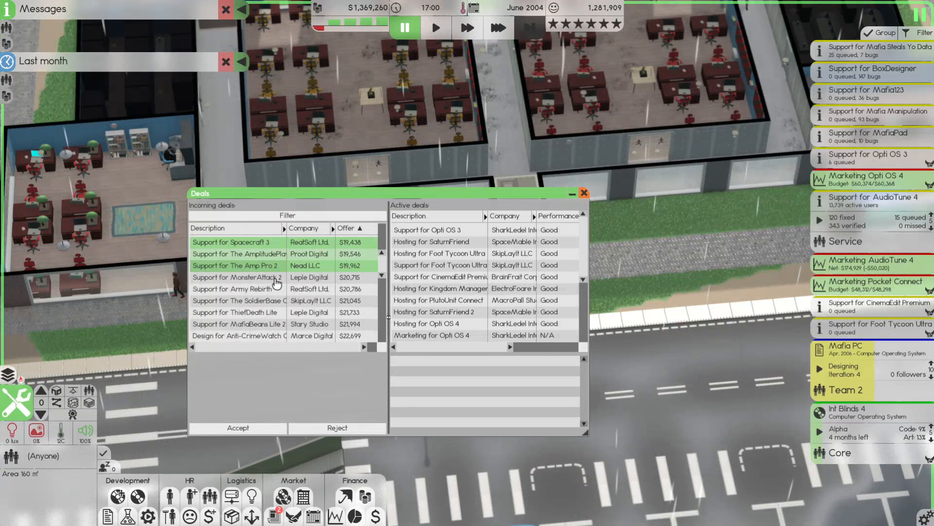
scroll("down", 3)
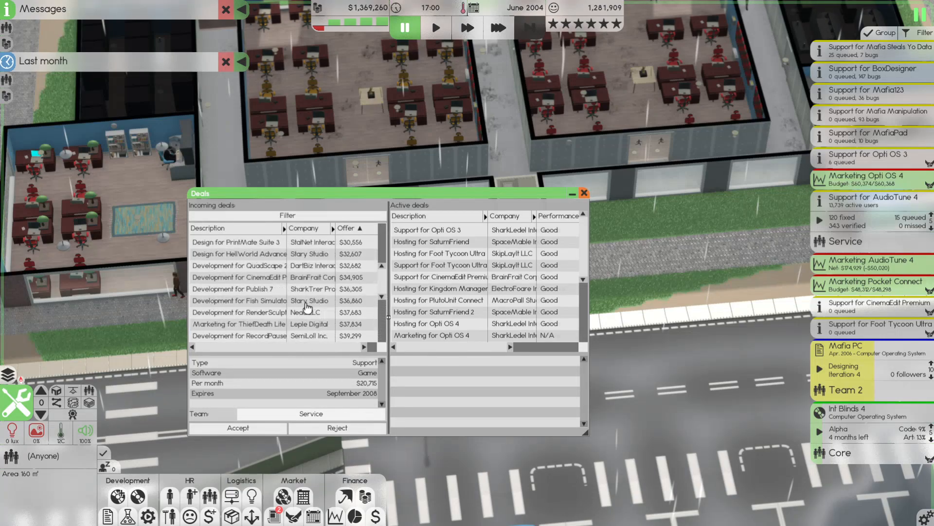
left_click(381, 256)
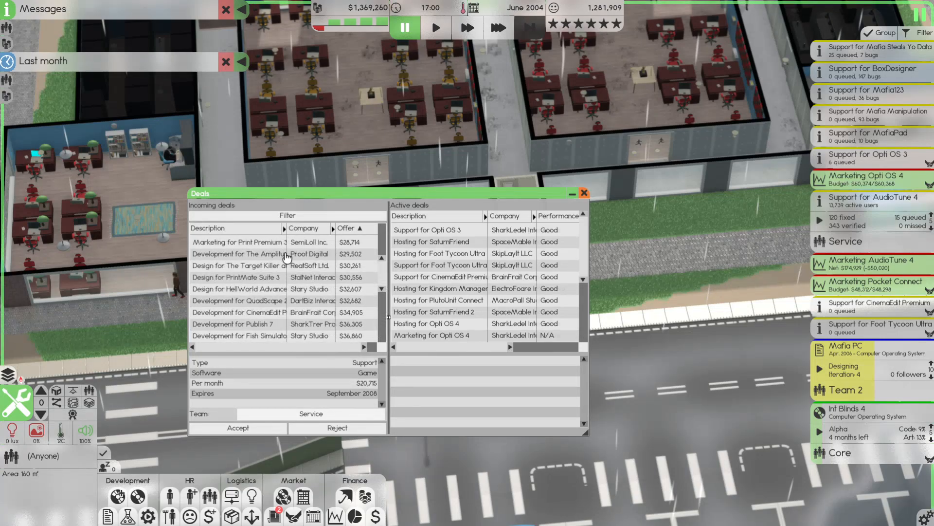
left_click(498, 27)
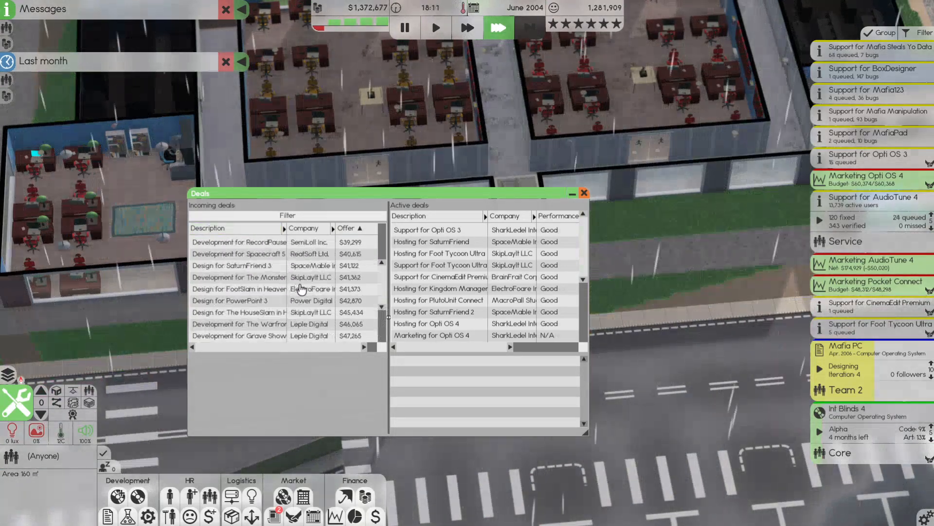
left_click(583, 193)
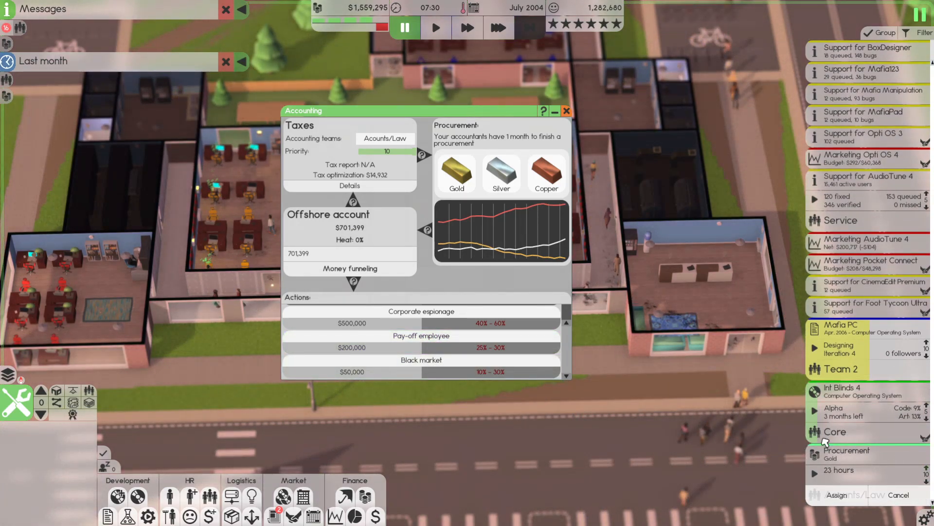
Confirm the selected accounting team so the deals overview can be reviewed
left_click(499, 27)
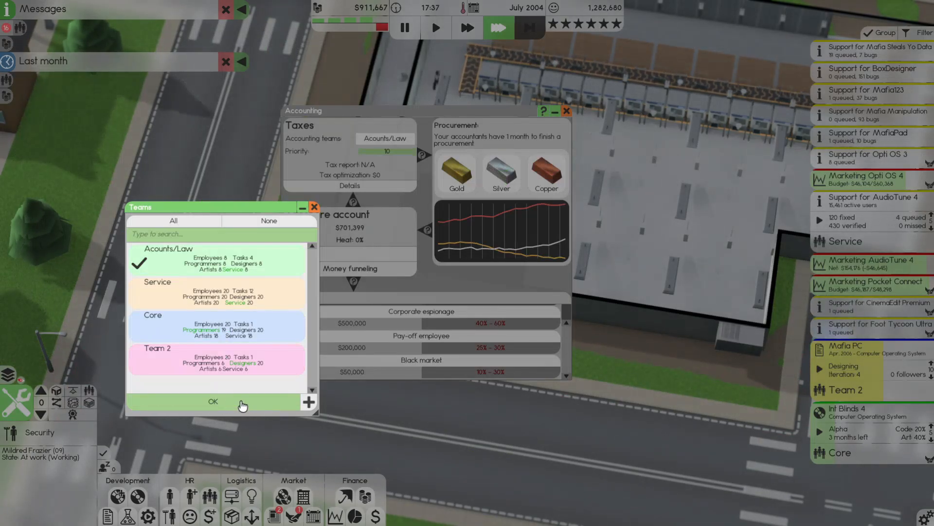
left_click(213, 401)
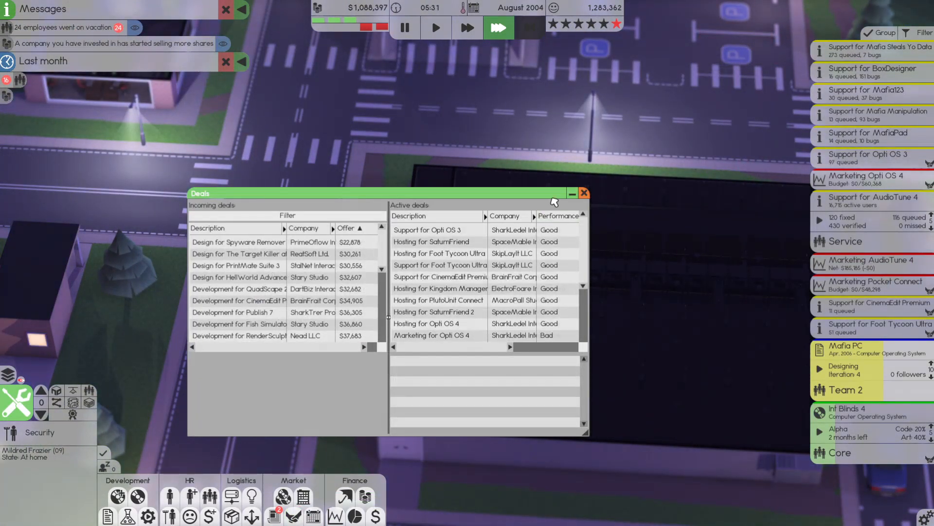
Bring up the staff roster and start the last guard's shift an hour earlier
left_click(583, 193)
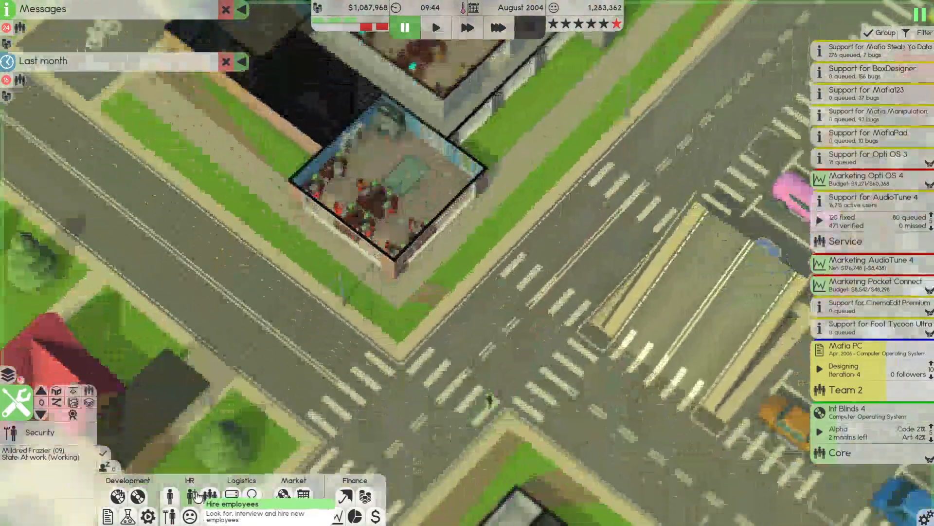
left_click(189, 495)
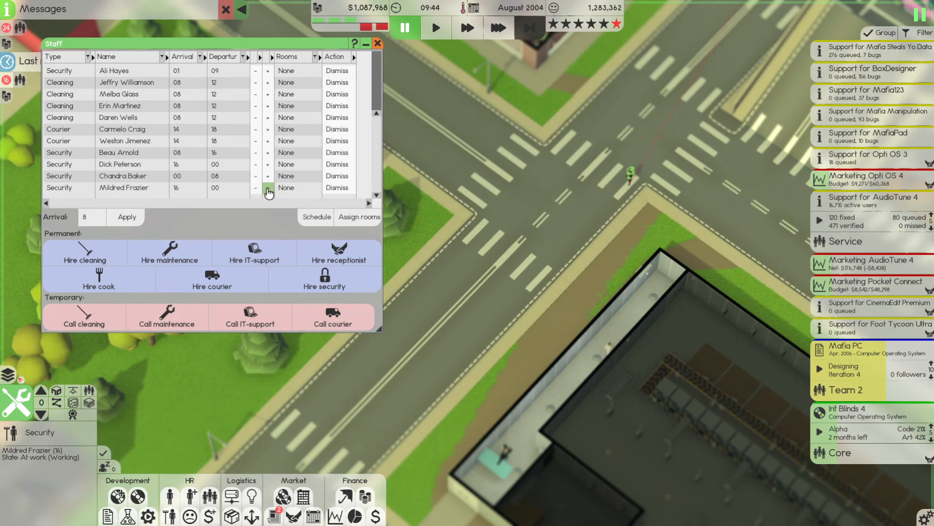
left_click(255, 188)
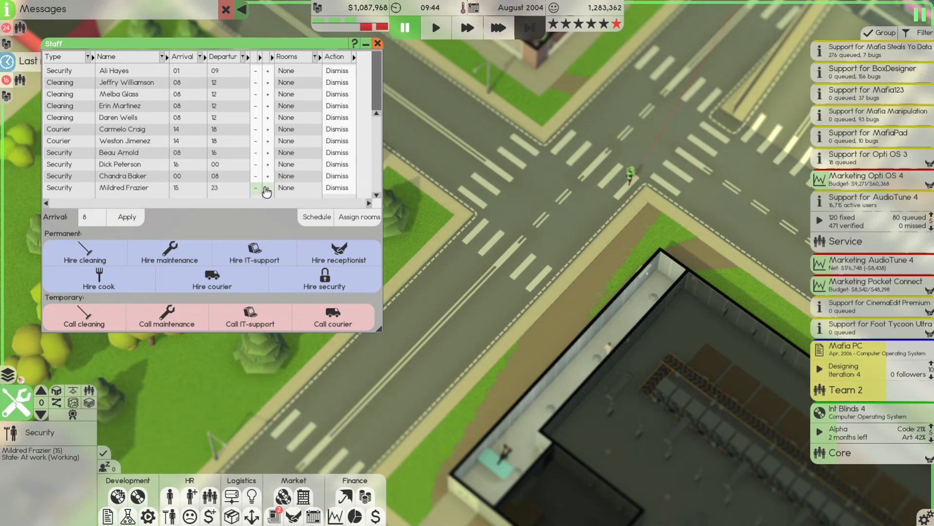
mouse_move(325, 280)
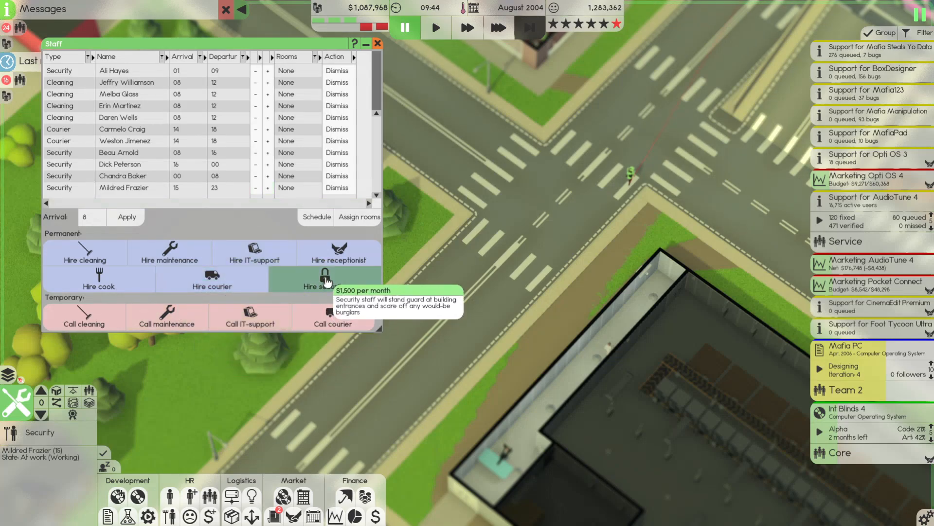
Hire a new permanent security guard, push their shift into the night and close the roster
left_click(324, 286)
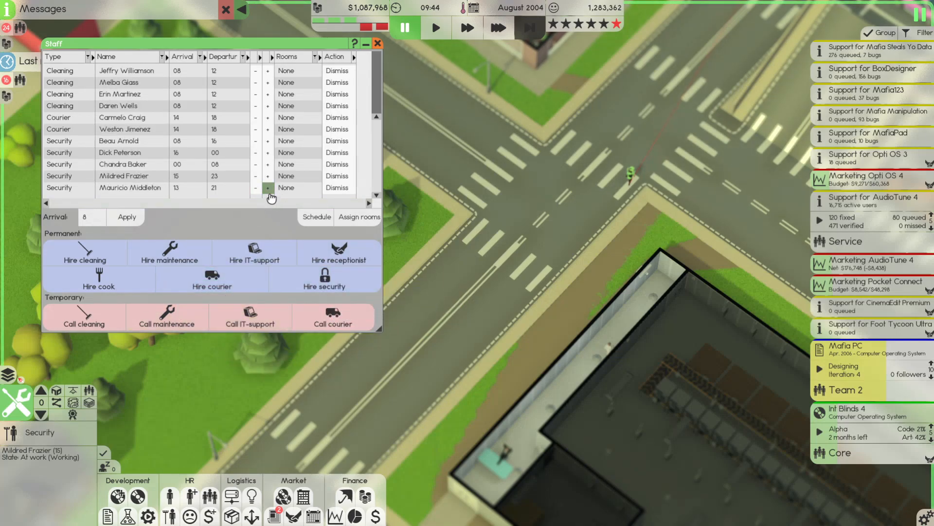
left_click(267, 188)
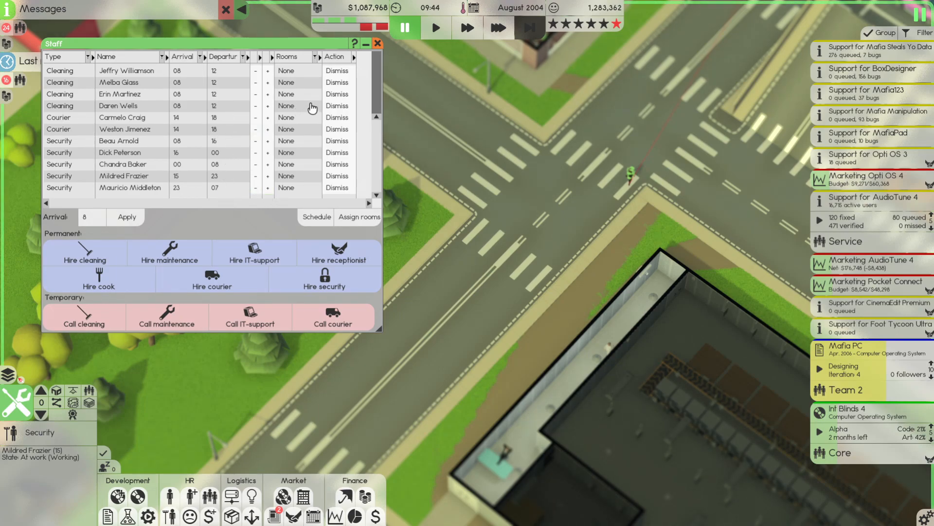
left_click(378, 44)
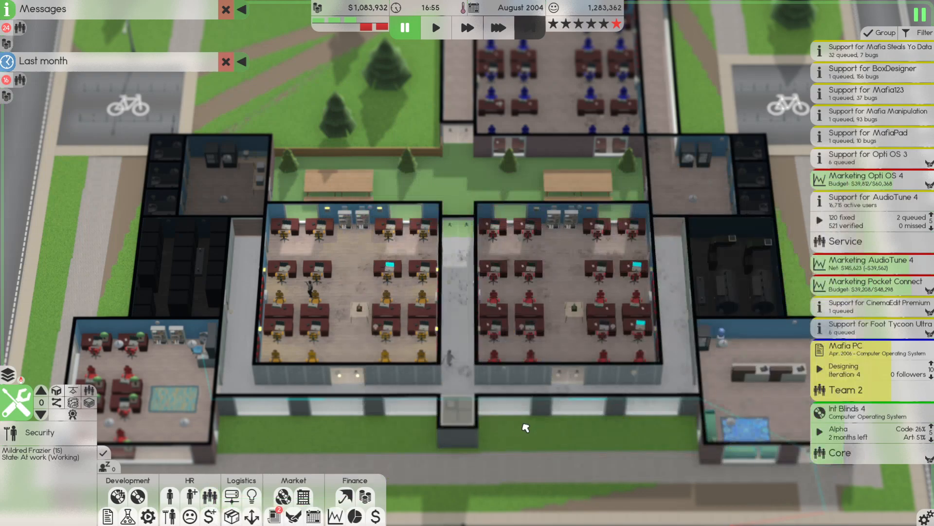
Choose a lead designer for the Mafia PC design task
left_click(498, 27)
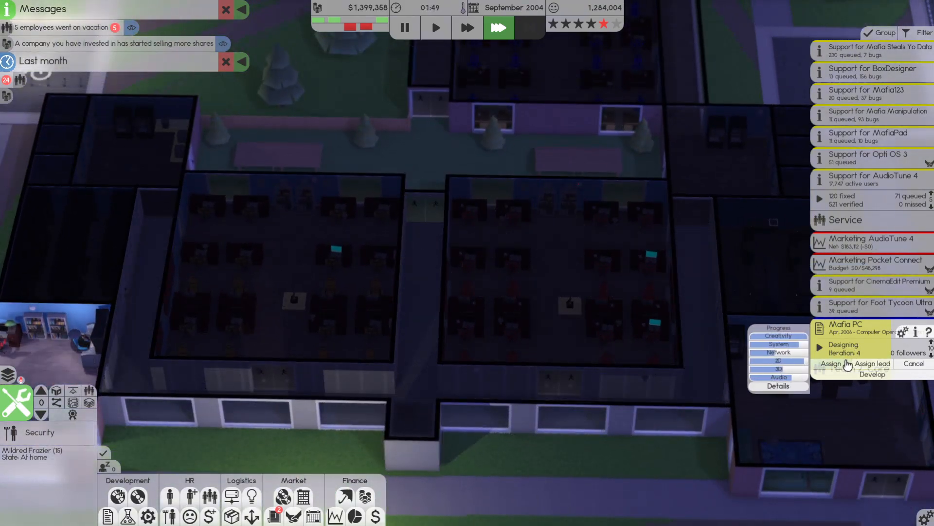
left_click(873, 363)
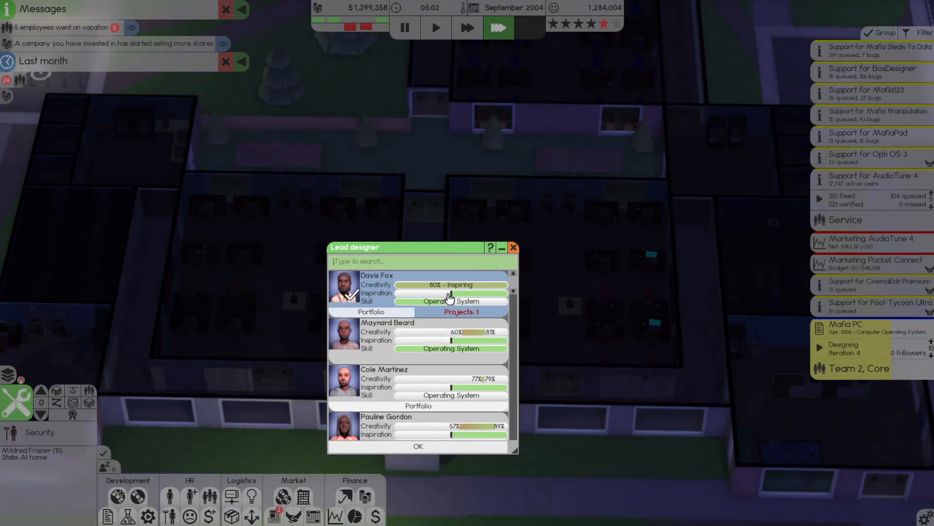
mouse_move(485, 303)
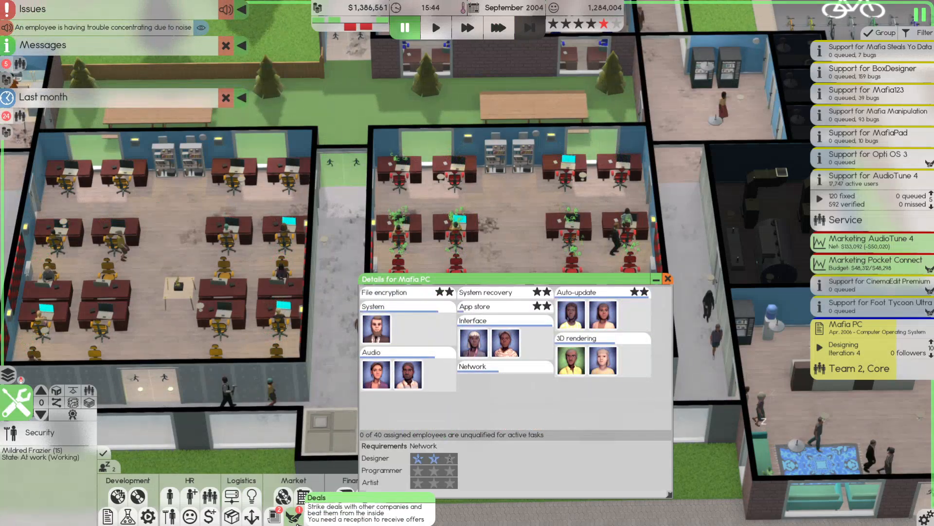
Have the accountants start a gold procurement
left_click(282, 496)
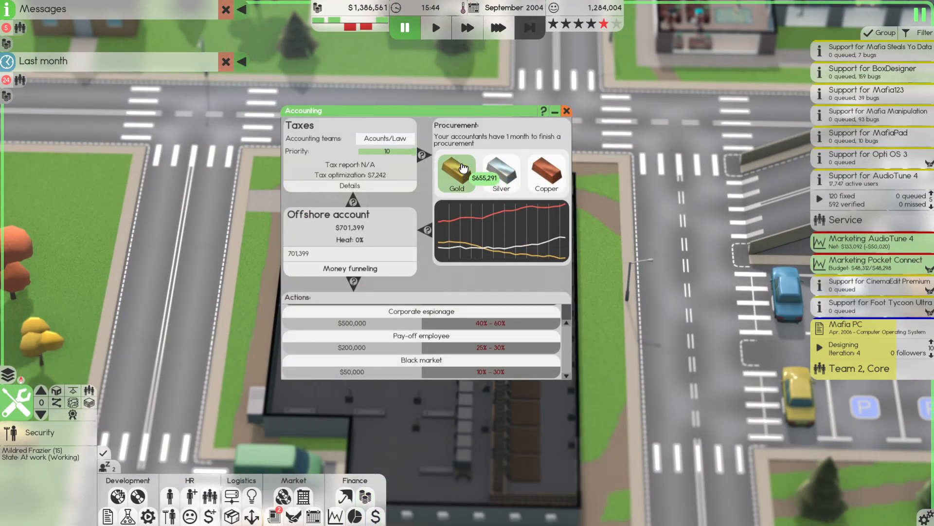
left_click(456, 173)
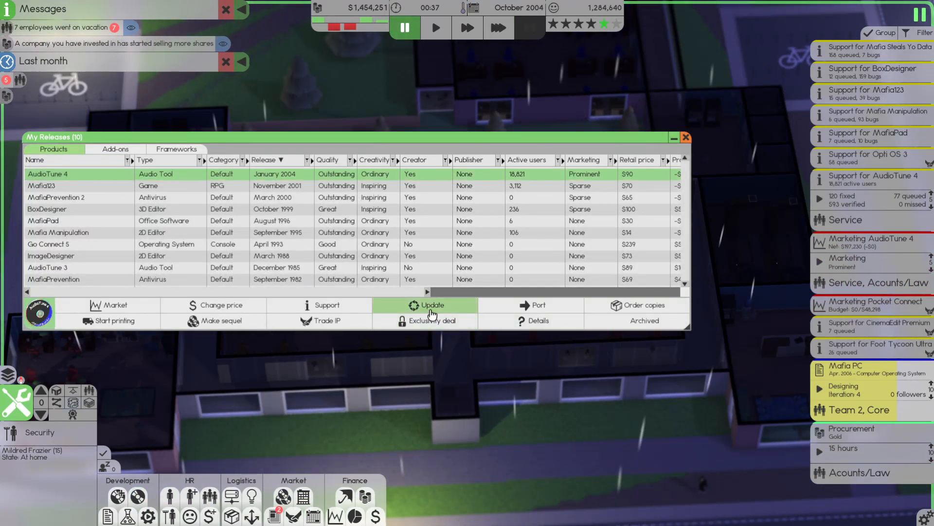
Start an update for the AudioTune 4 release
left_click(538, 304)
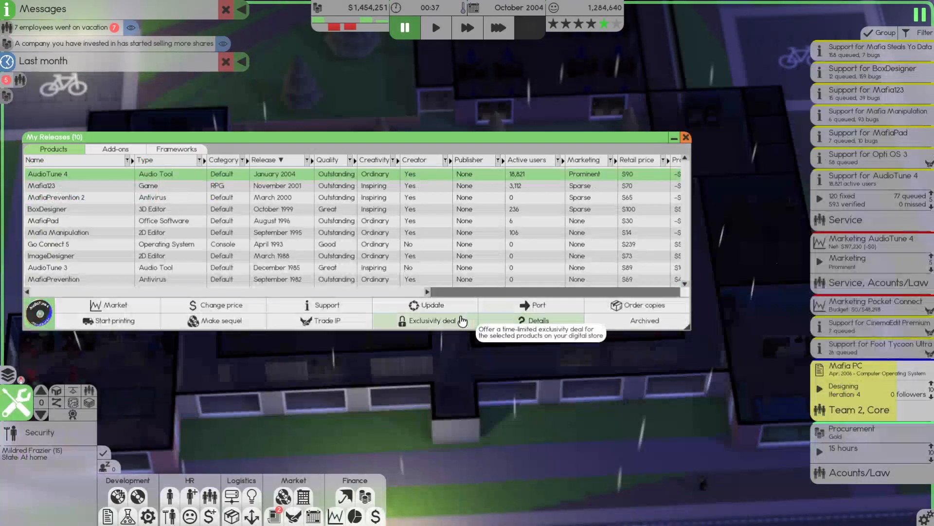
left_click(429, 305)
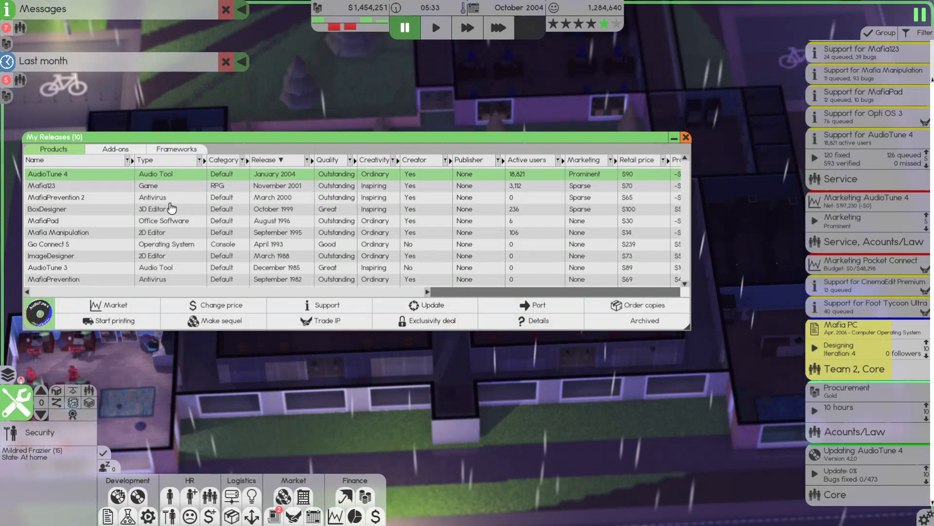
left_click(499, 28)
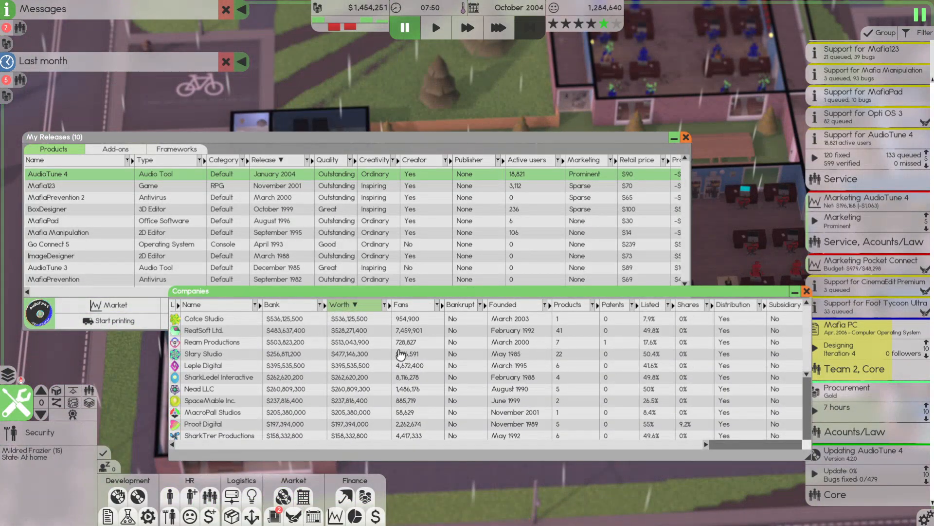
Sort competitors by worth ascending, review StalNet Interactive's company sheet and close it
left_click(342, 304)
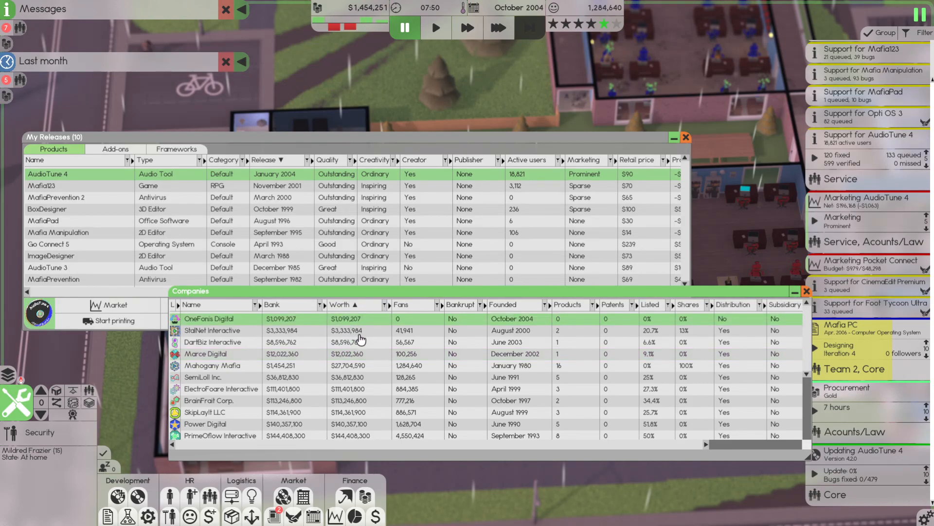
left_click(209, 330)
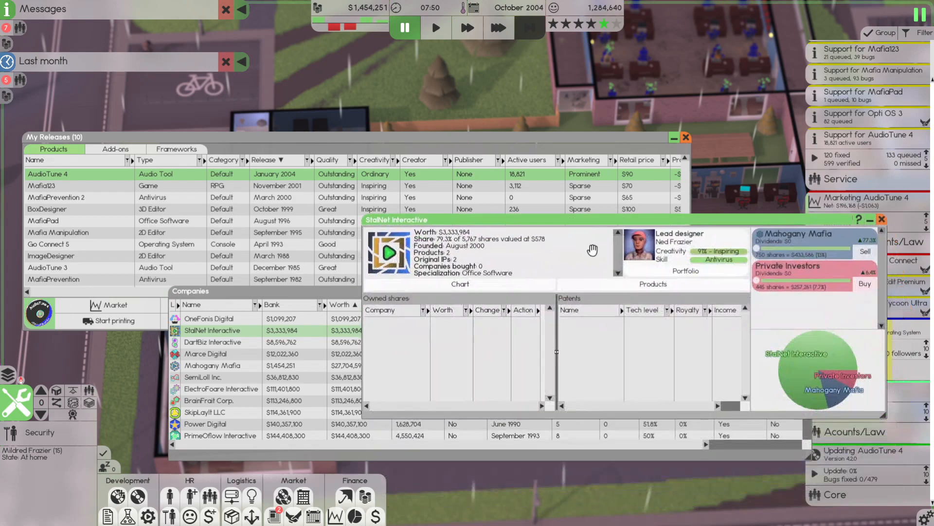
left_click(883, 219)
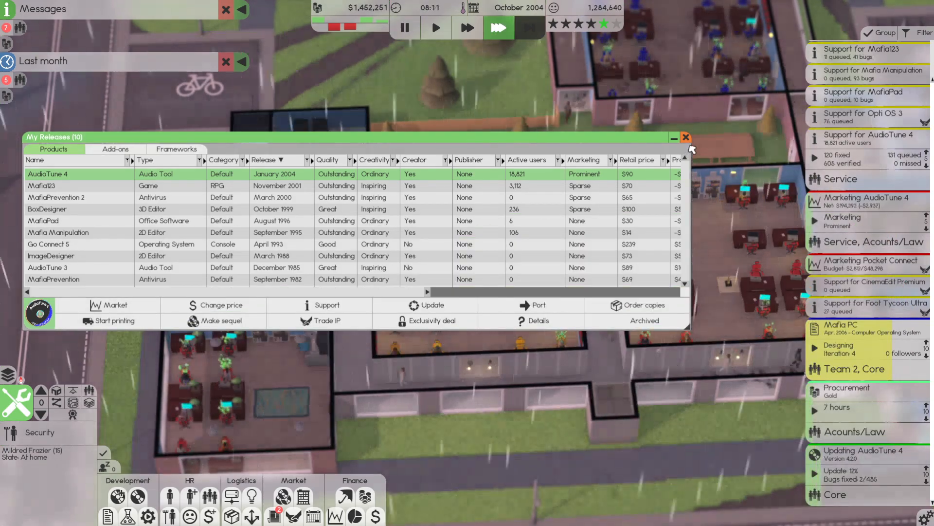
Accept the Spacecraft 4 marketing deal and scroll to the Mafia PC task actions
left_click(686, 137)
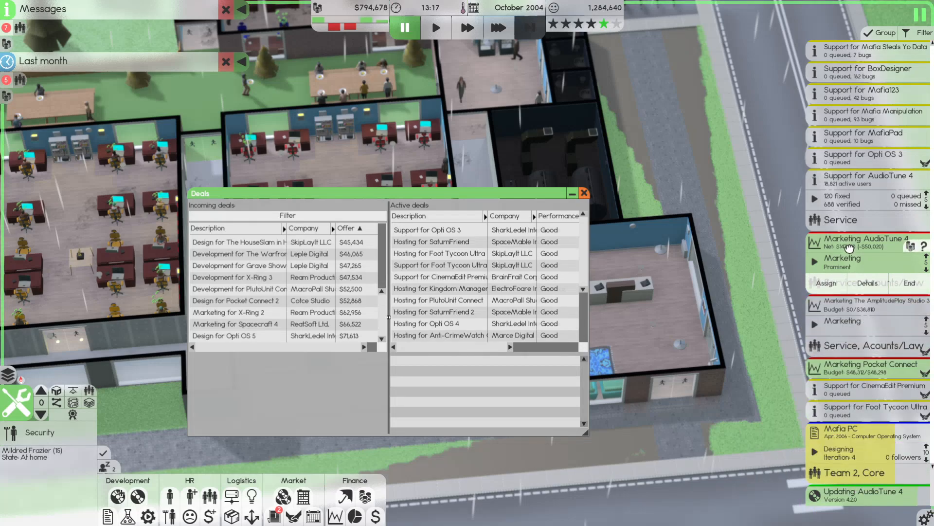
left_click(499, 27)
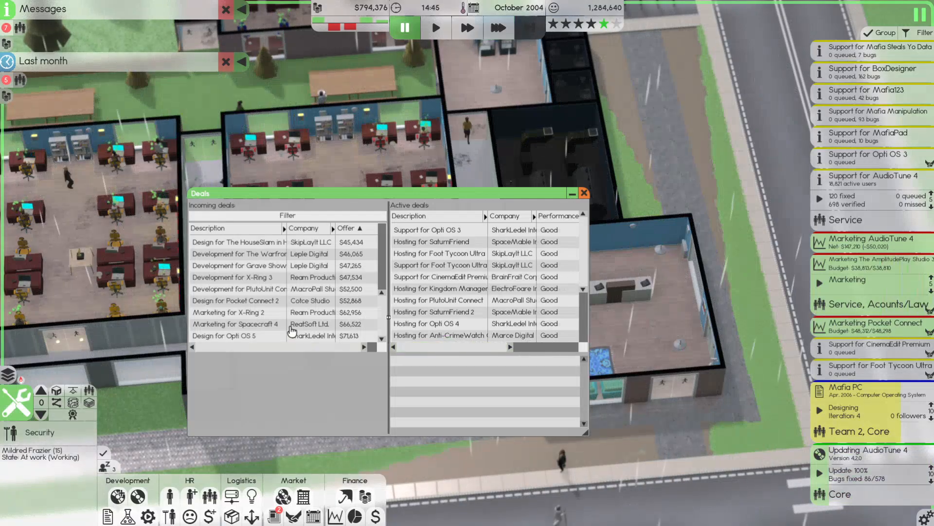
left_click(238, 324)
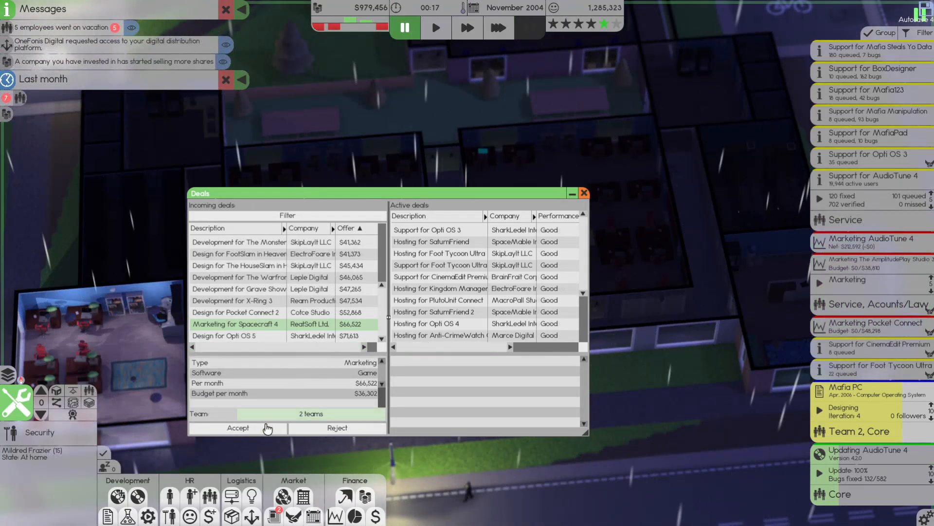
left_click(238, 323)
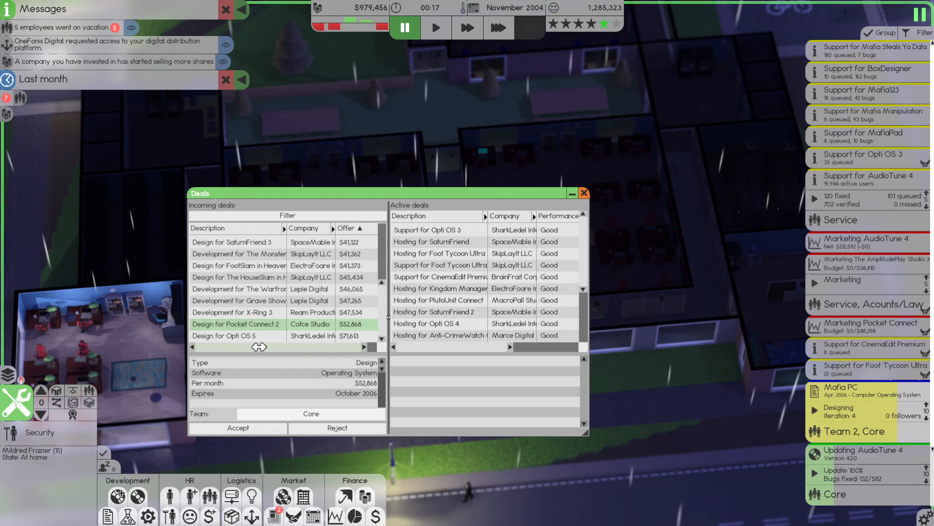
scroll("down", 3)
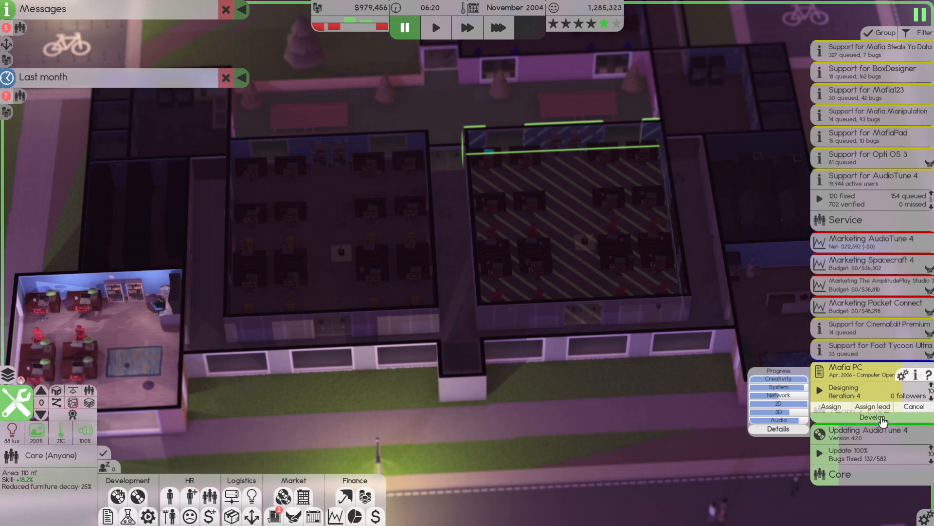
Move Mafia PC from design into alpha development and let time run to the Core wage negotiations
left_click(870, 417)
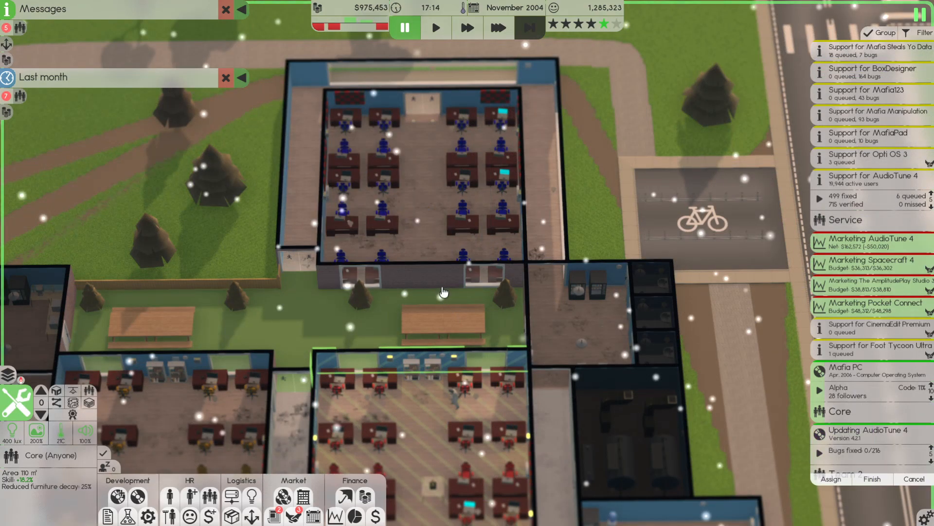
left_click(498, 27)
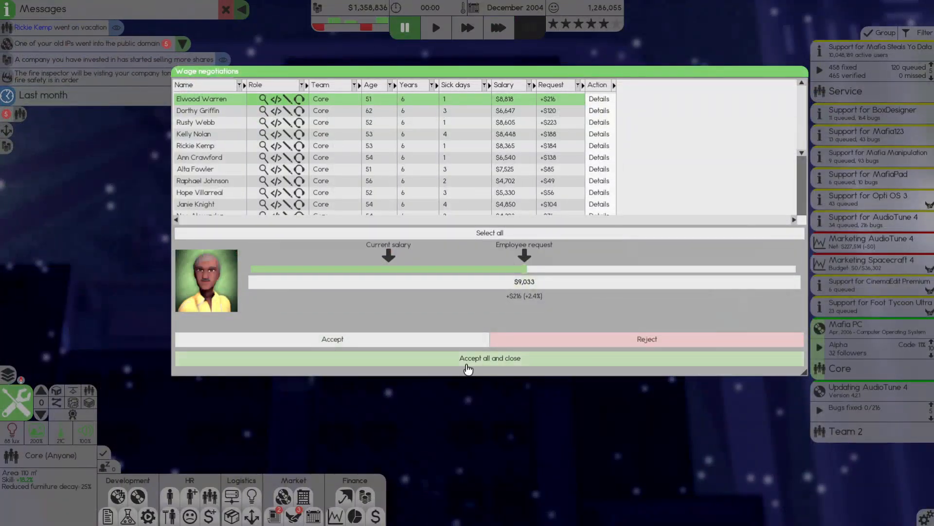
Accept the wage requests, read the public-domain IP message and check Go Connect 5's joystick and game support
left_click(490, 357)
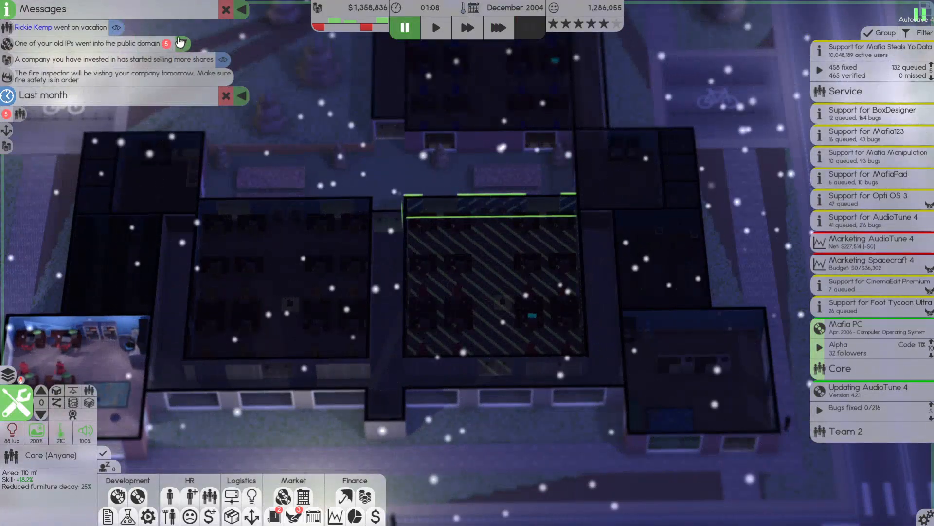
left_click(179, 44)
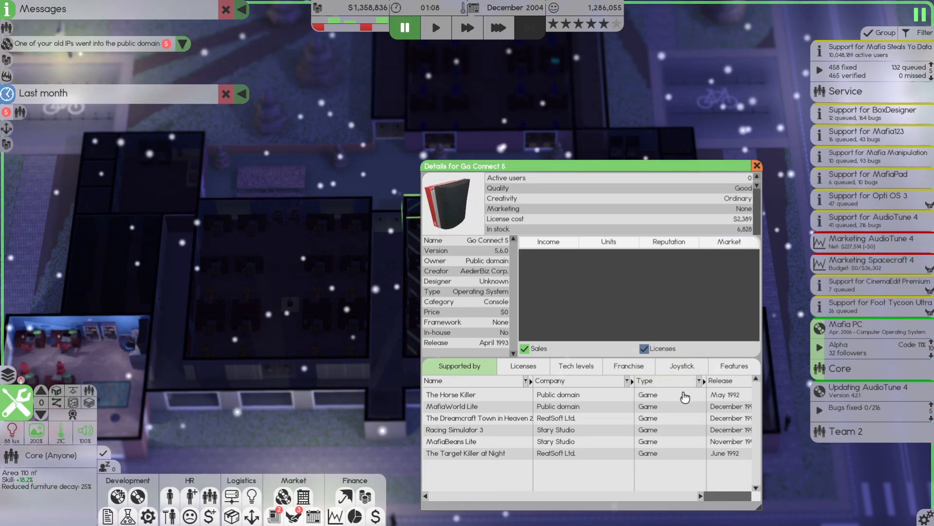
left_click(681, 366)
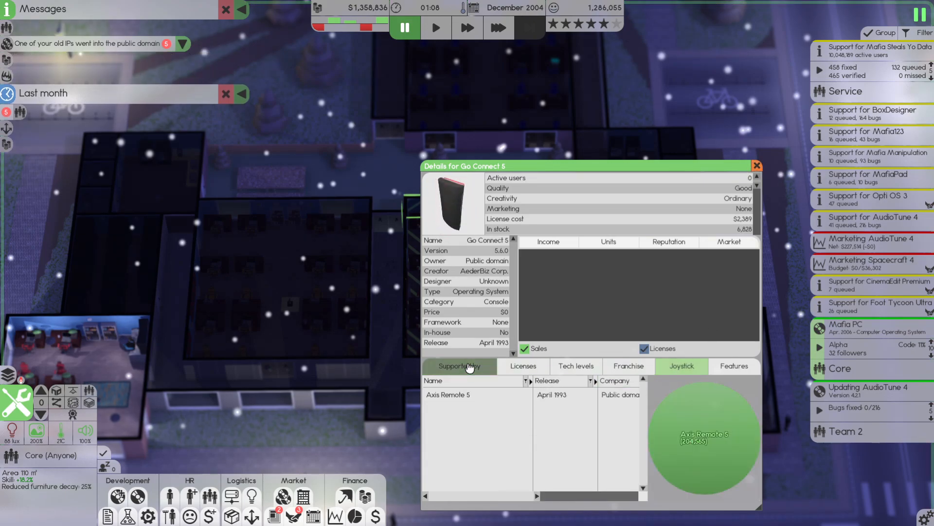
left_click(458, 366)
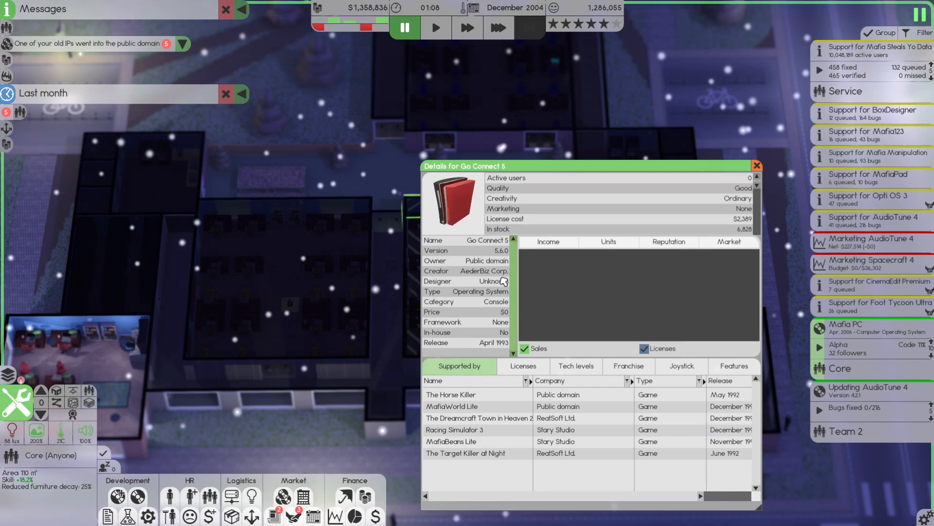
Select the MafiaPad row in My Releases to reveal its actions, running at fastest speed
left_click(755, 165)
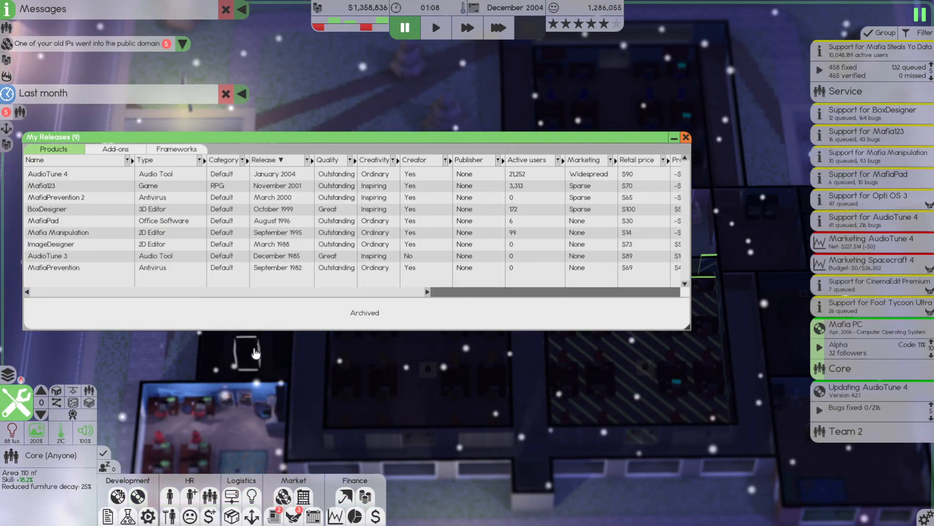
left_click(43, 221)
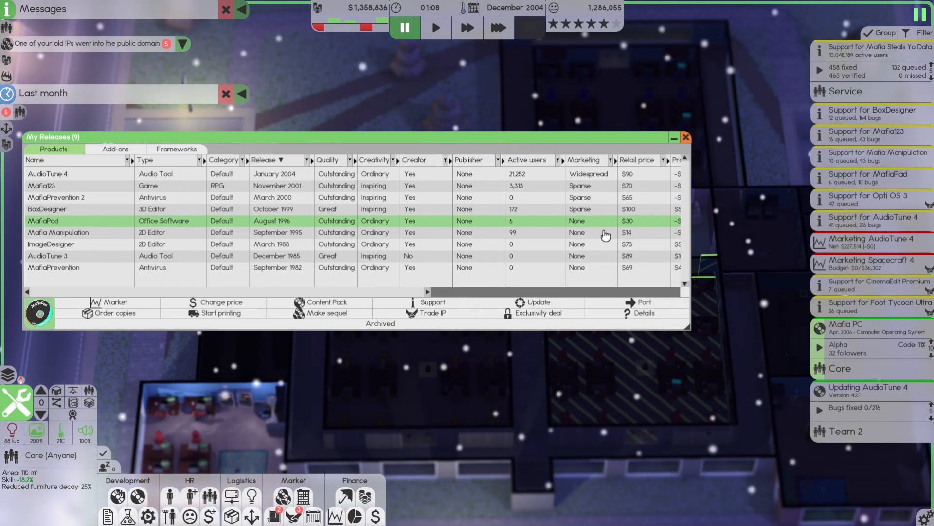
mouse_move(193, 245)
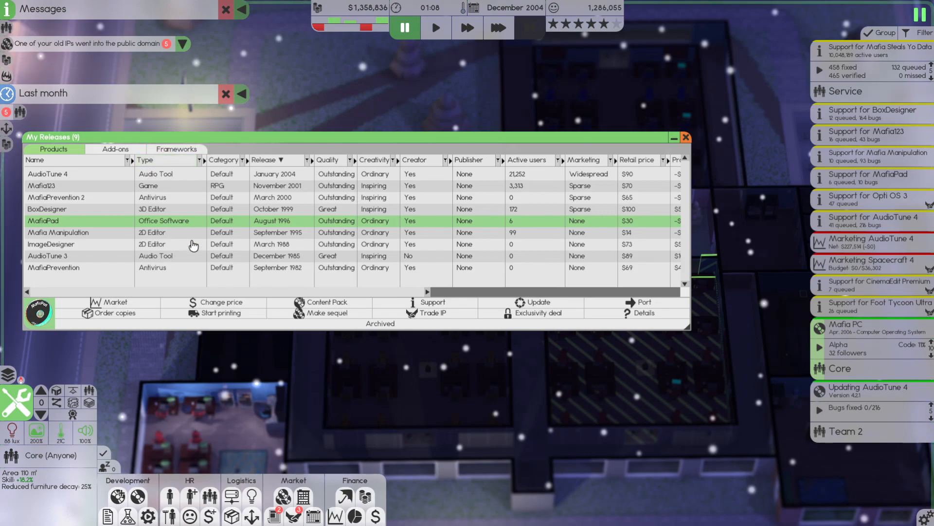
left_click(498, 27)
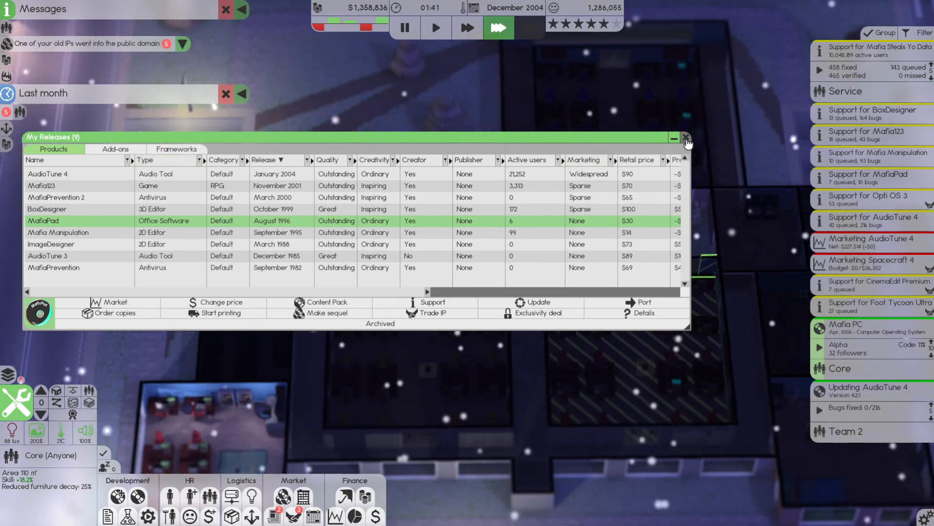
Close My Releases and inspect an incoming contract offer in the Deals window
left_click(686, 137)
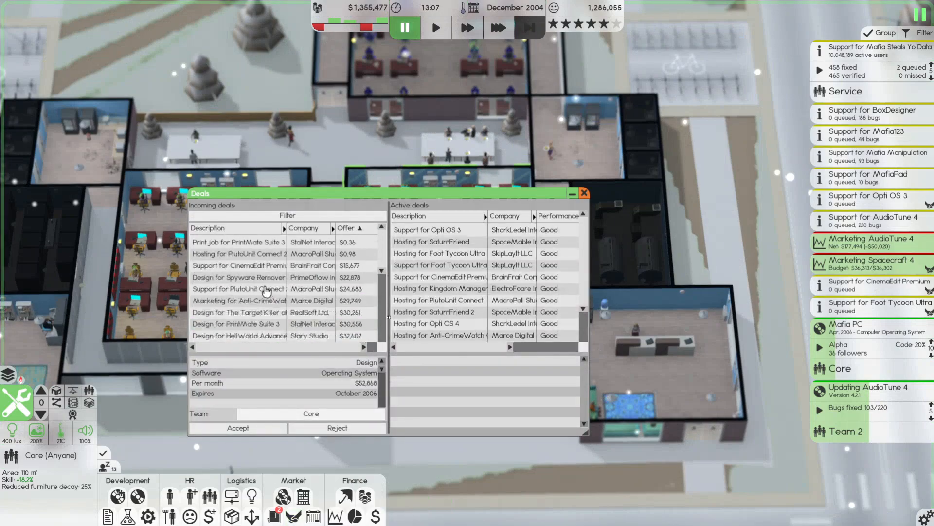
left_click(238, 242)
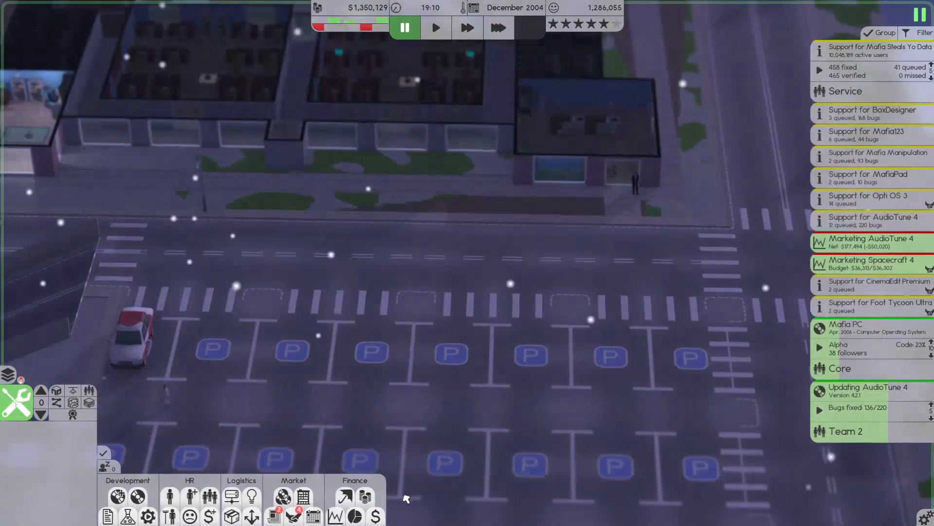
left_click(499, 27)
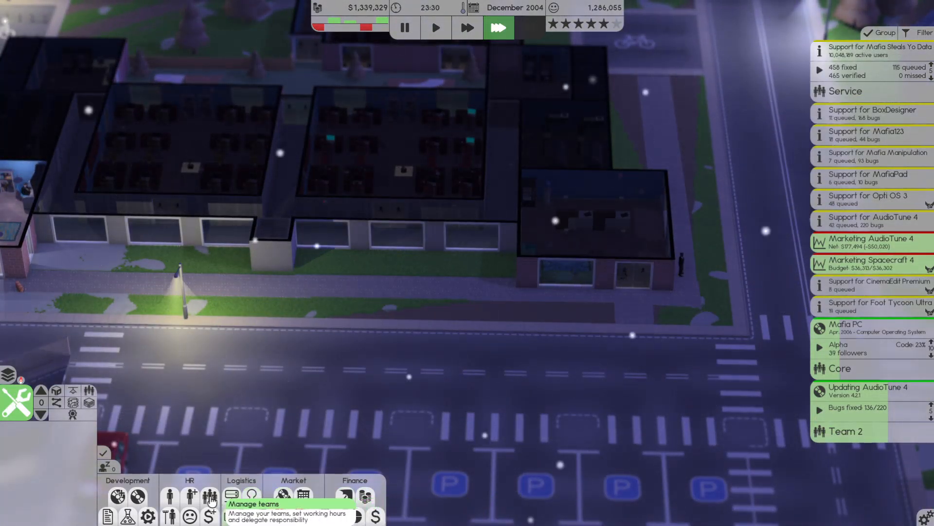
Set employee benefits to $20,000 life insurance and a $70/month pension, then apply
left_click(209, 495)
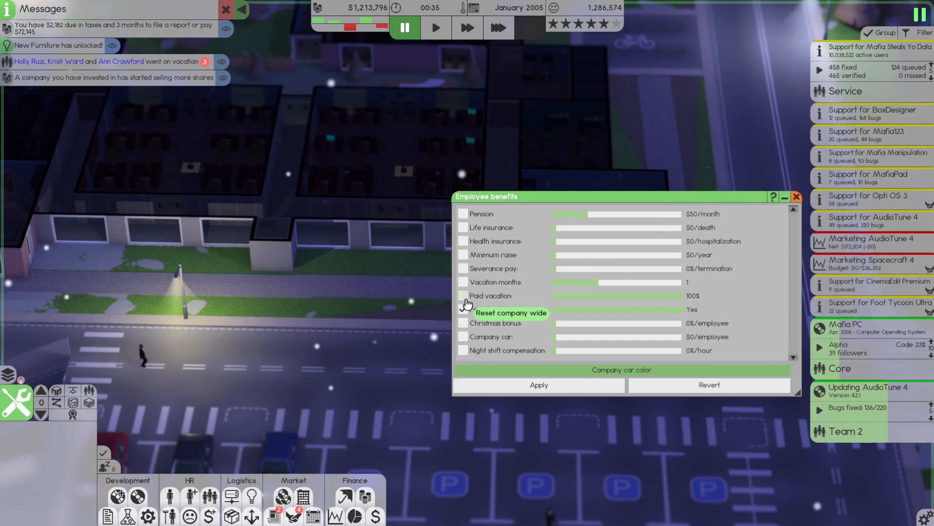
left_click(464, 282)
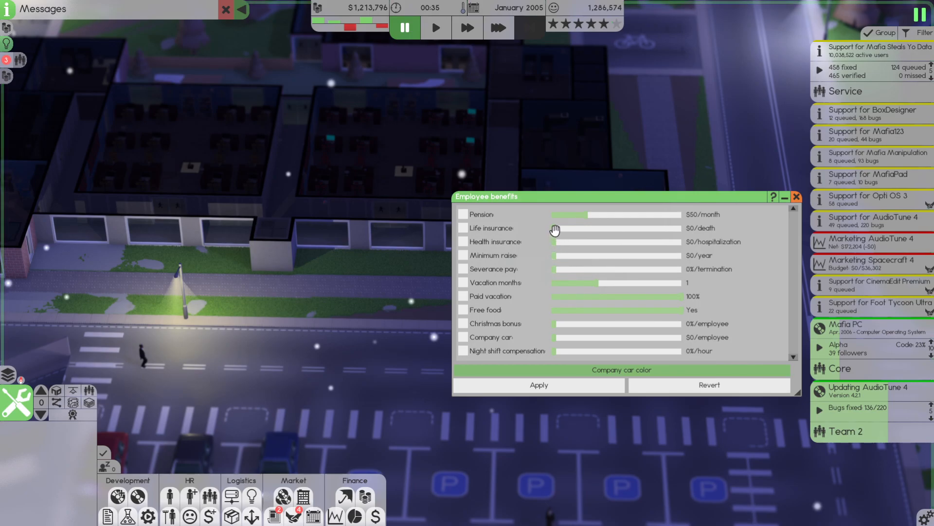
left_click_drag(554, 228, 566, 228)
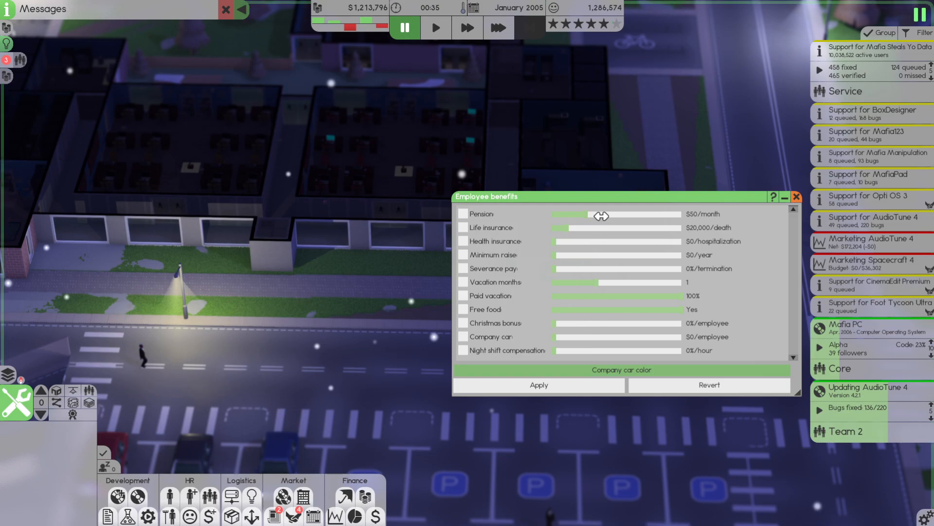
left_click_drag(581, 216, 604, 215)
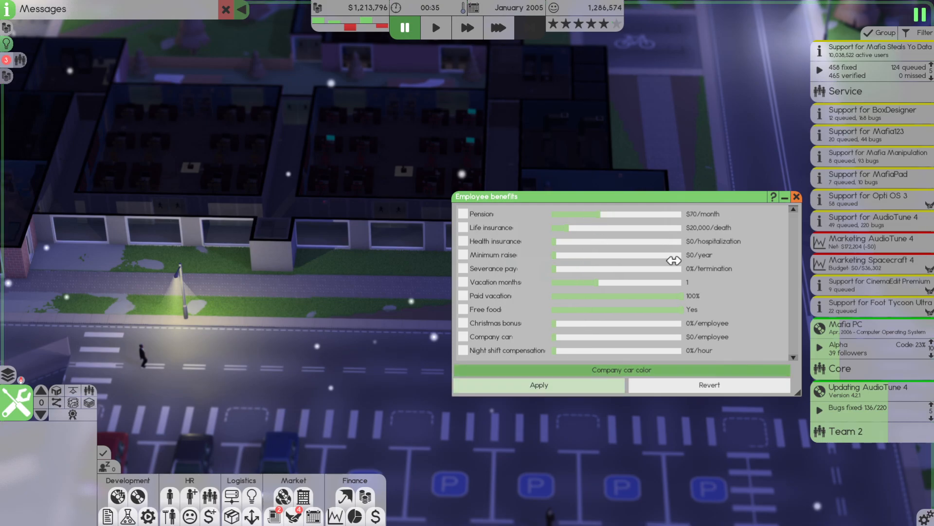
left_click(498, 27)
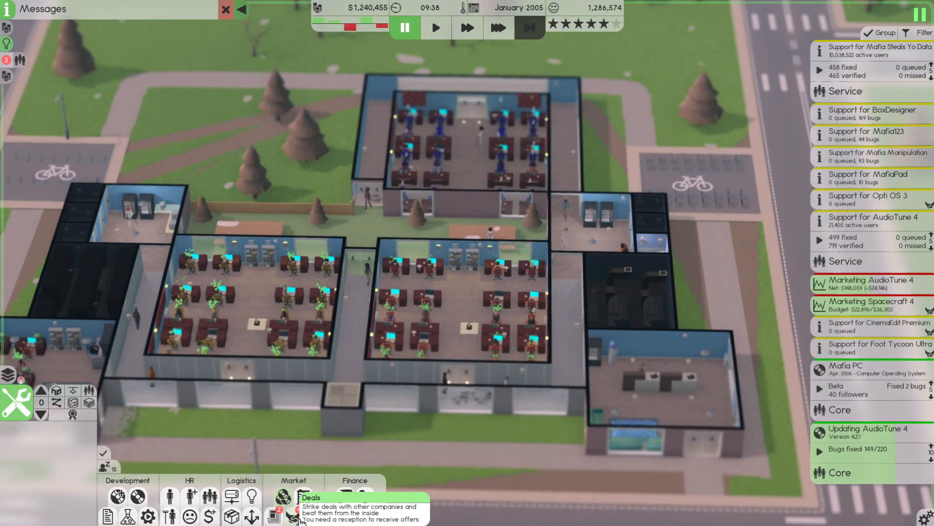
Review the active deals and bring up the Digital distribution overview
left_click(294, 497)
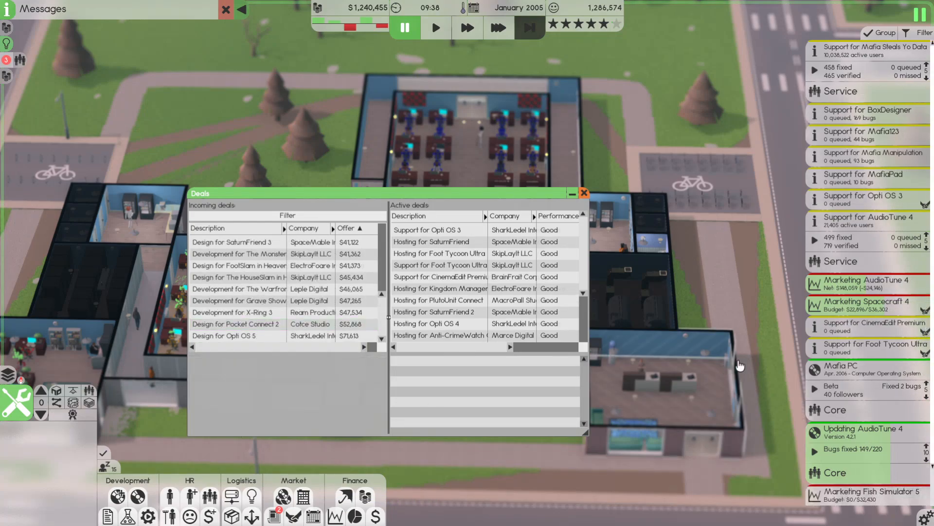
left_click(583, 193)
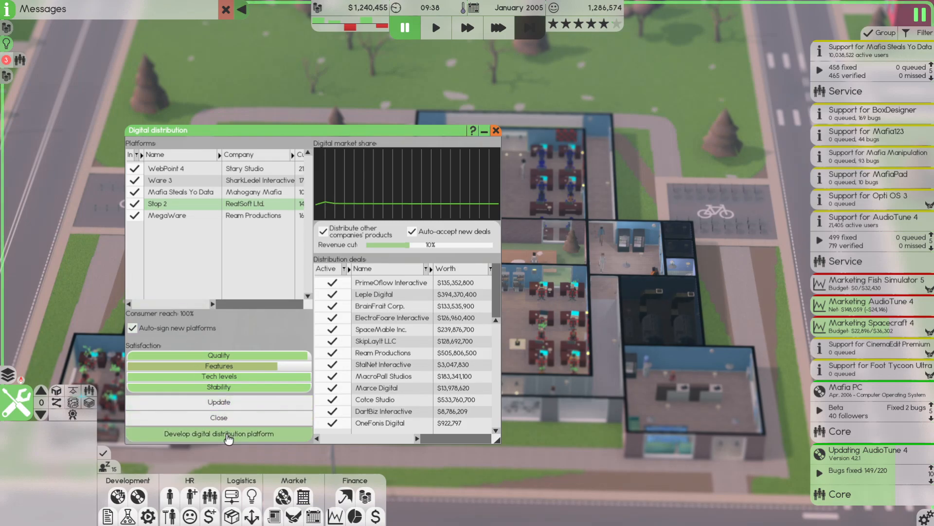
Start a new distribution platform design with Platform SDK and networking features, assigned to Team 2
left_click(219, 433)
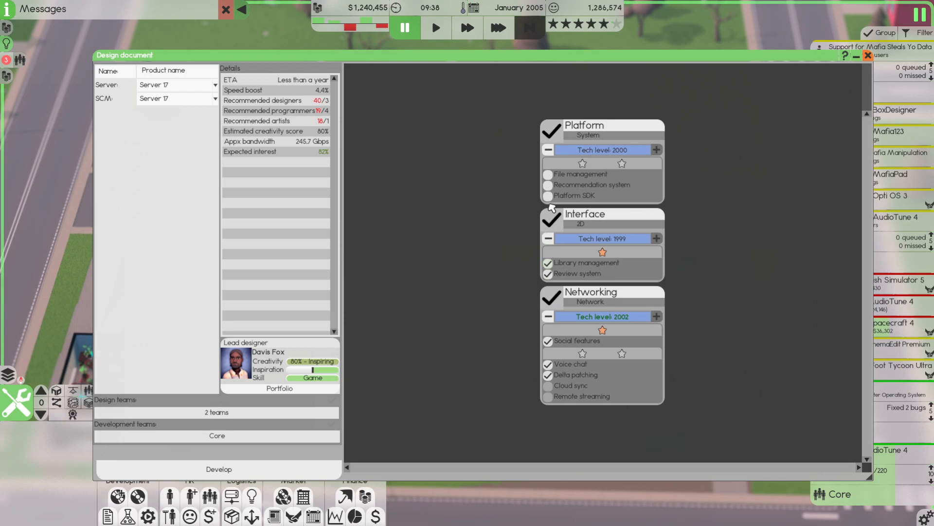
left_click(547, 194)
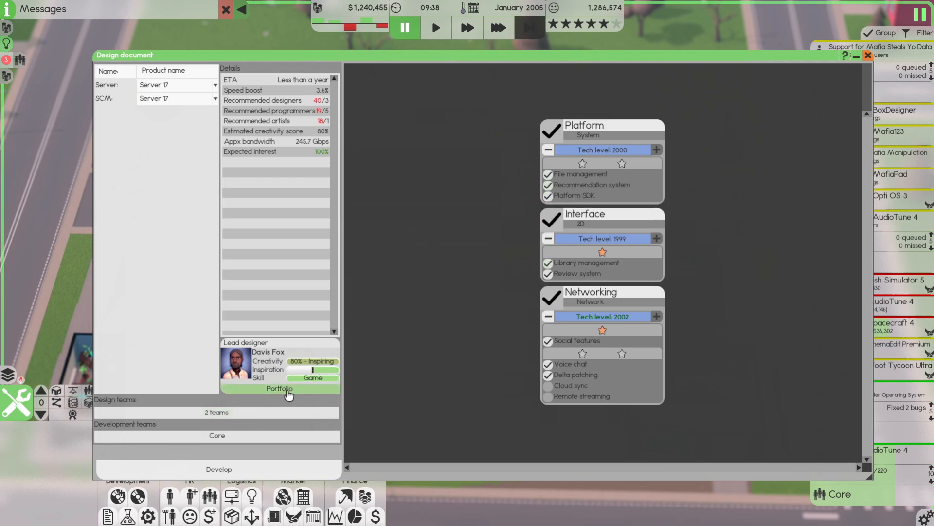
left_click(216, 412)
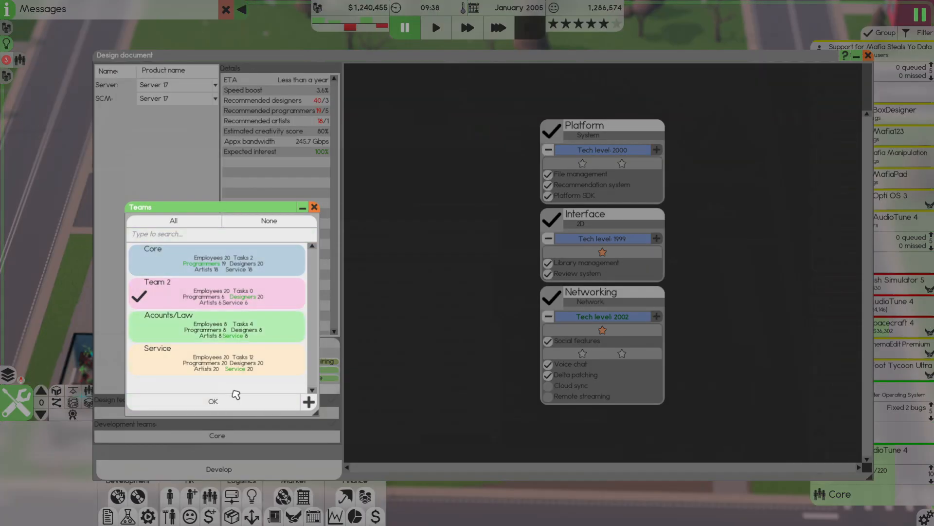
left_click(213, 400)
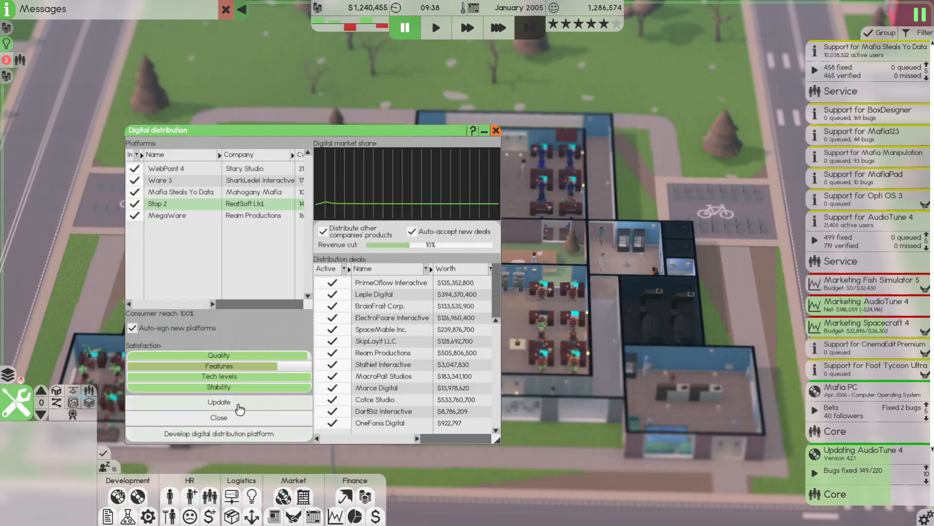
left_click(497, 27)
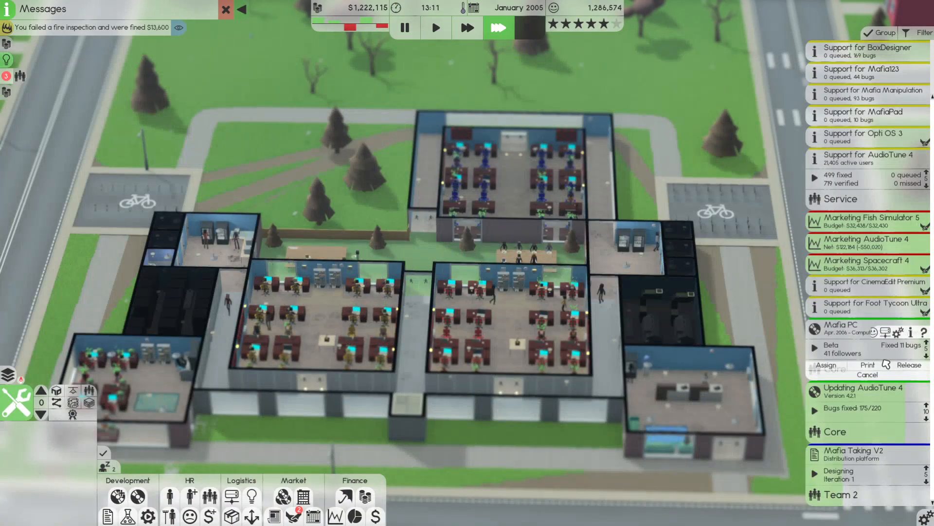
Reload the 00:00 January 2005 save and check the AudioTune 4 update options
left_click(867, 374)
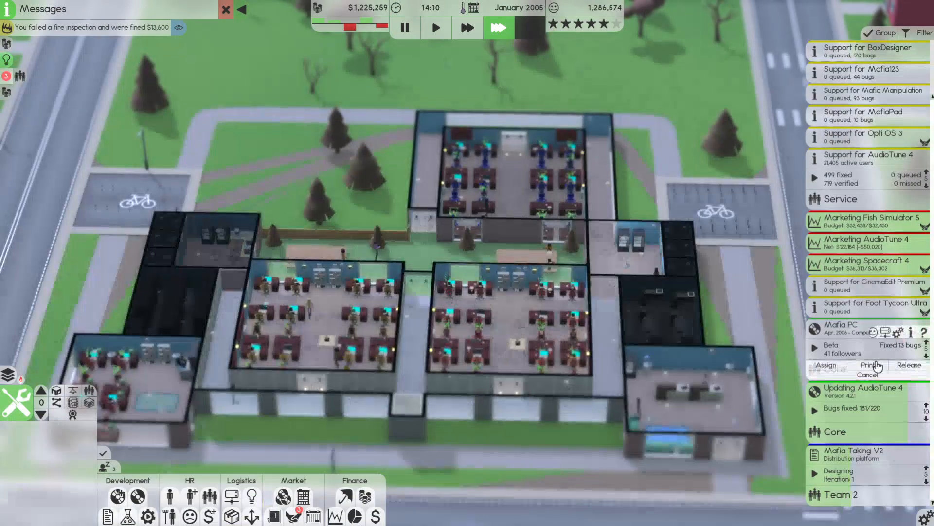
left_click(869, 373)
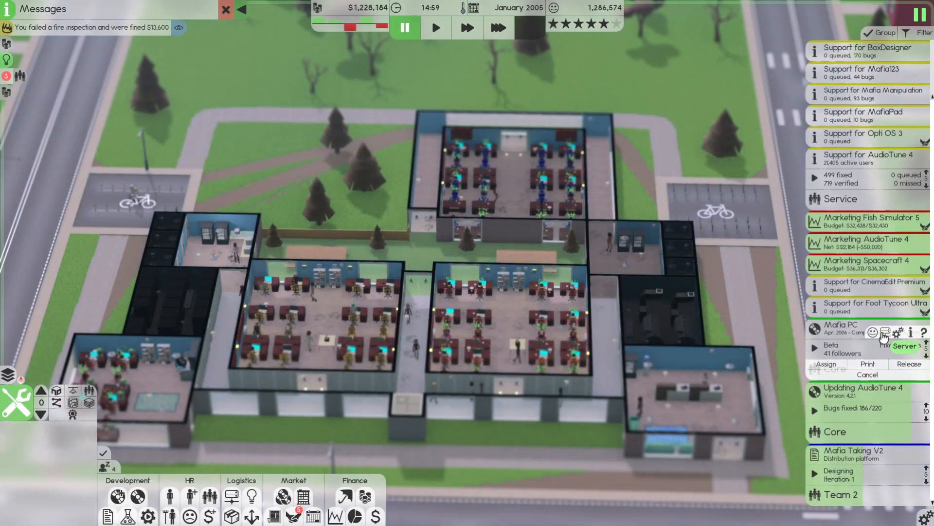
left_click(905, 345)
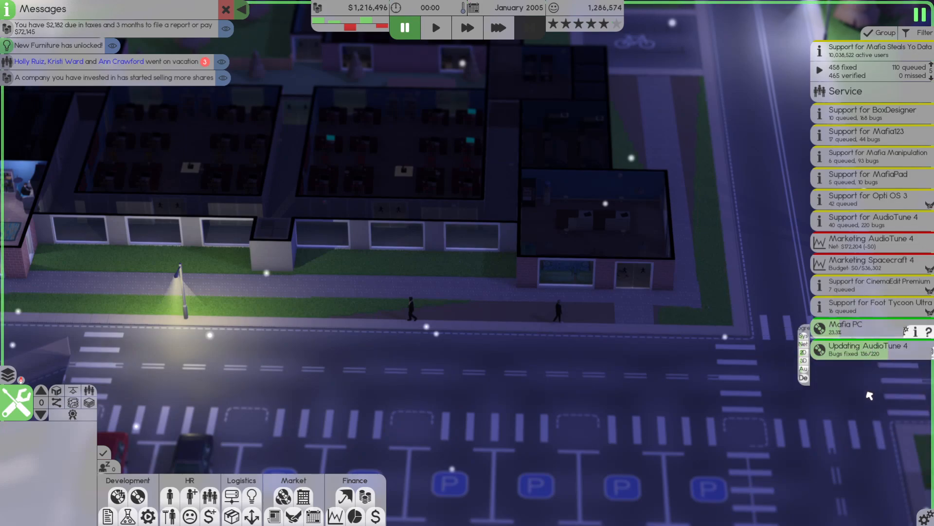
left_click(853, 323)
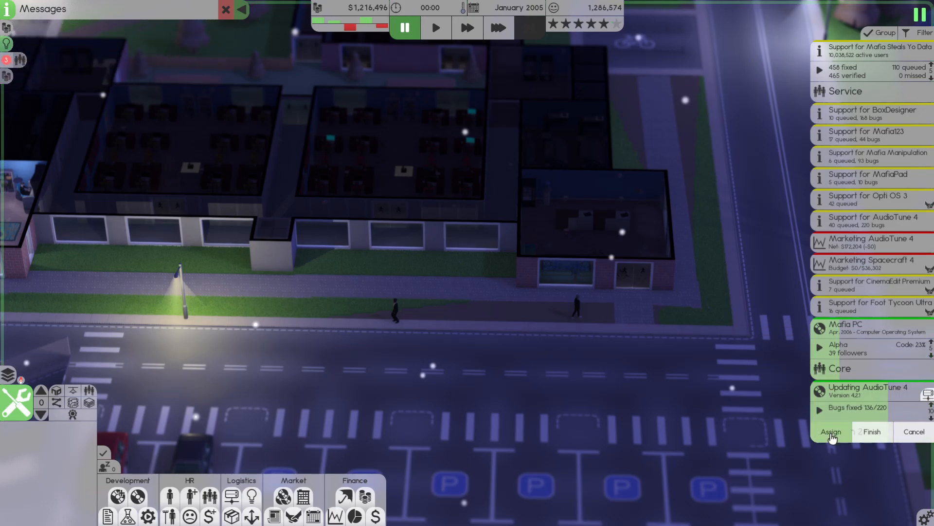
left_click(830, 431)
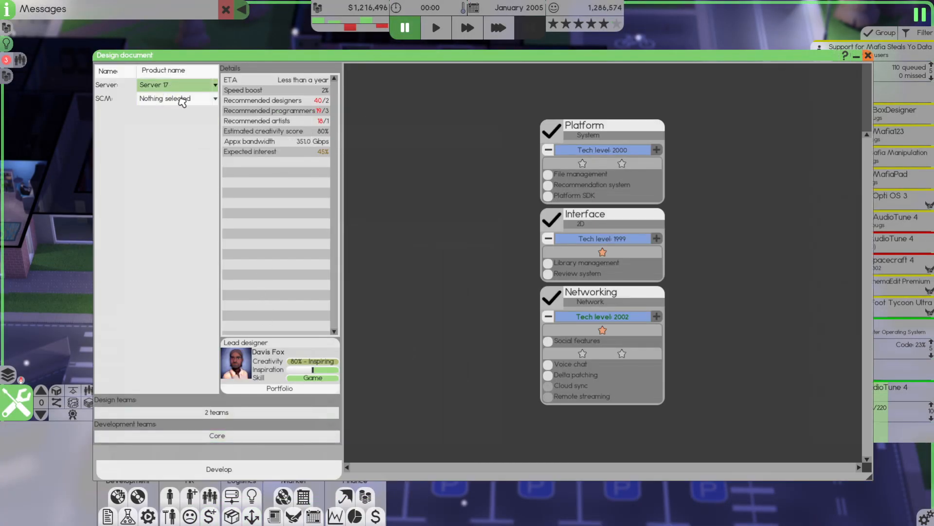
Put SCM on Server 17, add File management, Recommendation, Social and Cloud sync, with Team 2 designing
left_click(176, 99)
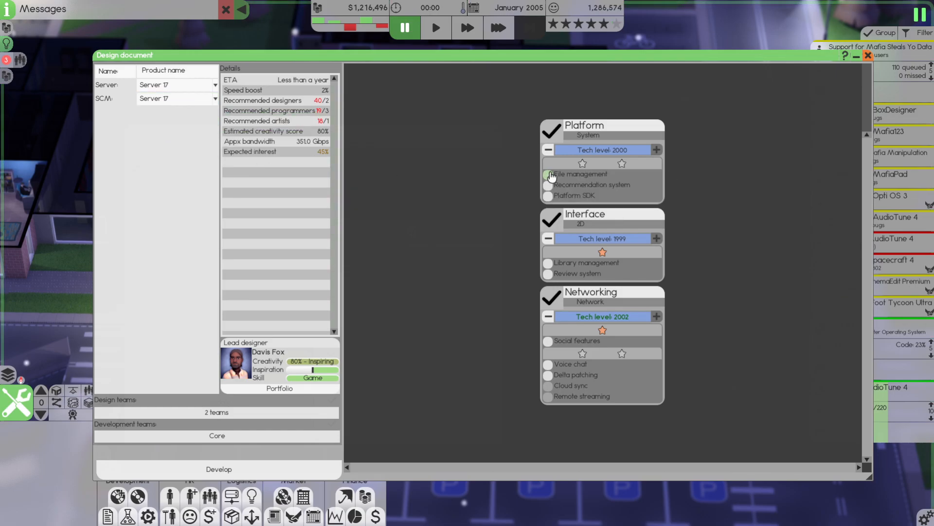
left_click(548, 173)
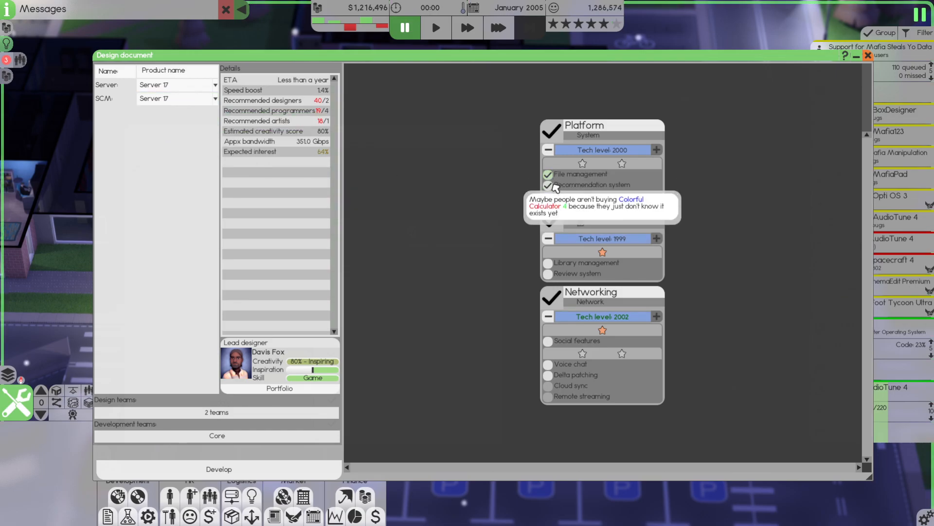
left_click(547, 185)
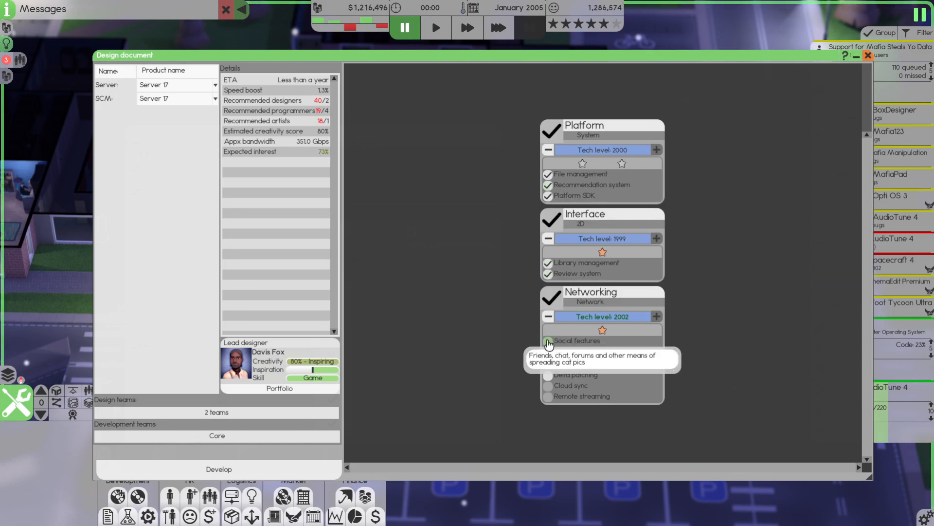
left_click(548, 341)
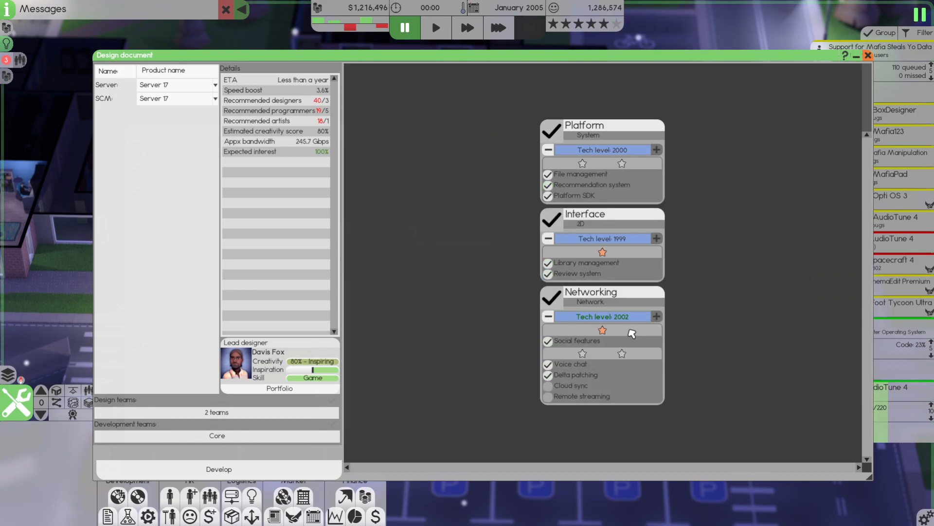
mouse_move(568, 393)
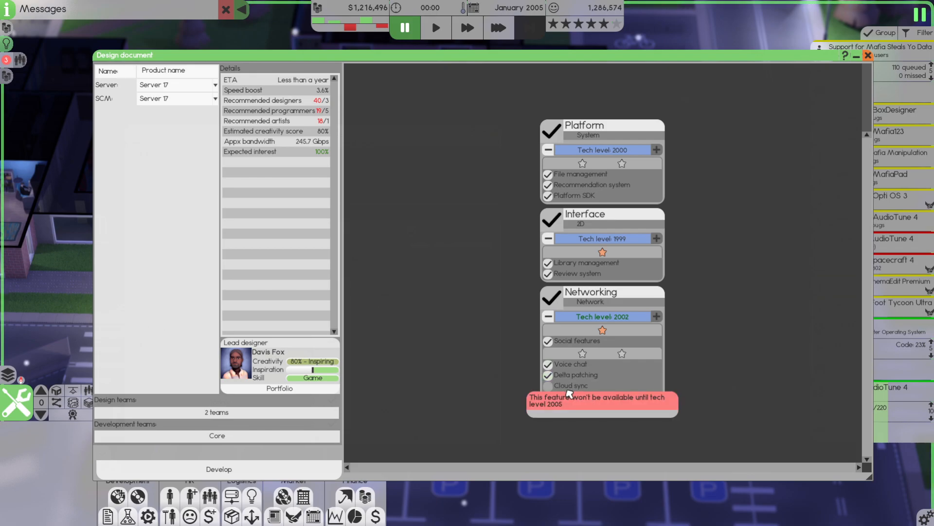
left_click(436, 27)
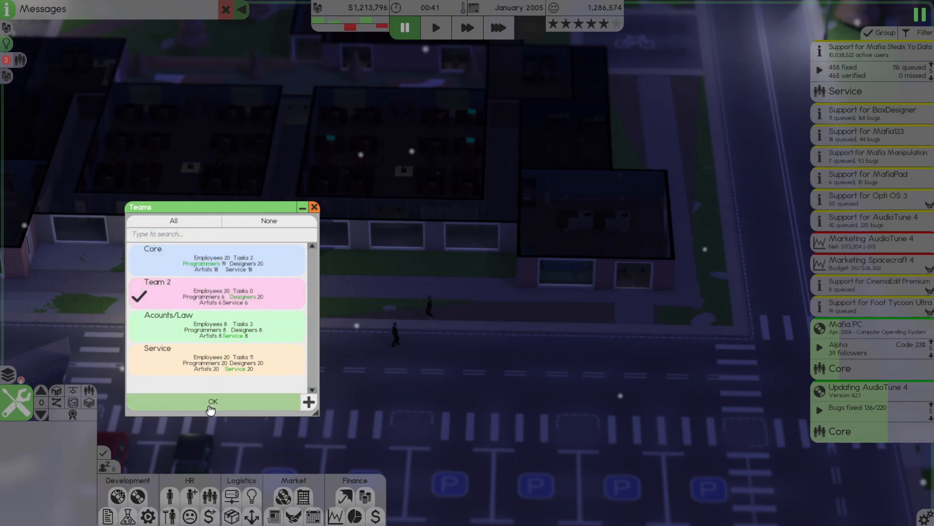
left_click(213, 400)
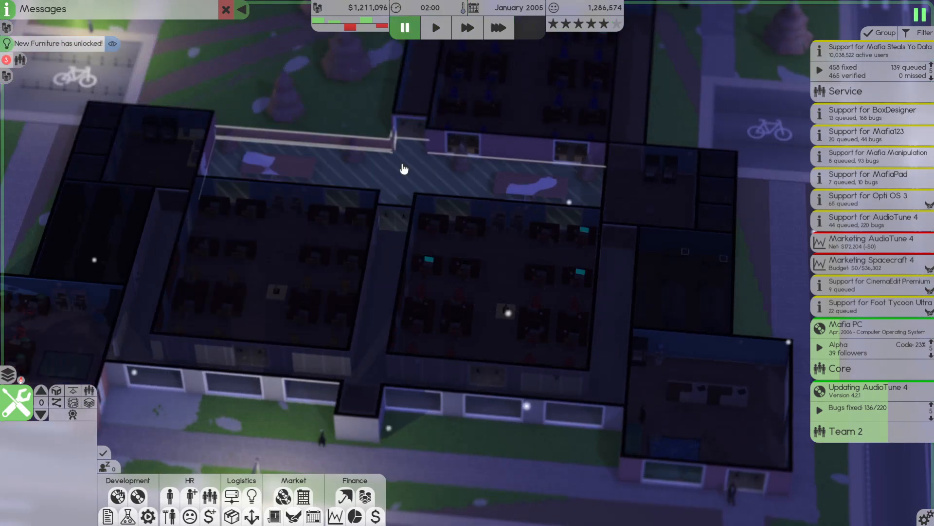
Sort incoming deals by offer, close Deals and bring up the Digital distribution overview
left_click(499, 28)
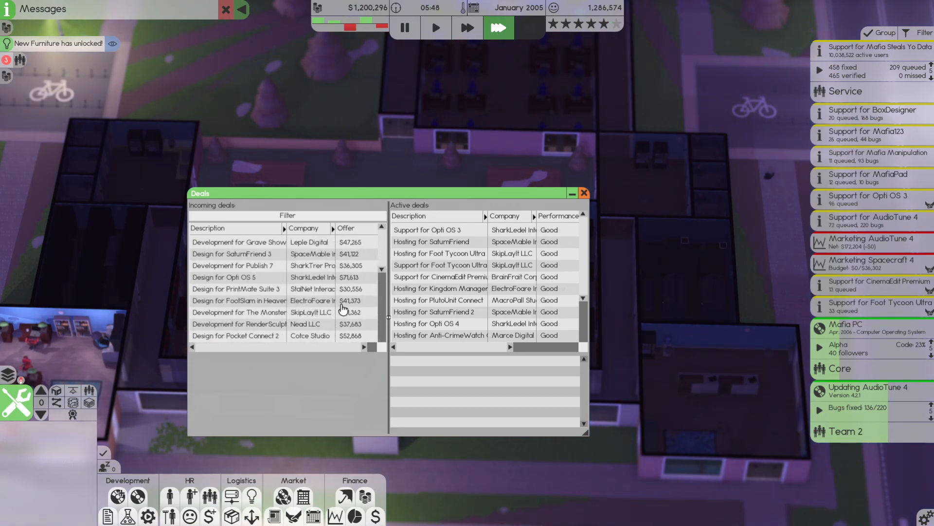
left_click(348, 228)
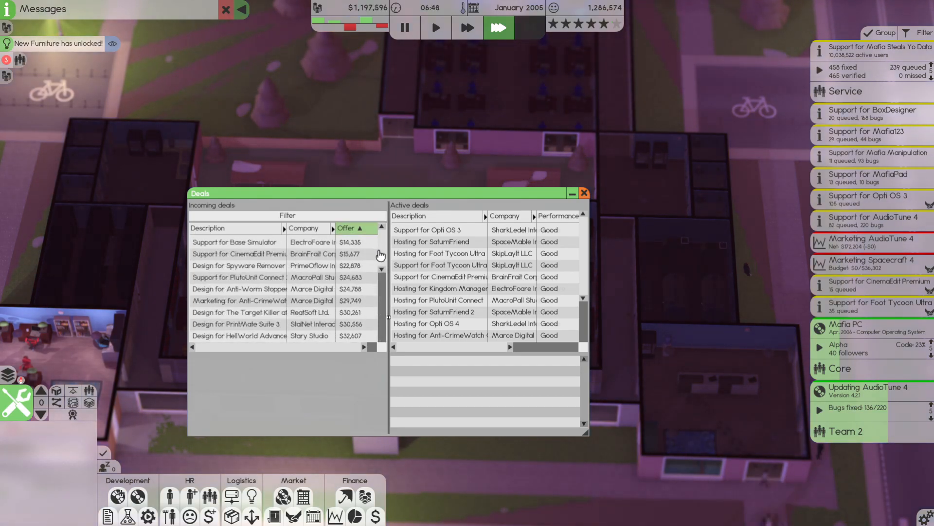
left_click(583, 192)
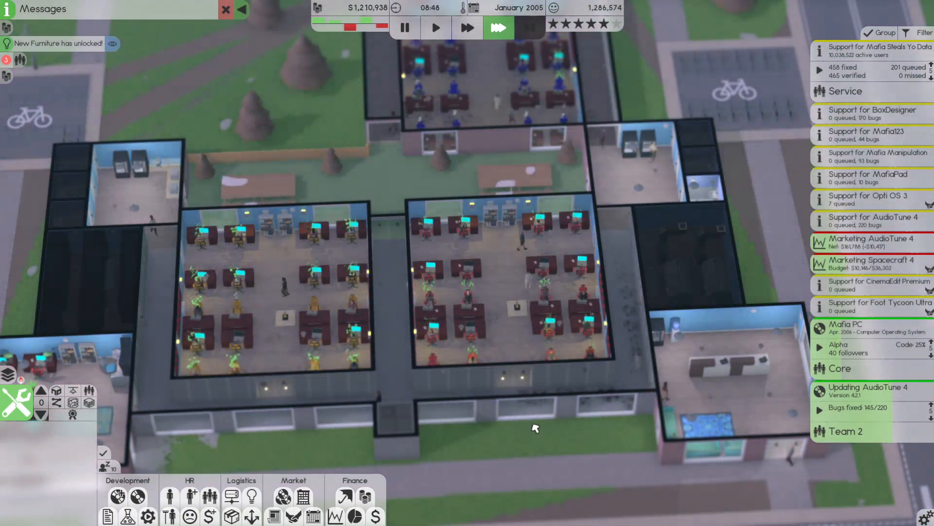
left_click(845, 323)
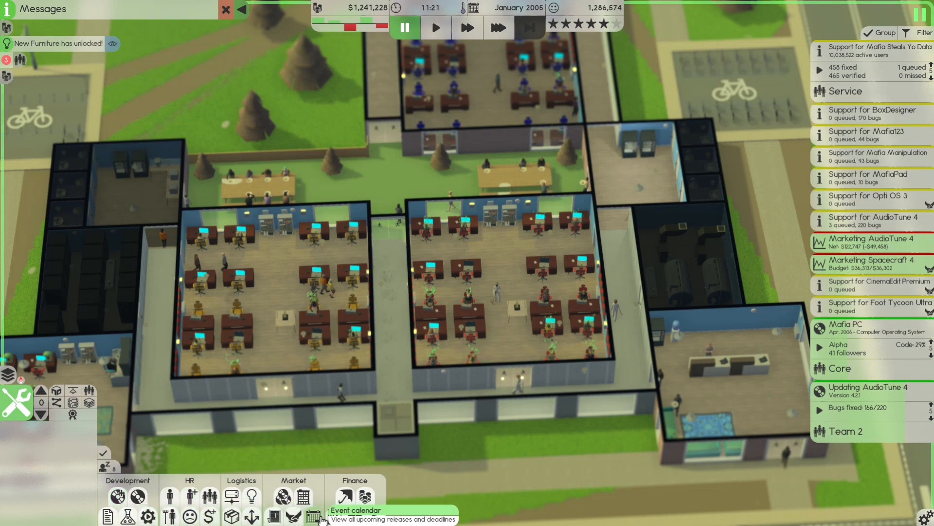
mouse_move(232, 516)
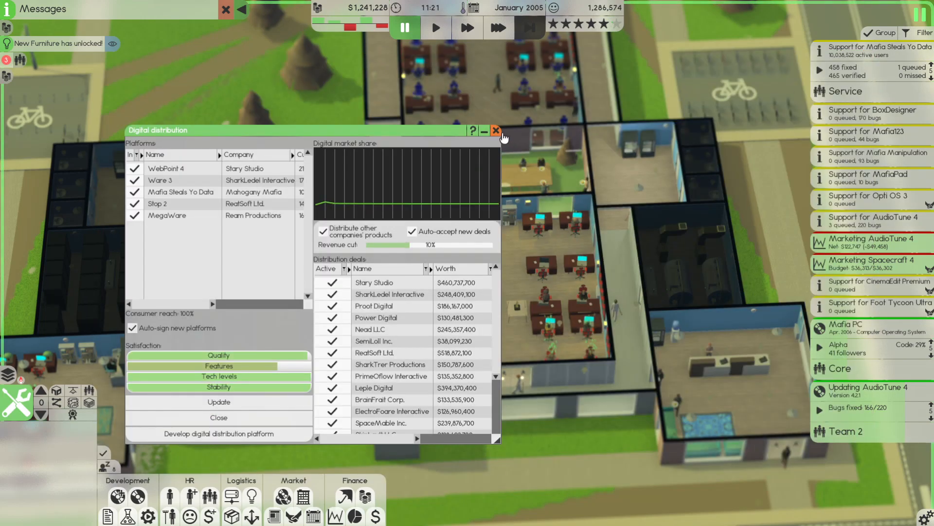
Compare computer models and replace the office computers with the Modern Computer
left_click(495, 130)
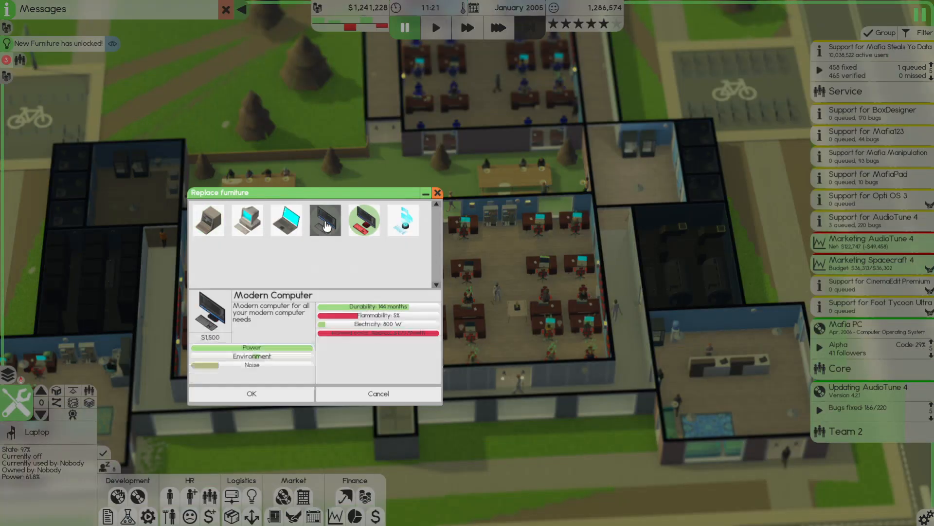
left_click(325, 219)
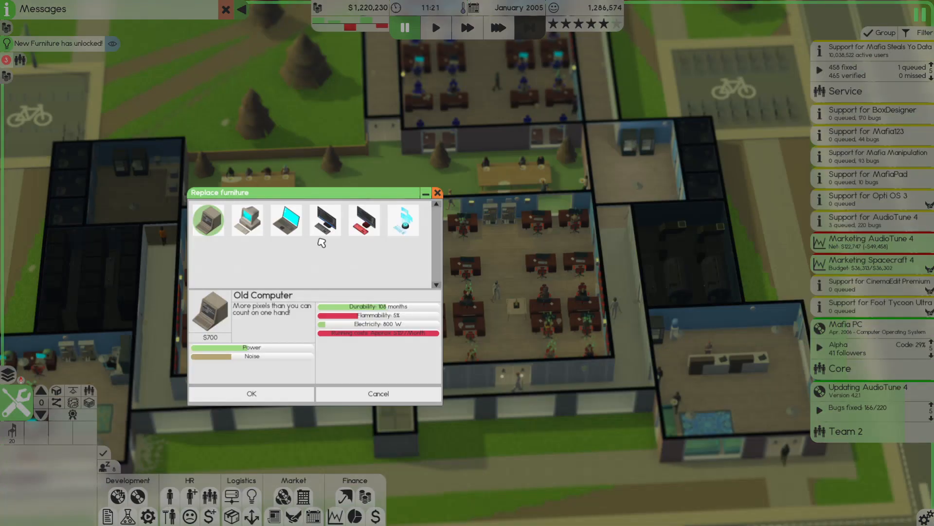
left_click(324, 220)
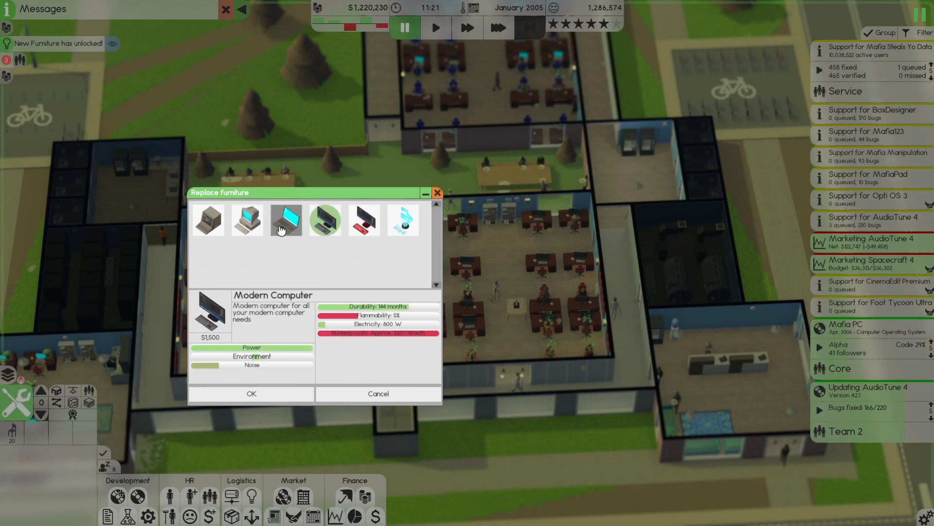
left_click(250, 393)
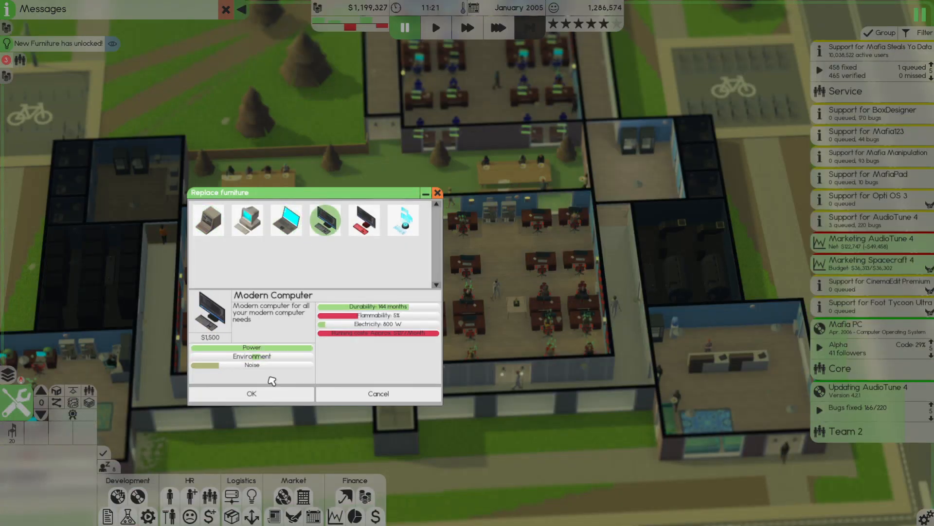
left_click(250, 394)
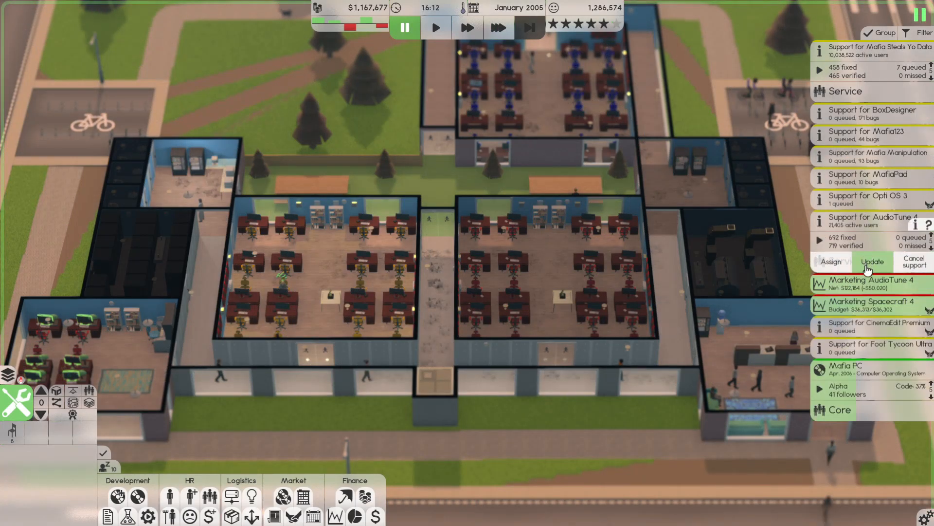
Start the next AudioTune 4 update and accept the Fish Simulator 5 marketing deal
left_click(872, 261)
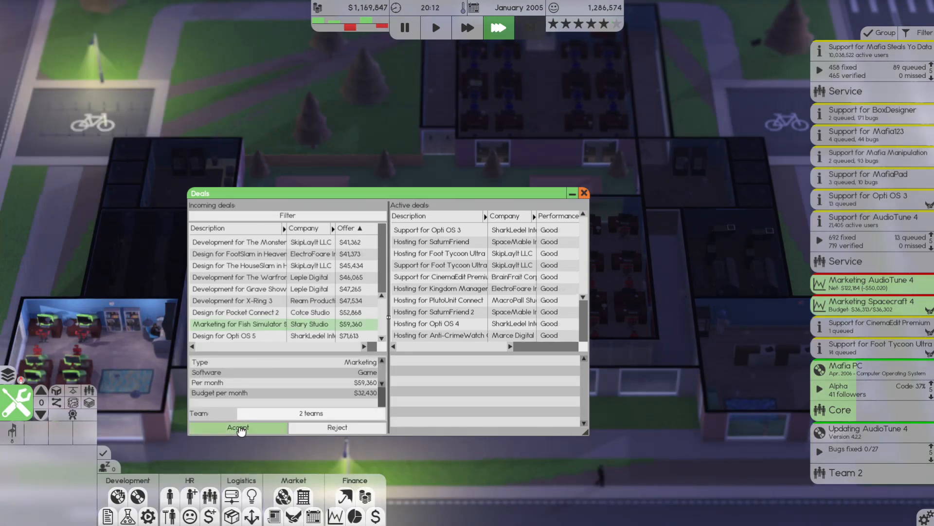
left_click(236, 427)
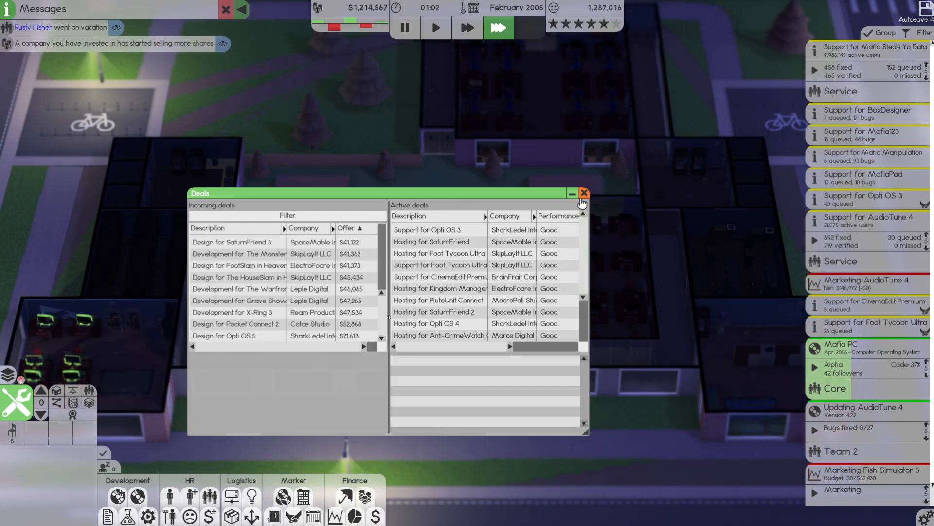
left_click(583, 193)
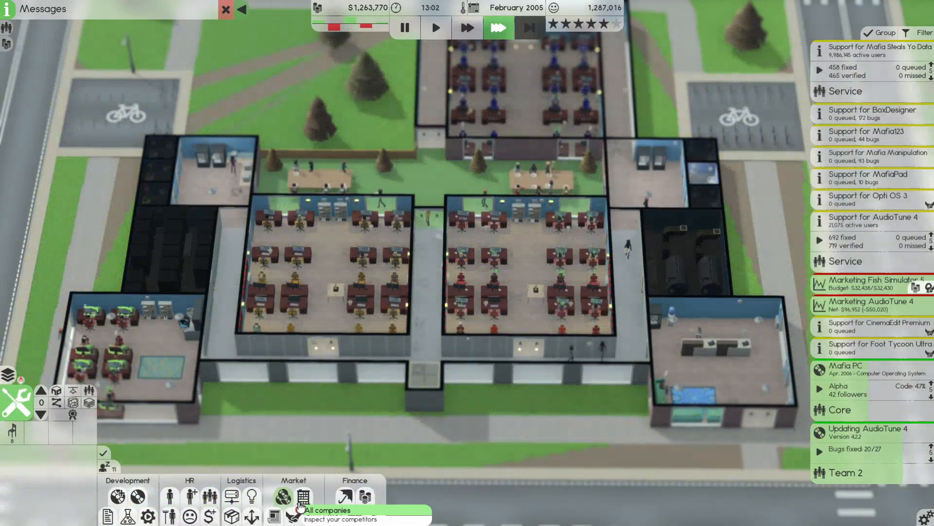
Accept the PenOS and PowerPoint 3 marketing contracts from the deals overview
left_click(292, 496)
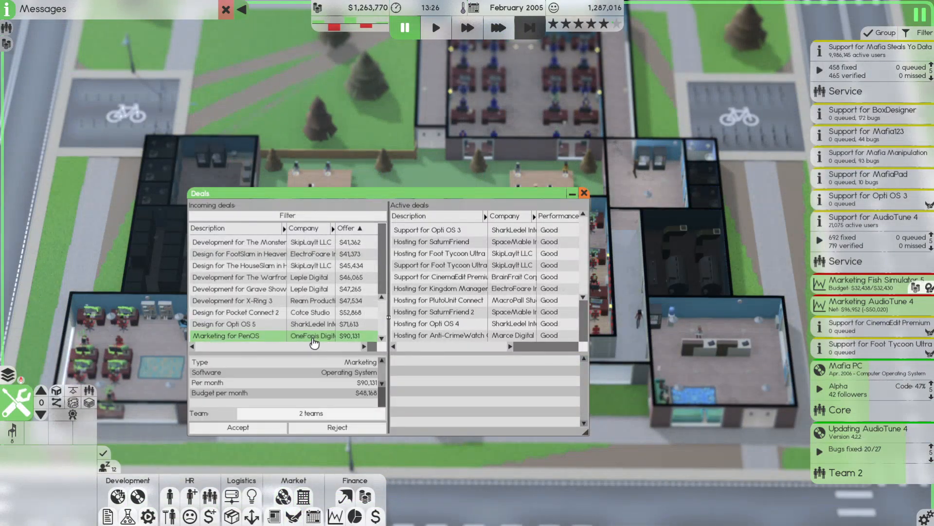
left_click(237, 427)
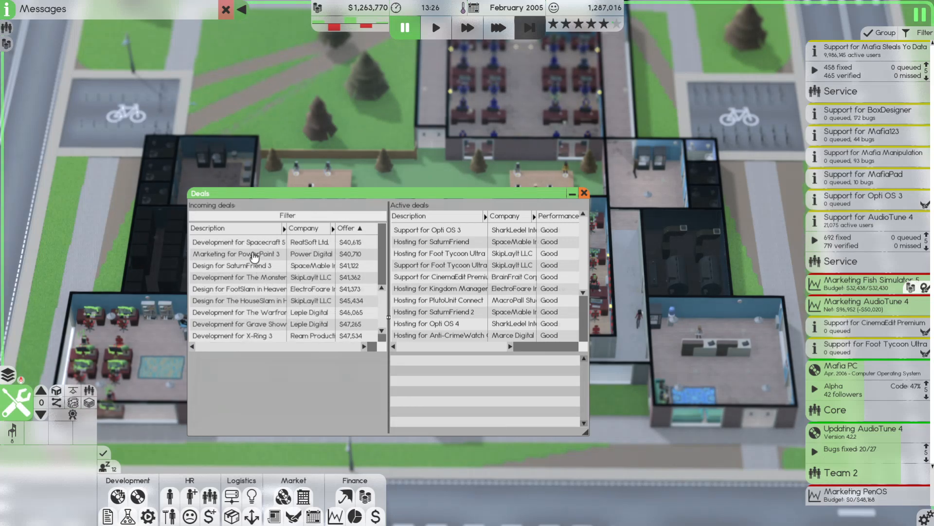
left_click(349, 228)
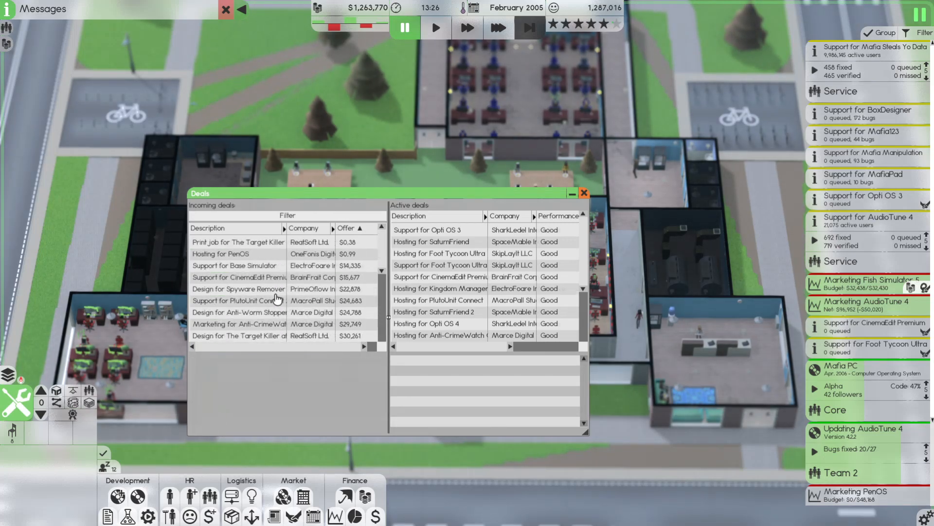
left_click(238, 242)
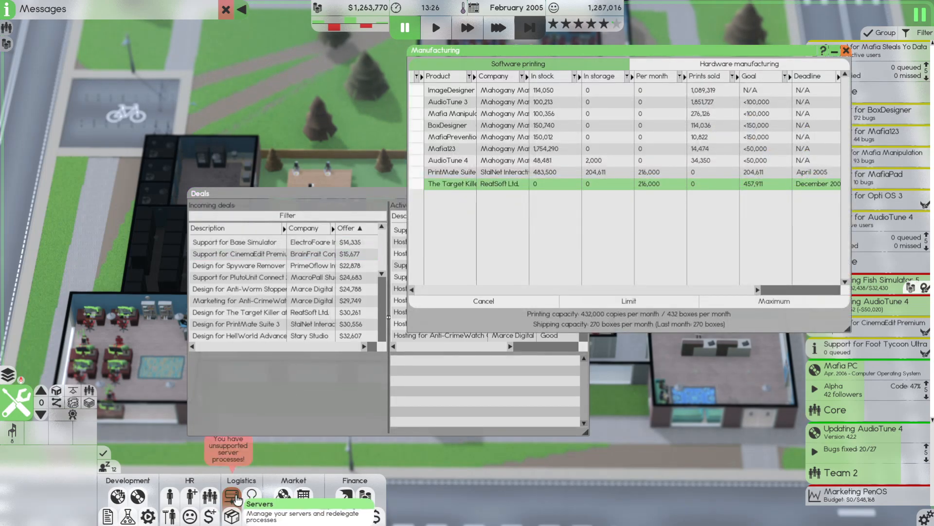
Move the unsupported PenOS hosting process onto Server 17
left_click(231, 497)
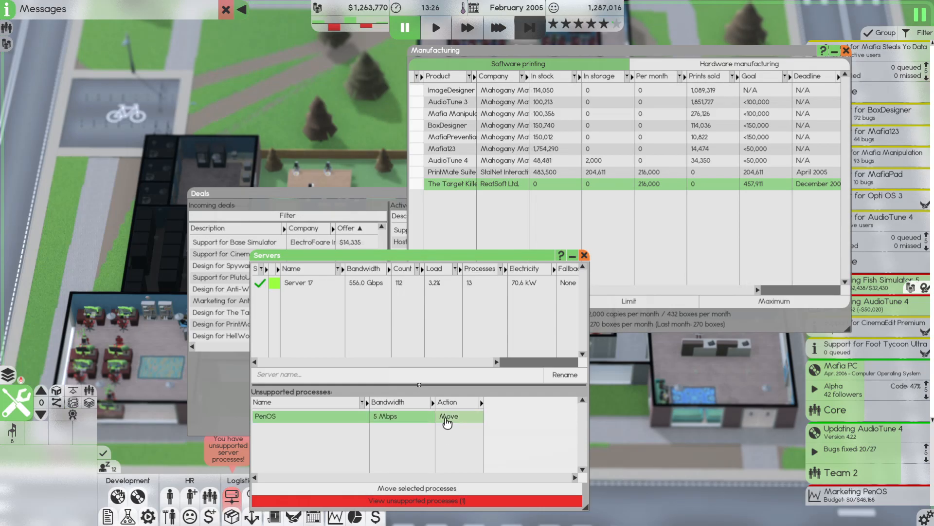
left_click(447, 416)
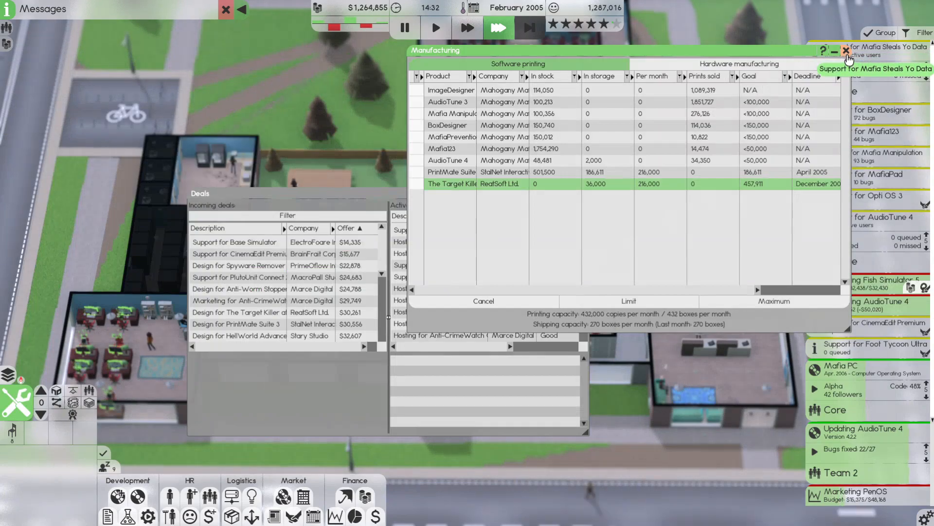
left_click(849, 50)
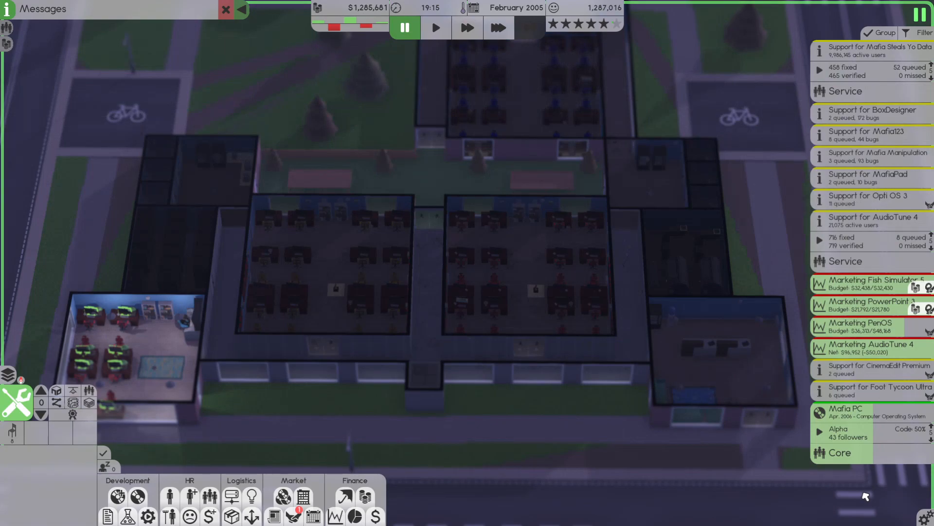
left_click(499, 27)
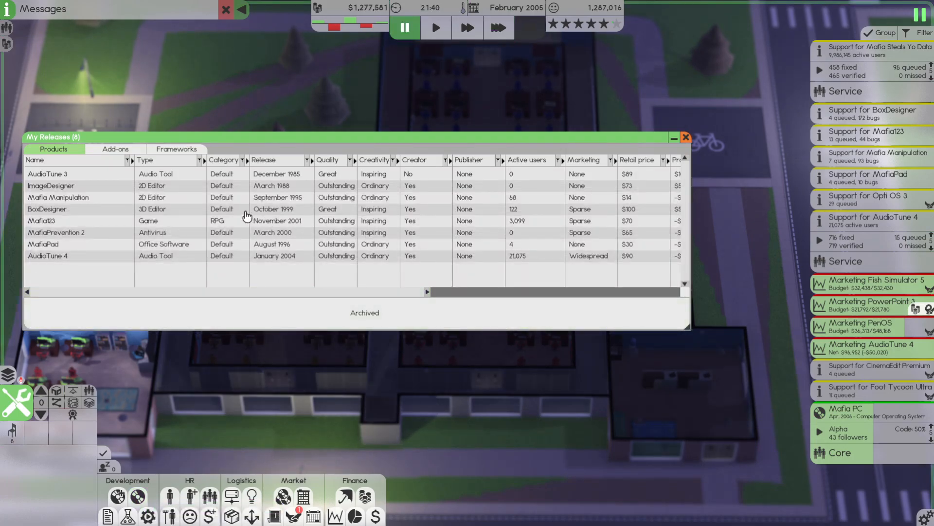
left_click(48, 256)
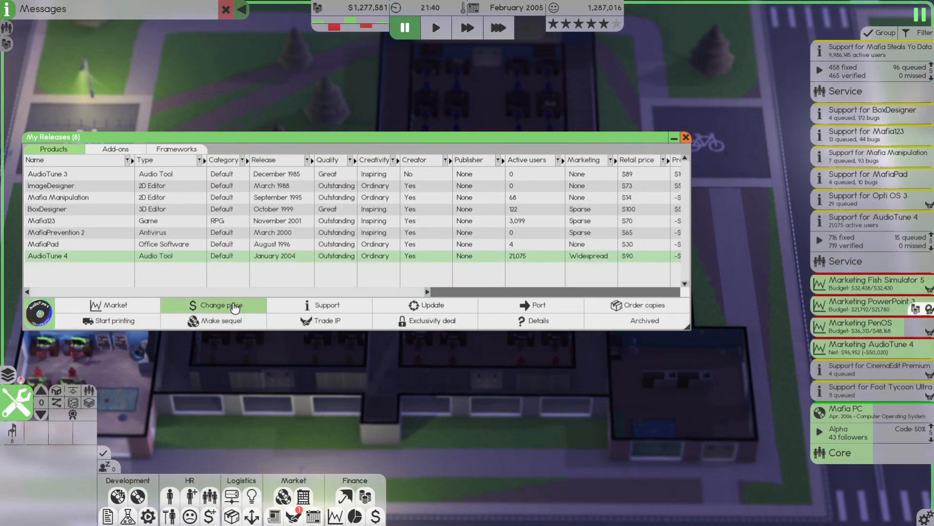
left_click(214, 304)
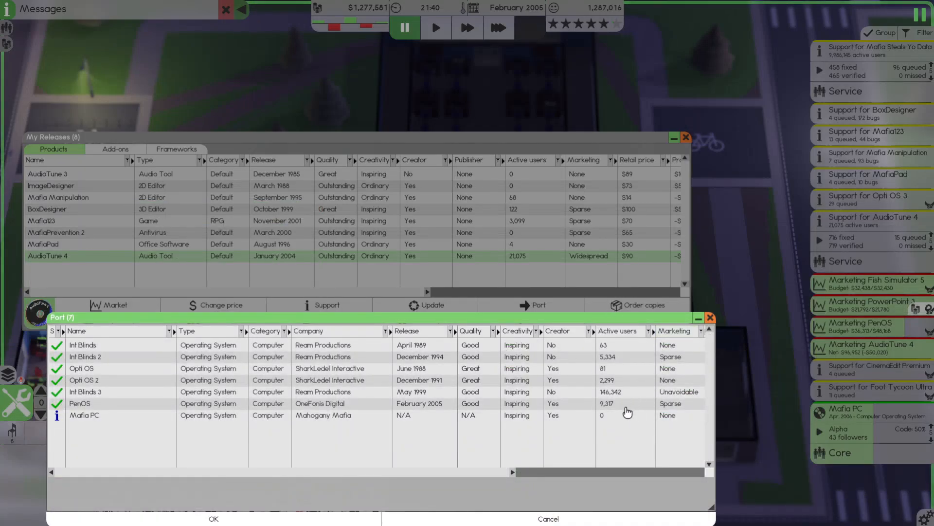
left_click(84, 415)
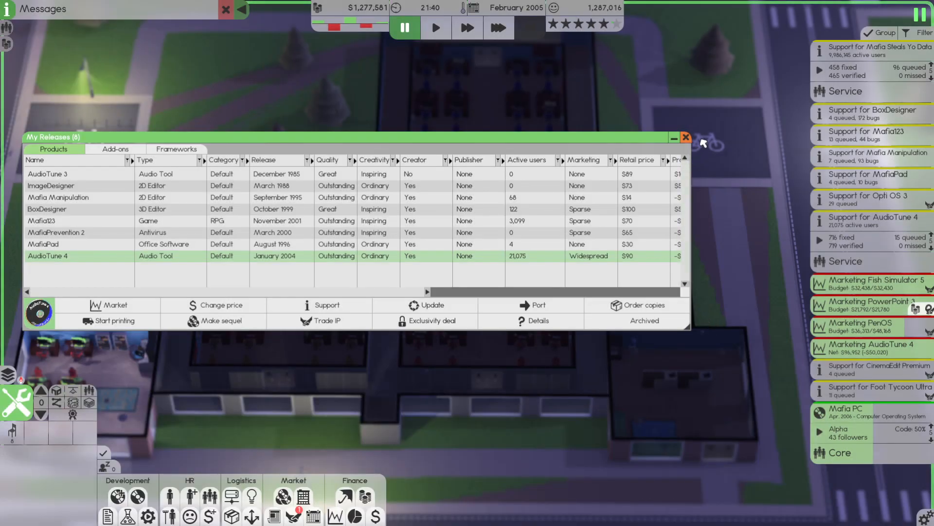
left_click(686, 138)
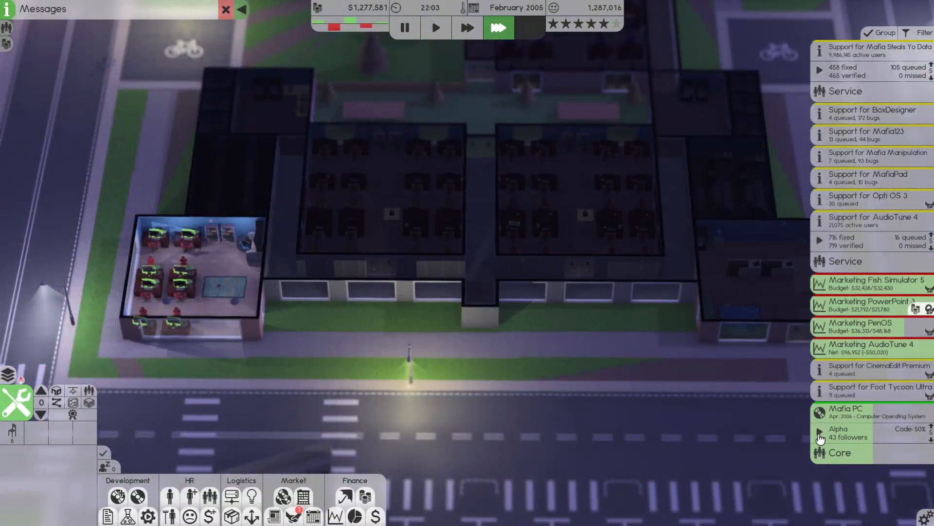
Accept the X-Ring 3 development contract for the Core team in March 2005
left_click(846, 407)
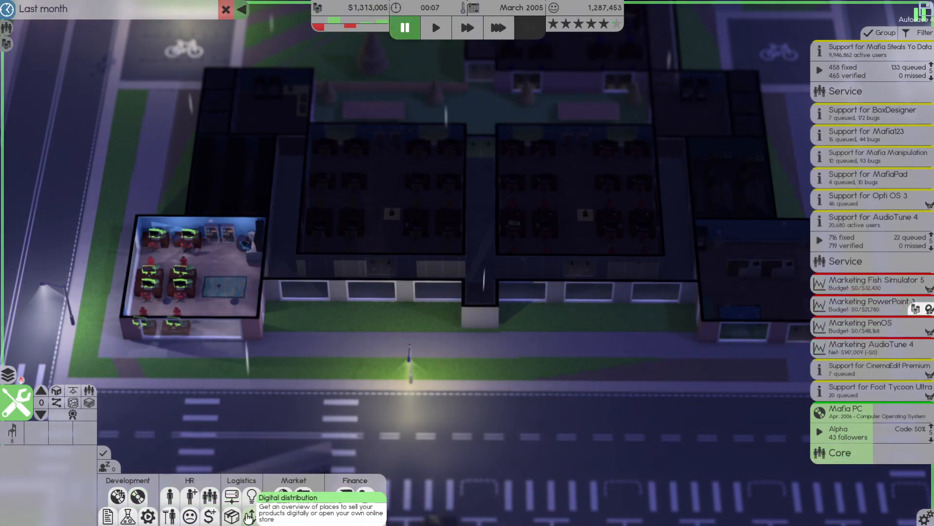
left_click(248, 514)
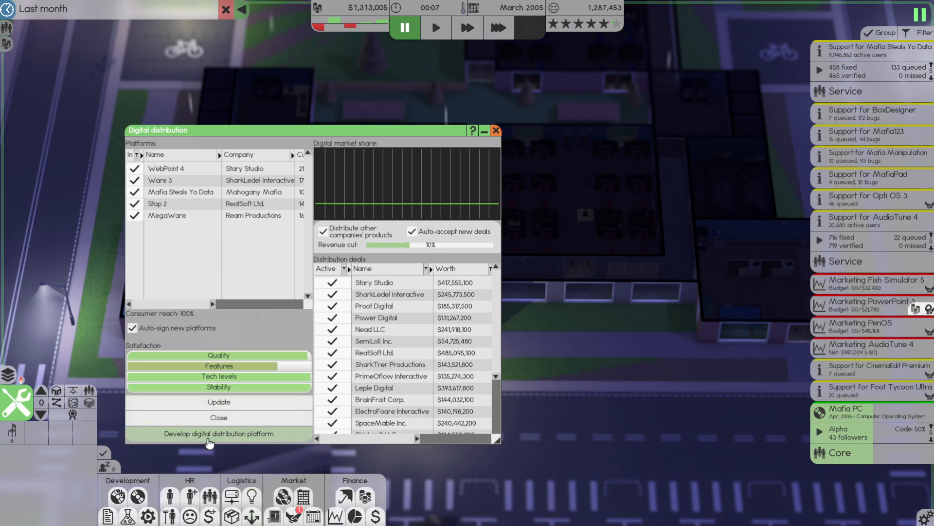
left_click(219, 433)
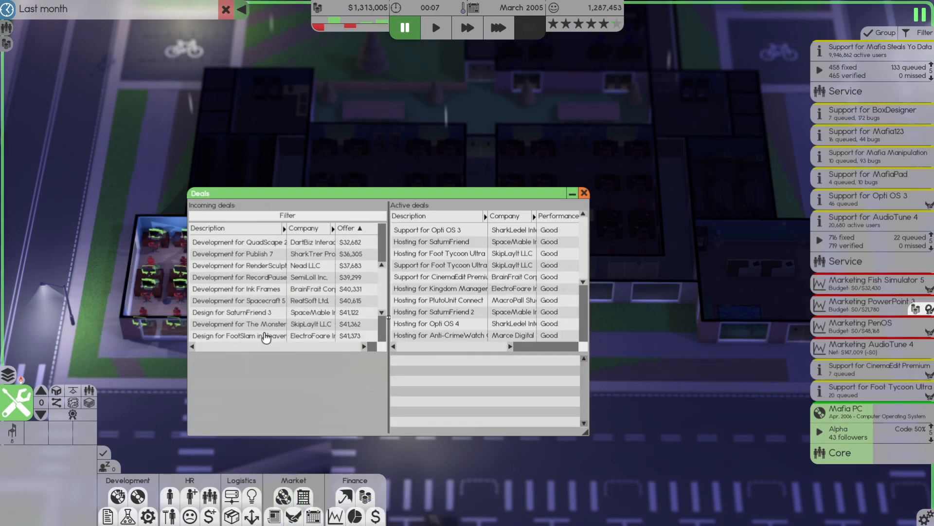
left_click(237, 313)
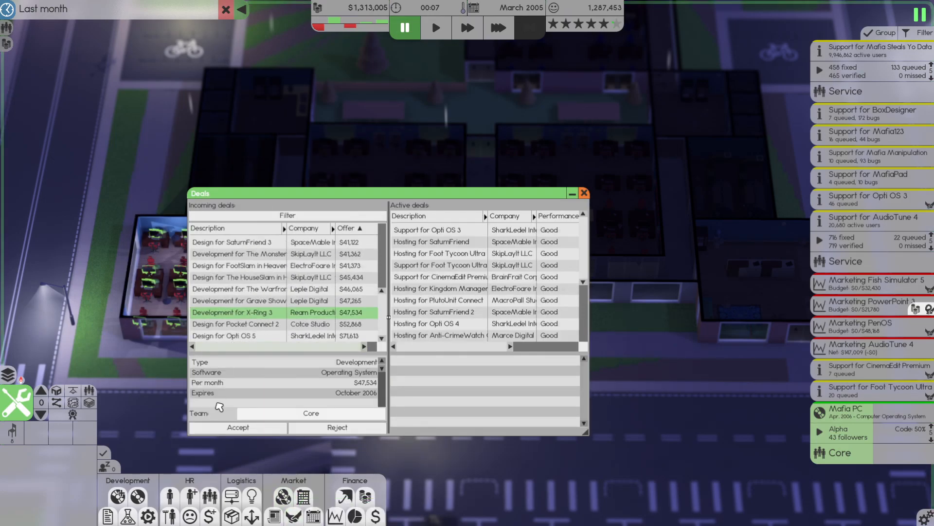
left_click(310, 412)
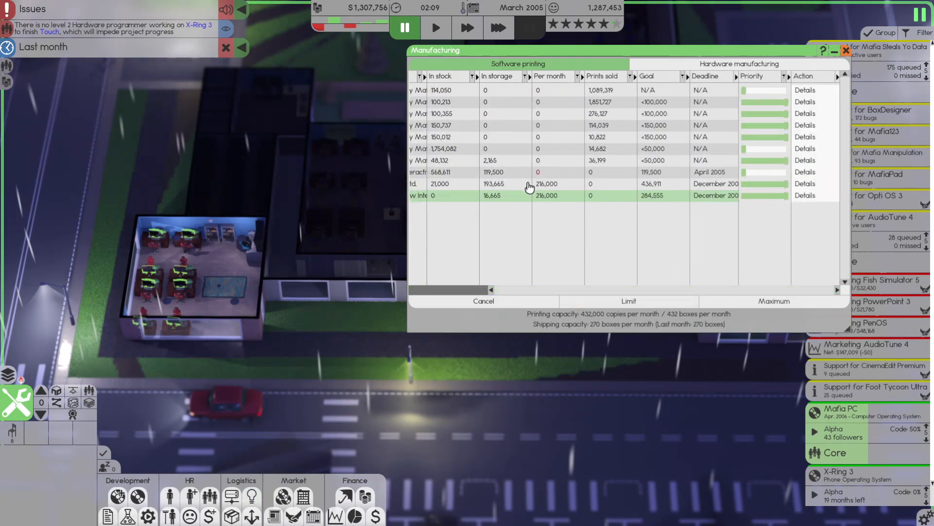
Cancel the X-Ring 3 project so Team 2's Opti OS 5 design replaces it
left_click(498, 28)
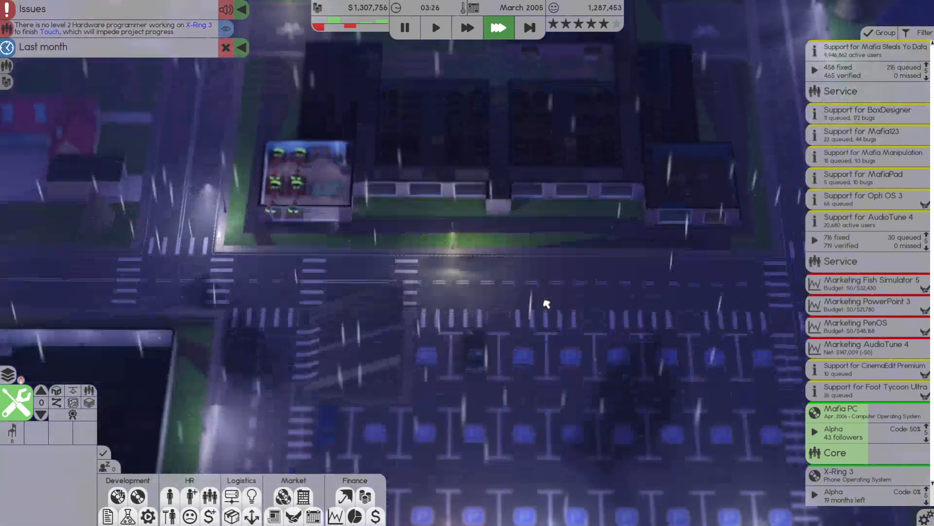
mouse_move(530, 27)
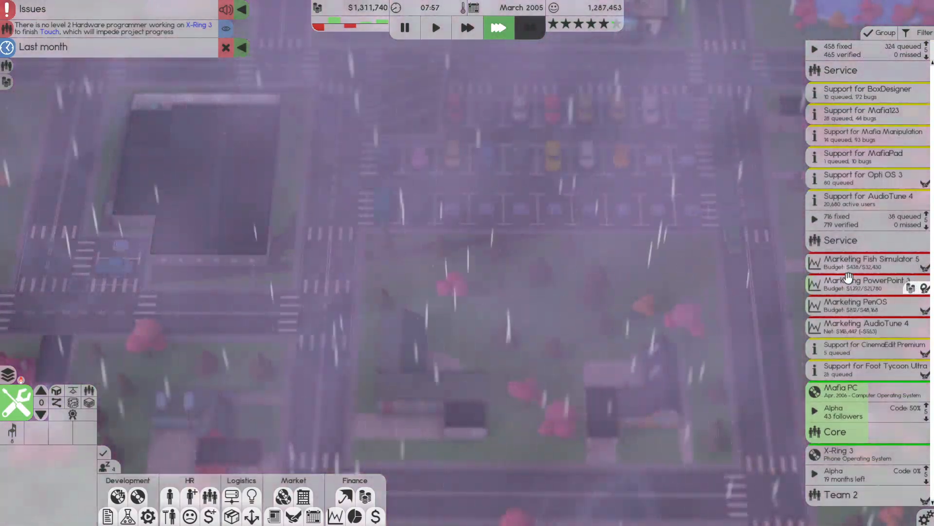
left_click(498, 27)
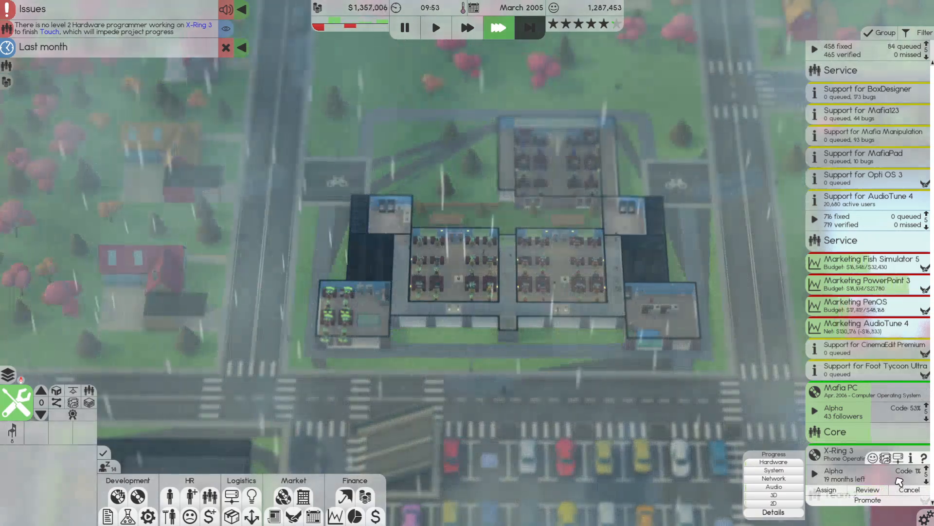
left_click(908, 489)
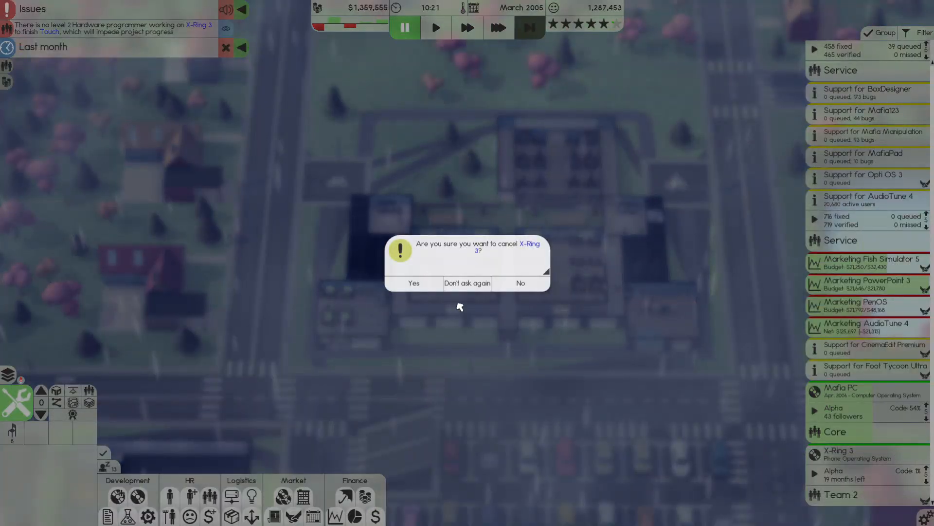
left_click(414, 282)
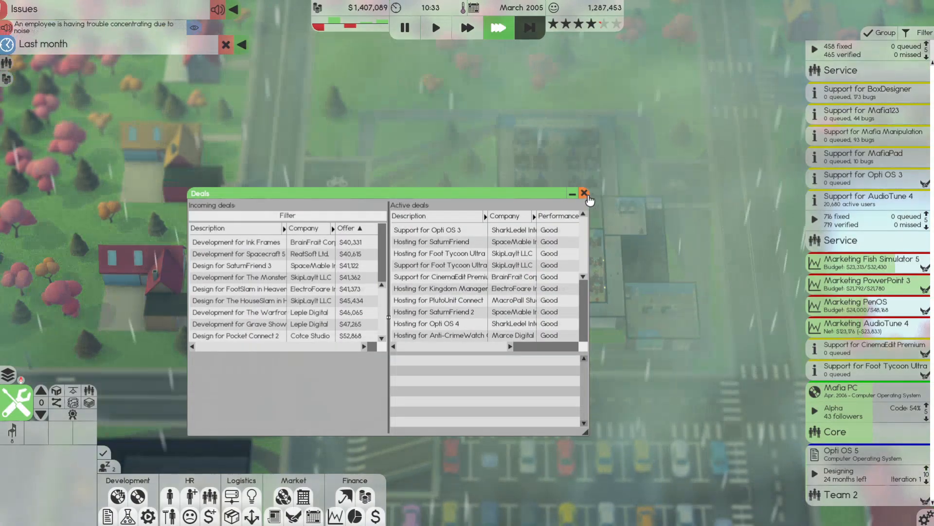
left_click(585, 193)
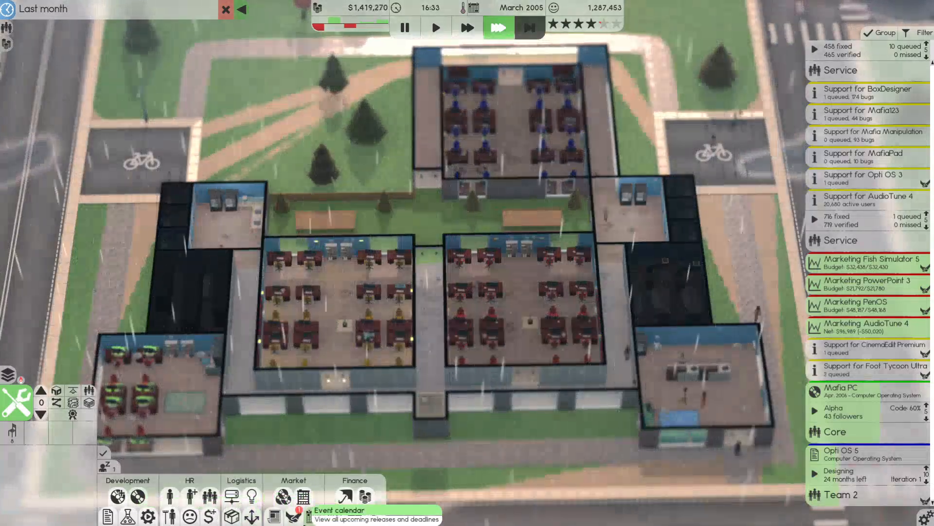
left_click(293, 514)
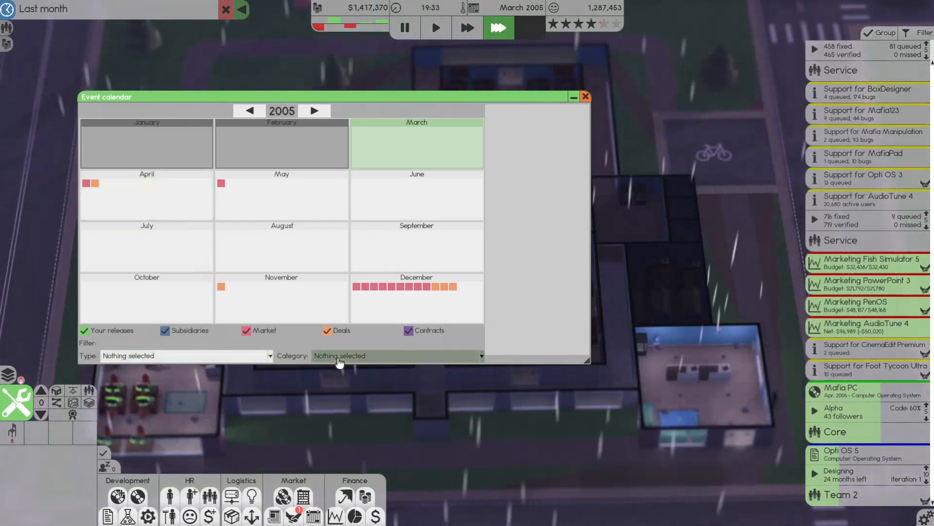
left_click(185, 355)
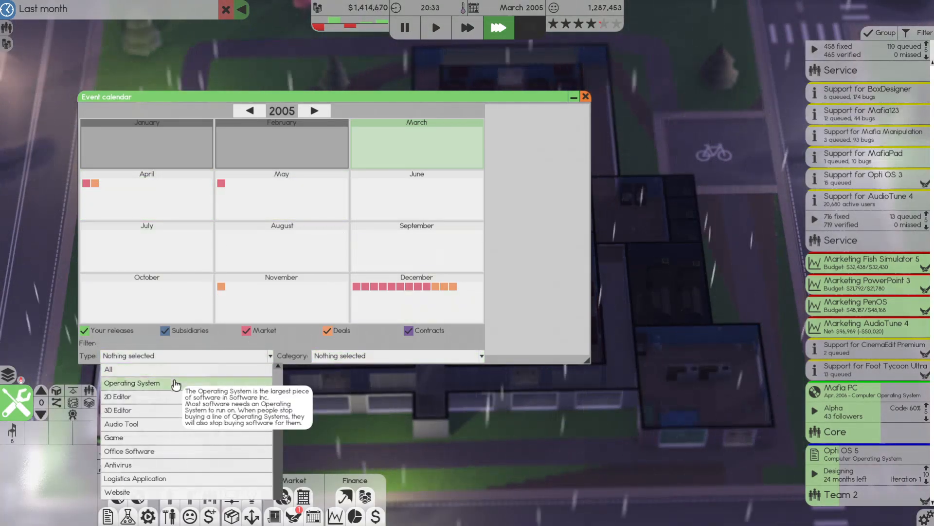
left_click(131, 382)
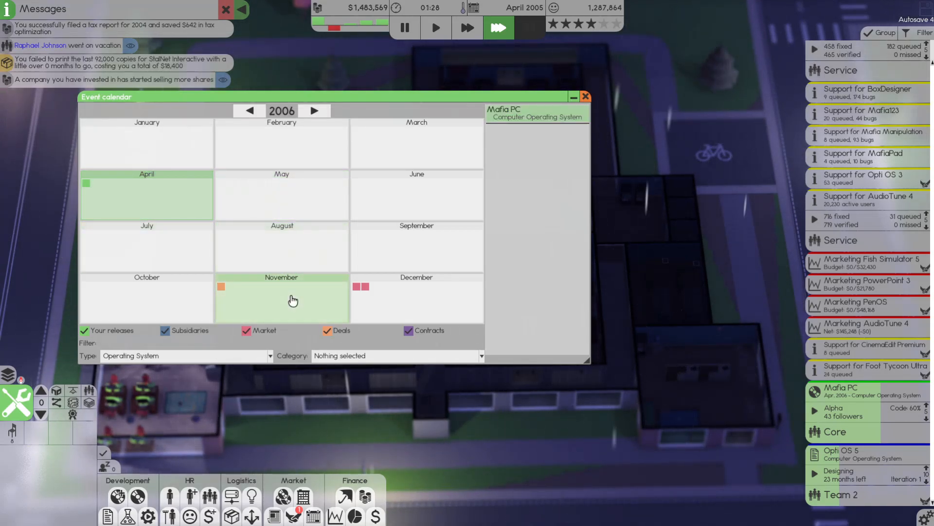
left_click(583, 97)
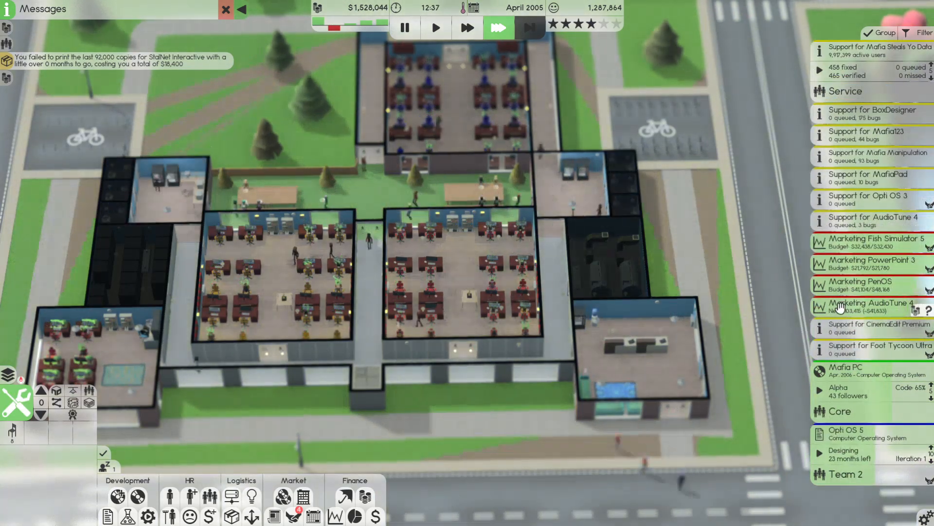
left_click(870, 220)
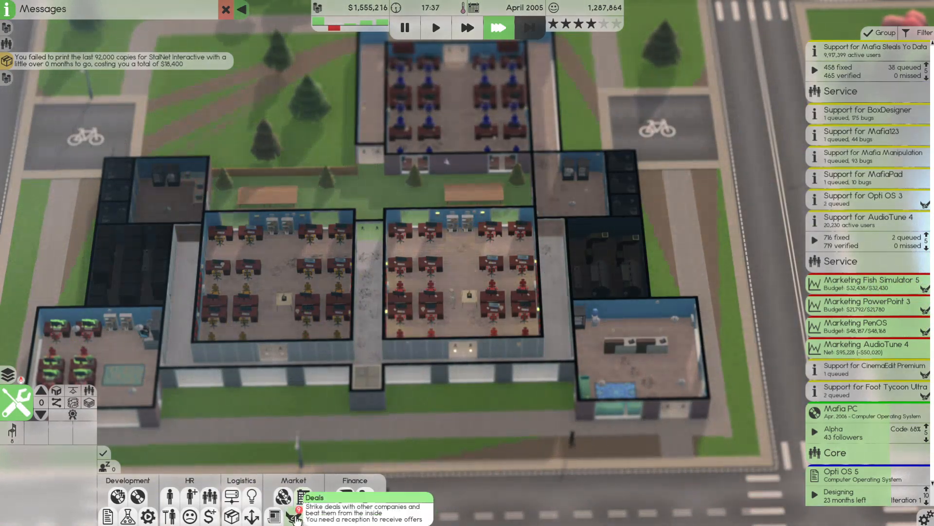
Accept the incoming print-job offers with December deadlines and check manufacturing
left_click(283, 497)
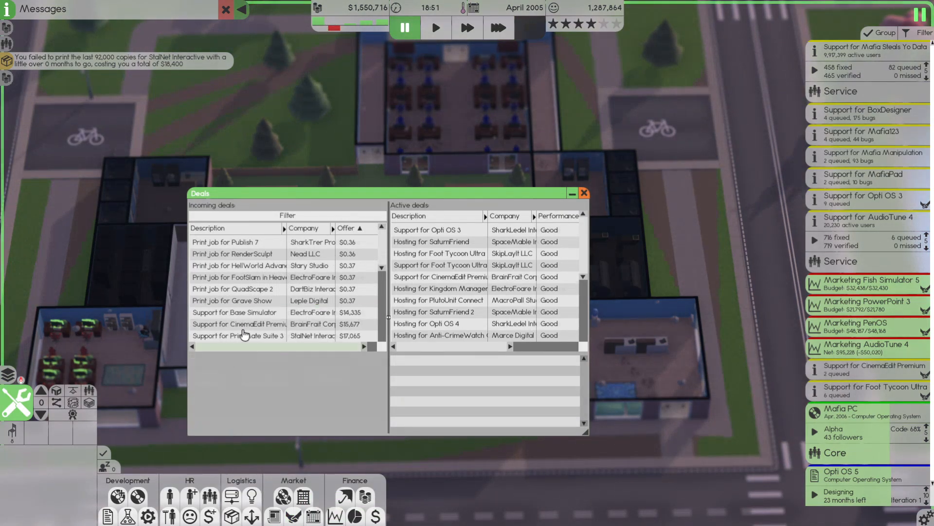
left_click(236, 289)
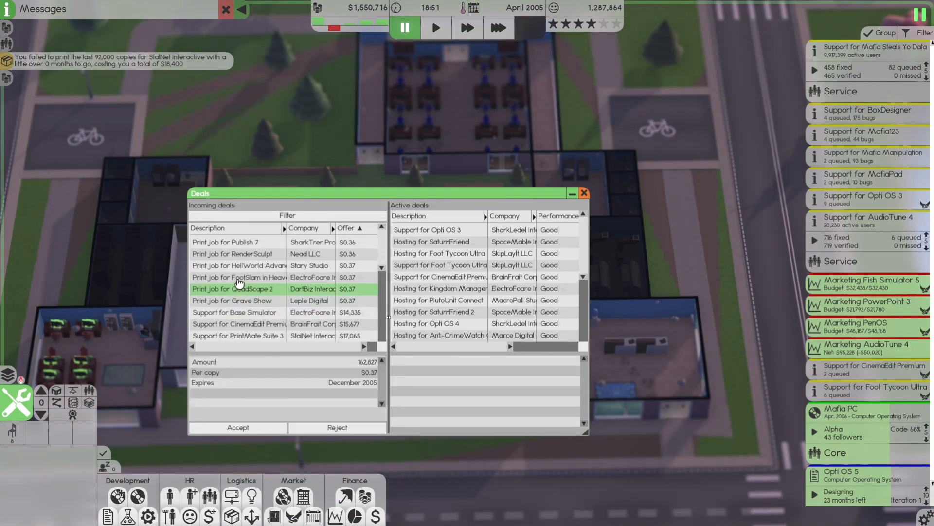
left_click(224, 242)
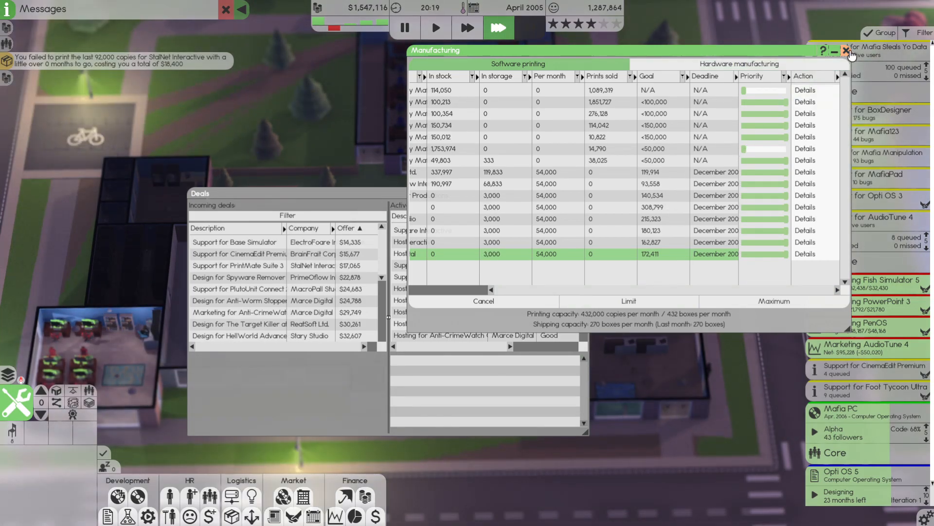
left_click(849, 51)
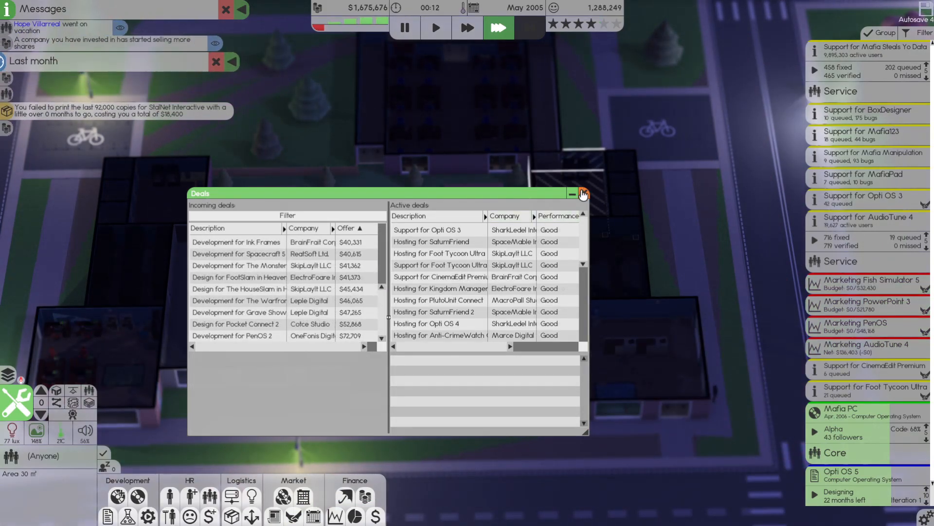
Dismiss the deals overview once the print jobs are queued
left_click(572, 193)
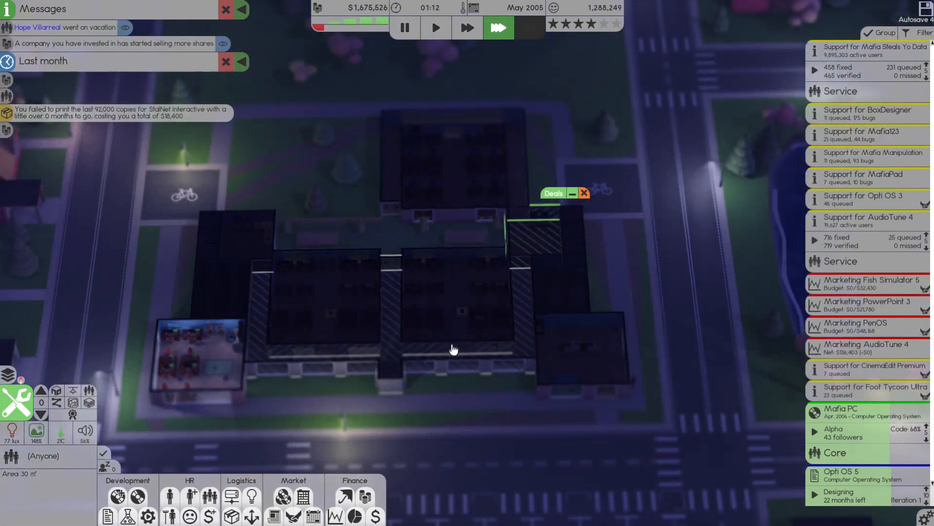
left_click(572, 193)
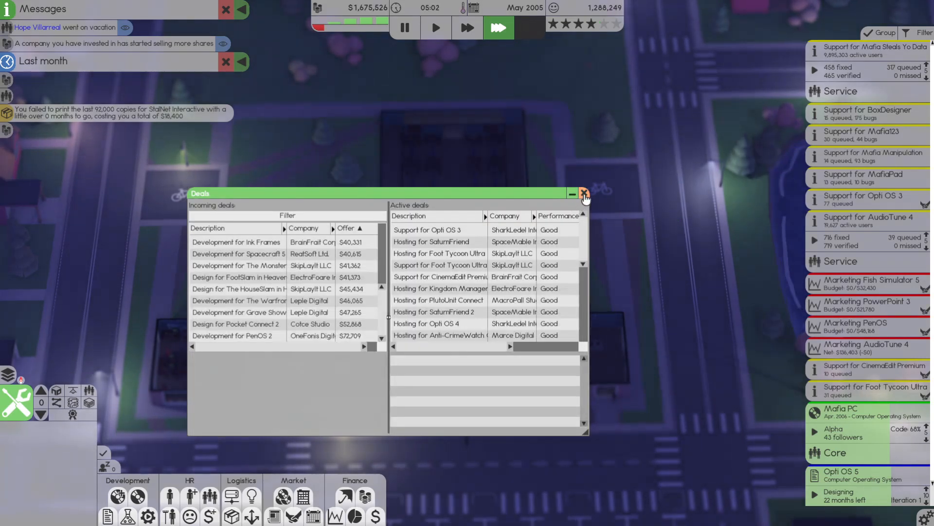
left_click(583, 194)
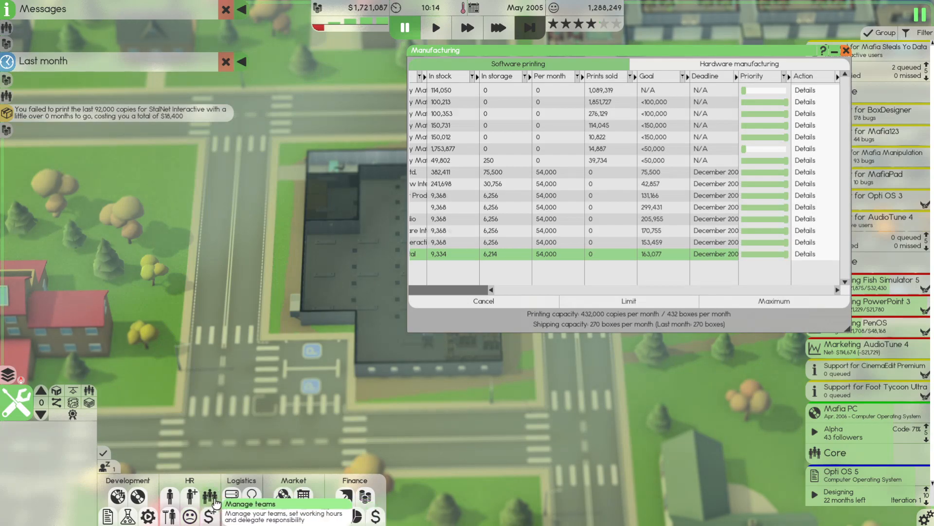
Hire several couriers to raise shipping capacity from 270 to 432 boxes a month
left_click(210, 496)
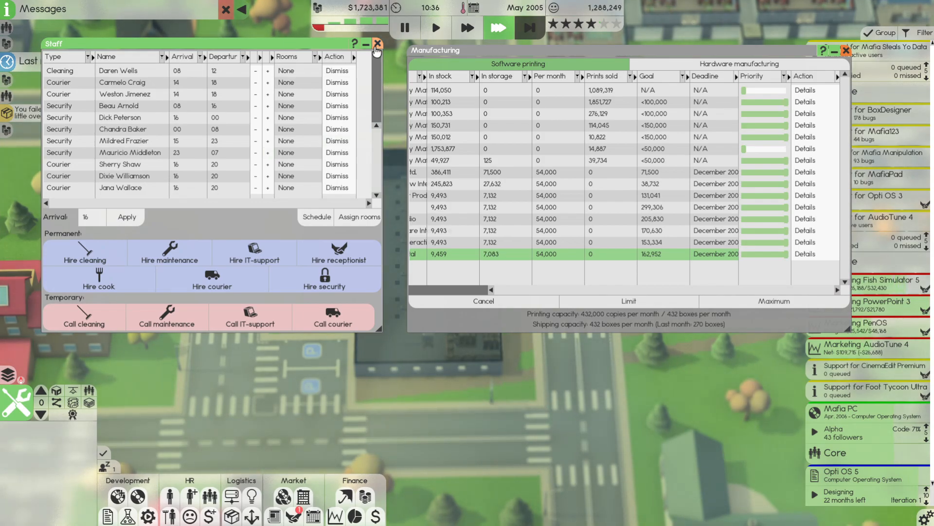
left_click(377, 44)
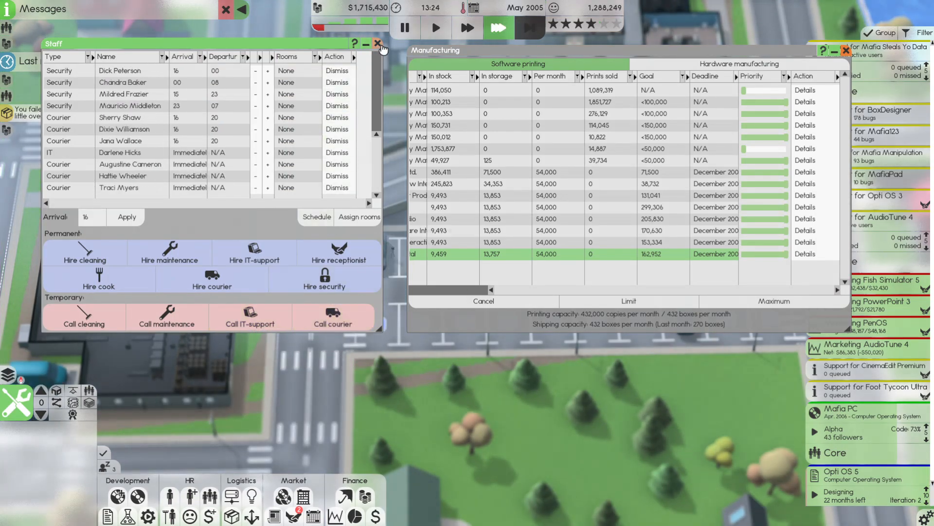
left_click(378, 43)
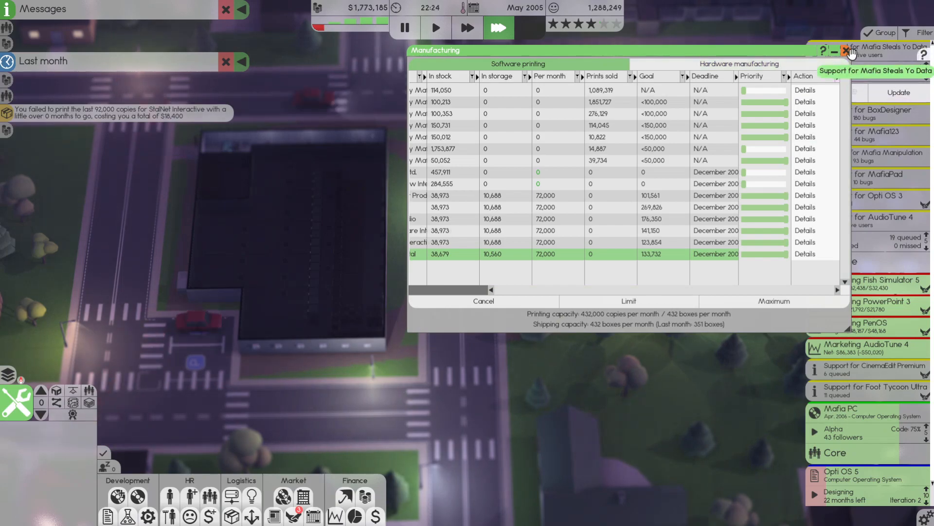
left_click(848, 51)
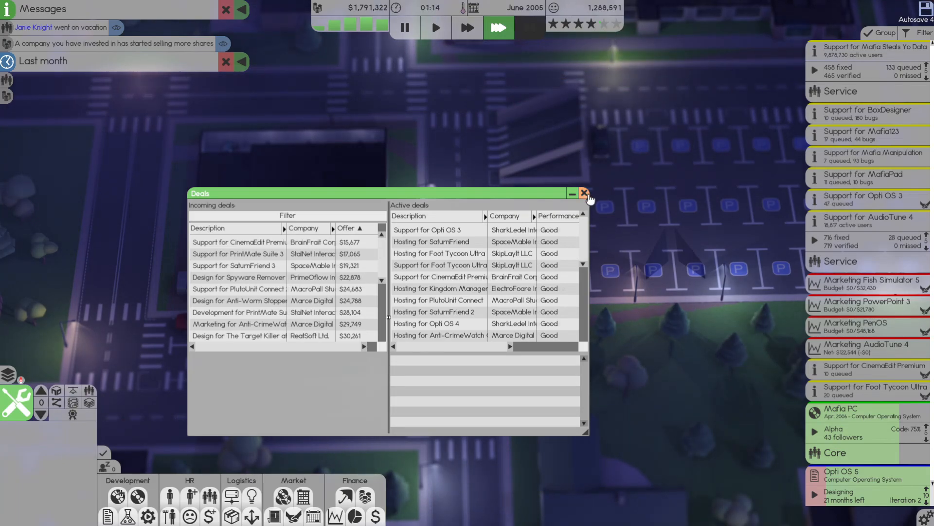
Review StatNet Interactive's lead designer as a poach candidate, then dismiss the offer
left_click(585, 193)
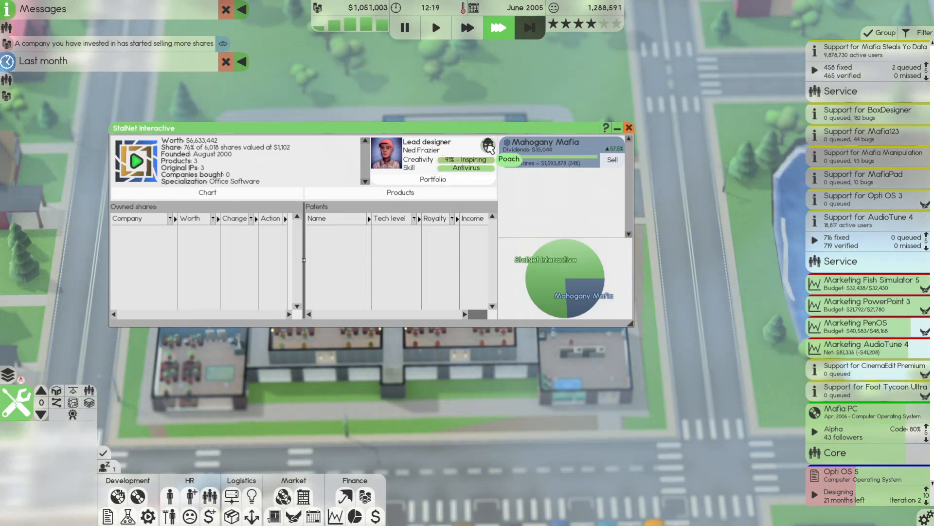
left_click(487, 146)
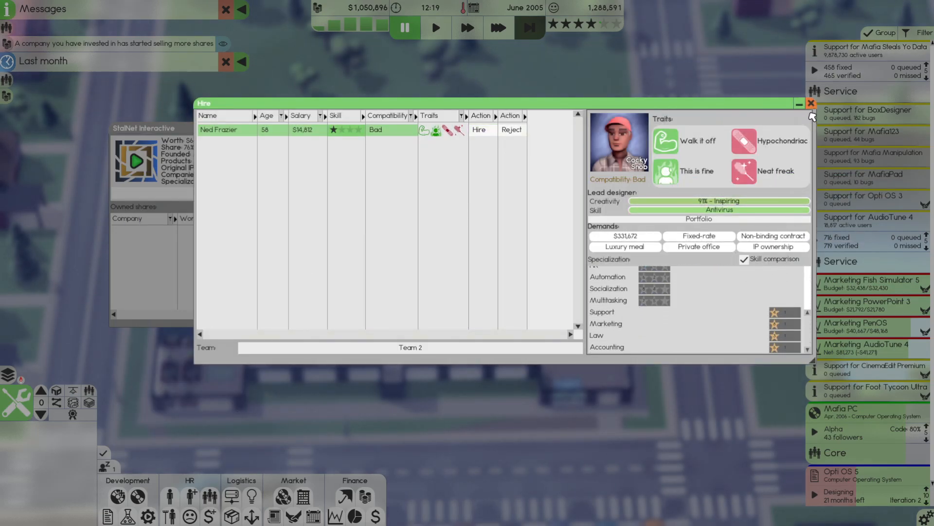
left_click(811, 104)
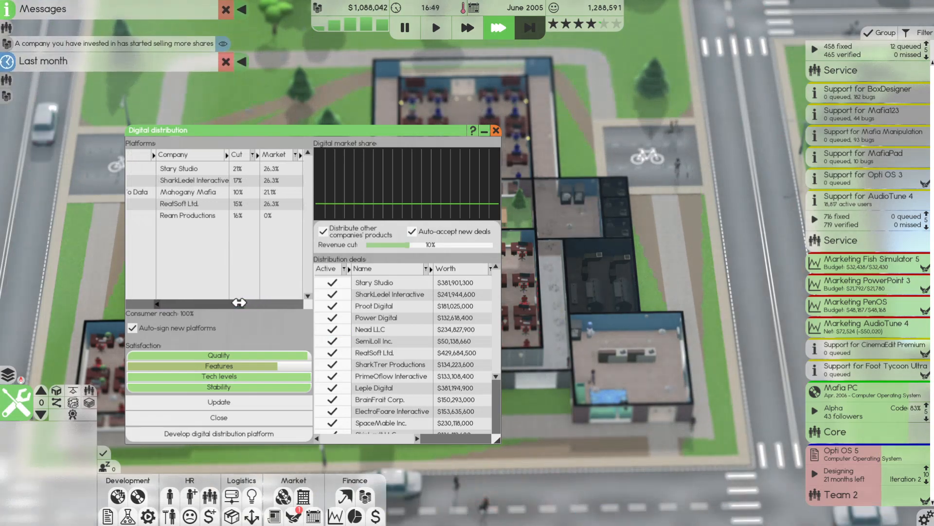
Raise Mahogany Mafia's revenue cut to 13% and set its update's System tech to 2001
left_click(191, 192)
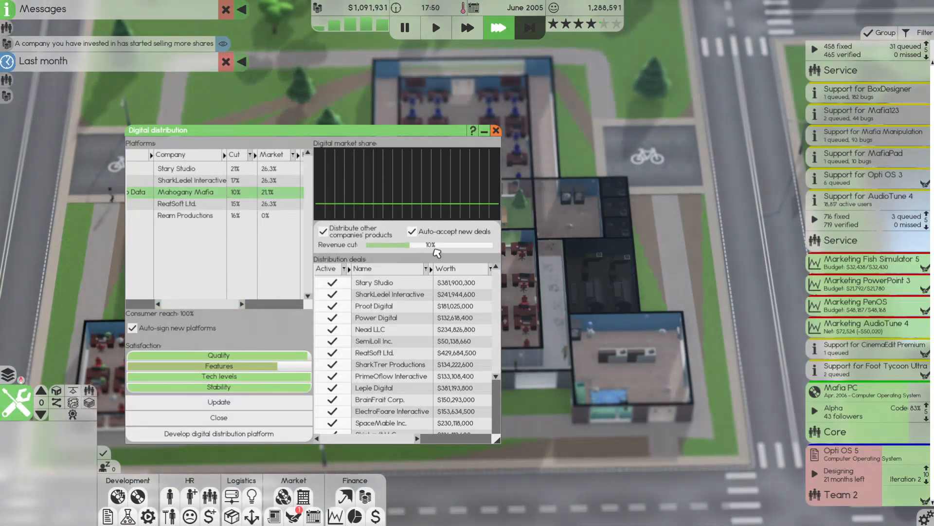
left_click_drag(405, 245, 417, 245)
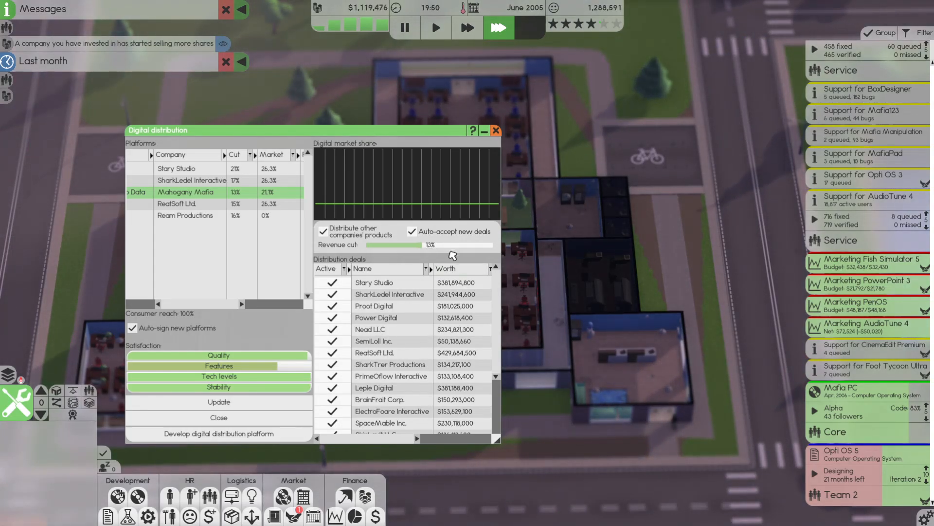
left_click(219, 402)
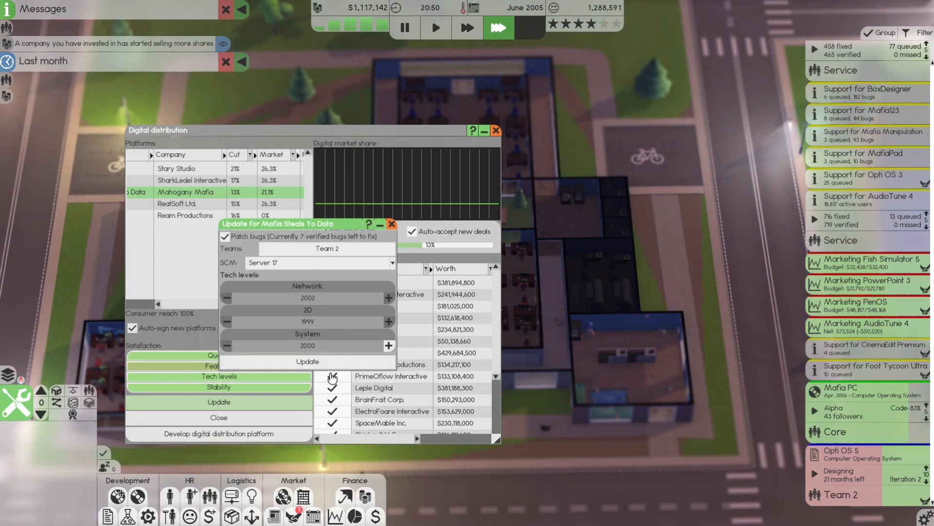
left_click(390, 345)
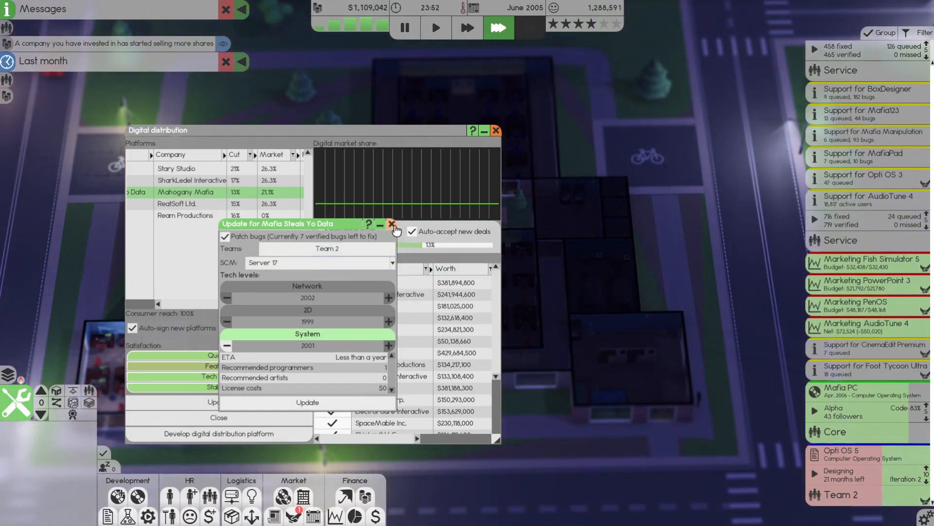
left_click(392, 224)
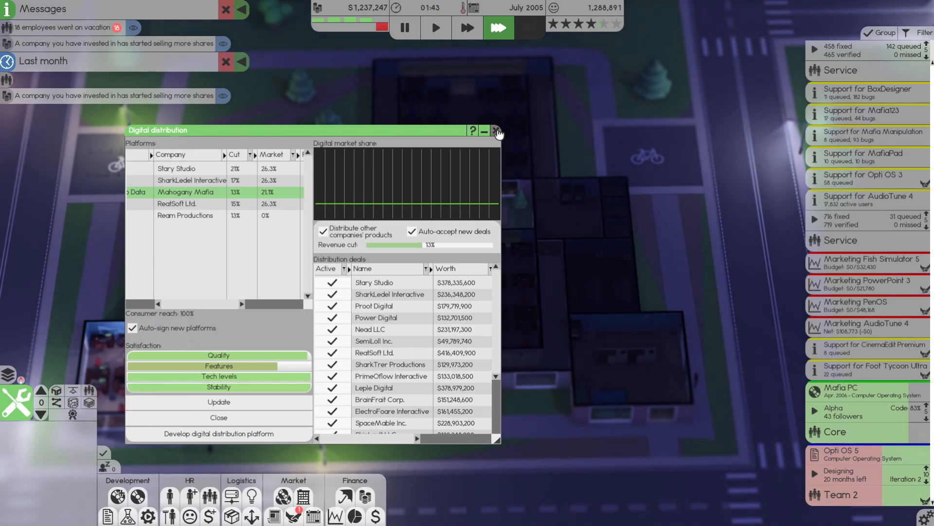
Check the deals overview and bring up the outsourced review setup for Mafia PC
left_click(495, 130)
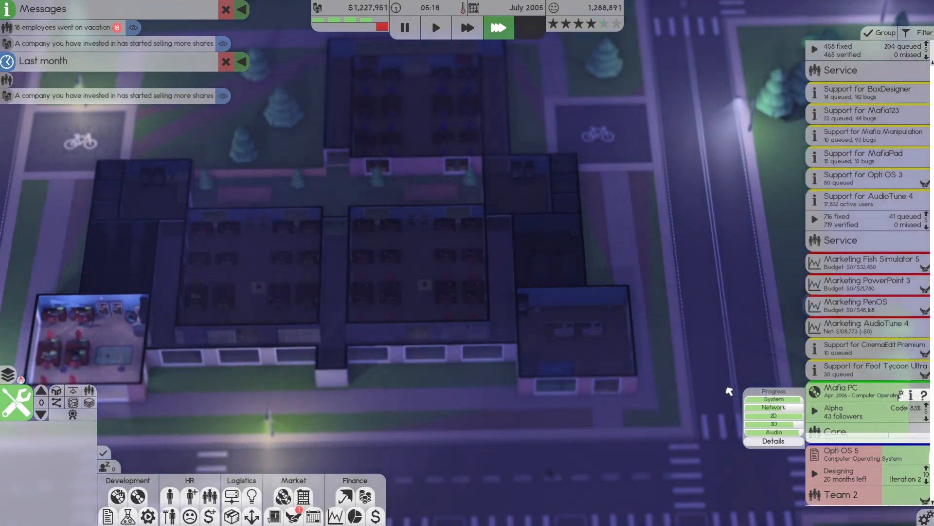
left_click(304, 496)
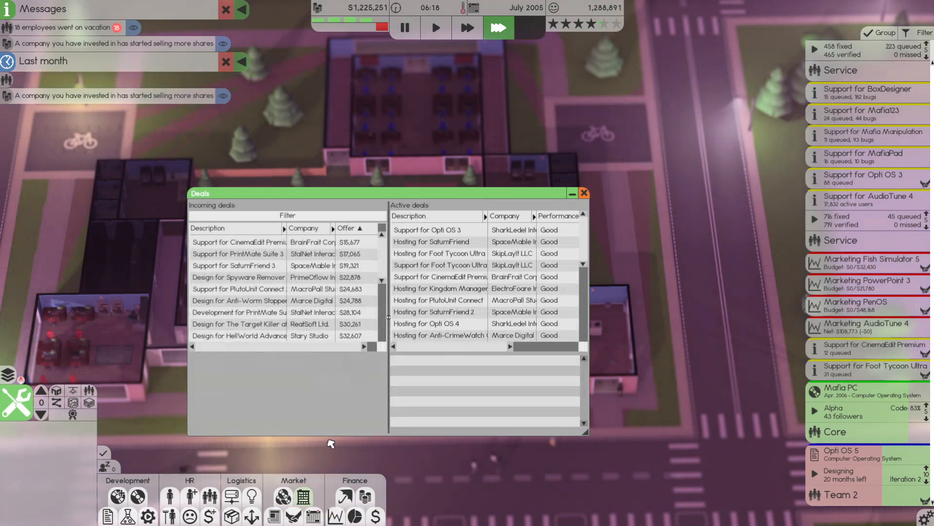
left_click(239, 241)
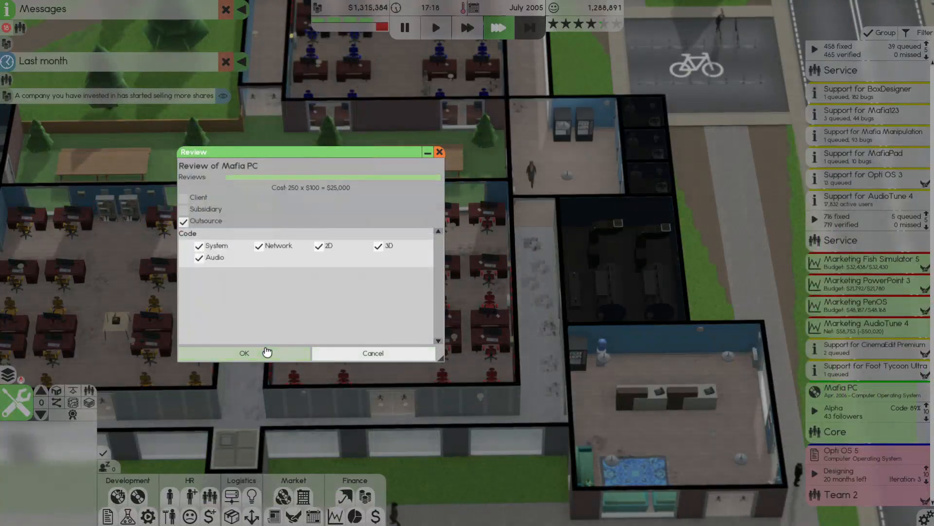
Run the 250-review outsourced review of Mafia PC and finish it in August 2005
left_click(243, 352)
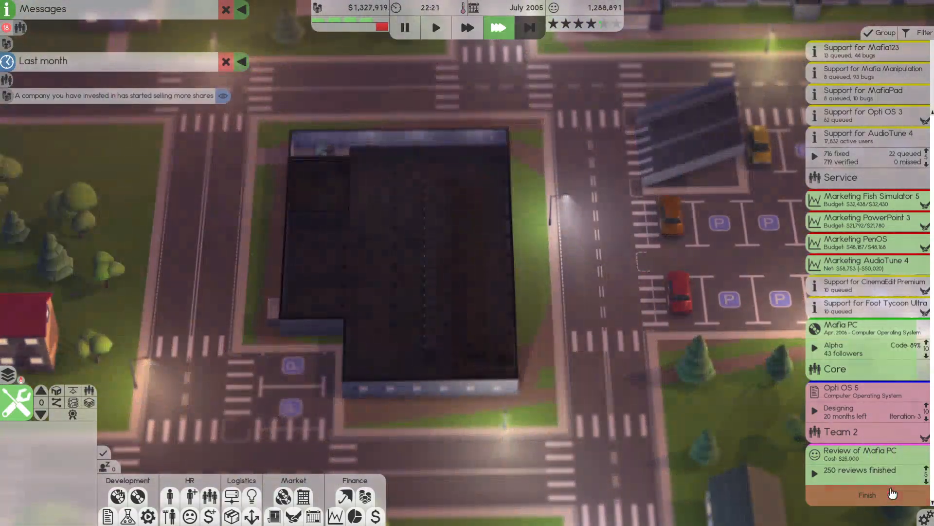
left_click(867, 494)
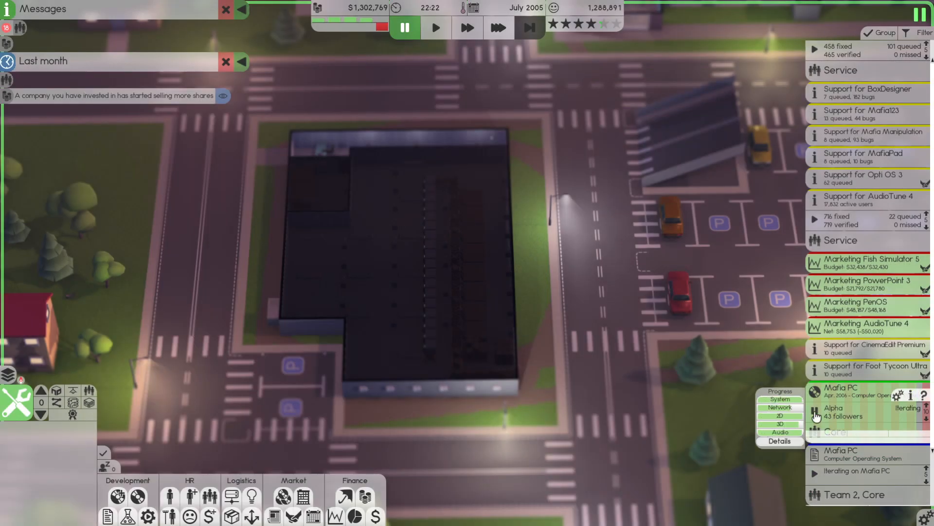
left_click(814, 411)
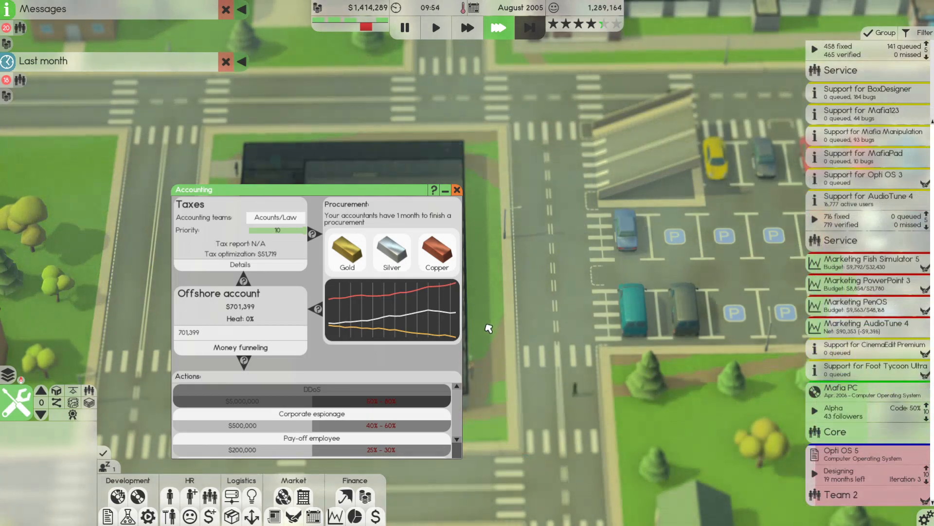
Order gold via Acounts/Law and buy a $292,245 black-market furniture haul
left_click(275, 216)
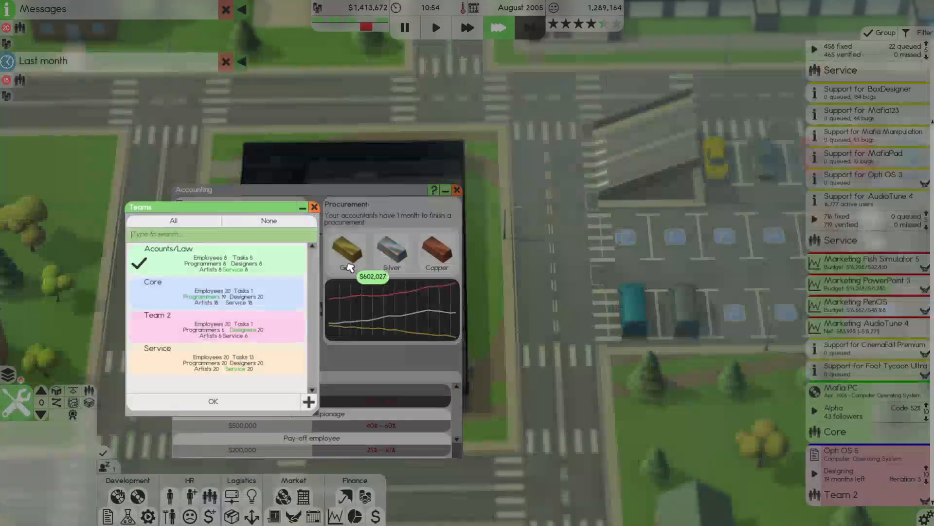
left_click(213, 400)
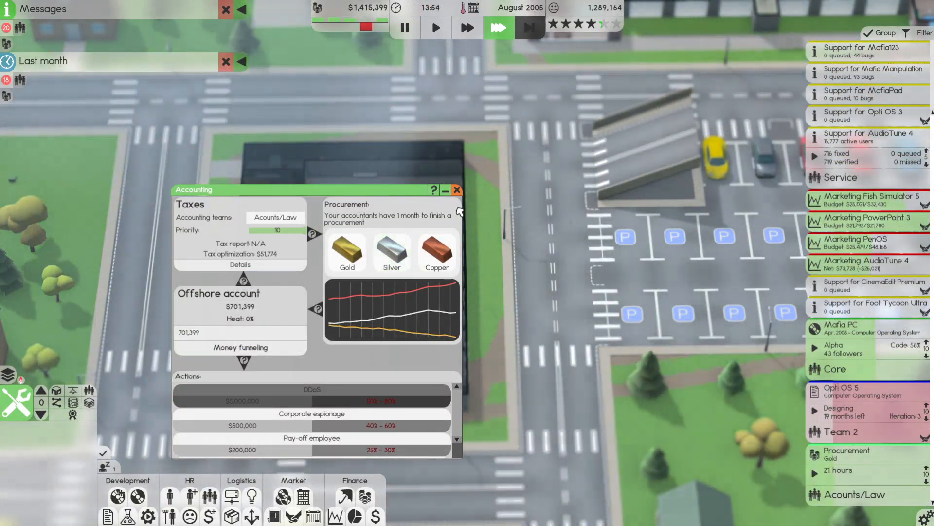
mouse_move(457, 300)
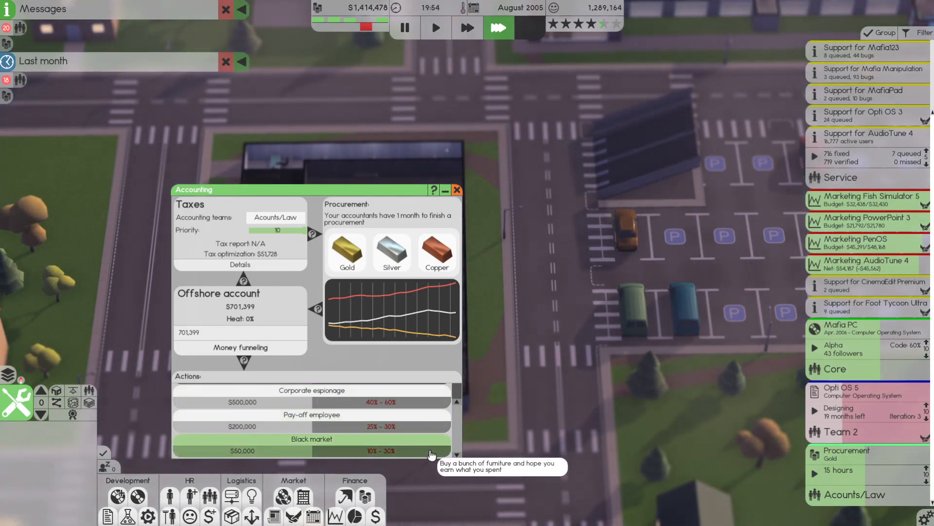
left_click(312, 439)
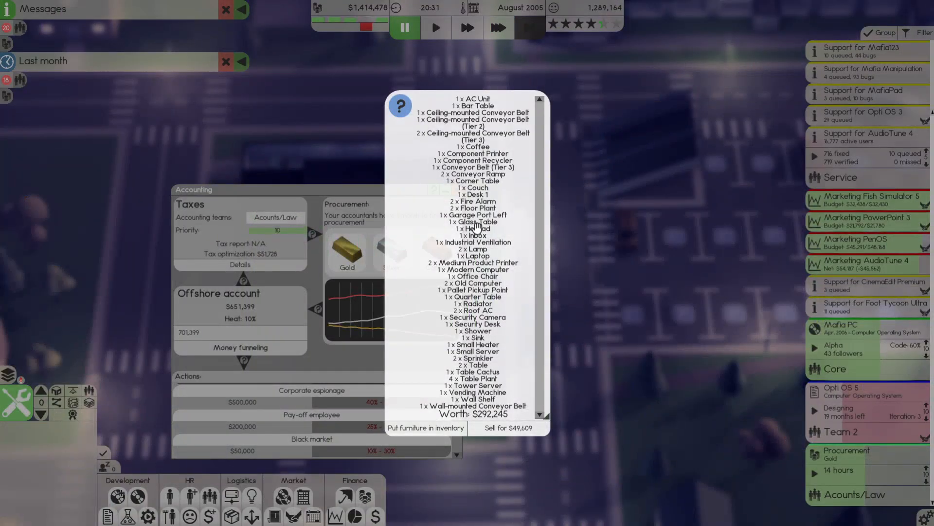
mouse_move(509, 448)
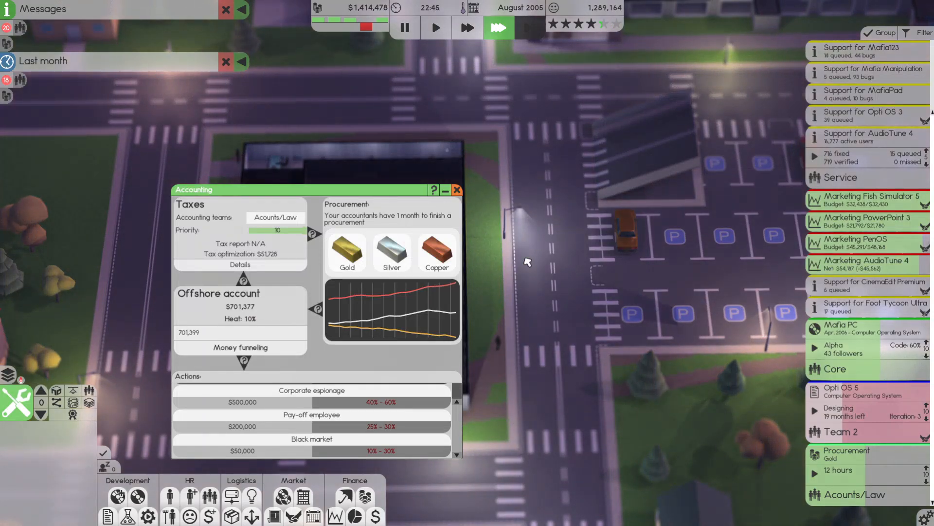
mouse_move(320, 426)
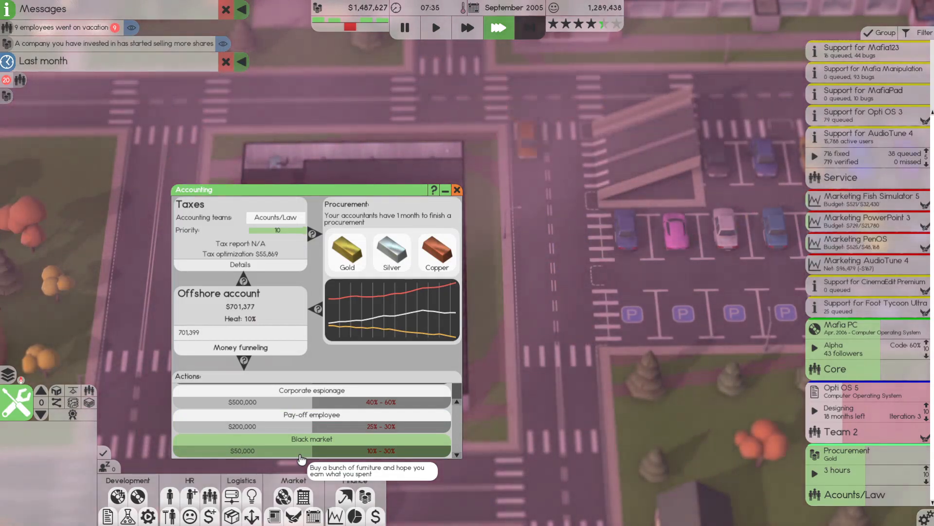
Sell a second black-market furniture lot for $74,399
left_click(312, 439)
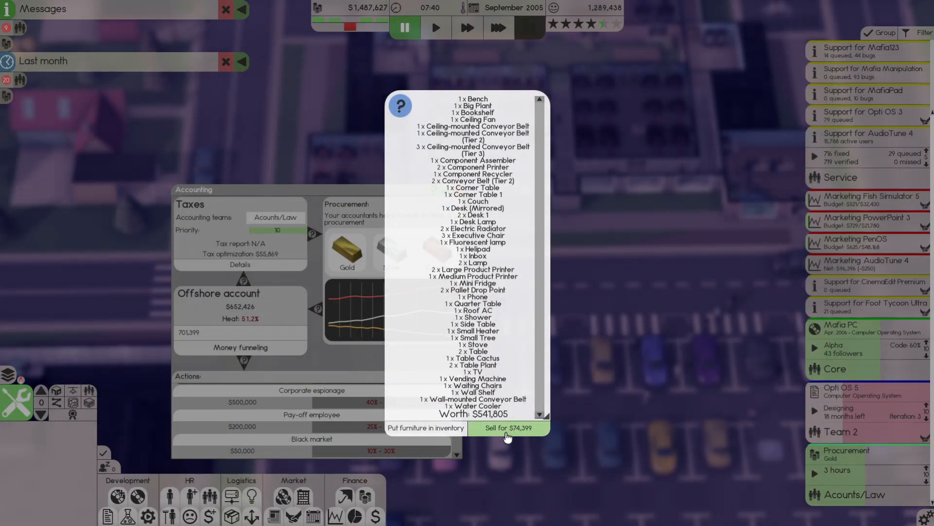
left_click(508, 429)
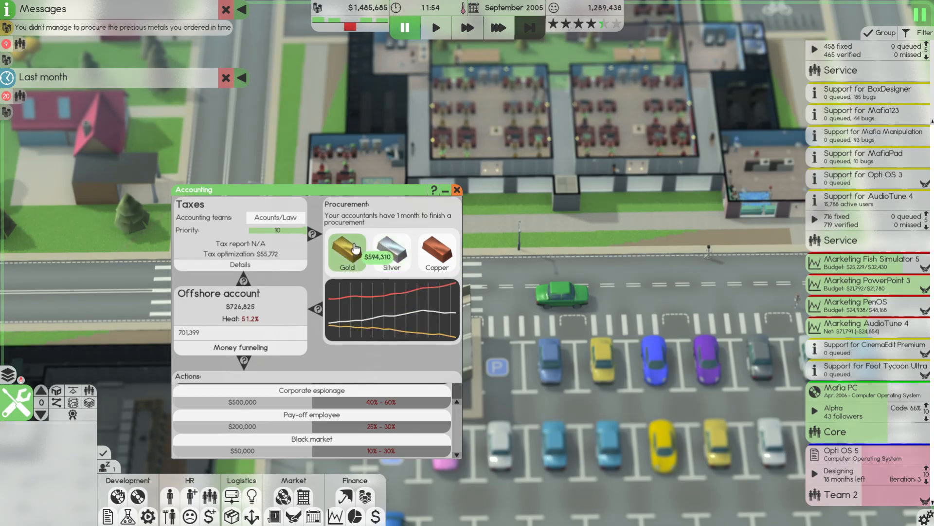
Re-order the failed gold procurement and assign a team to it
left_click(347, 248)
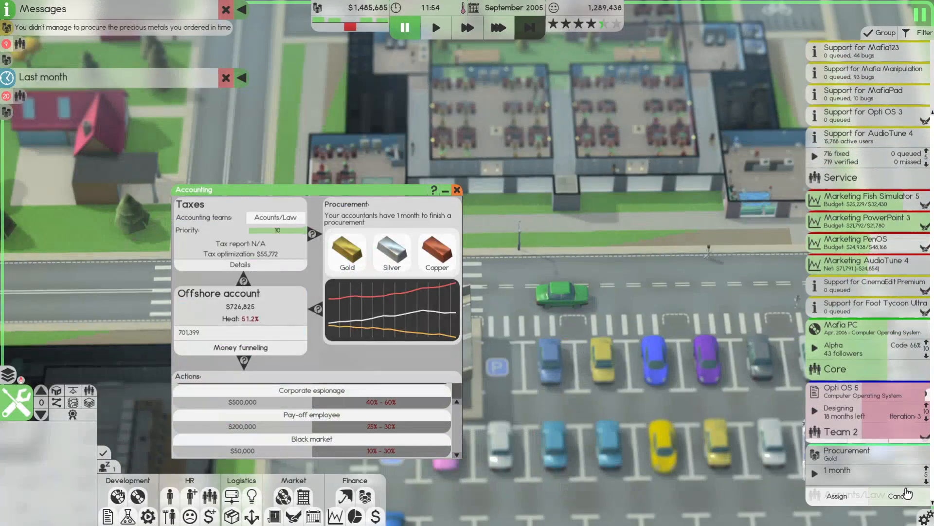
left_click(498, 27)
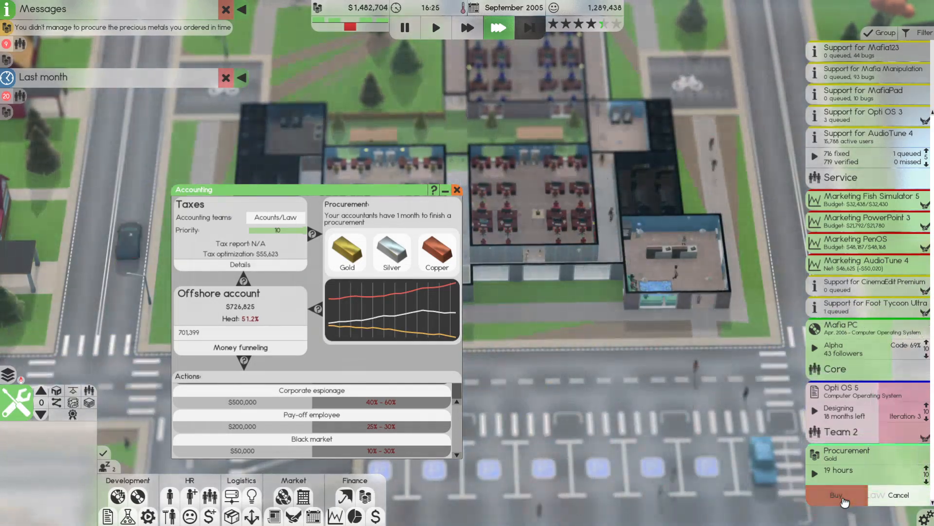
key("Tab")
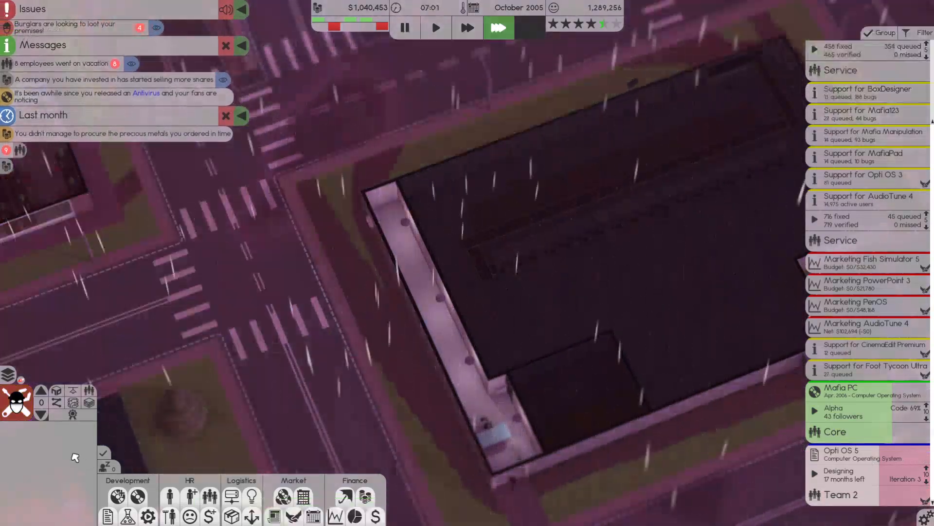
mouse_move(57, 393)
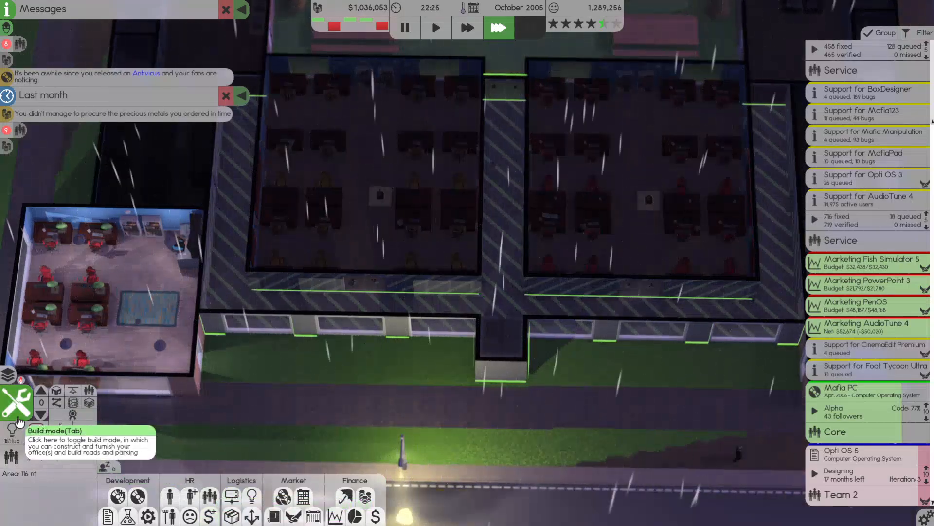
Enter build mode over the ground floor with a furniture item ready to place
left_click(16, 399)
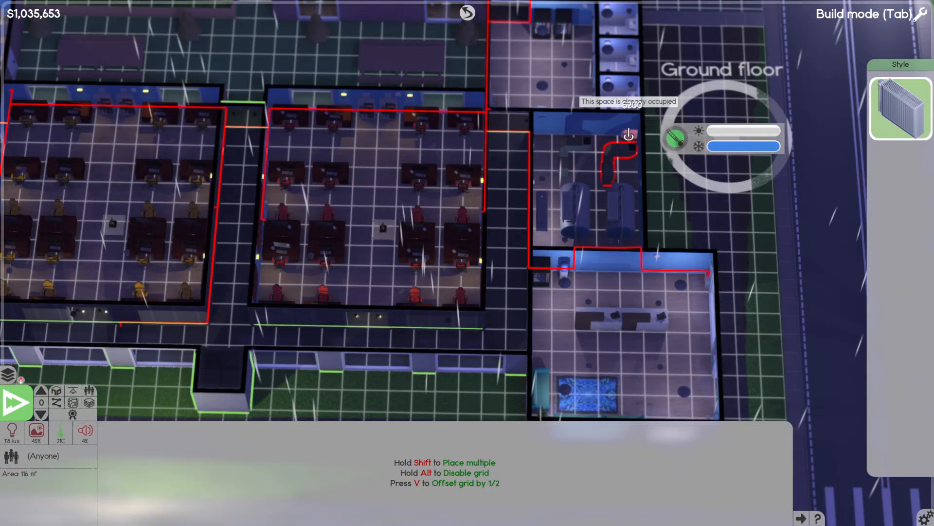
mouse_move(535, 161)
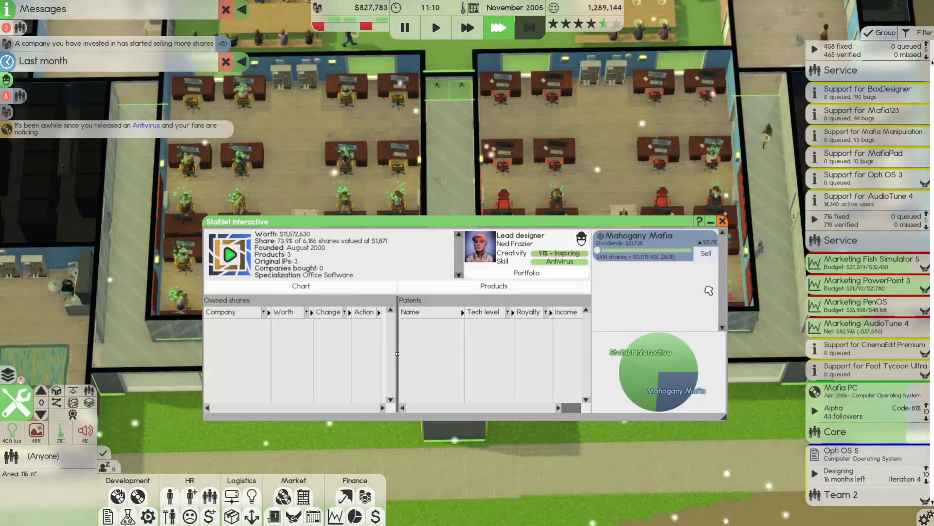
Start an AudioTune 4 update with a raised Audio tech level
left_click(494, 285)
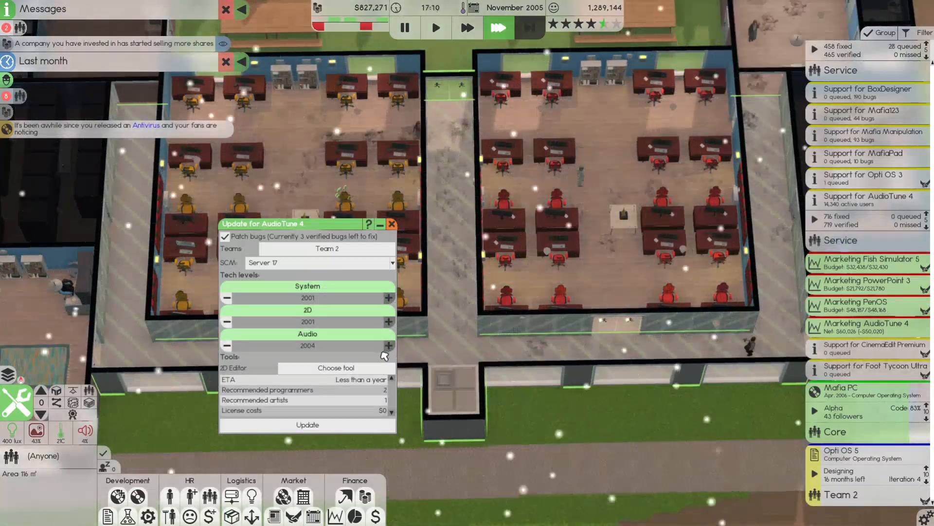
left_click(392, 224)
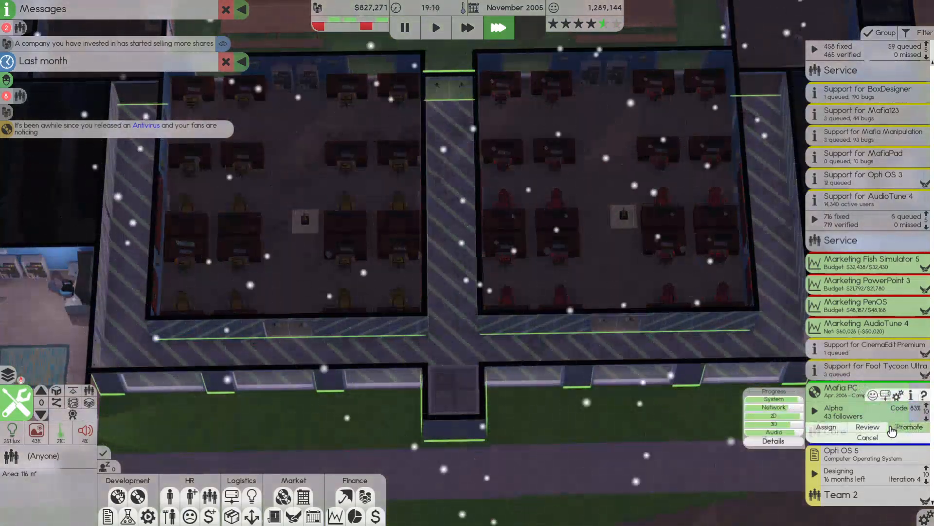
Assign Core and Team 2 together to Mafia PC and accept all December 2005 wage requests
left_click(826, 426)
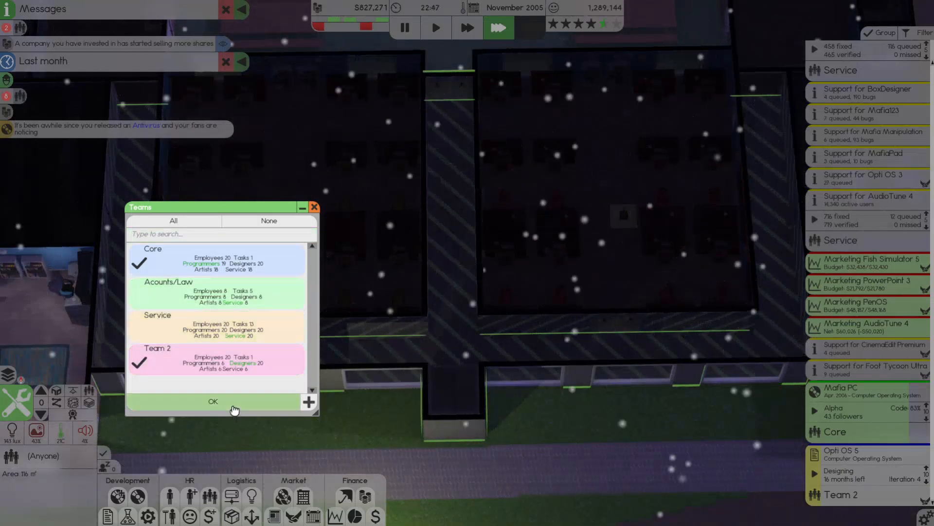
left_click(212, 401)
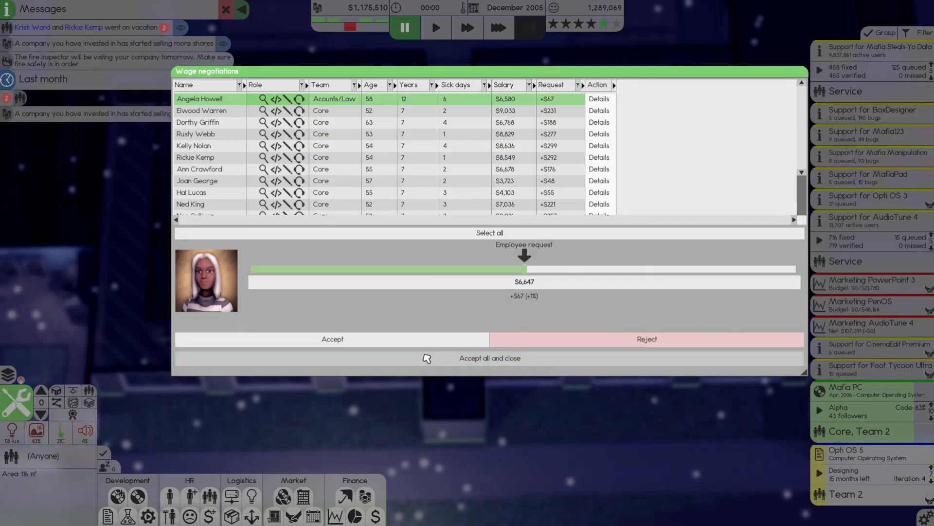
left_click(490, 358)
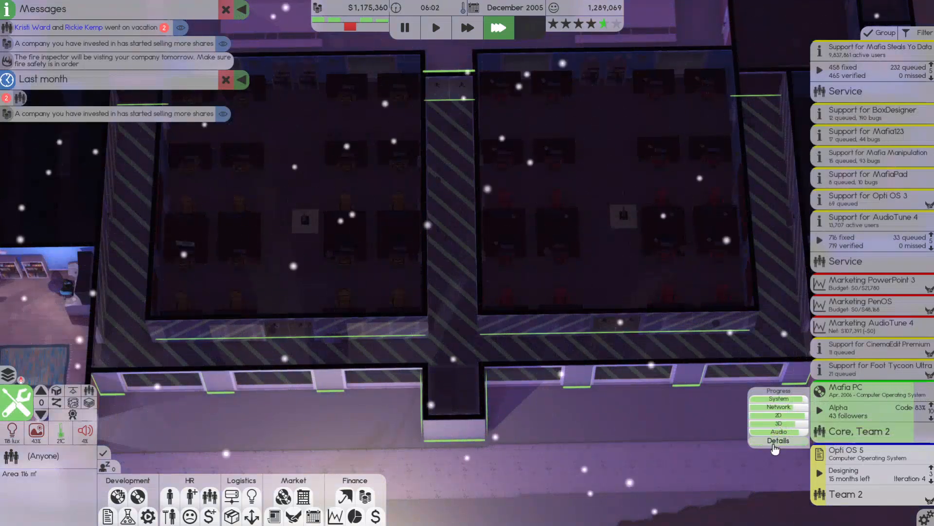
View Mafia PC's task details and team management as the $13,600 fire inspection fine arrives
left_click(777, 440)
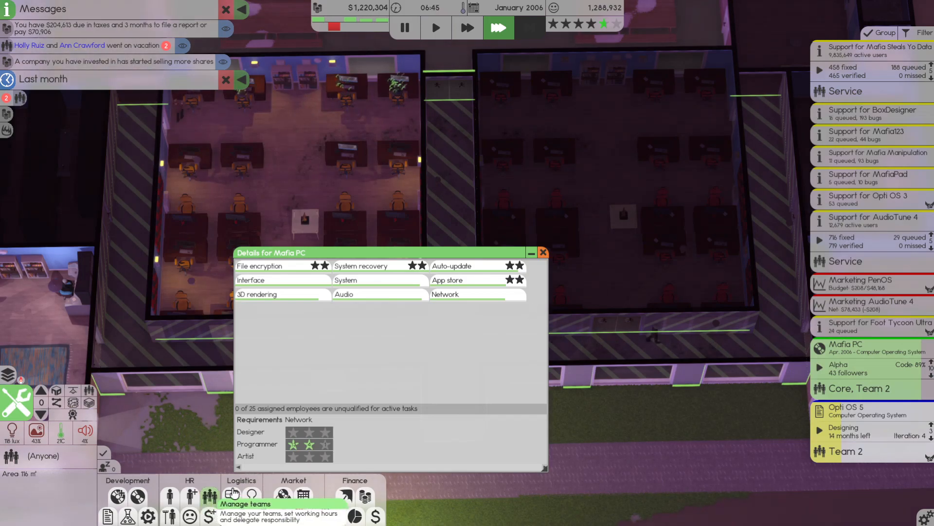
left_click(365, 498)
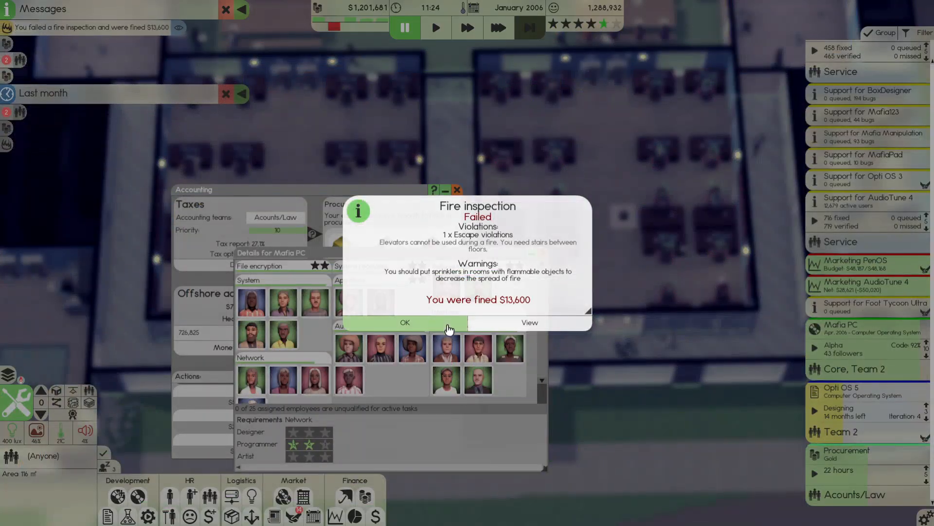
Dismiss the fire fine and accept the Grave Show and AmplitudePlay Studio marketing deals
left_click(404, 323)
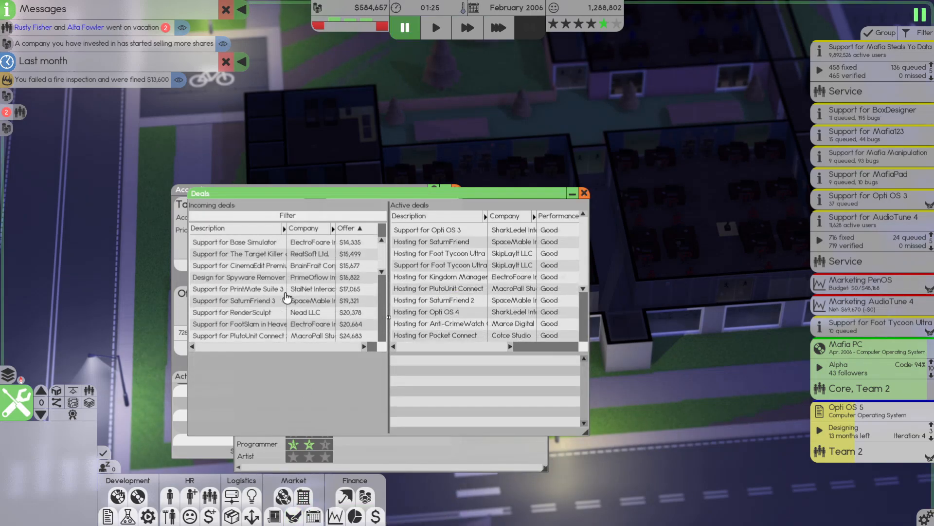
left_click(351, 228)
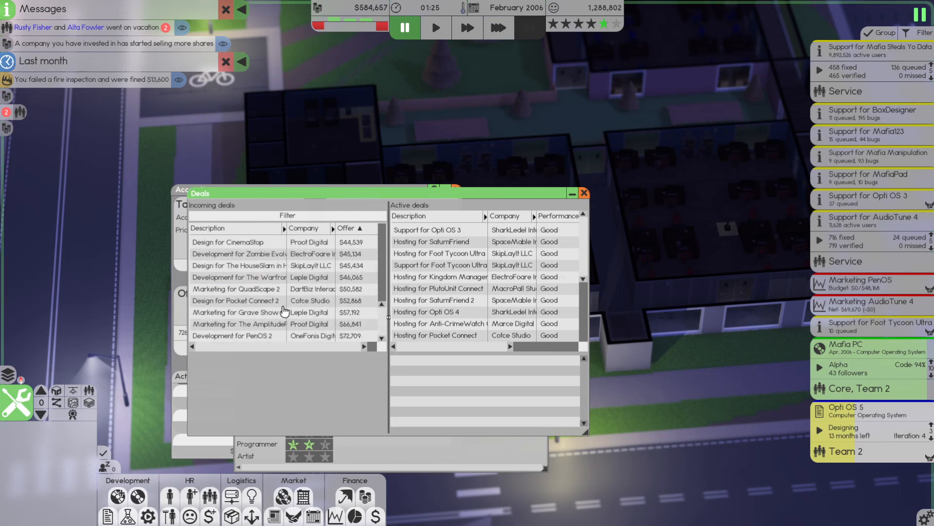
left_click(238, 323)
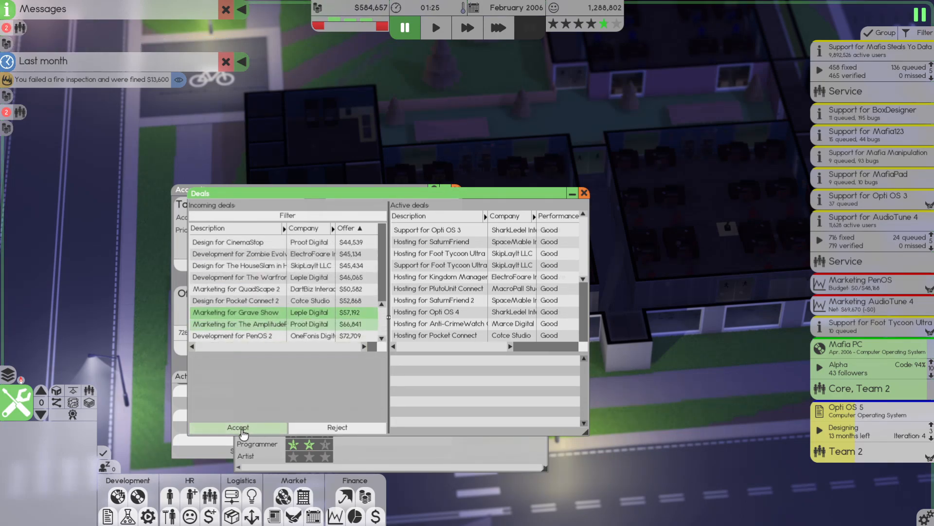
left_click(237, 427)
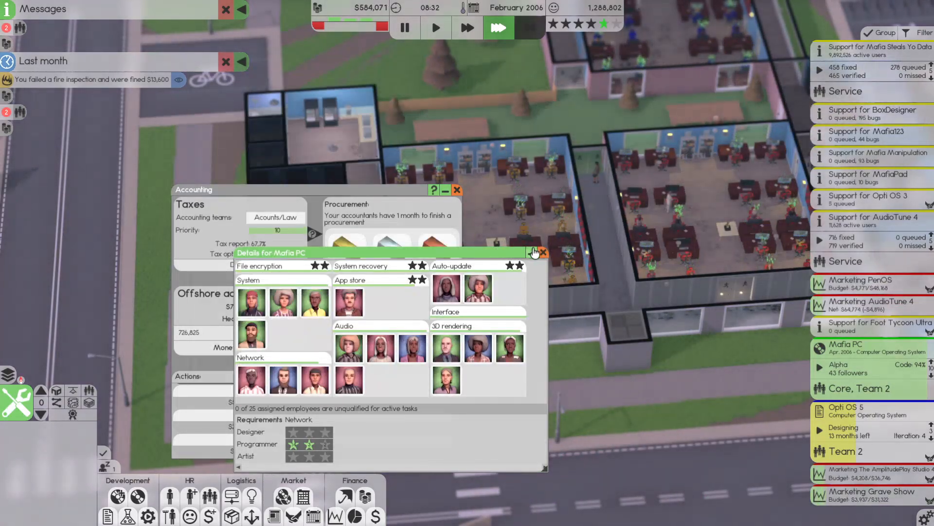
Review the accounting overview, close it, and bring up Mafia PC's detailed progress breakdown
left_click(542, 252)
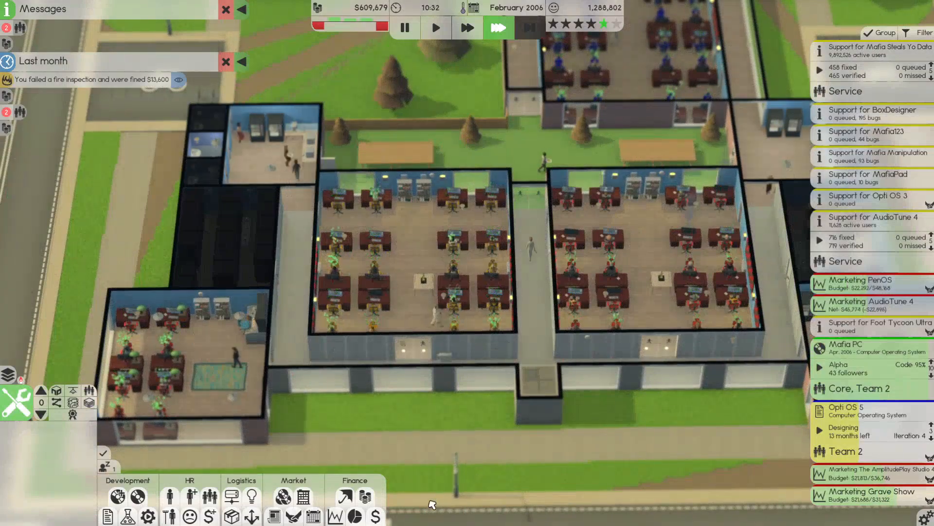
left_click(343, 497)
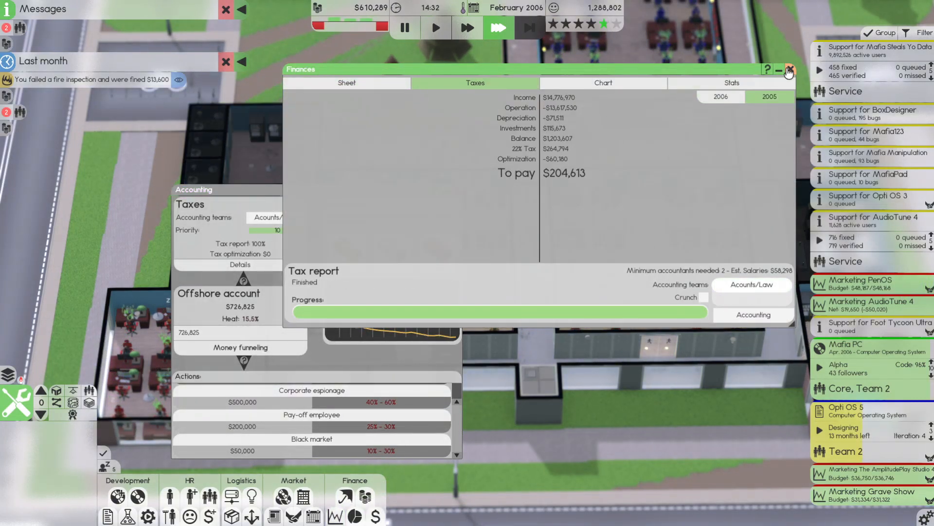
left_click(788, 70)
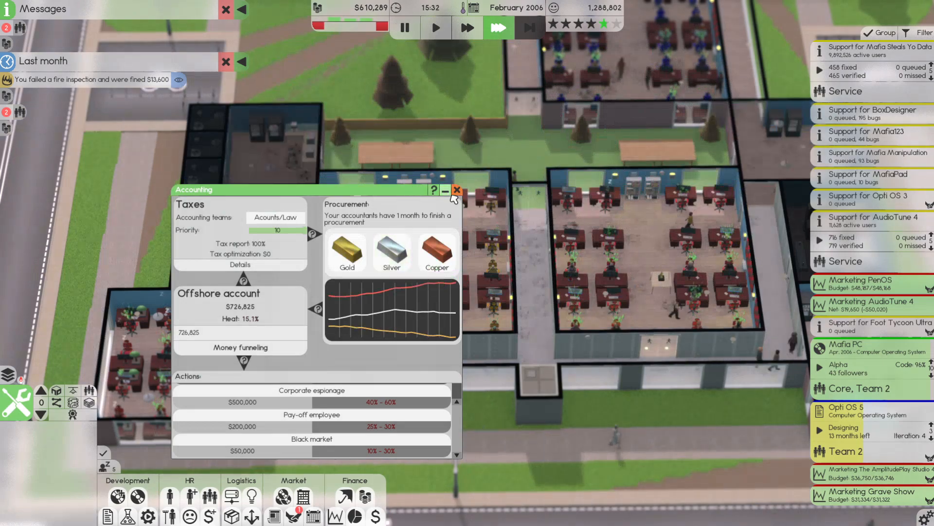
left_click(457, 190)
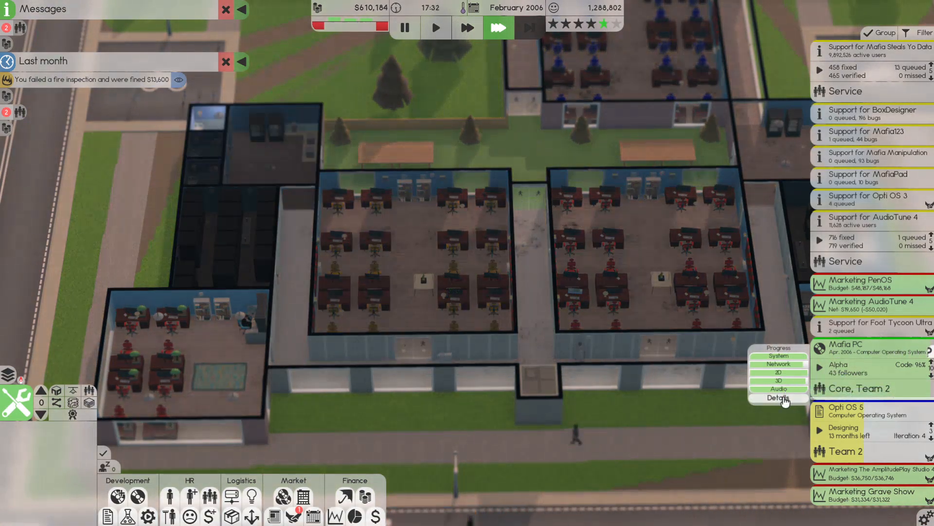
left_click(778, 398)
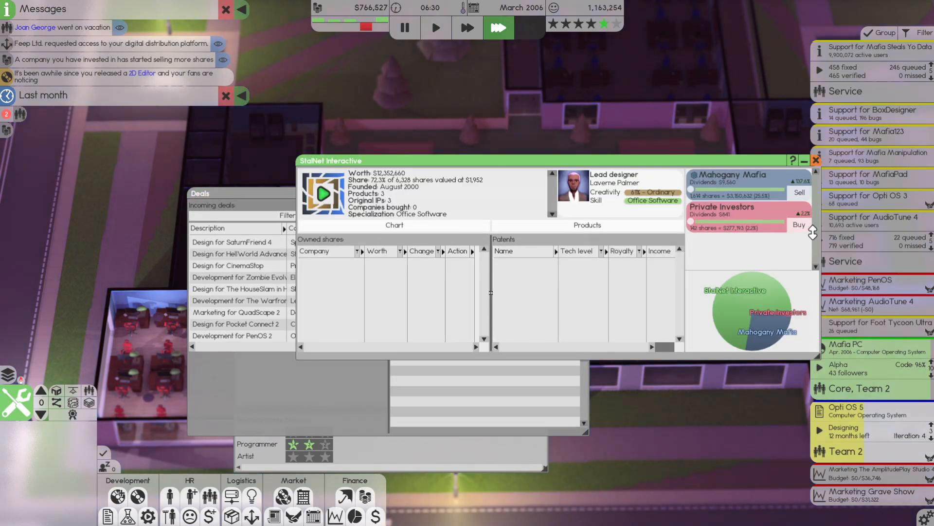
Buy StalNet Interactive shares from private investors twice
left_click(800, 224)
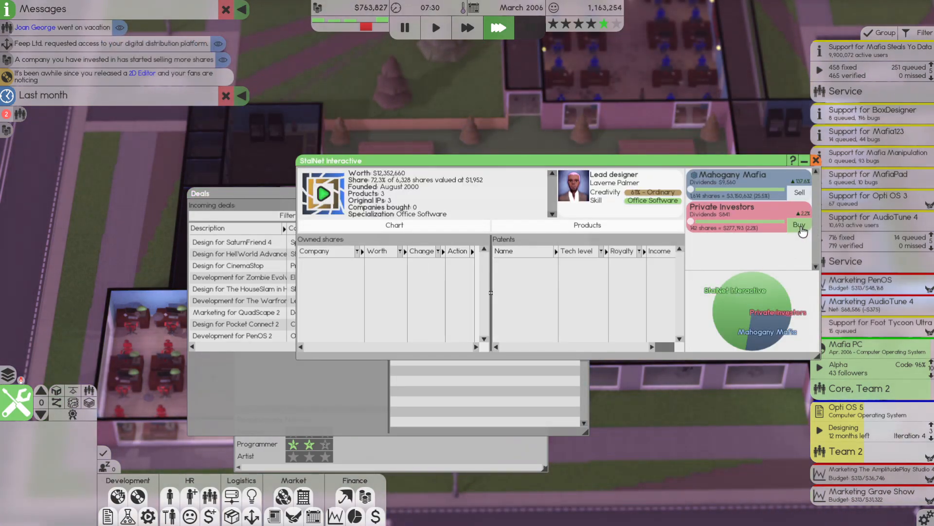
left_click(816, 160)
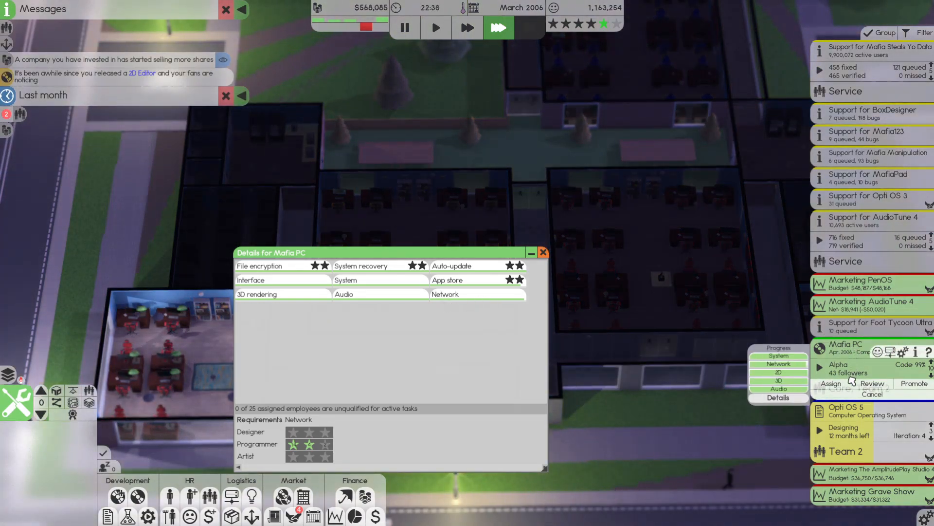
Assign all teams to Mafia PC and release it to the market with a copy order
left_click(830, 384)
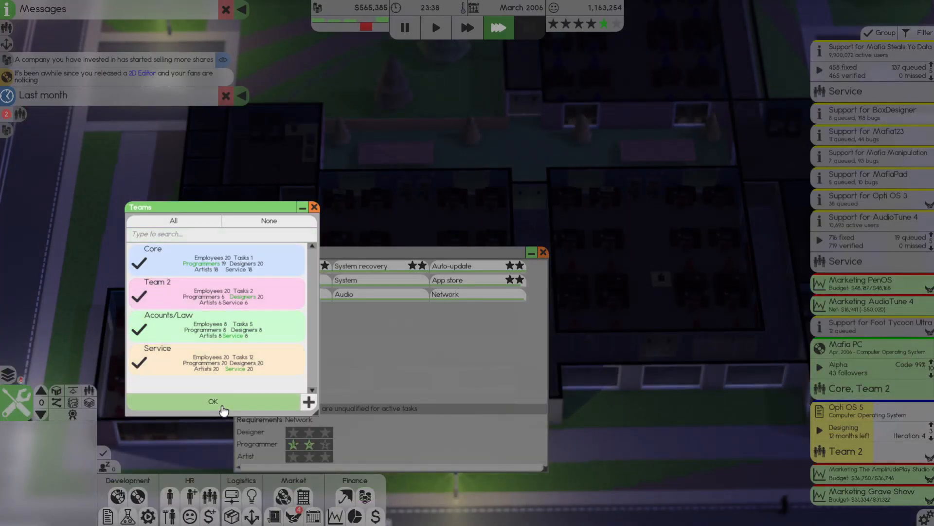
left_click(213, 400)
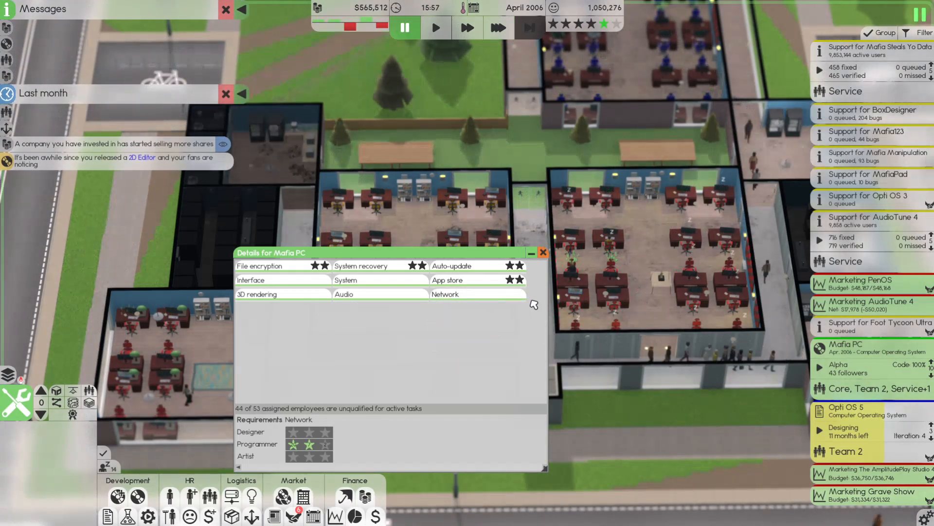
left_click(845, 344)
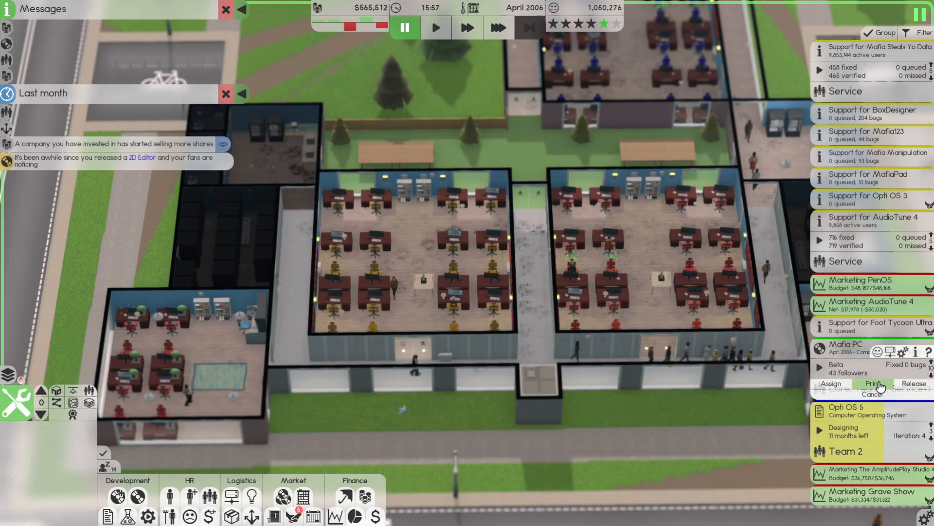
left_click(874, 383)
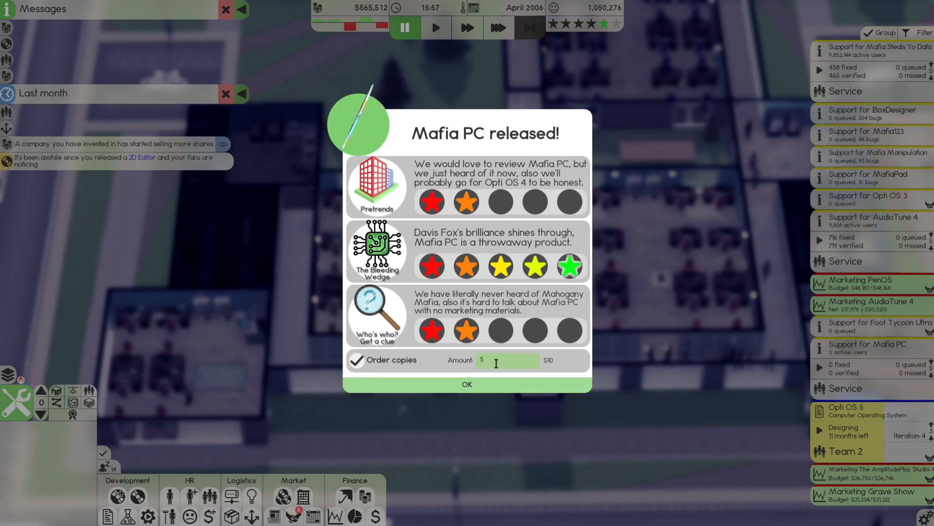
left_click(466, 383)
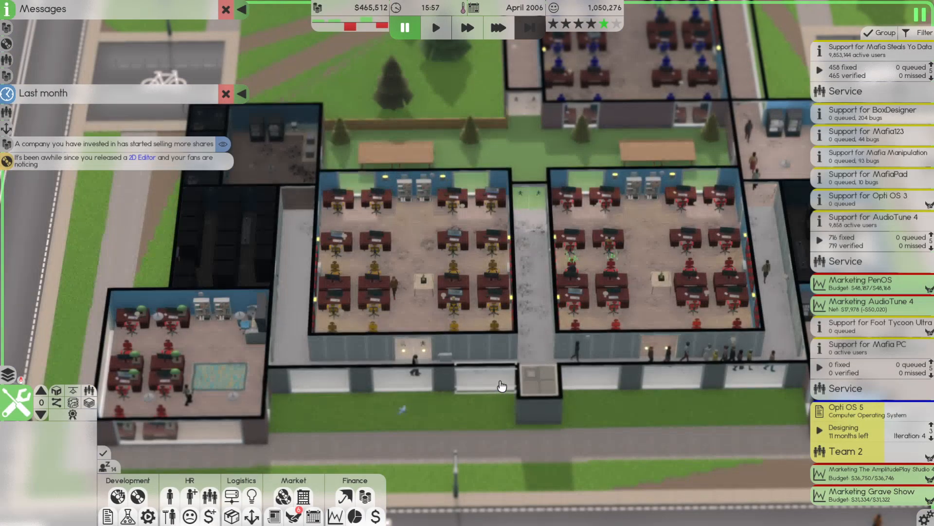
mouse_move(170, 496)
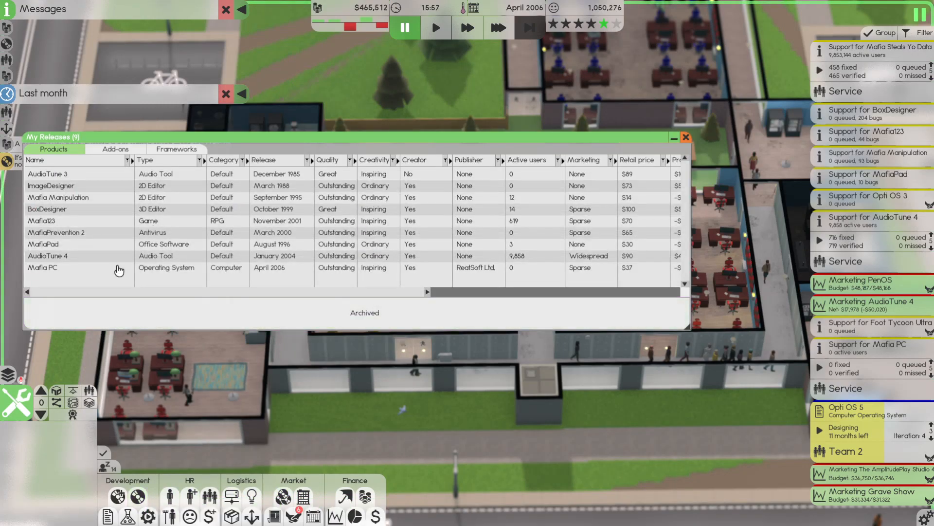
Start a Mafia PC update raising Audio to 2004 and 3D and 2D tech to 2003
left_click(47, 208)
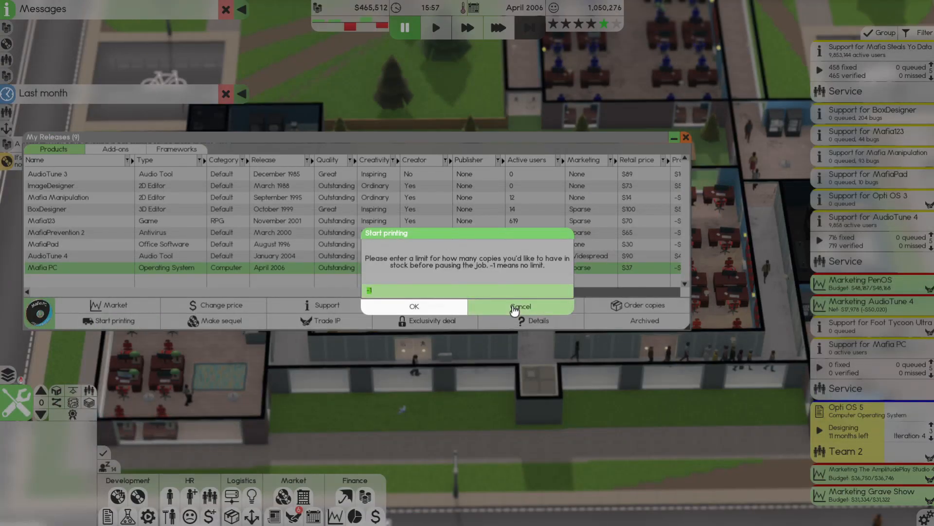
type("50")
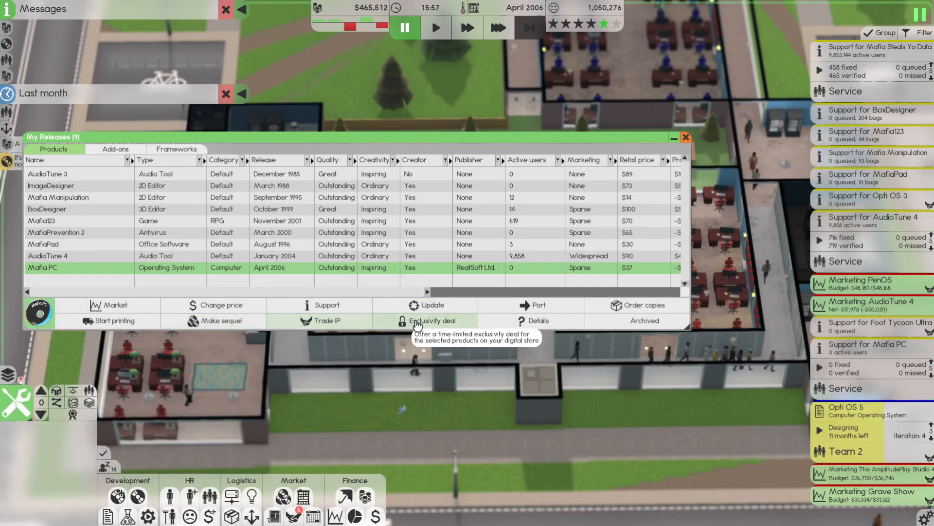
left_click(431, 304)
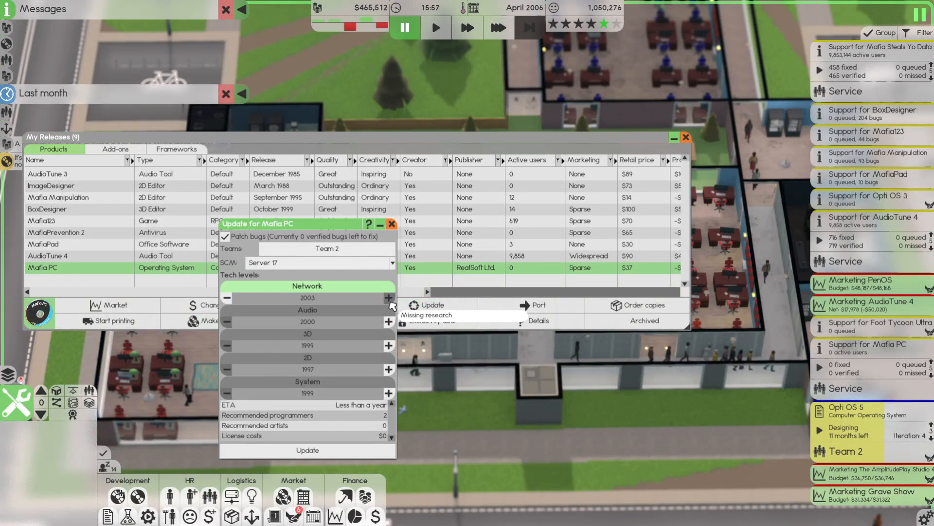
left_click(389, 322)
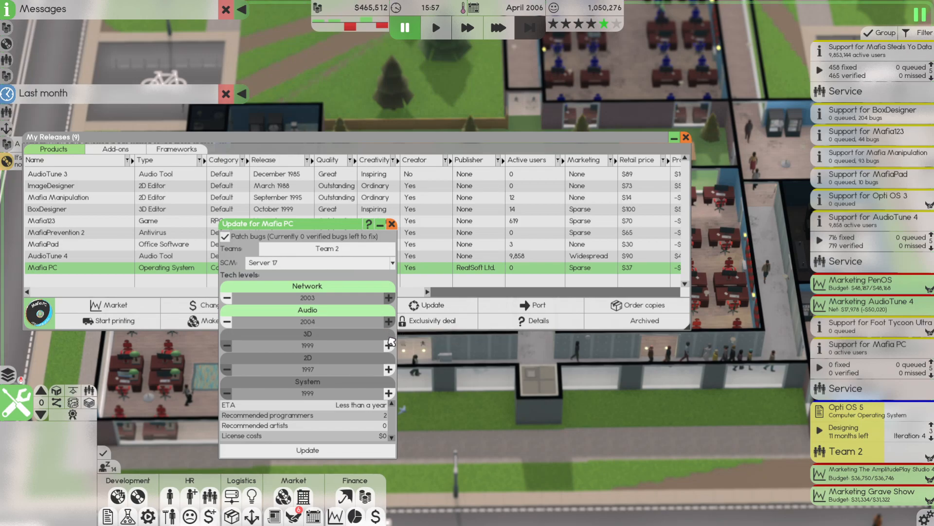
left_click(388, 369)
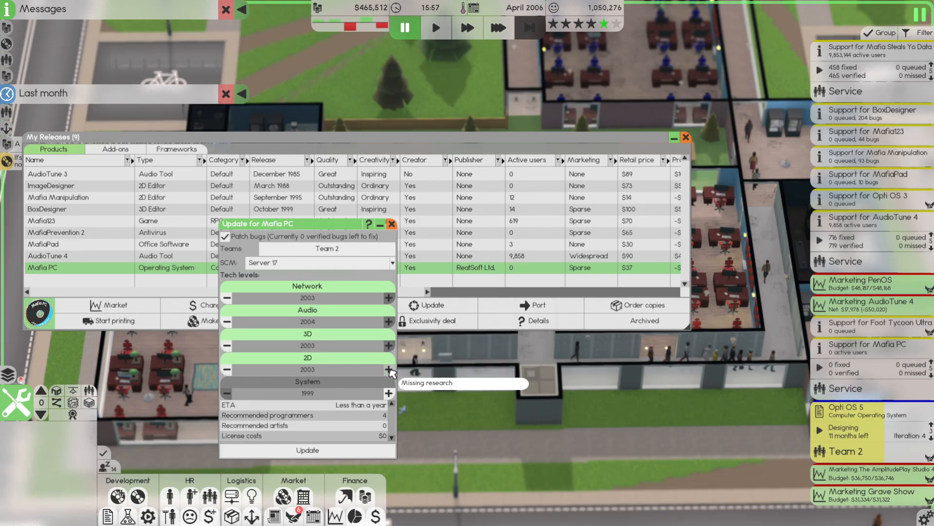
left_click(389, 393)
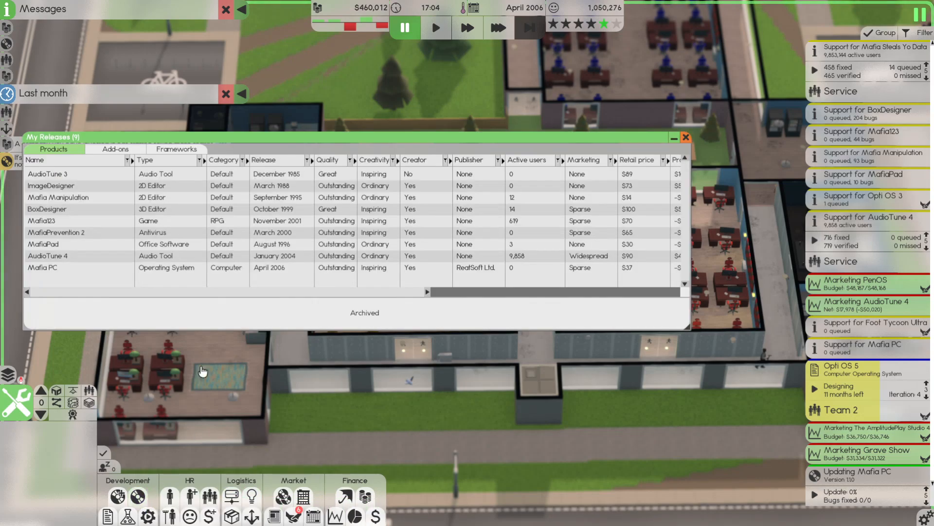
Check Mafia PC's marketing options and dismiss the no-options notice
left_click(42, 267)
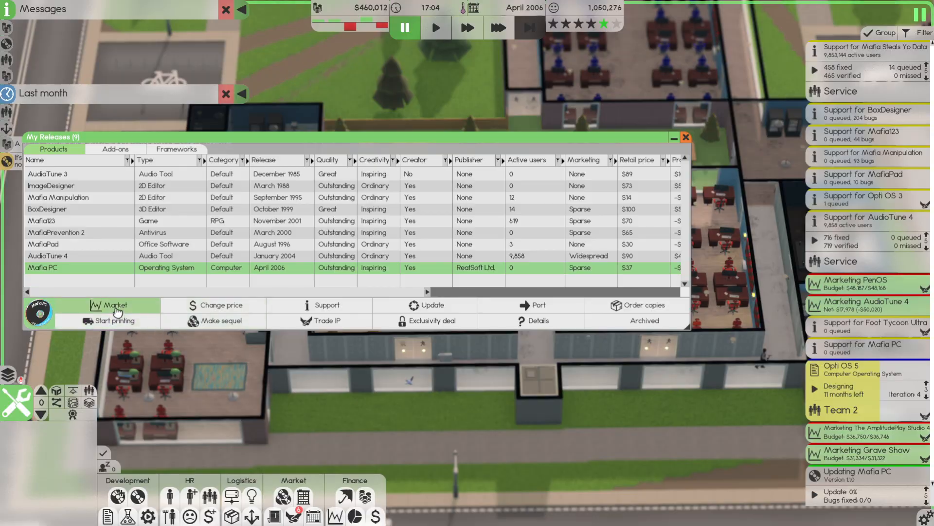
left_click(112, 305)
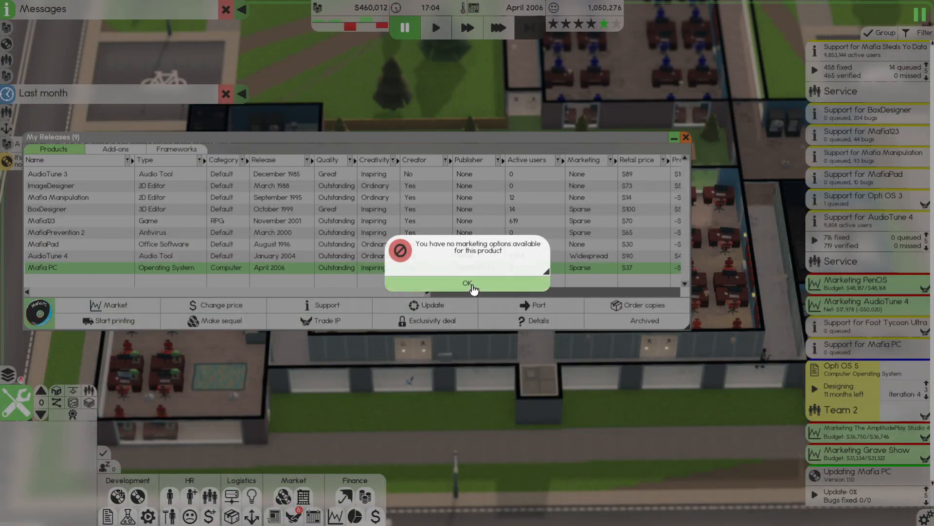
left_click(468, 284)
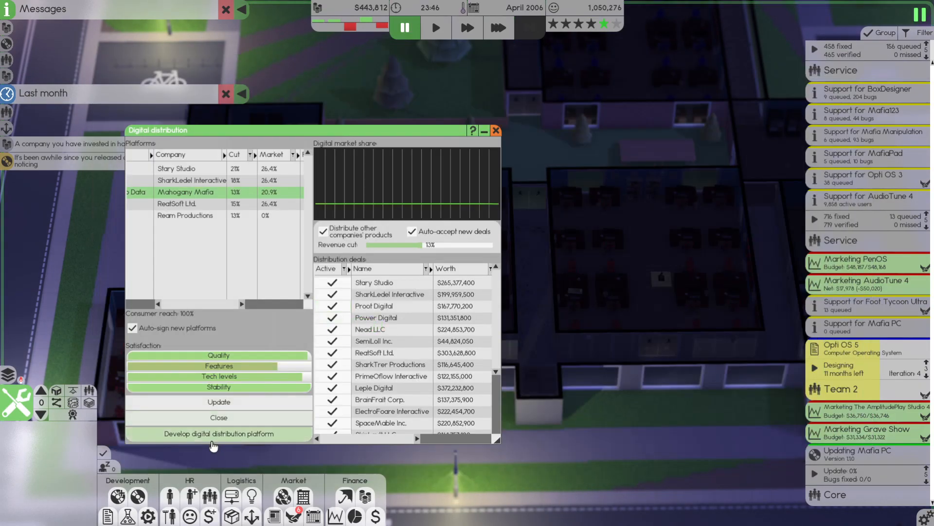
Start a Mafia Steals Yo Data platform update with a raised 2D tech level
left_click(218, 402)
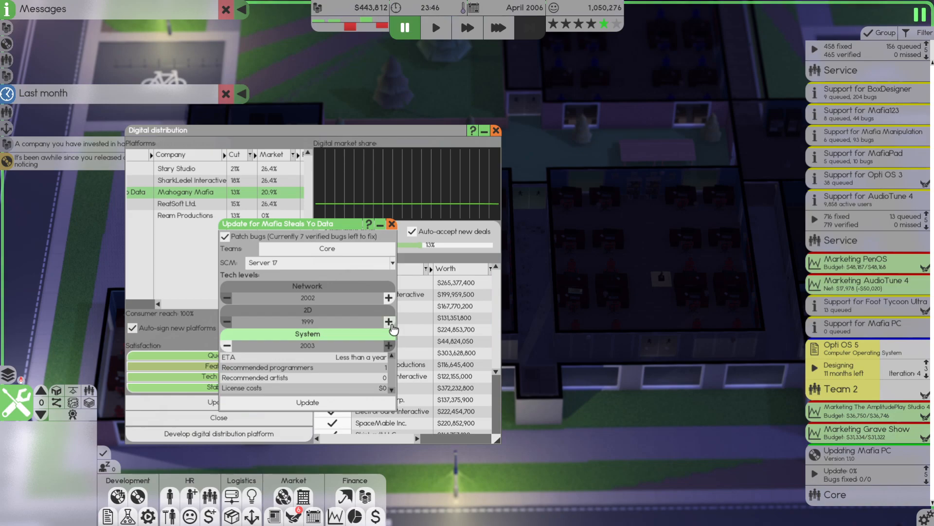
left_click(388, 322)
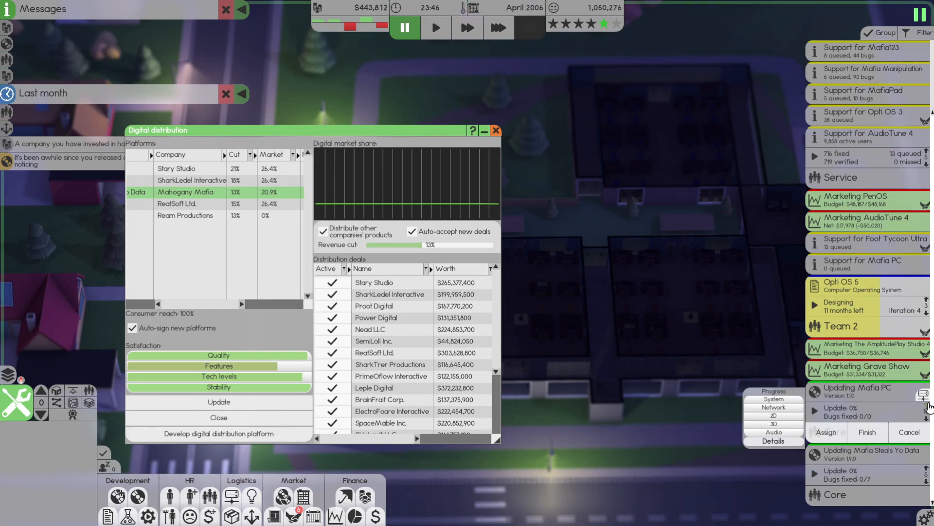
left_click(499, 27)
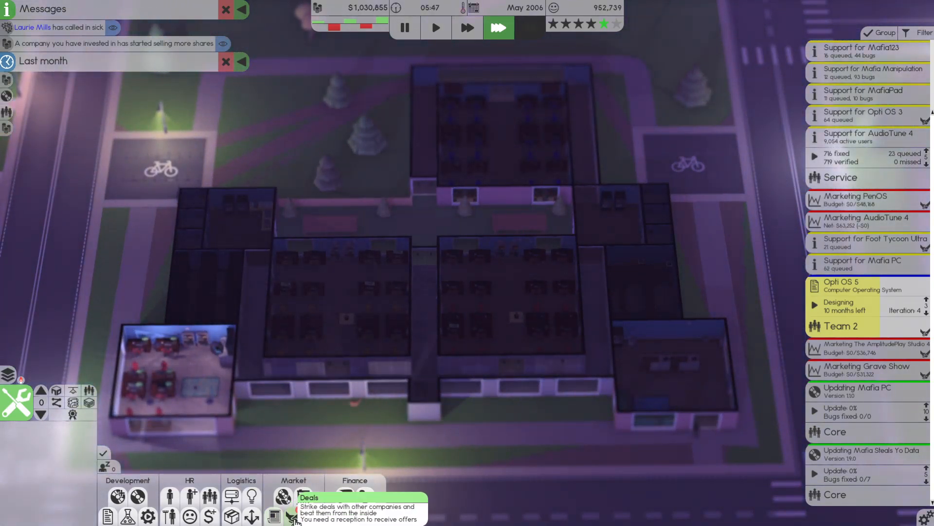
Cap Mafia PC printing at a stock goal under 50,000 copies via Deals > Manufacturing, then close the overviews
left_click(282, 497)
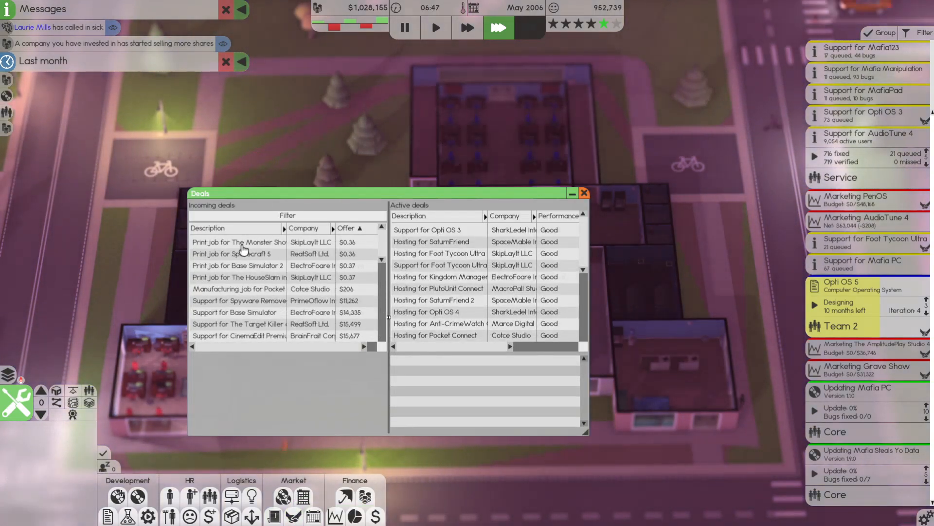
left_click(237, 265)
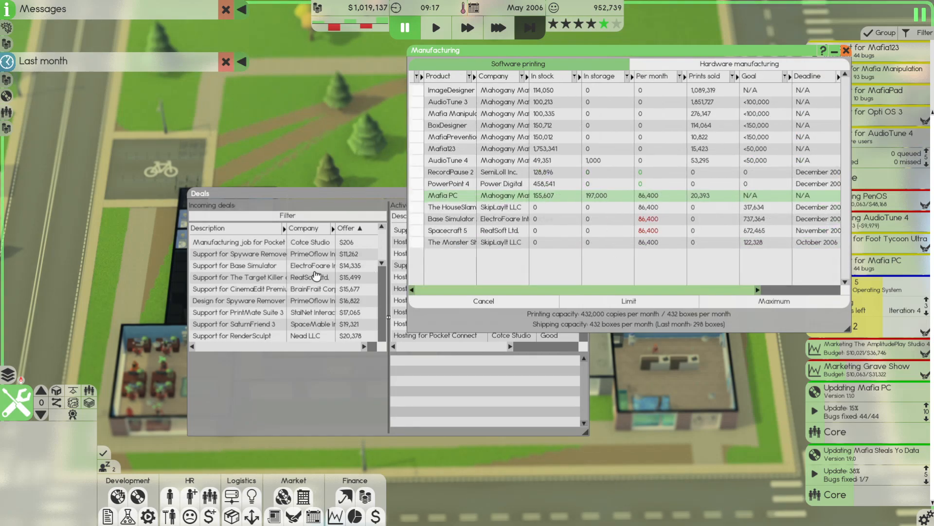
left_click(773, 301)
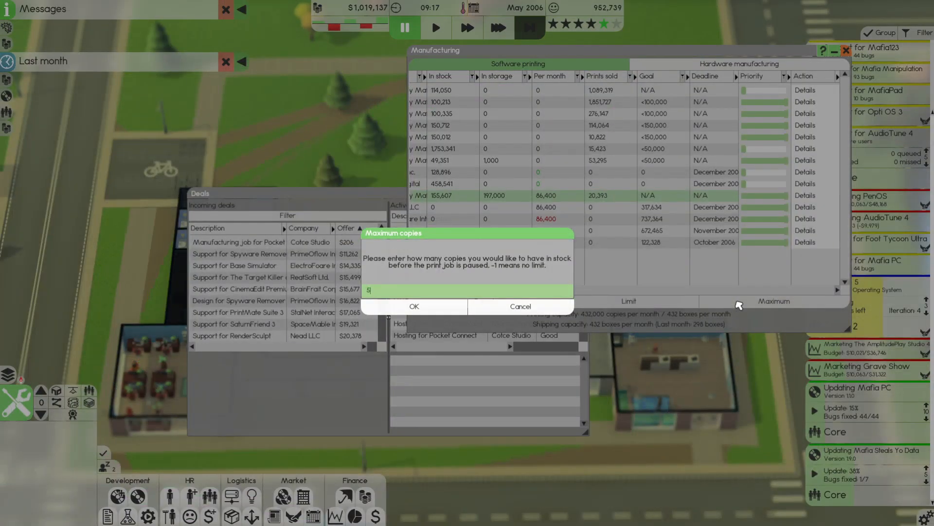
left_click(415, 305)
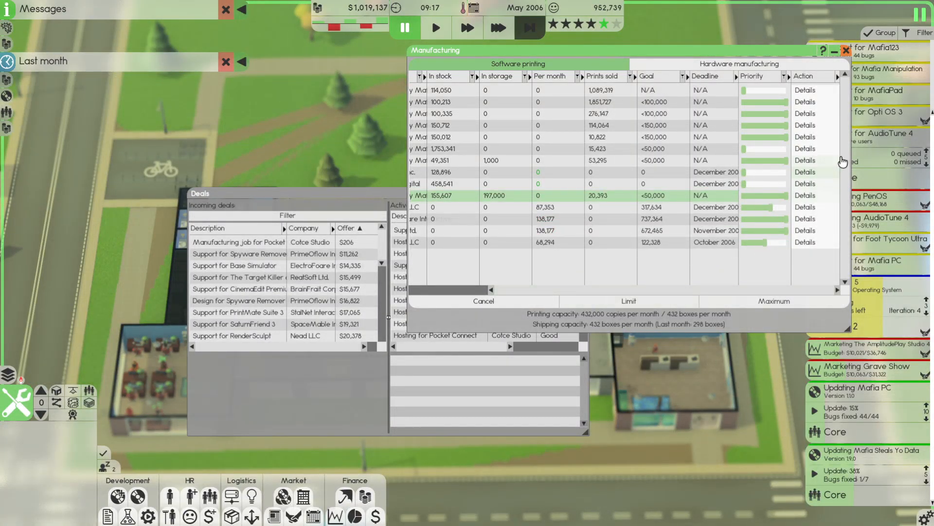
left_click(845, 50)
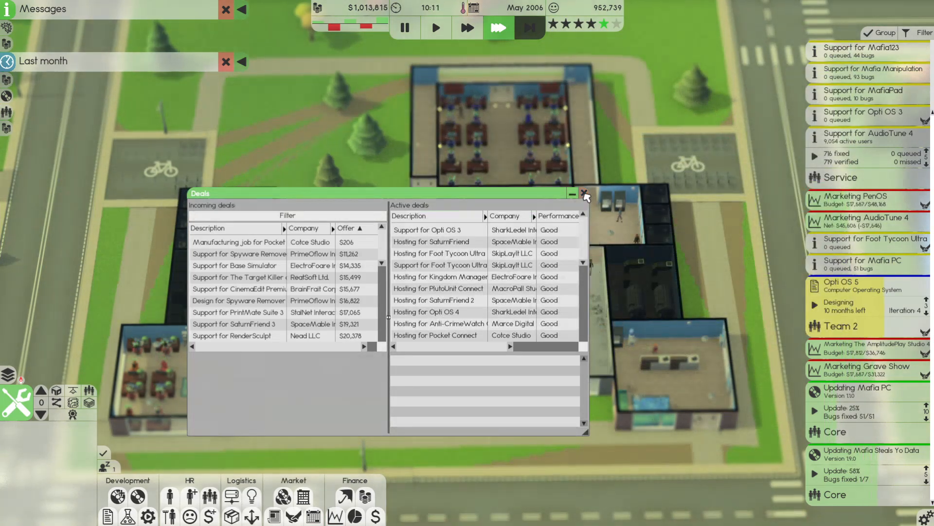
left_click(584, 196)
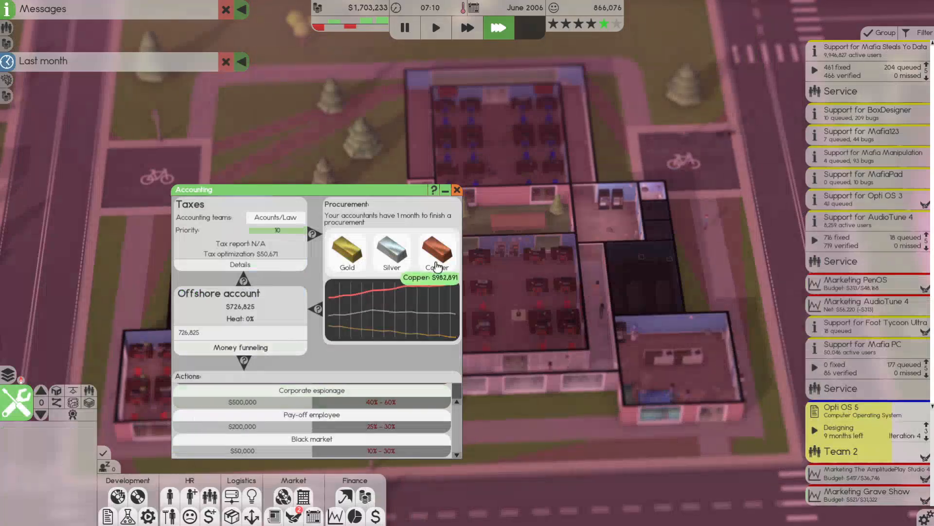
Start a gold procurement in Accounting and begin a new Office Software design document
left_click(456, 190)
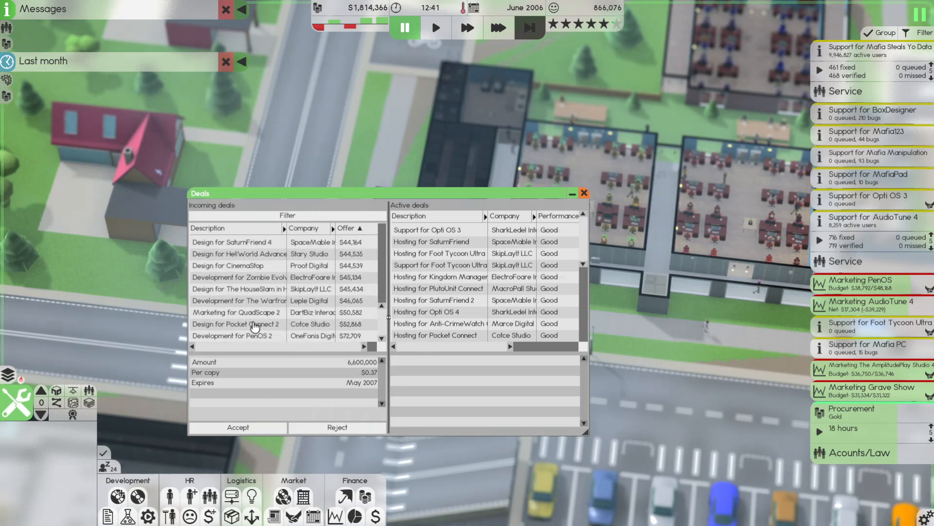
left_click(583, 193)
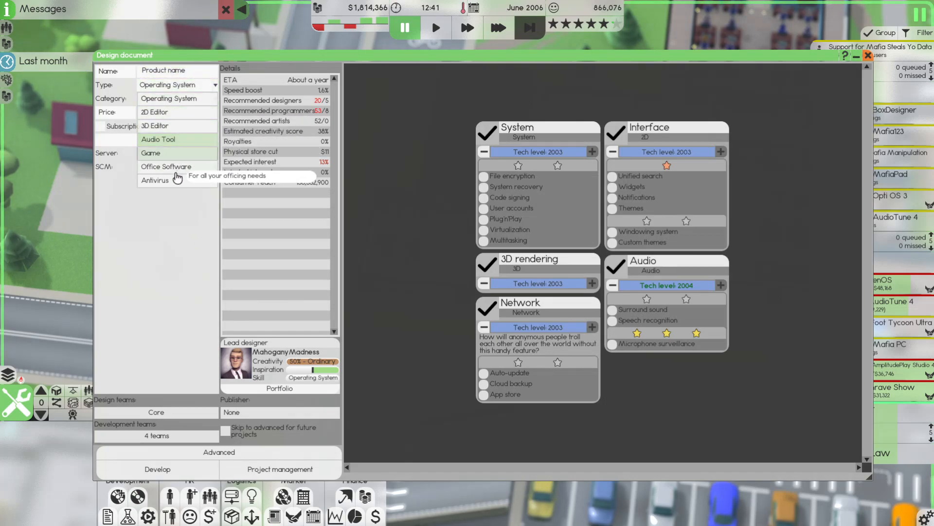
left_click(155, 180)
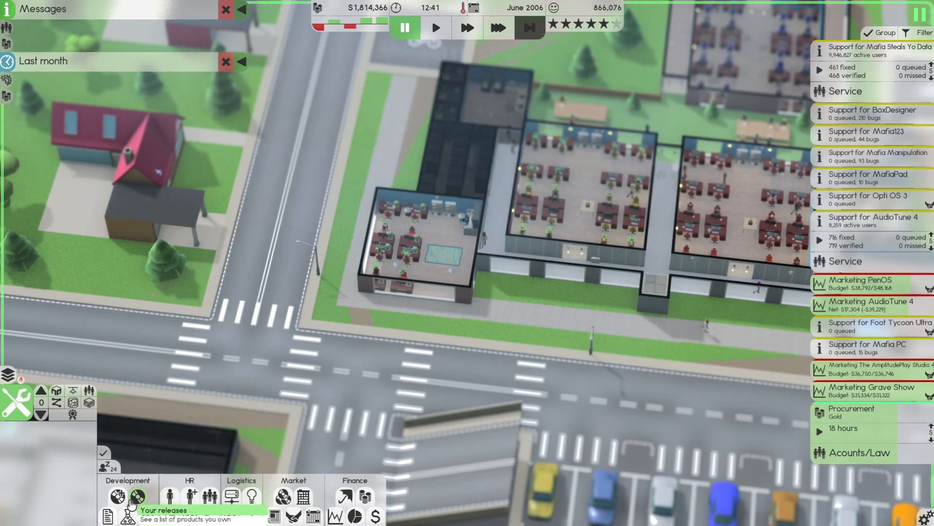
From My Releases, sorted newest first, start a sequel to Mafia Manipulation
left_click(138, 496)
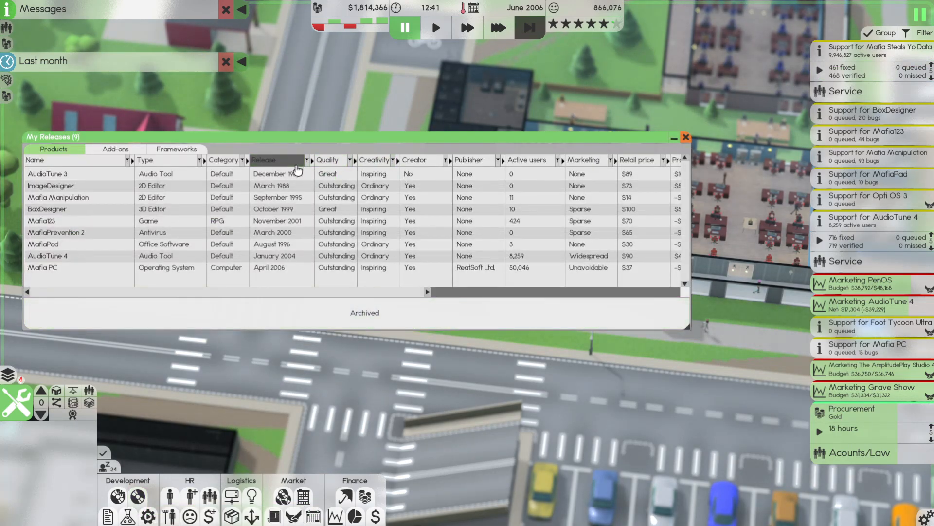
left_click(275, 160)
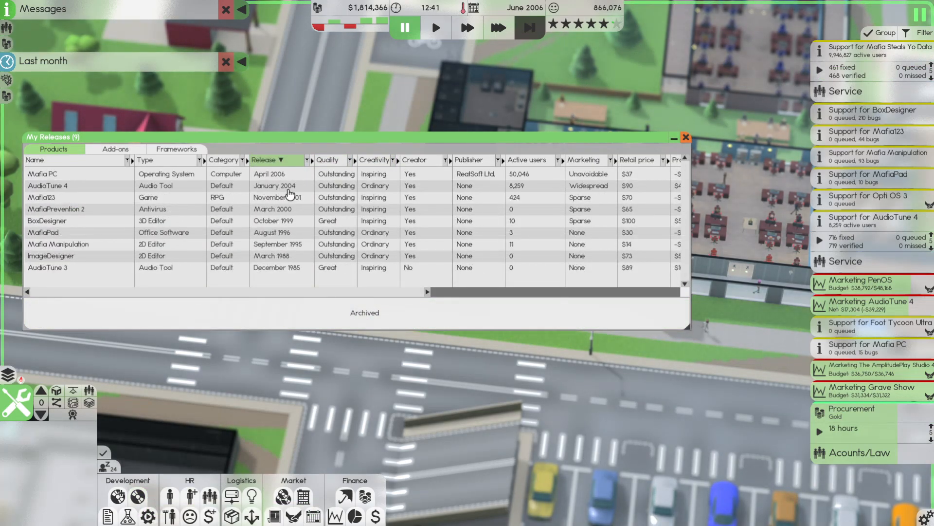
left_click(56, 208)
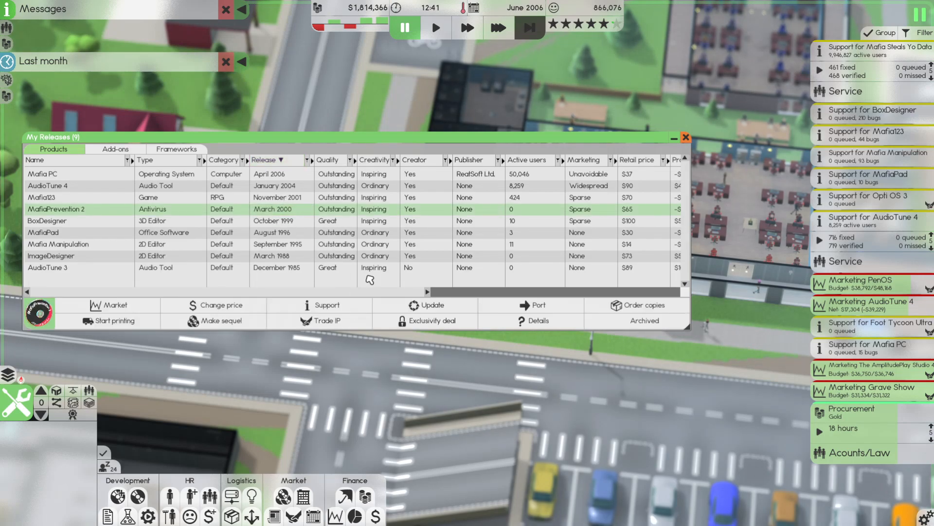
mouse_move(302, 297)
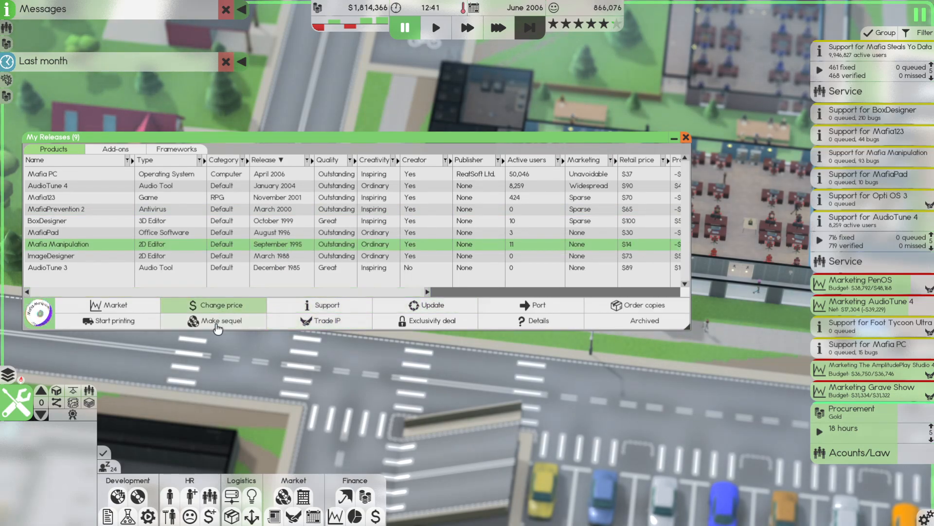
left_click(218, 320)
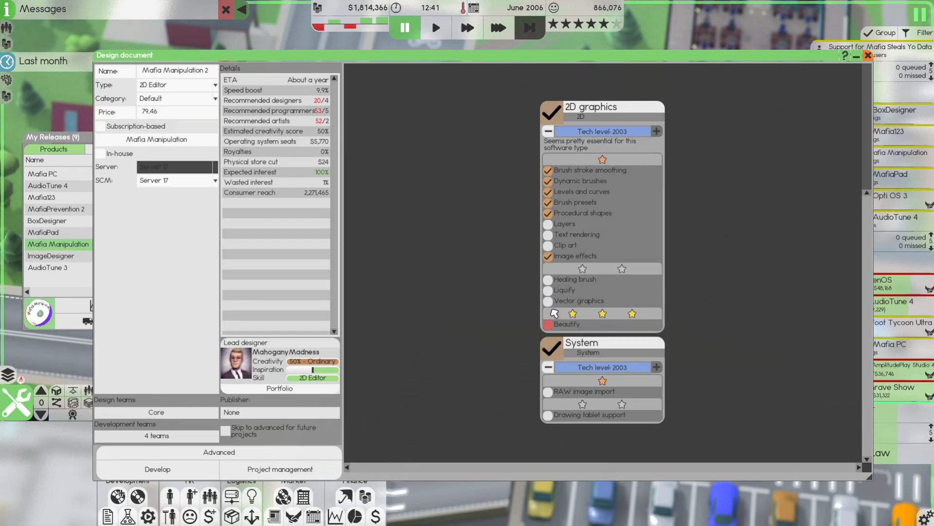
mouse_move(570, 399)
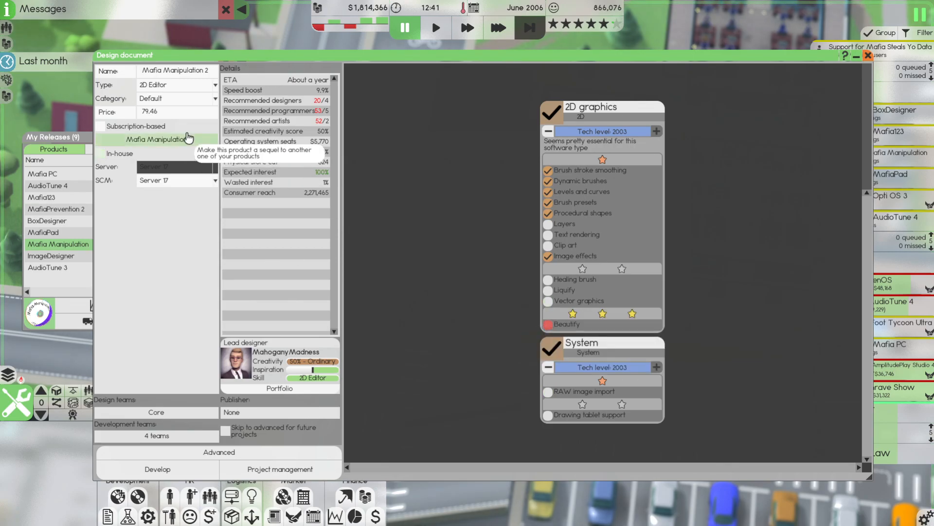
Assign Team 2 to design, Core to develop, and take a publisher marketing deal without a fixed release date
left_click(155, 412)
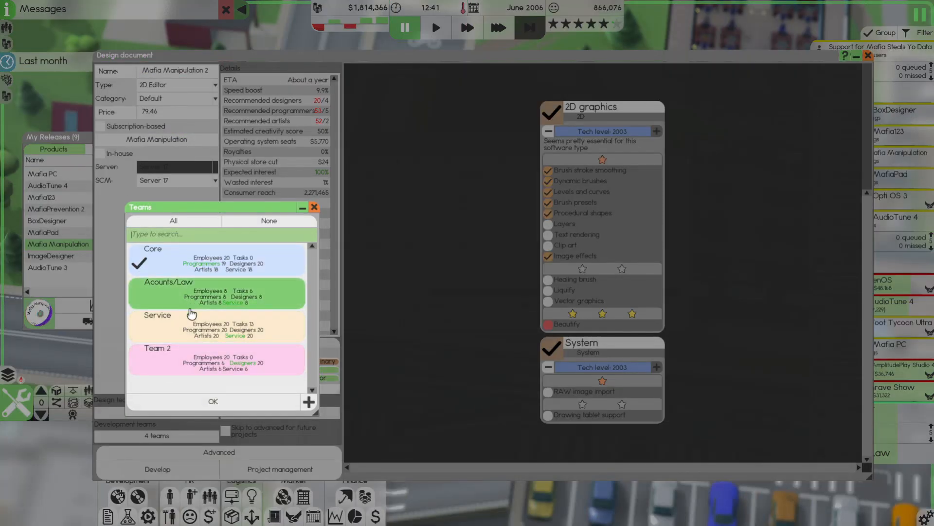
left_click(213, 401)
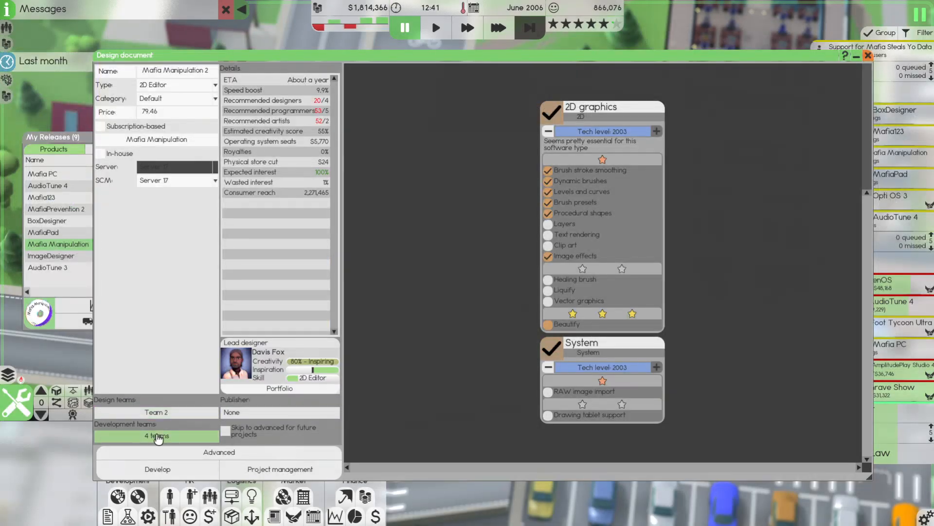
left_click(156, 436)
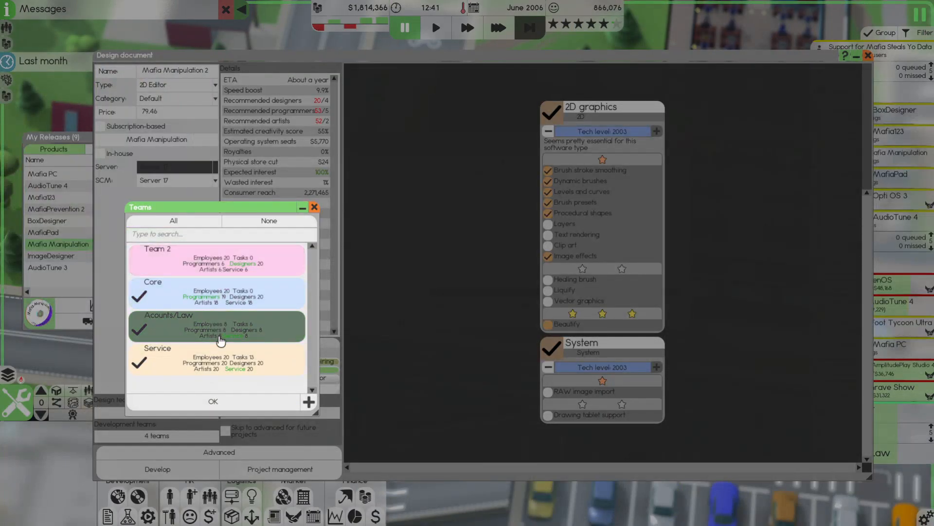
left_click(213, 401)
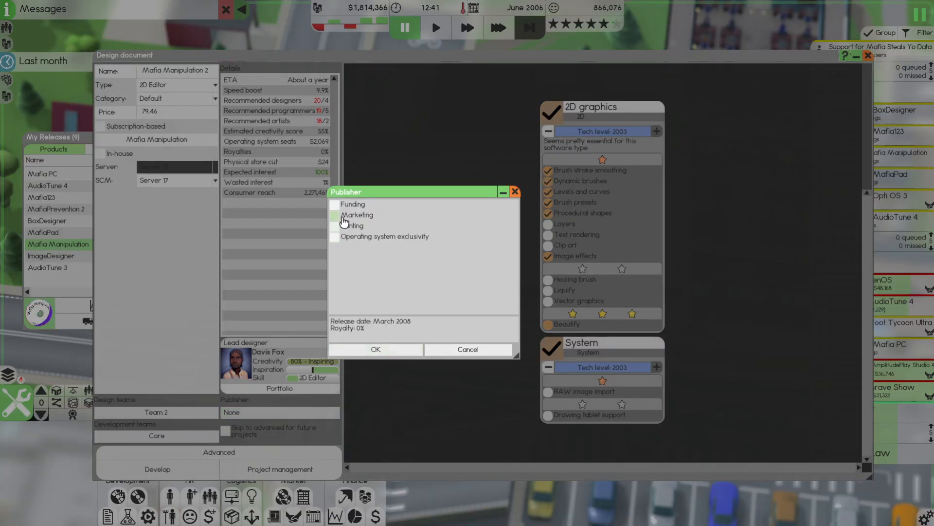
left_click(334, 214)
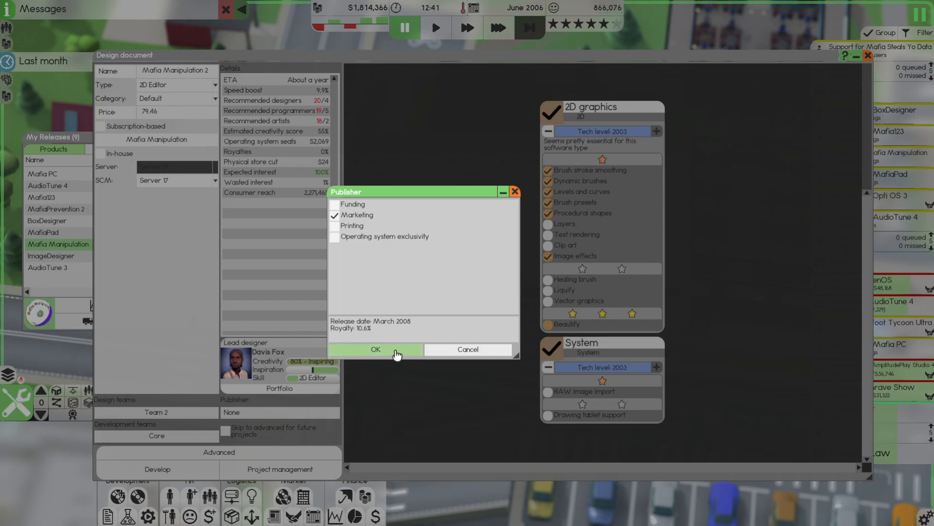
left_click(376, 349)
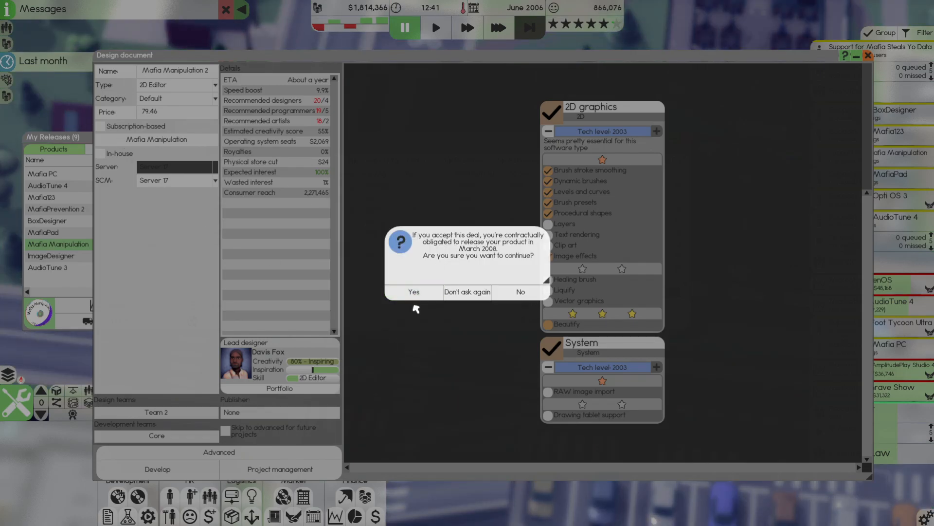
left_click(414, 291)
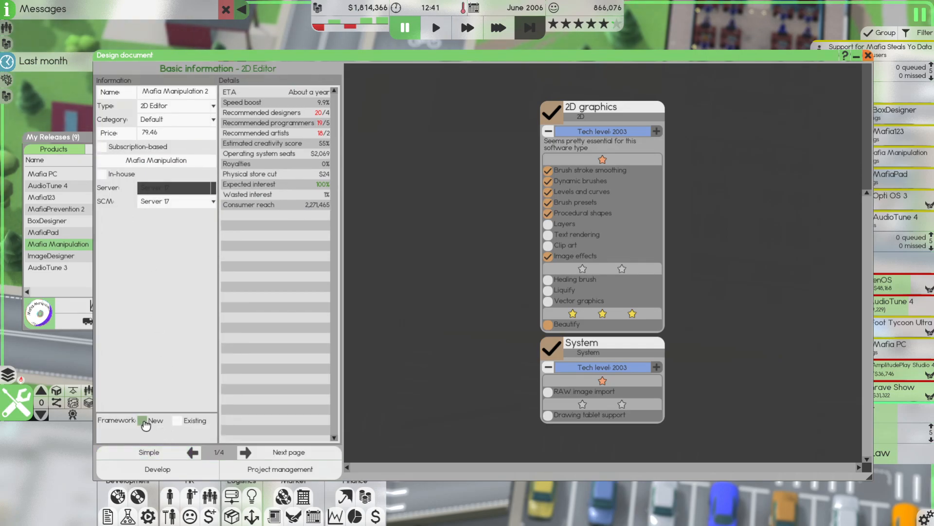
Build on a new framework supporting Opti OS 4, PenOS and Mafia PC, then review the summary and lead designer choice
left_click(142, 420)
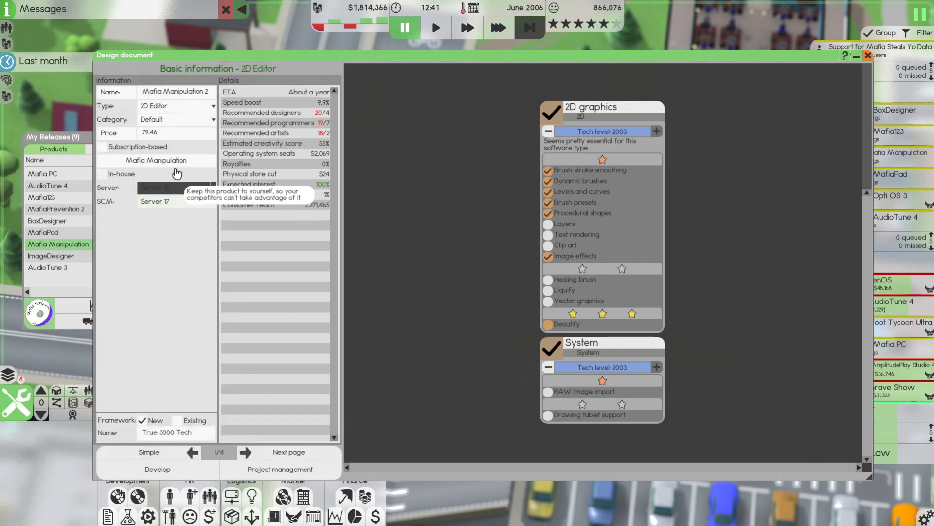
mouse_move(339, 414)
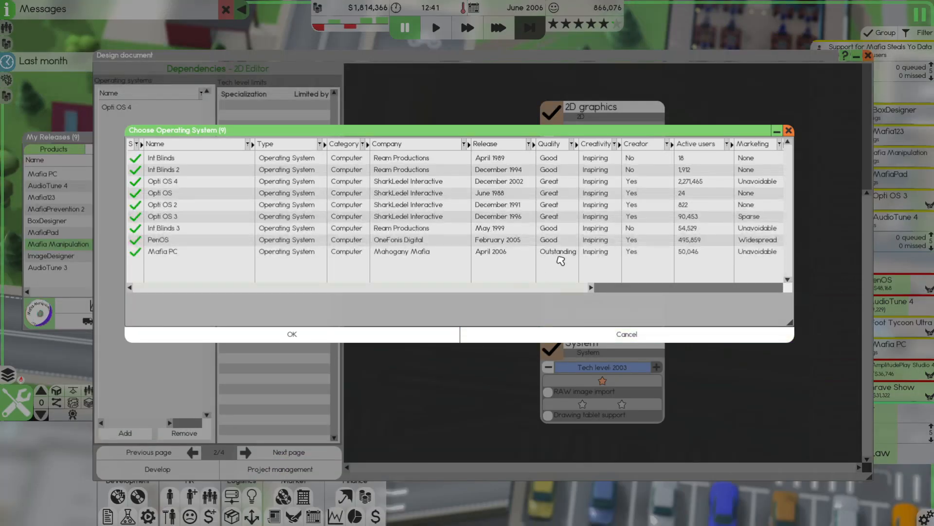
left_click(158, 239)
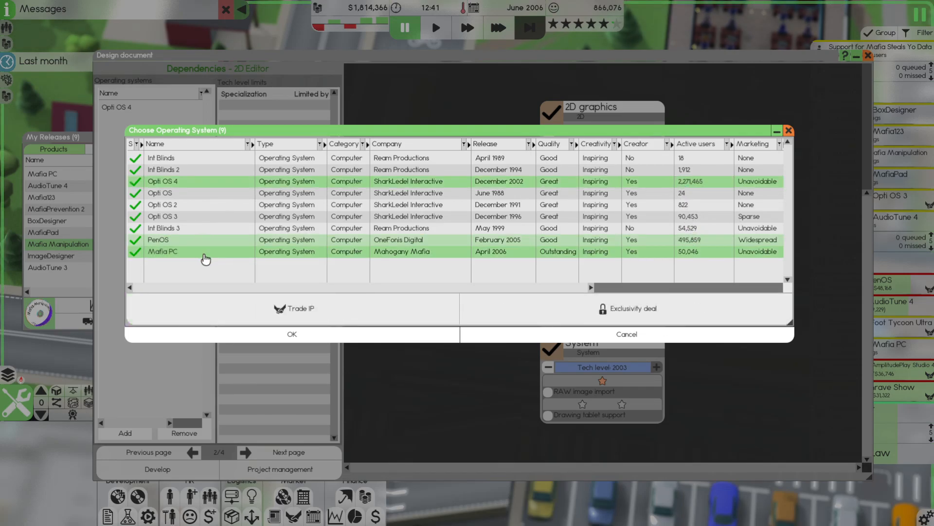
mouse_move(626, 309)
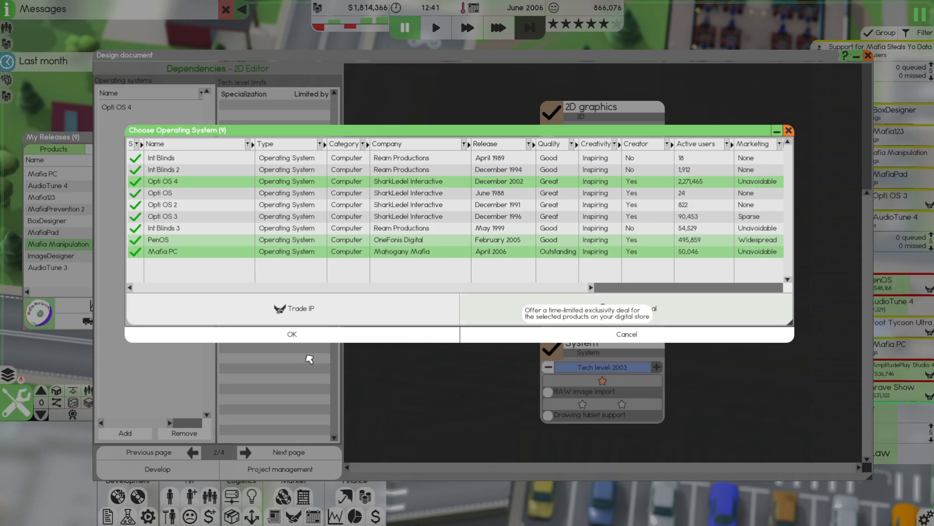
left_click(291, 334)
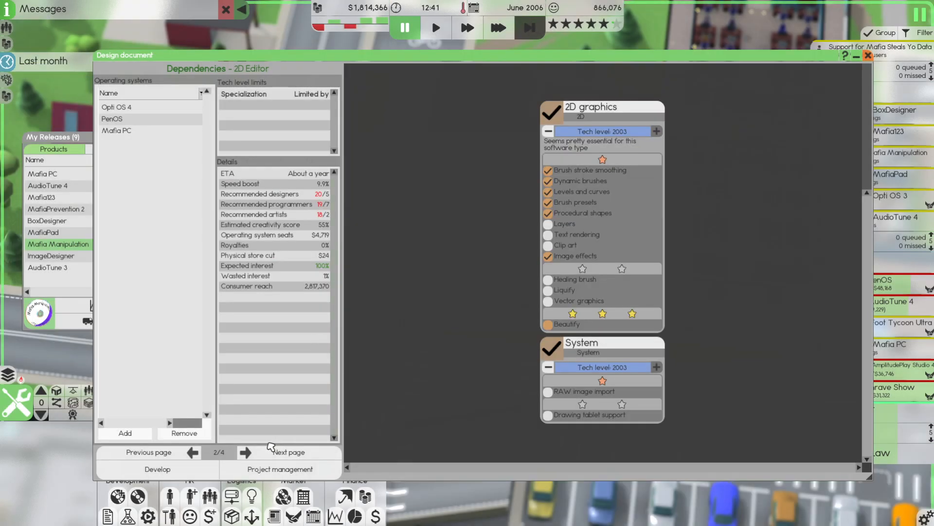
left_click(245, 451)
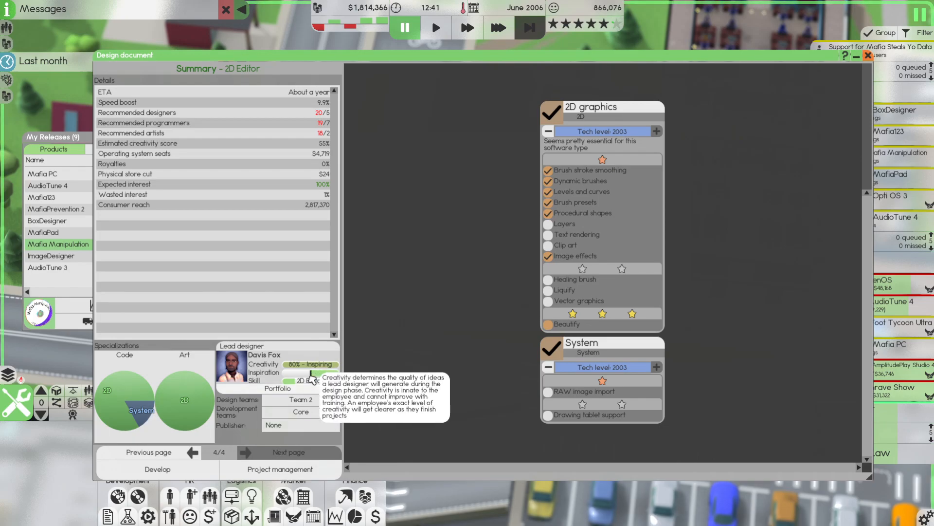
left_click(277, 388)
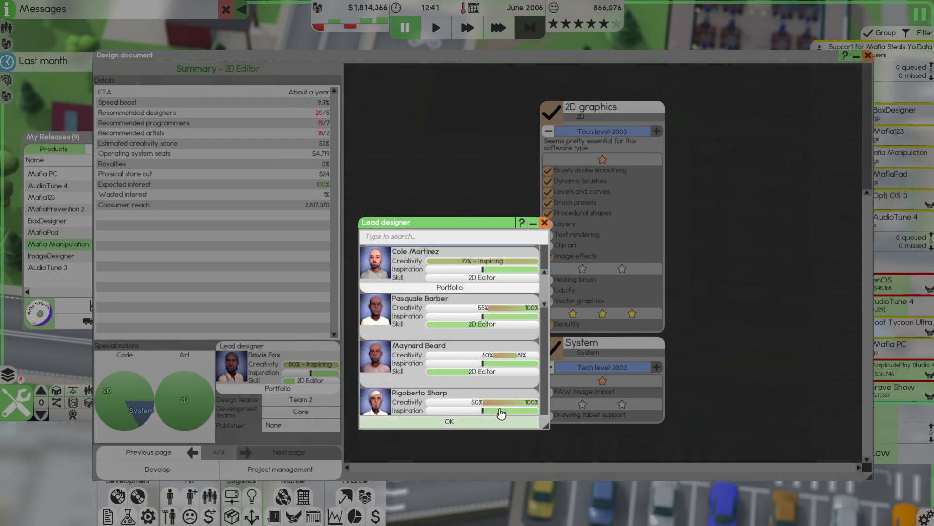
scroll("down", 3)
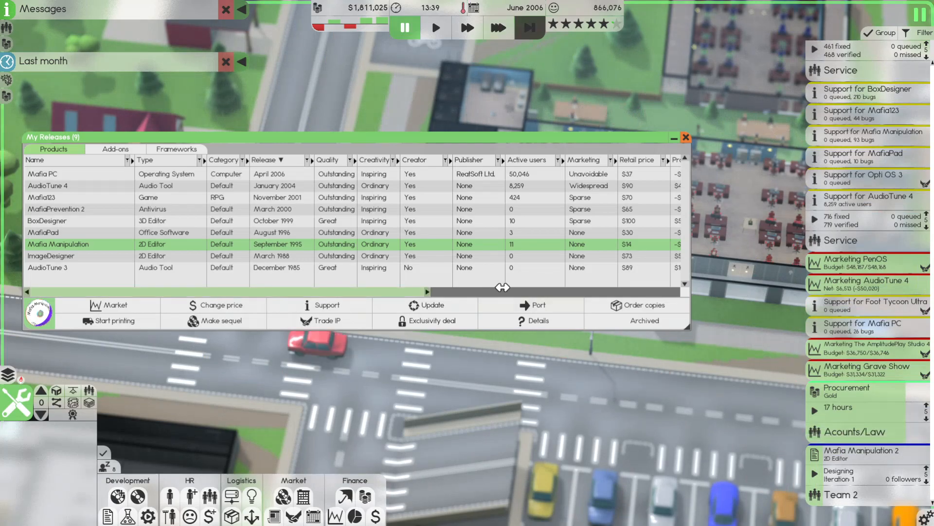
Select Mafia123 in My Releases and set up version 1.40 update with a raised 2D tech level
left_click(686, 137)
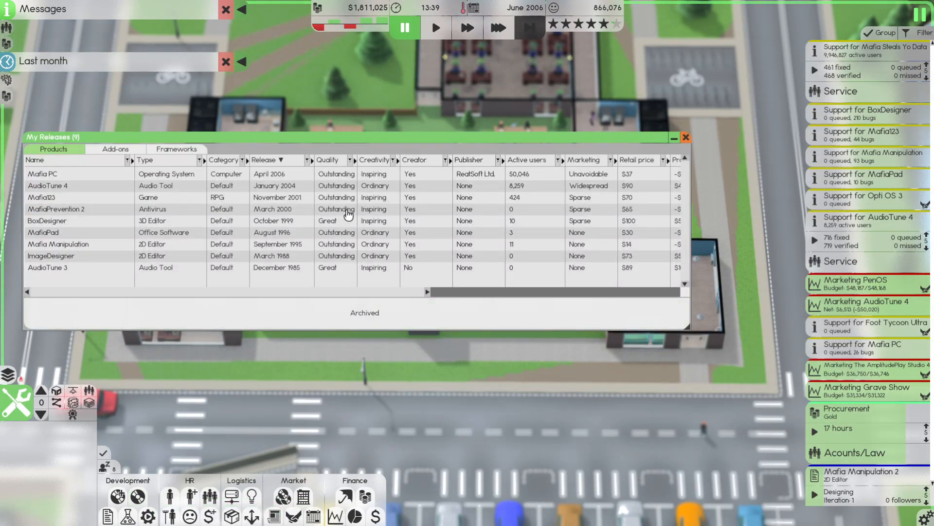
left_click(41, 174)
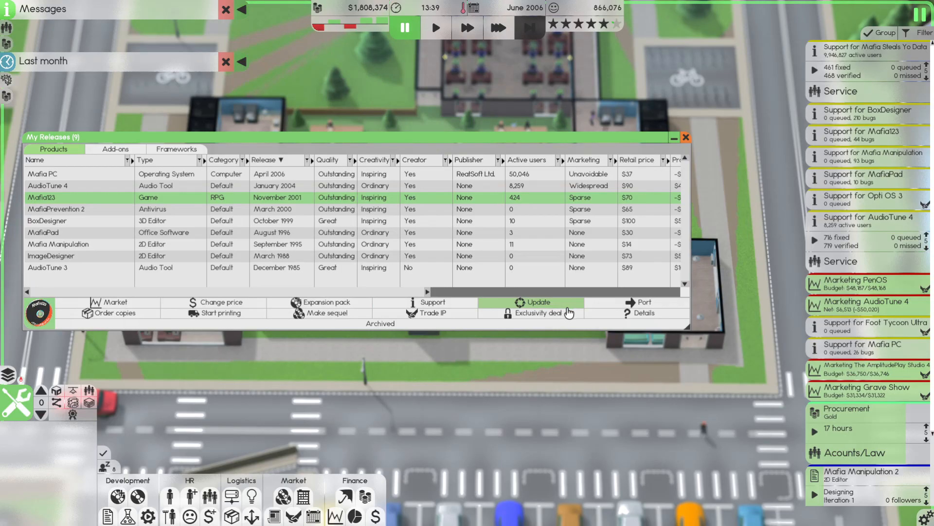
left_click(643, 301)
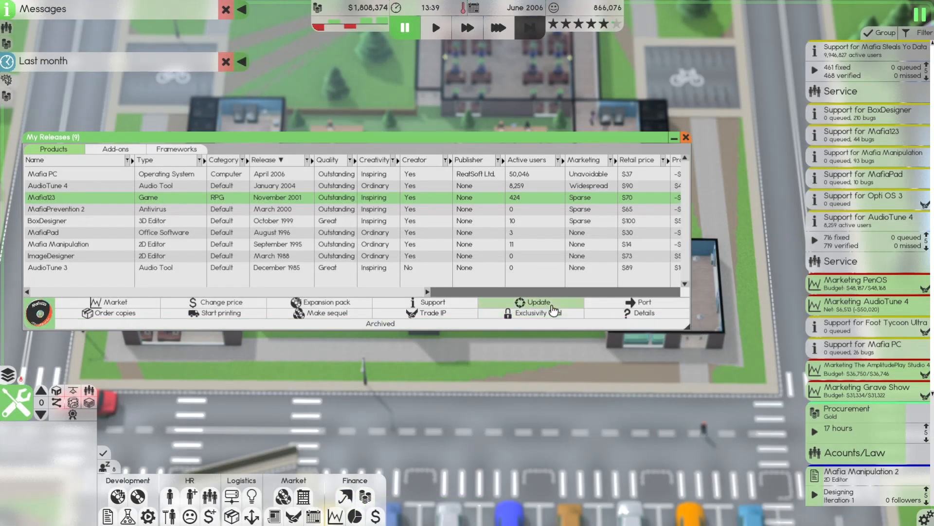
left_click(538, 302)
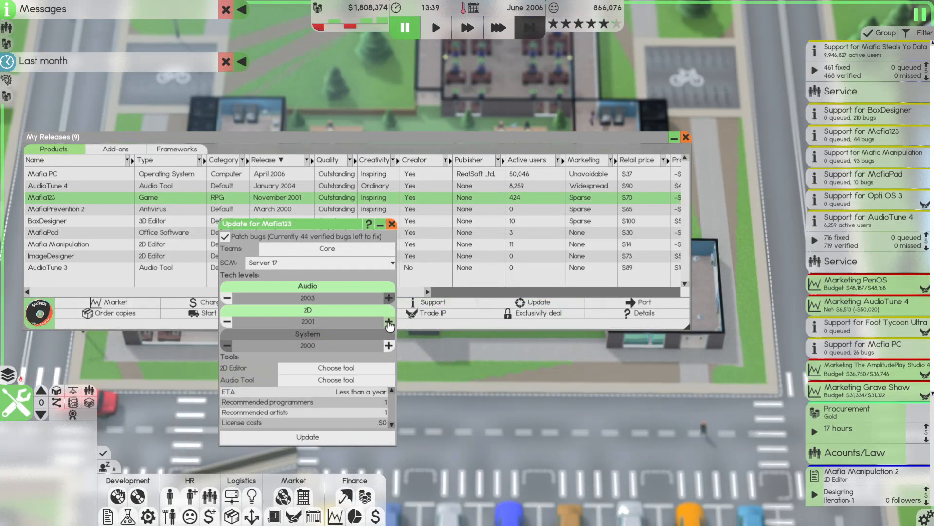
left_click(336, 368)
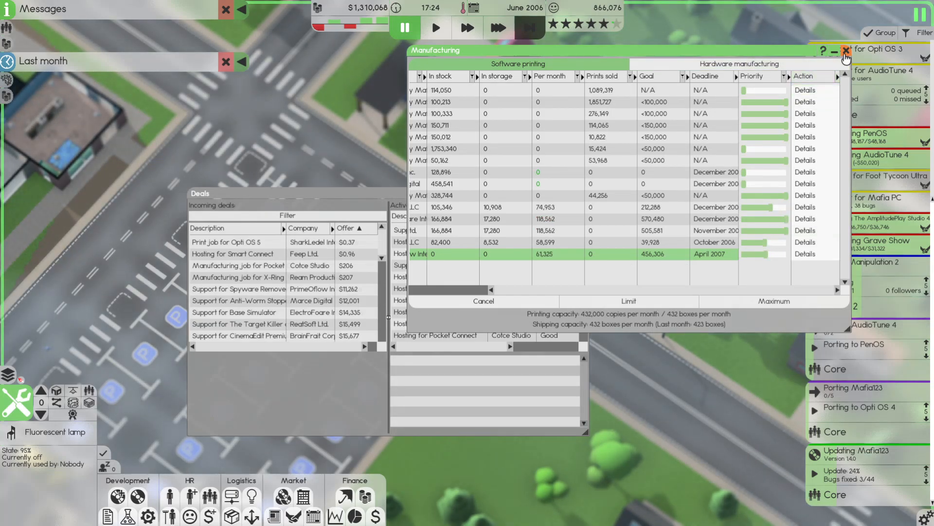
Close the manufacturing overview and review the QuadScape 2 marketing deal
left_click(846, 52)
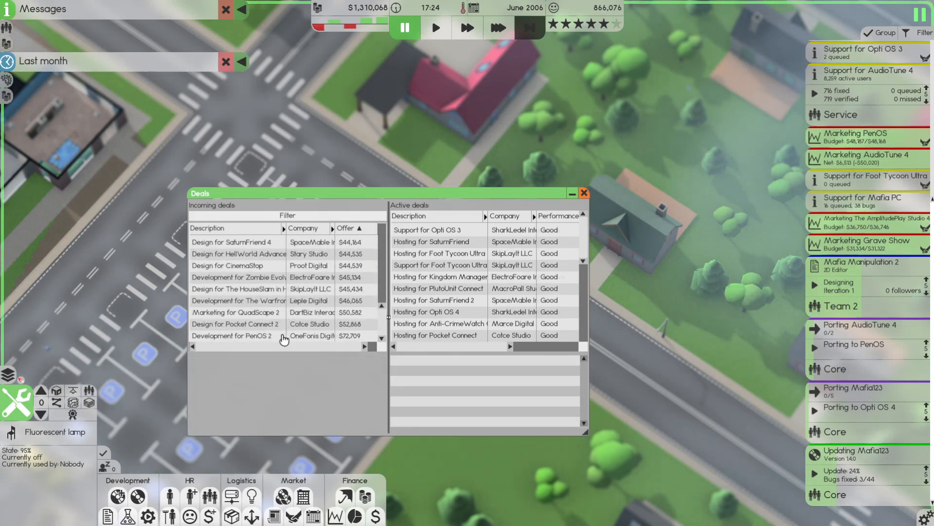
left_click(237, 312)
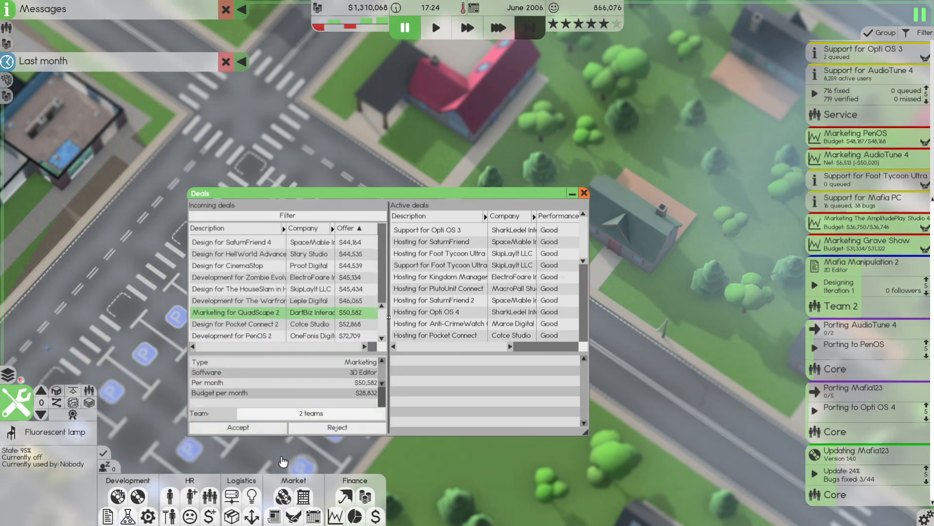
left_click(583, 192)
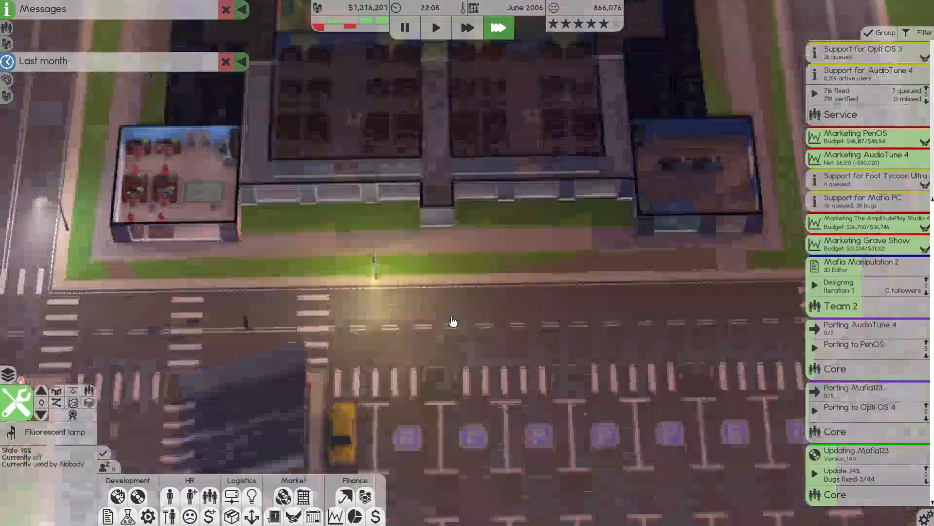
Start another metal procurement in Accounting and look through the incoming deal offers
left_click(365, 498)
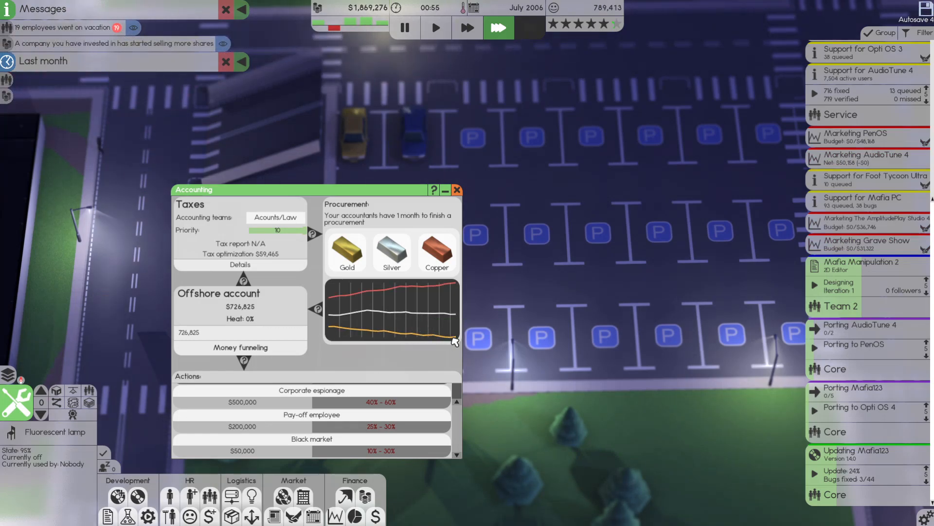
left_click(457, 190)
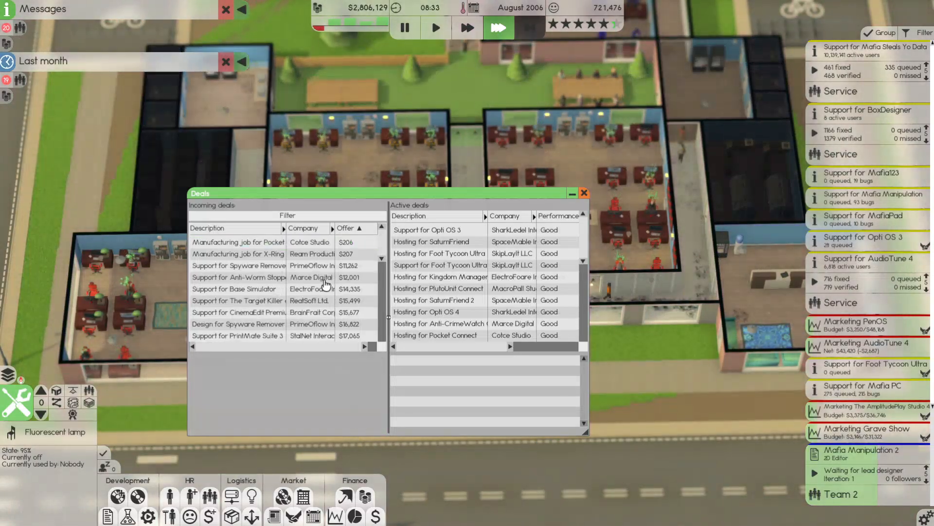
left_click(237, 241)
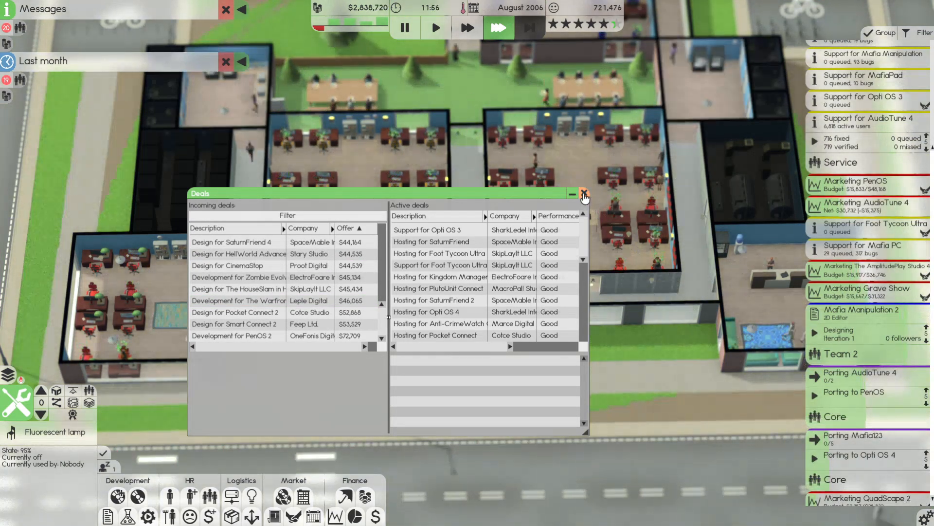
Close the deals list and check the Servers window
left_click(583, 194)
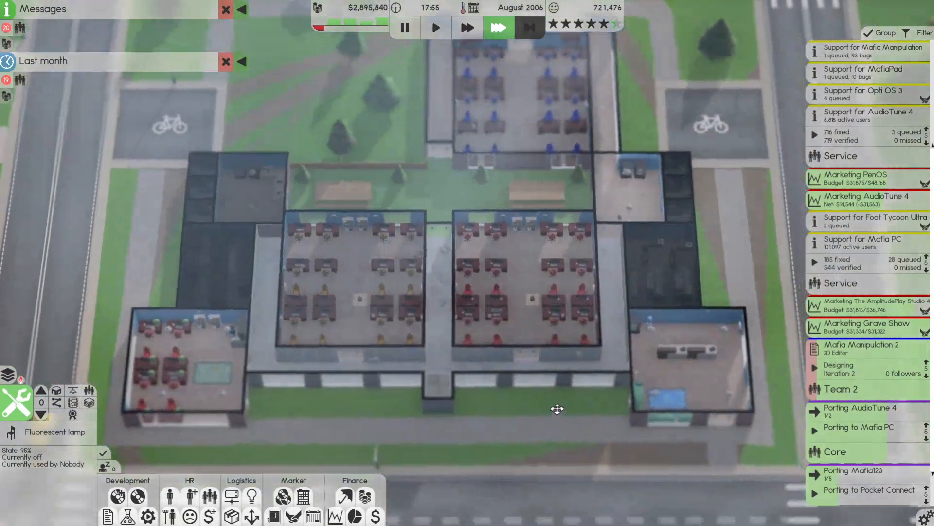
left_click(73, 398)
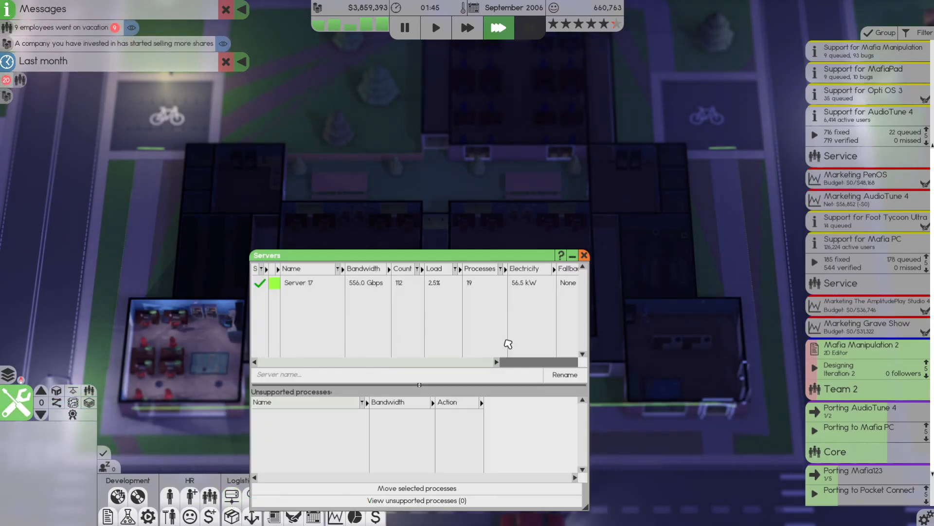
left_click(583, 255)
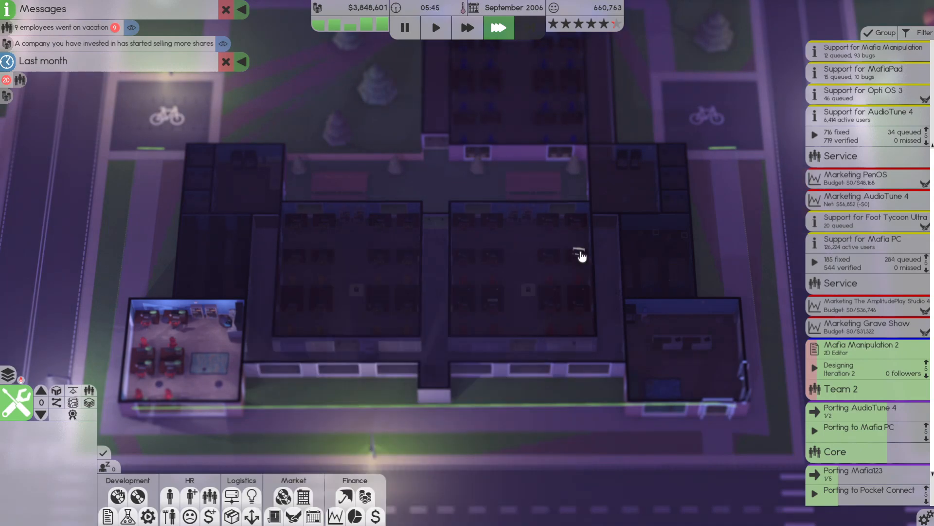
Review the monthly finances sheet and return to the office view
left_click(864, 242)
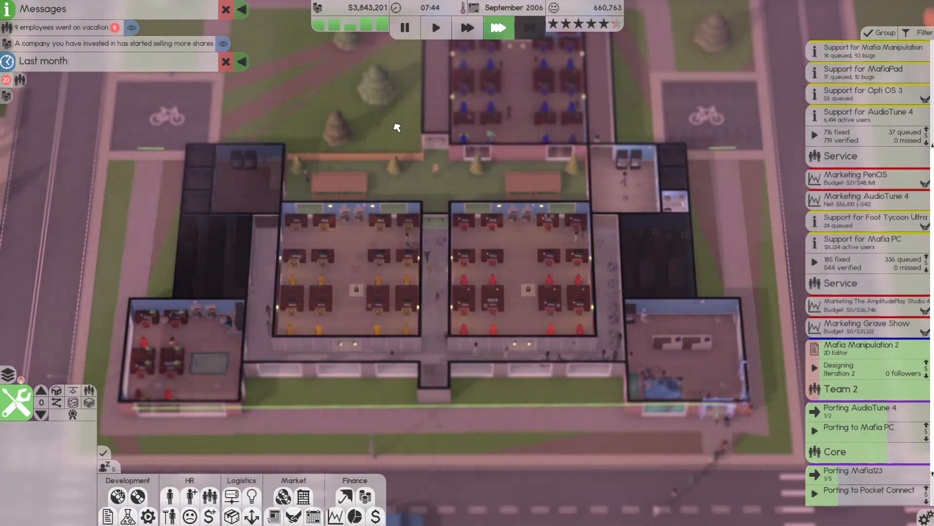
left_click(376, 517)
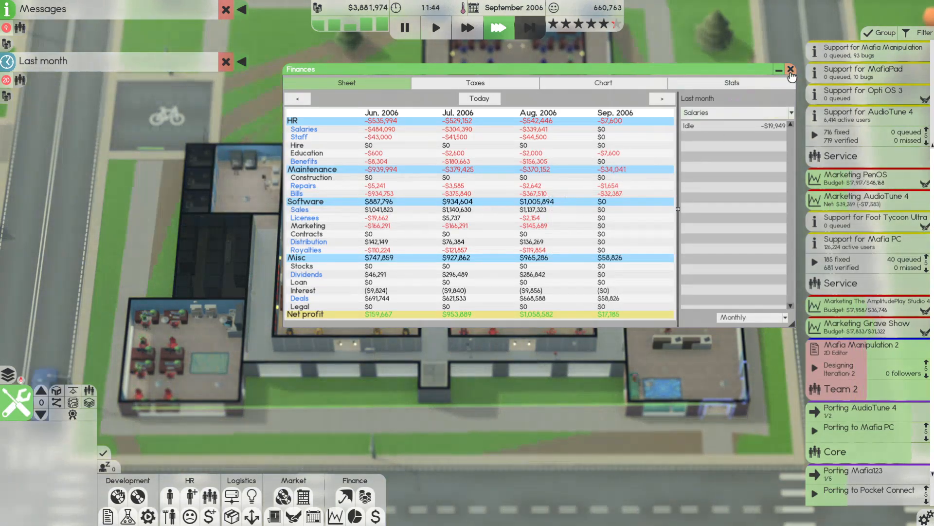
left_click(790, 70)
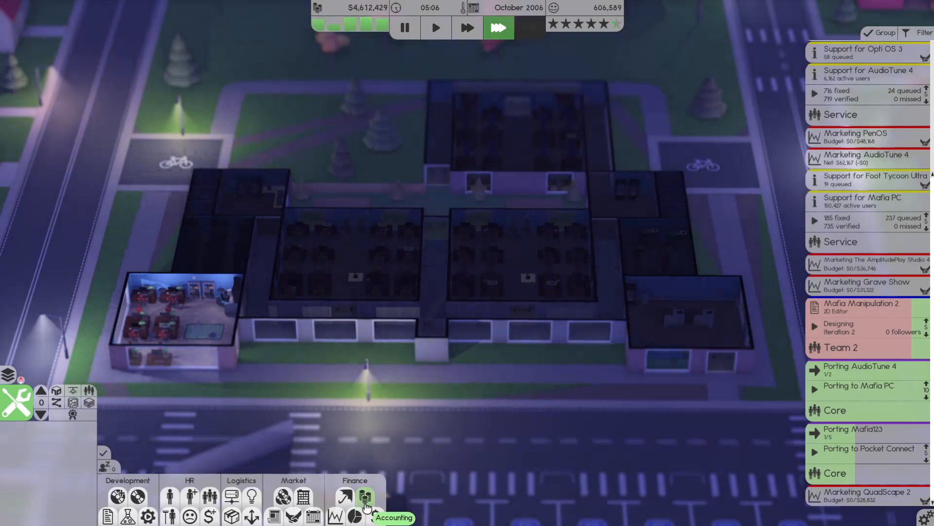
Deposit about $4.1 million into bonds maturing October 2011
left_click(365, 498)
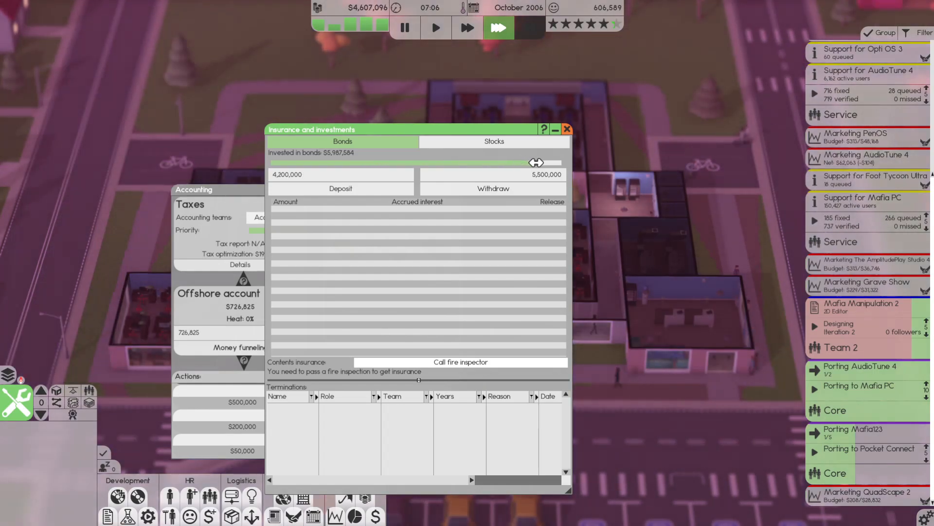
left_click(340, 188)
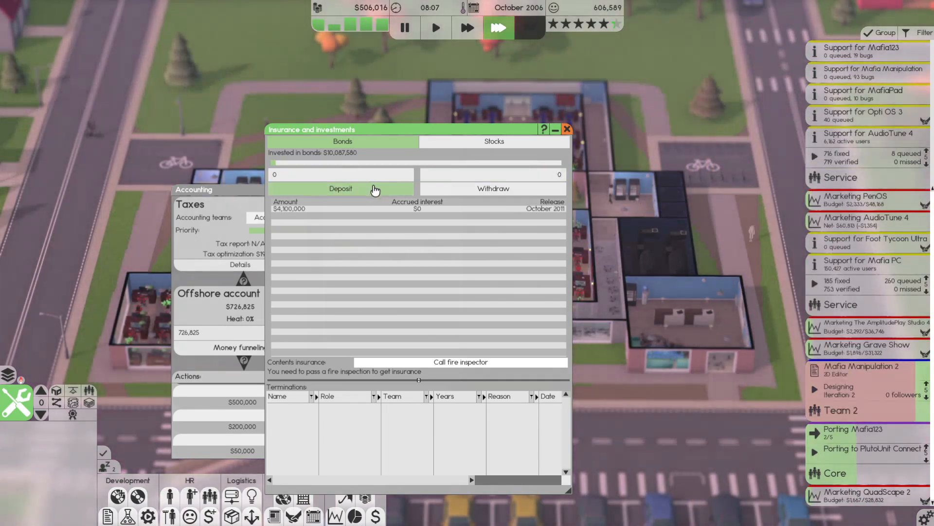
left_click(565, 130)
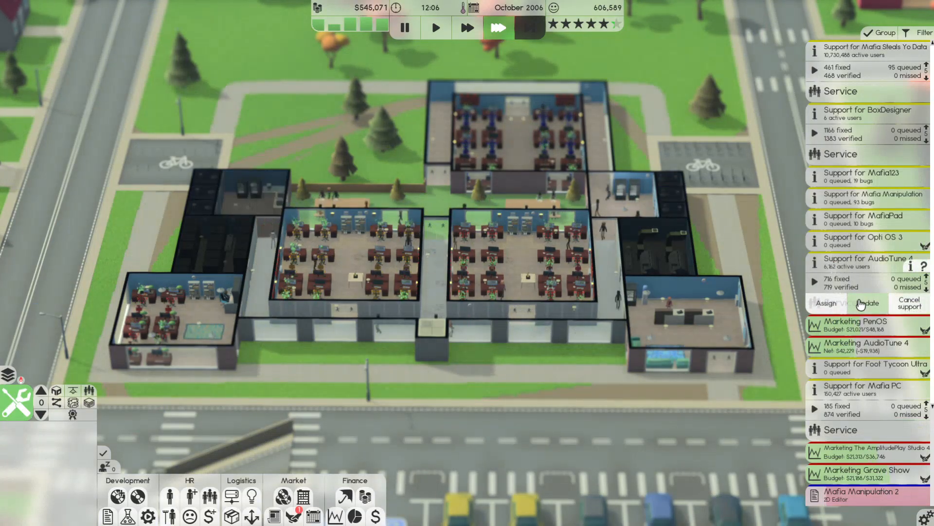
Start an AudioTune 4 support update using PowerPoint 3 as its 2D editor
left_click(852, 304)
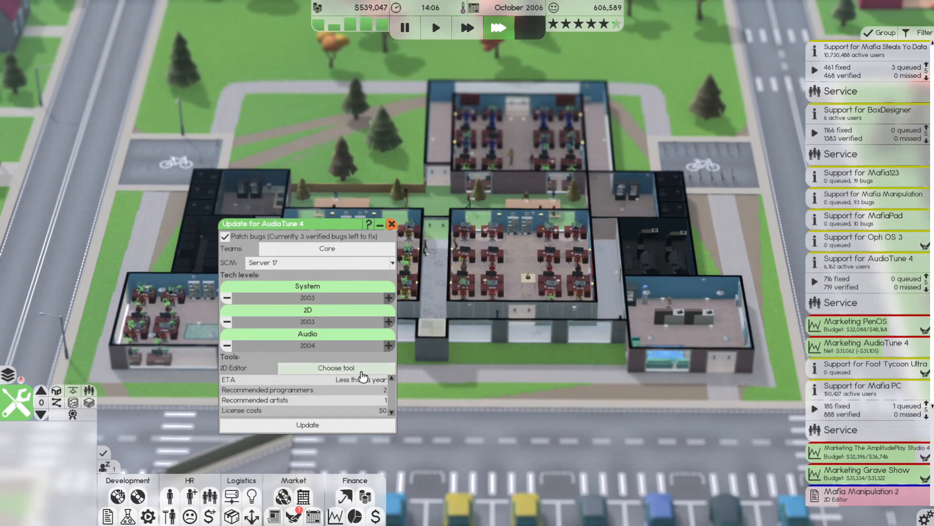
left_click(336, 367)
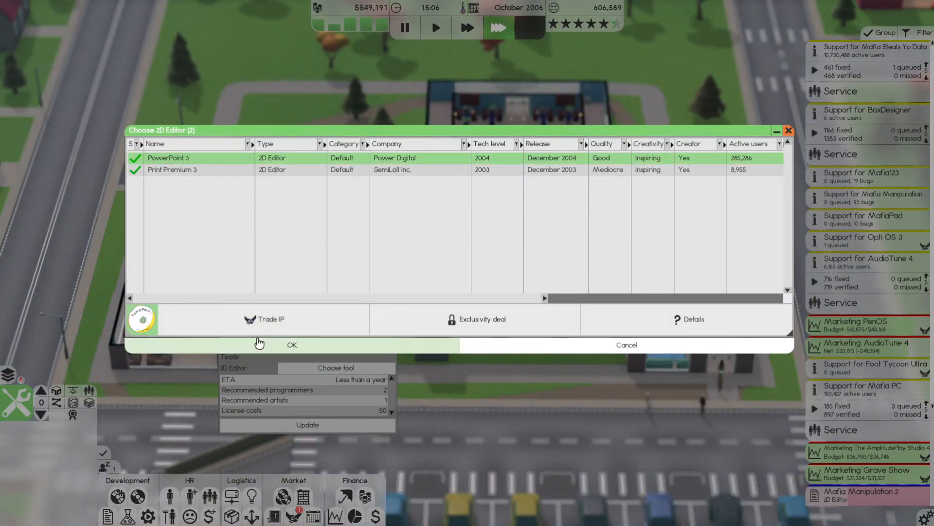
left_click(291, 344)
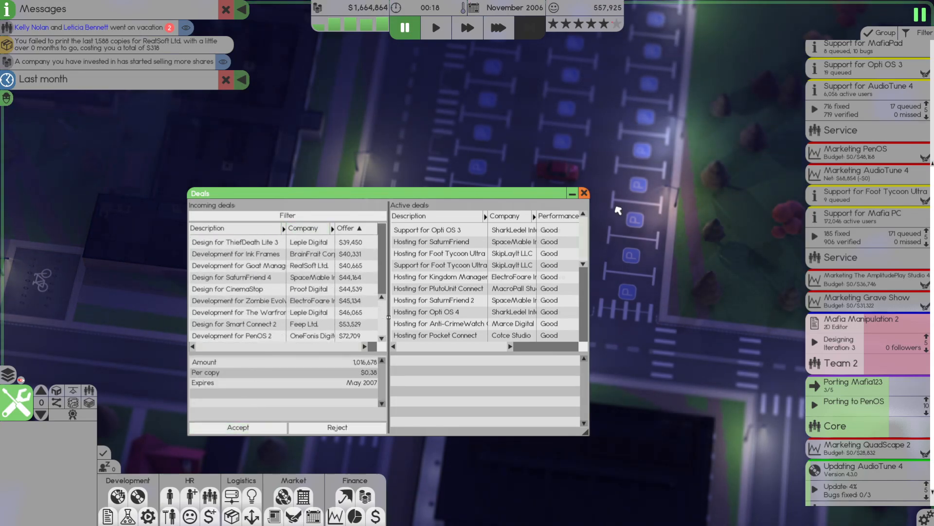
Set Core as Mafia Manipulation 2's development team and bring up the utilities overview
left_click(583, 193)
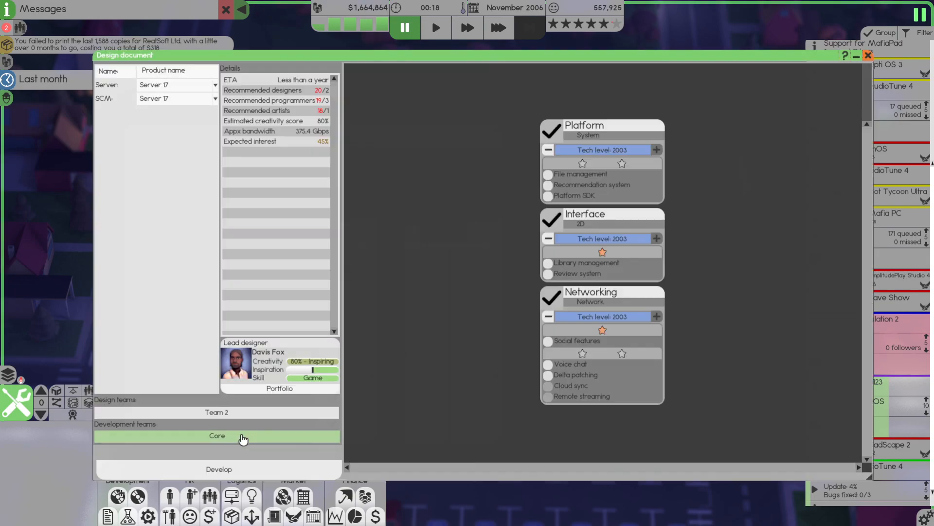
mouse_move(570, 386)
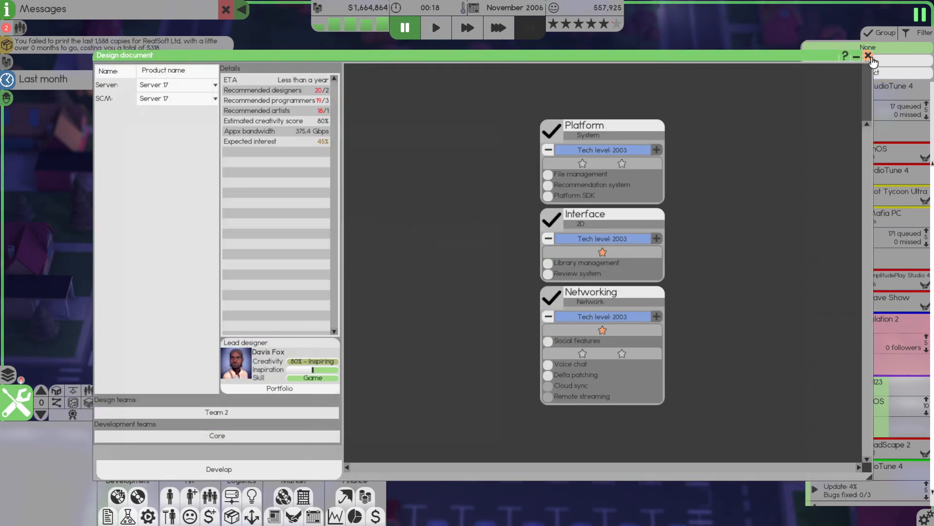
left_click(867, 57)
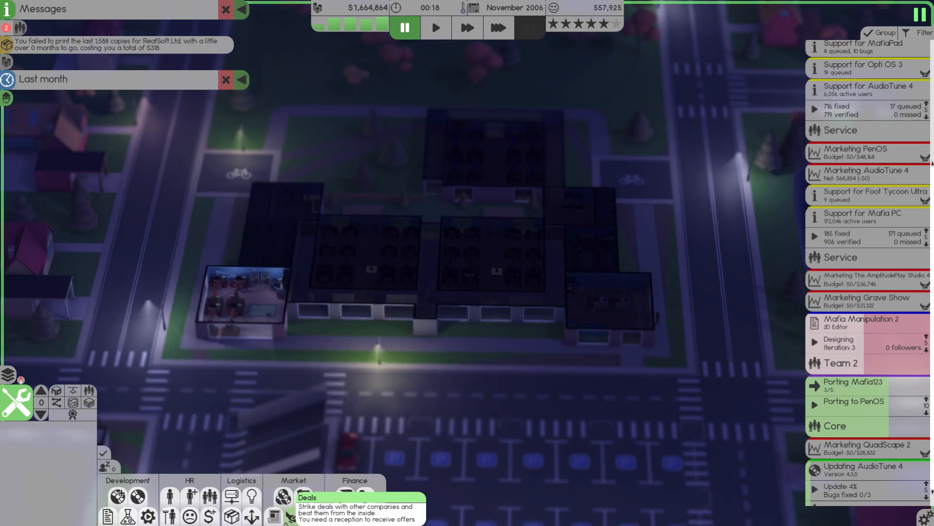
mouse_move(251, 497)
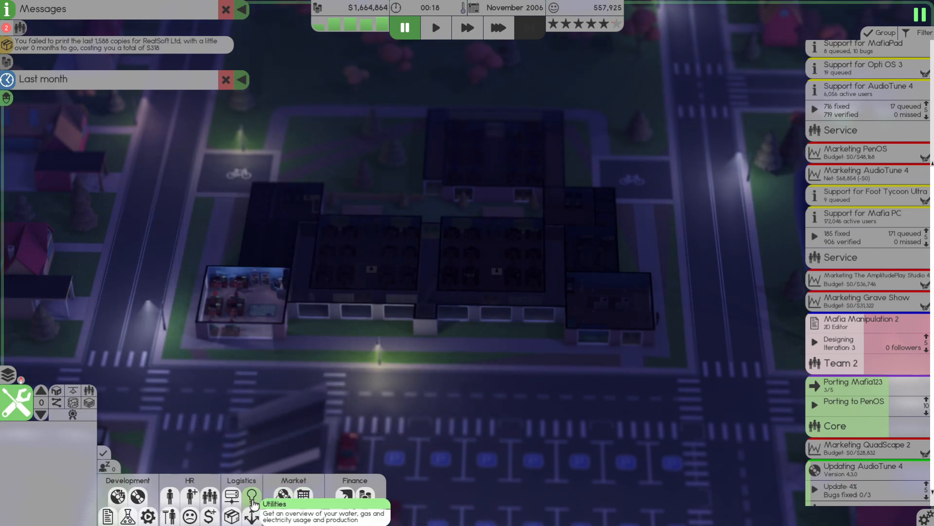
left_click(251, 495)
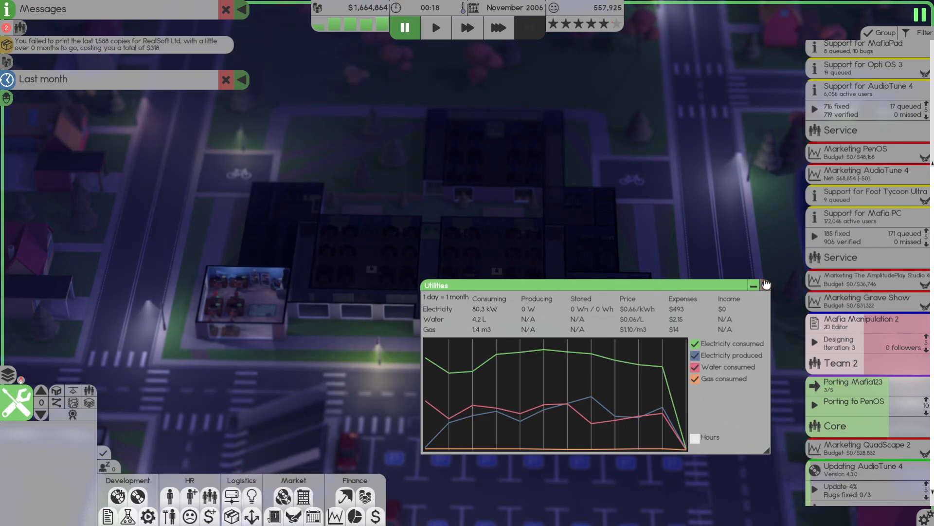
View utility usage by hours and months, then check 2D research and return to the office
left_click(694, 437)
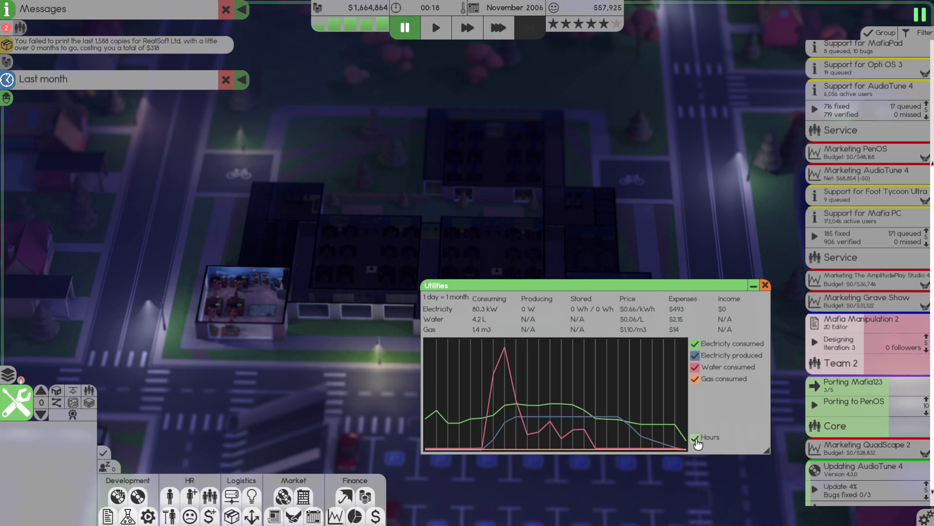
left_click(694, 439)
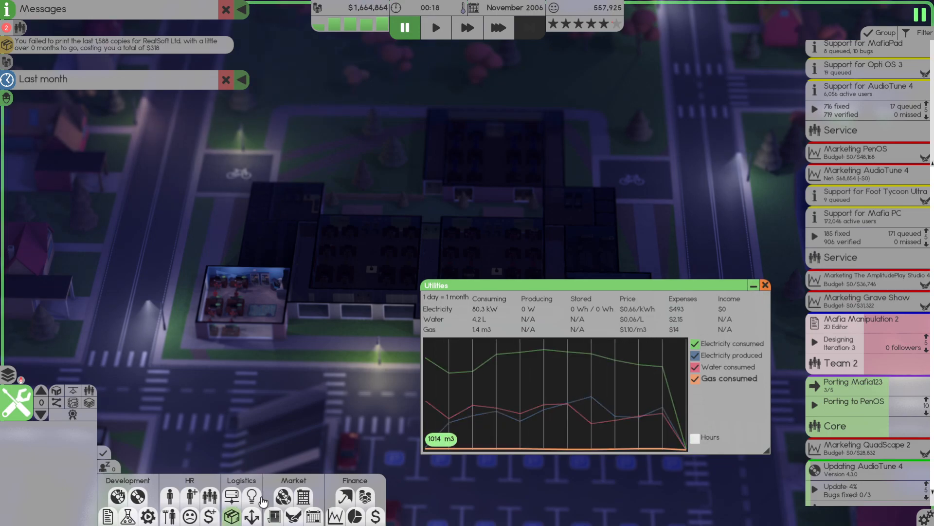
left_click(764, 285)
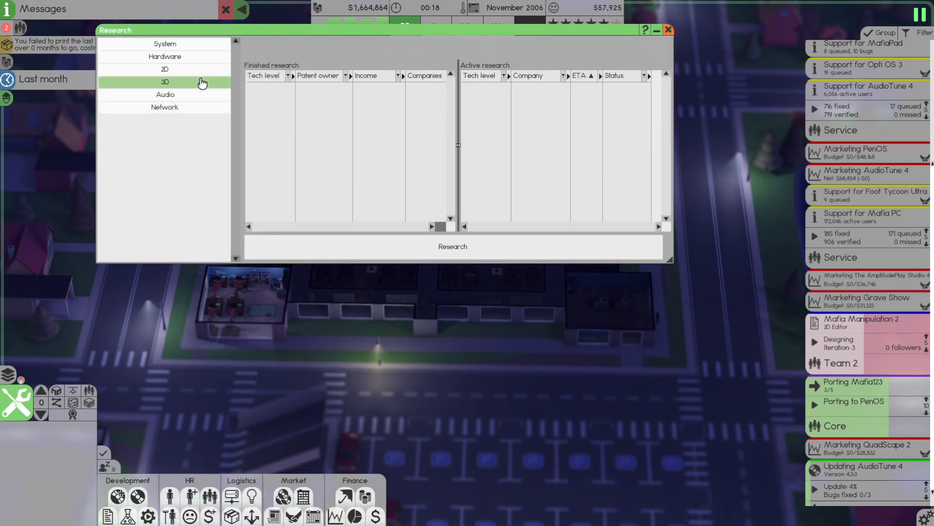
left_click(164, 69)
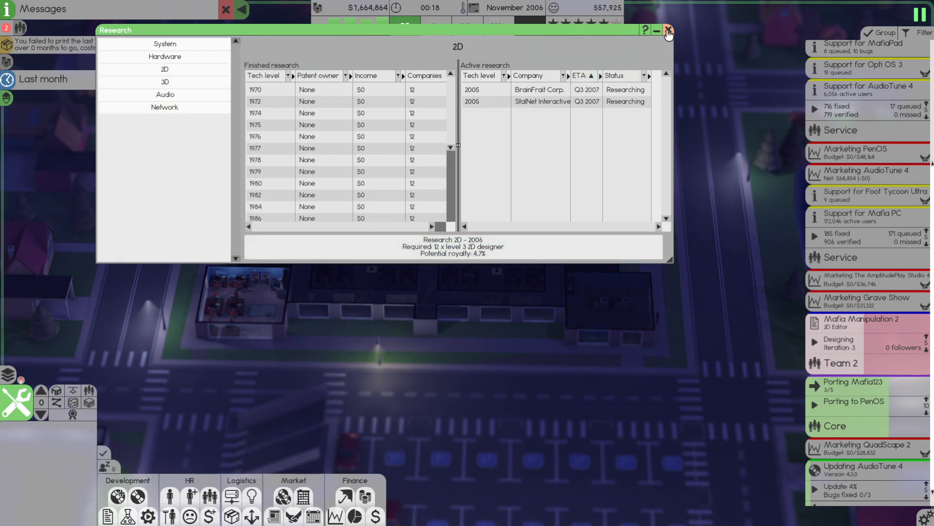
left_click(668, 30)
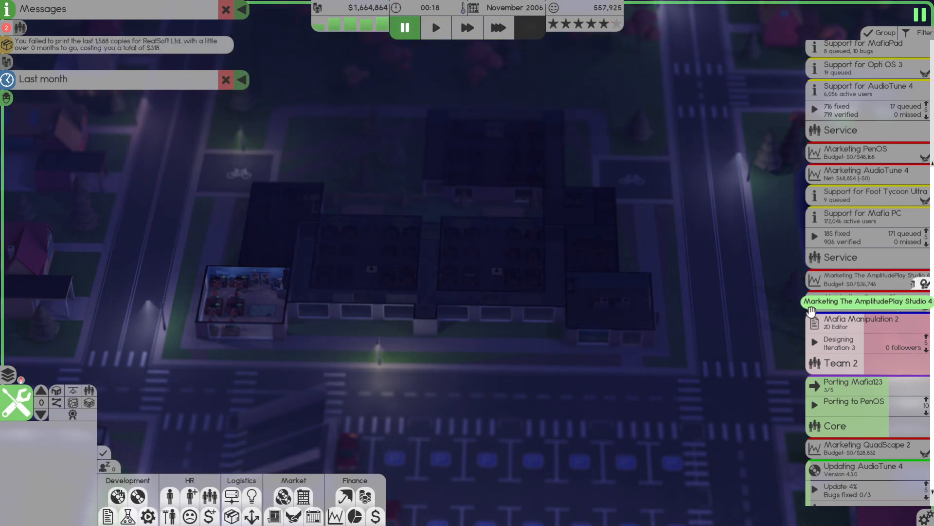